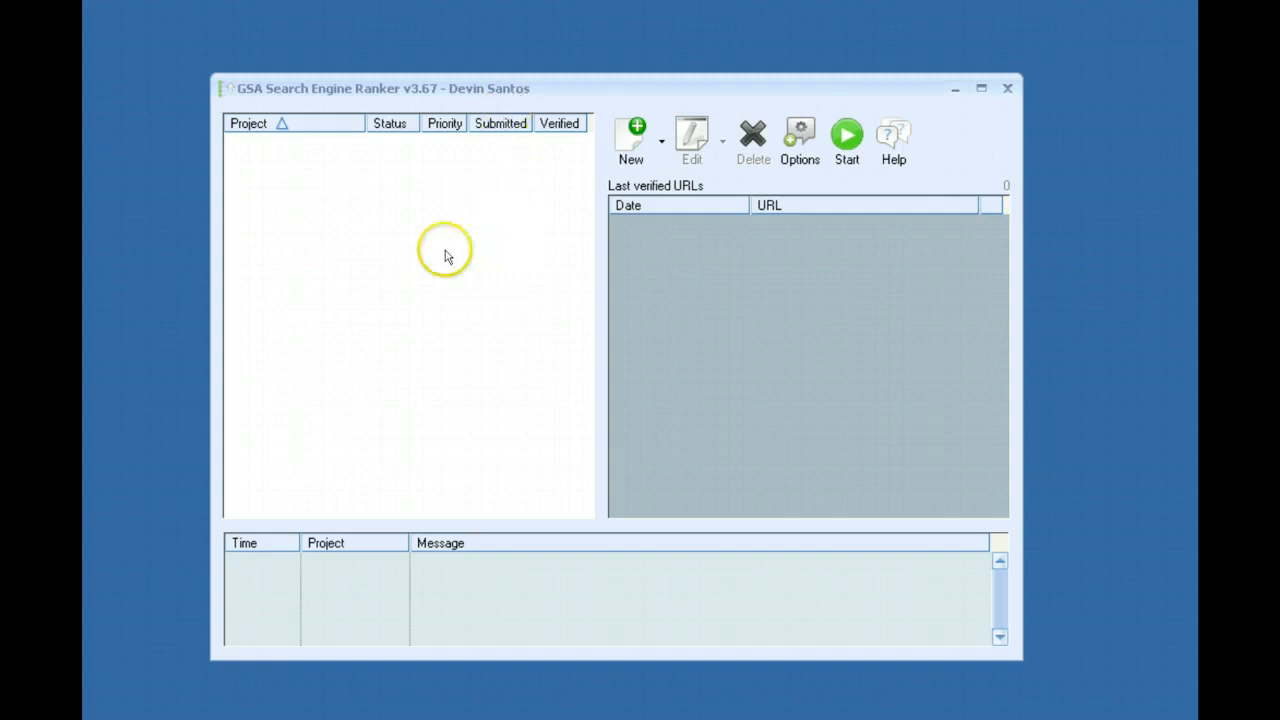
{"action": "mouse_move", "coordinate": [515, 267]}
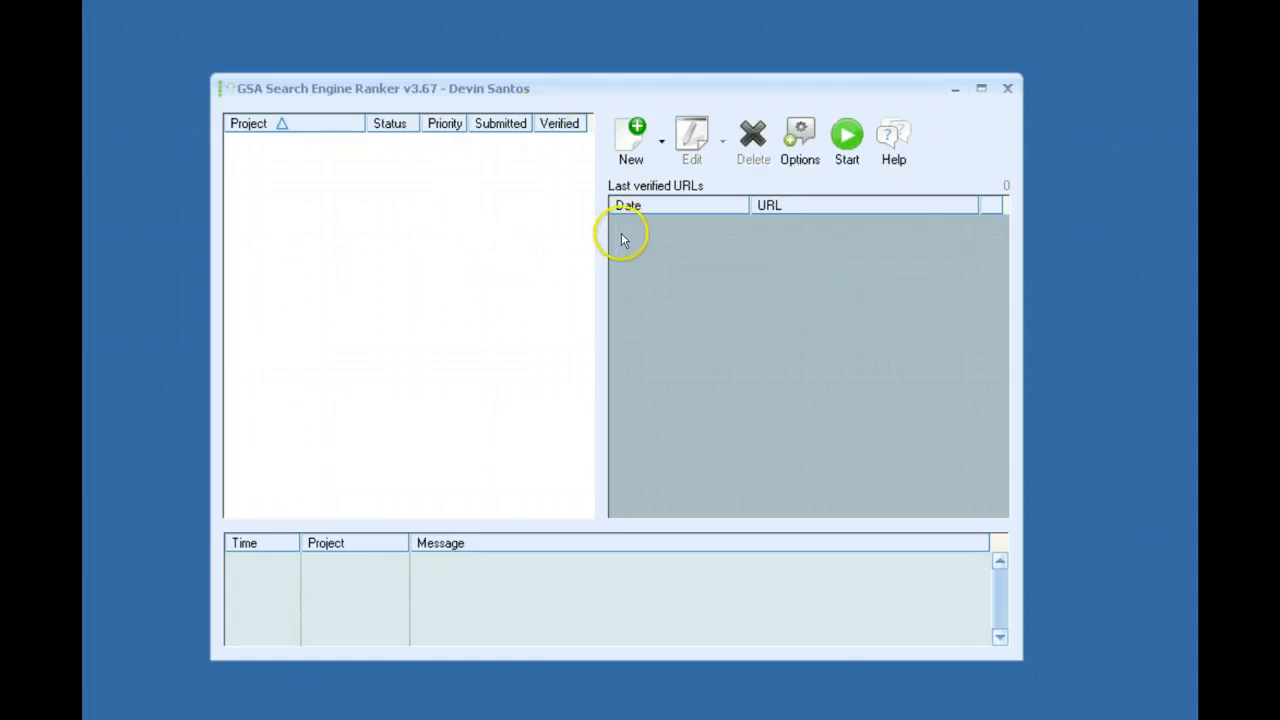
{"action": "mouse_move", "coordinate": [640, 315]}
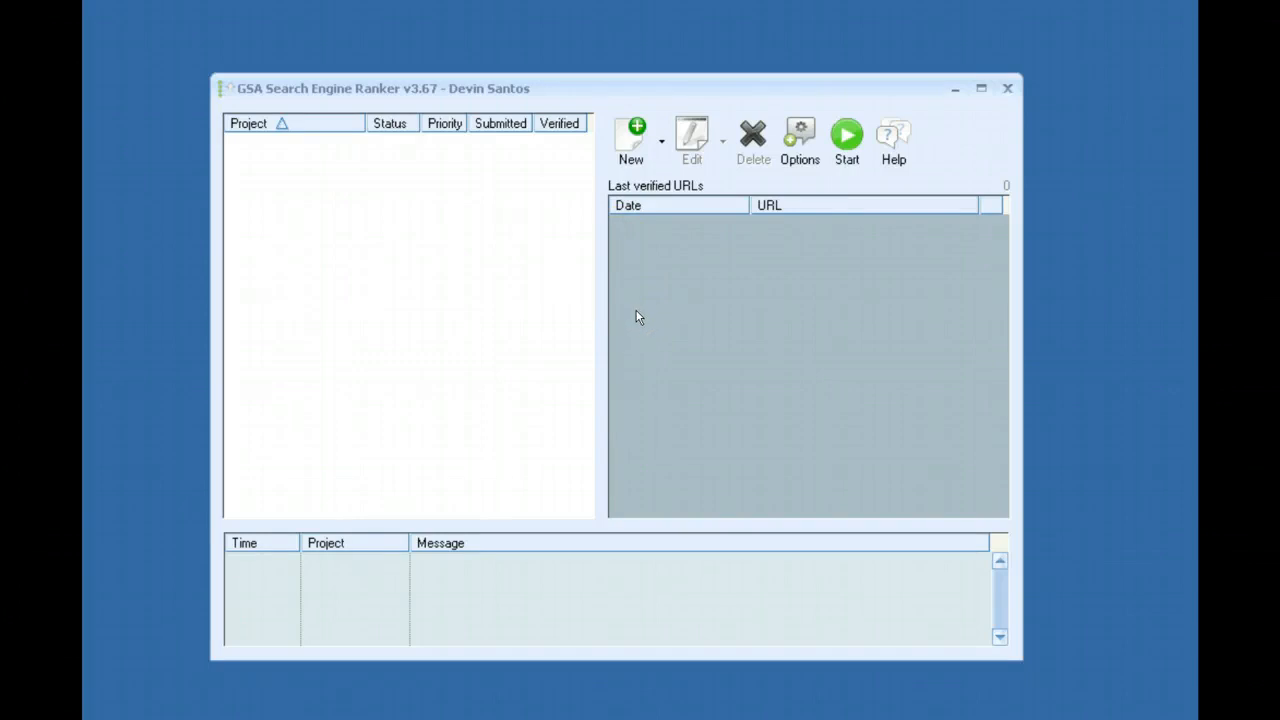
{"action": "mouse_move", "coordinate": [641, 320]}
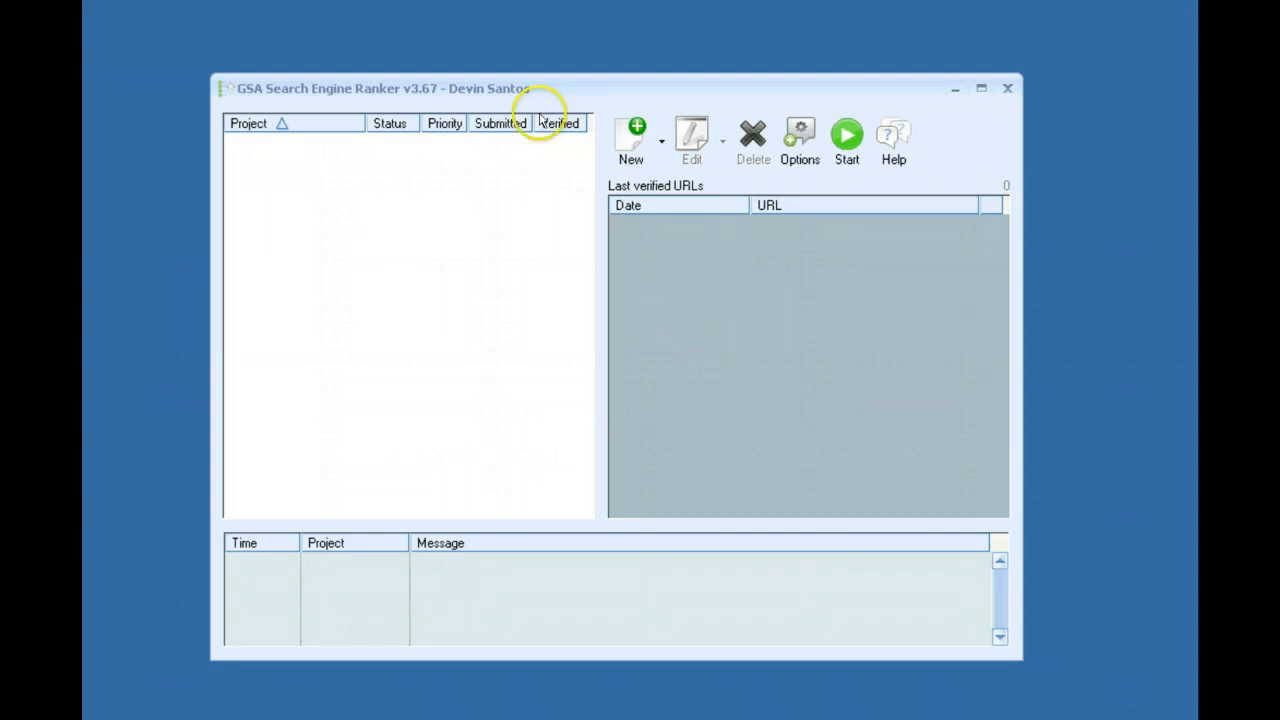
{"action": "mouse_move", "coordinate": [658, 305]}
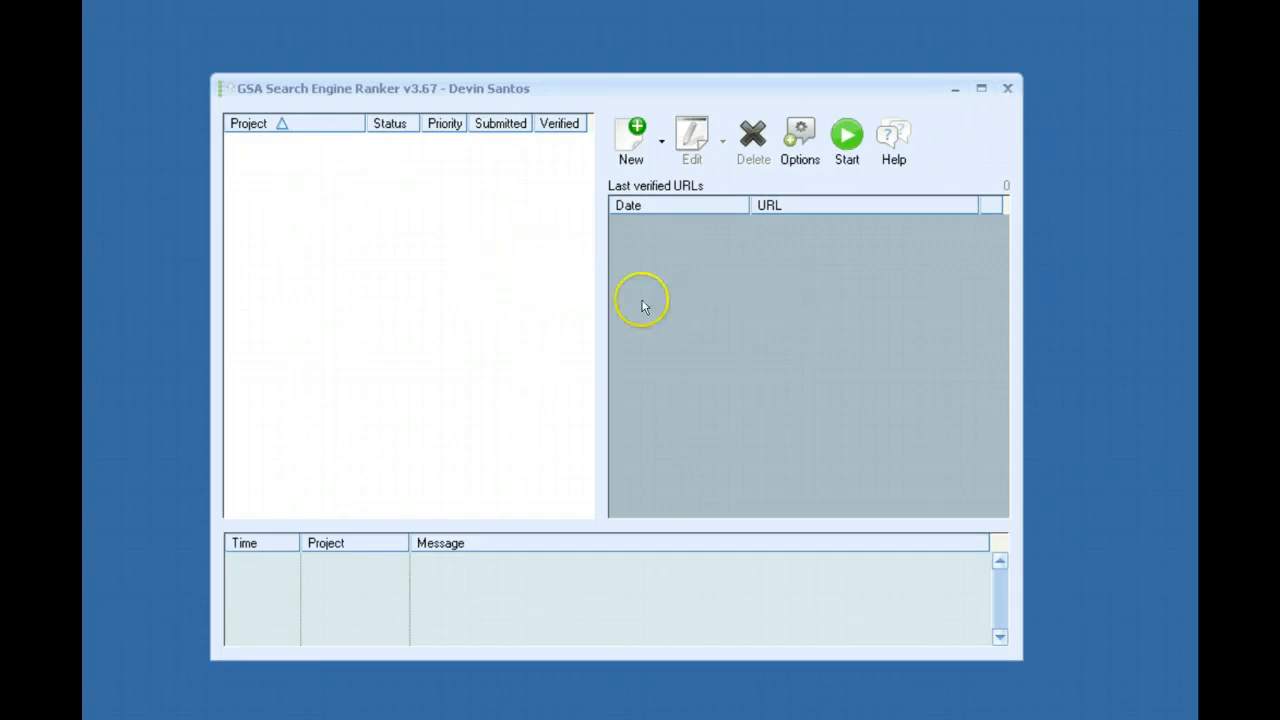
{"action": "mouse_move", "coordinate": [490, 96]}
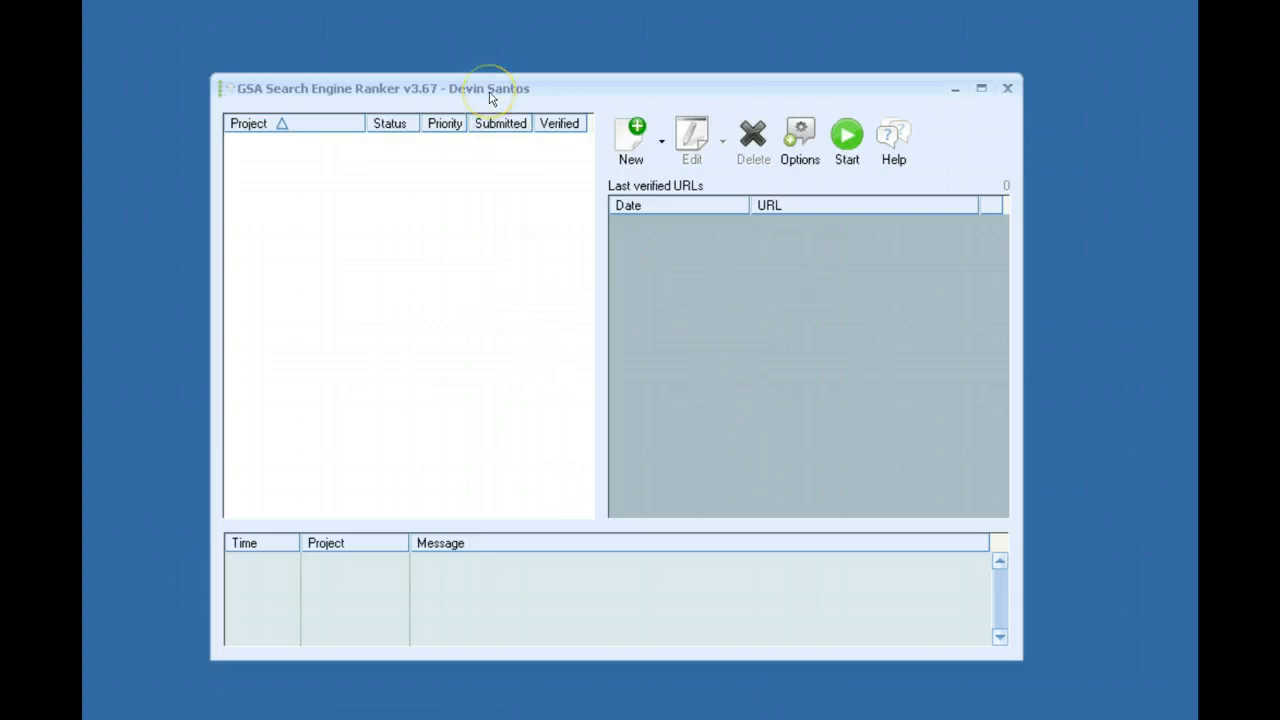
{"action": "mouse_move", "coordinate": [543, 100]}
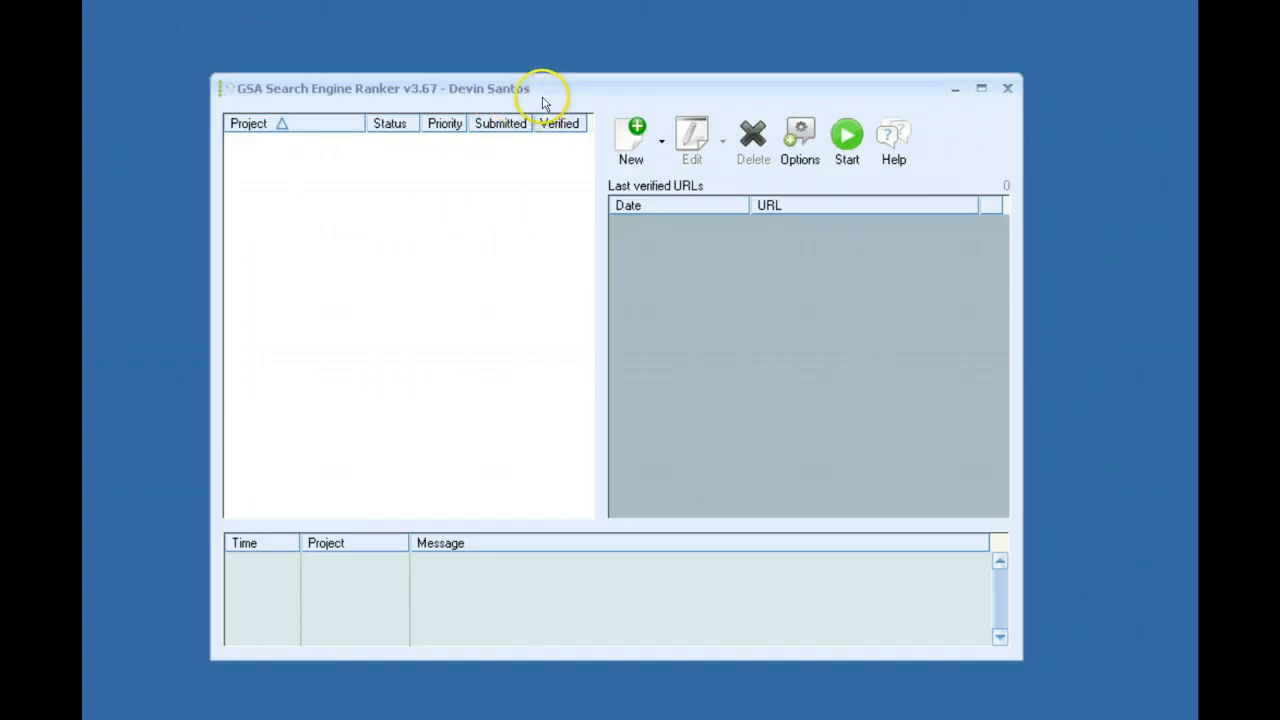
{"action": "mouse_move", "coordinate": [775, 335]}
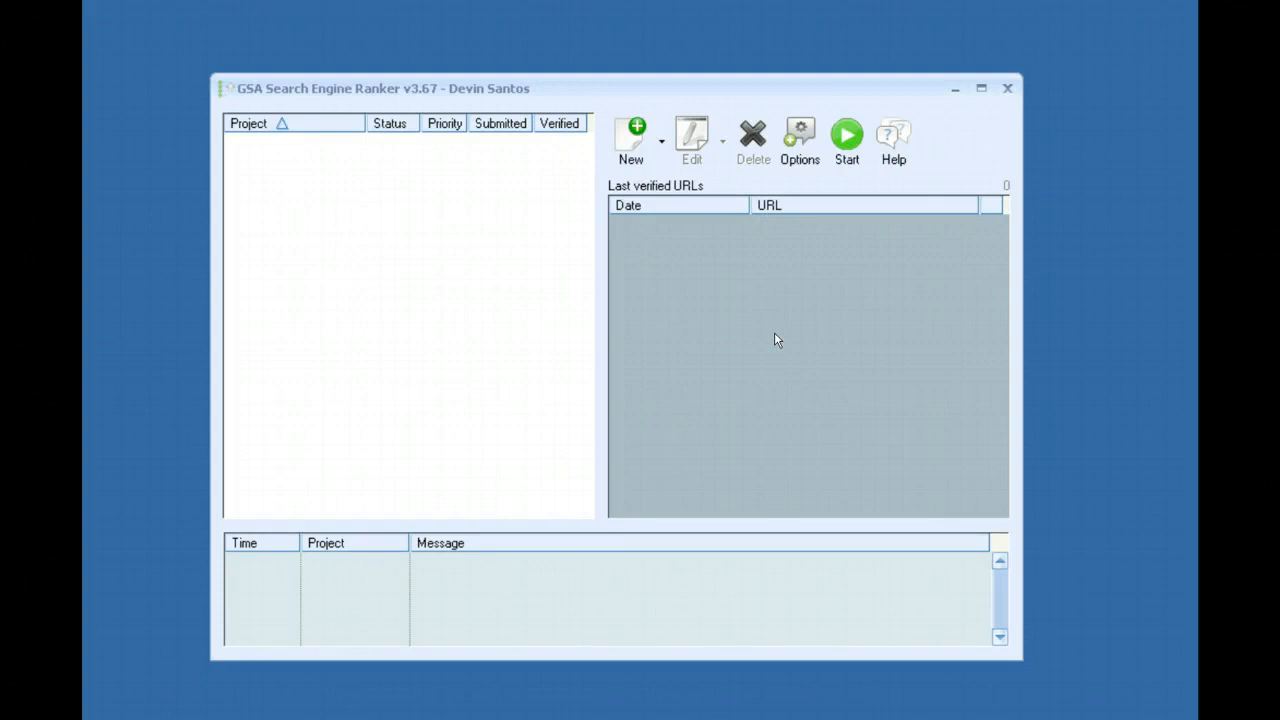
{"action": "mouse_move", "coordinate": [385, 218]}
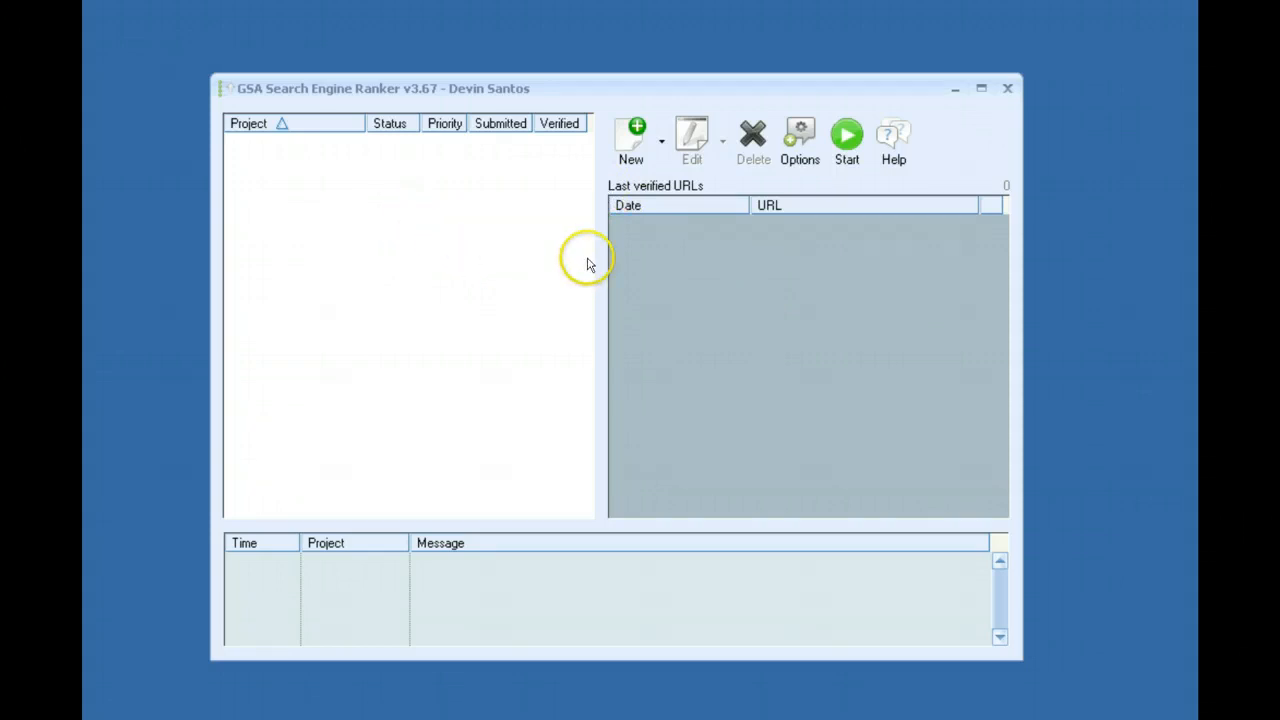
{"action": "mouse_move", "coordinate": [733, 288]}
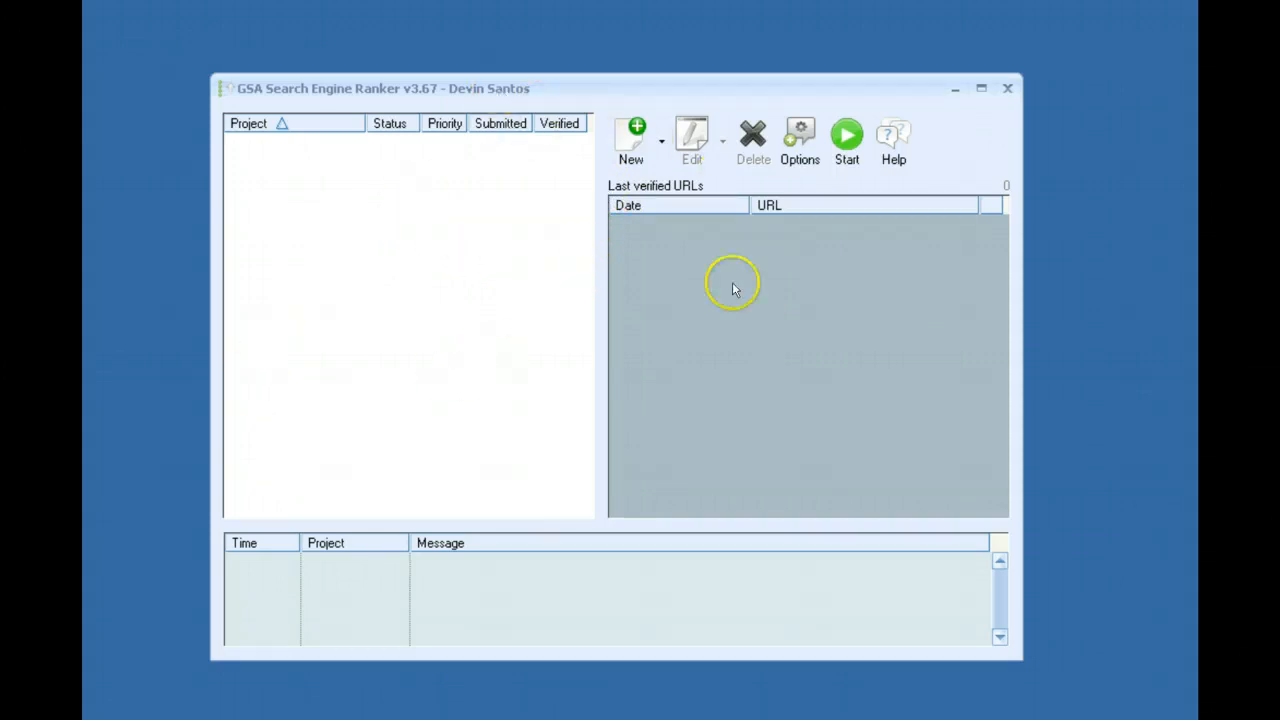
{"action": "mouse_move", "coordinate": [740, 408]}
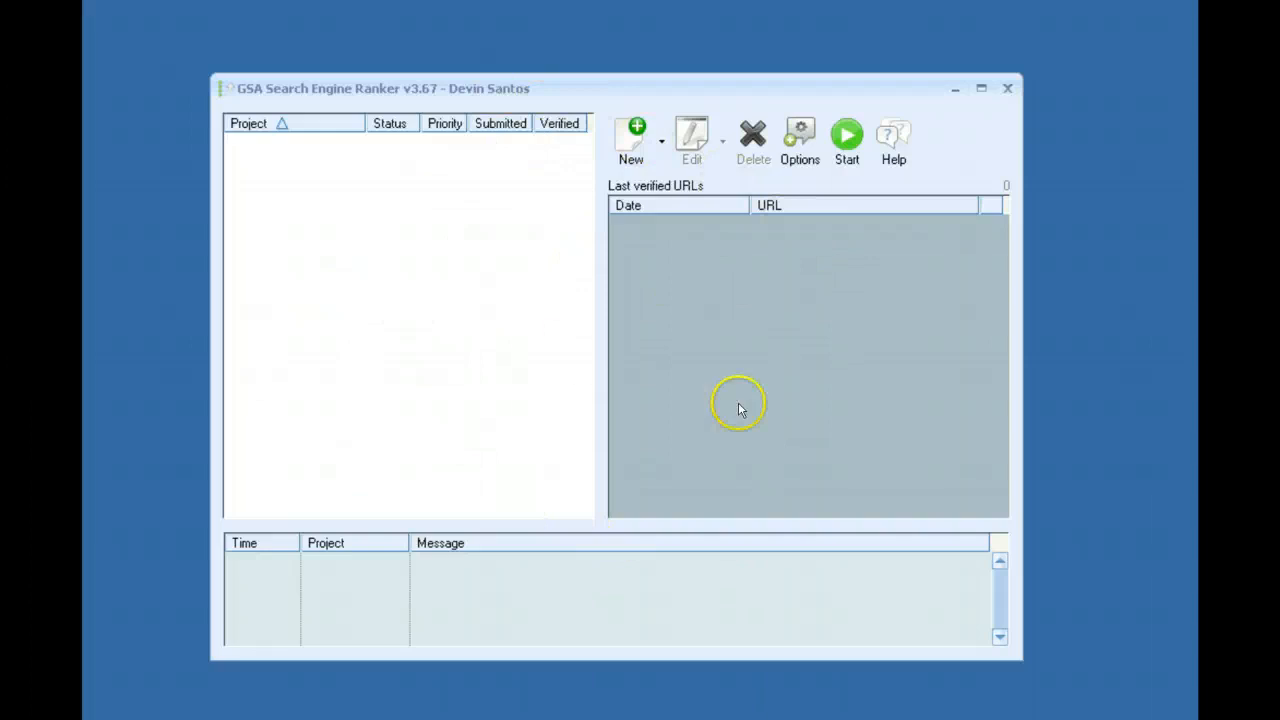
{"action": "mouse_move", "coordinate": [793, 362]}
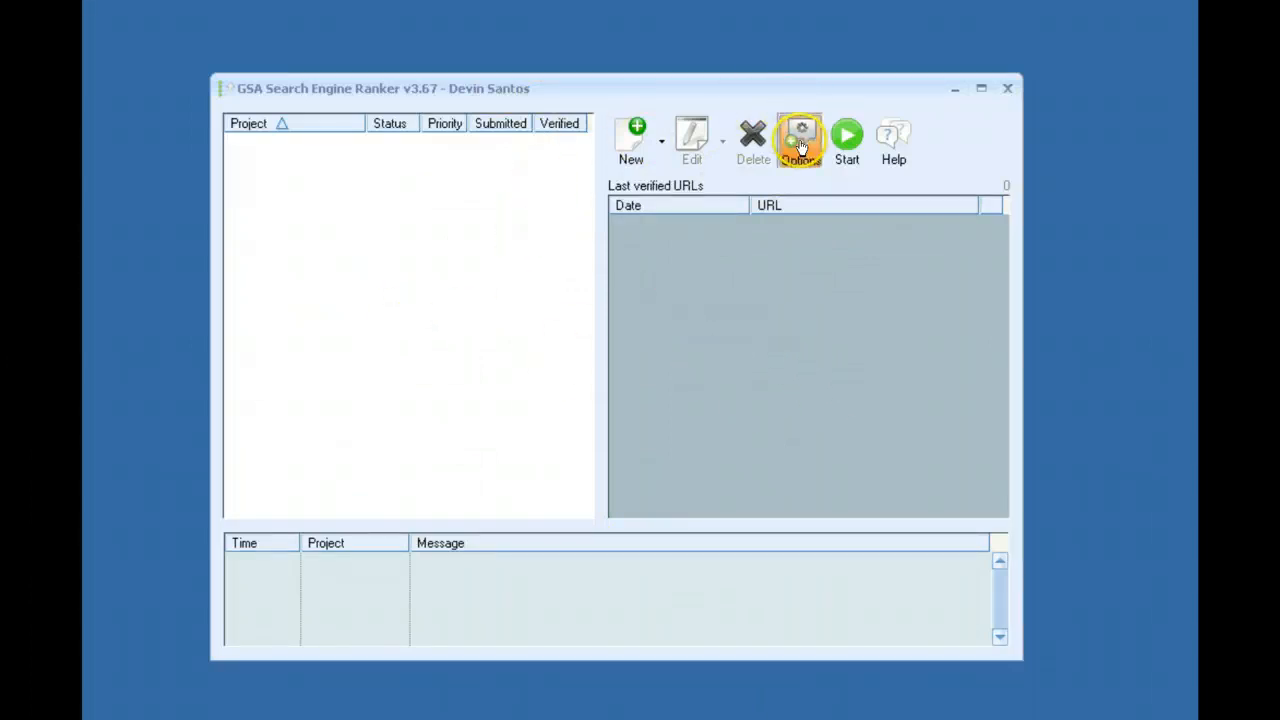
Raise Threads to use from 80 to 100 in the Submission settings.
{"action": "left_click", "coordinate": [799, 140]}
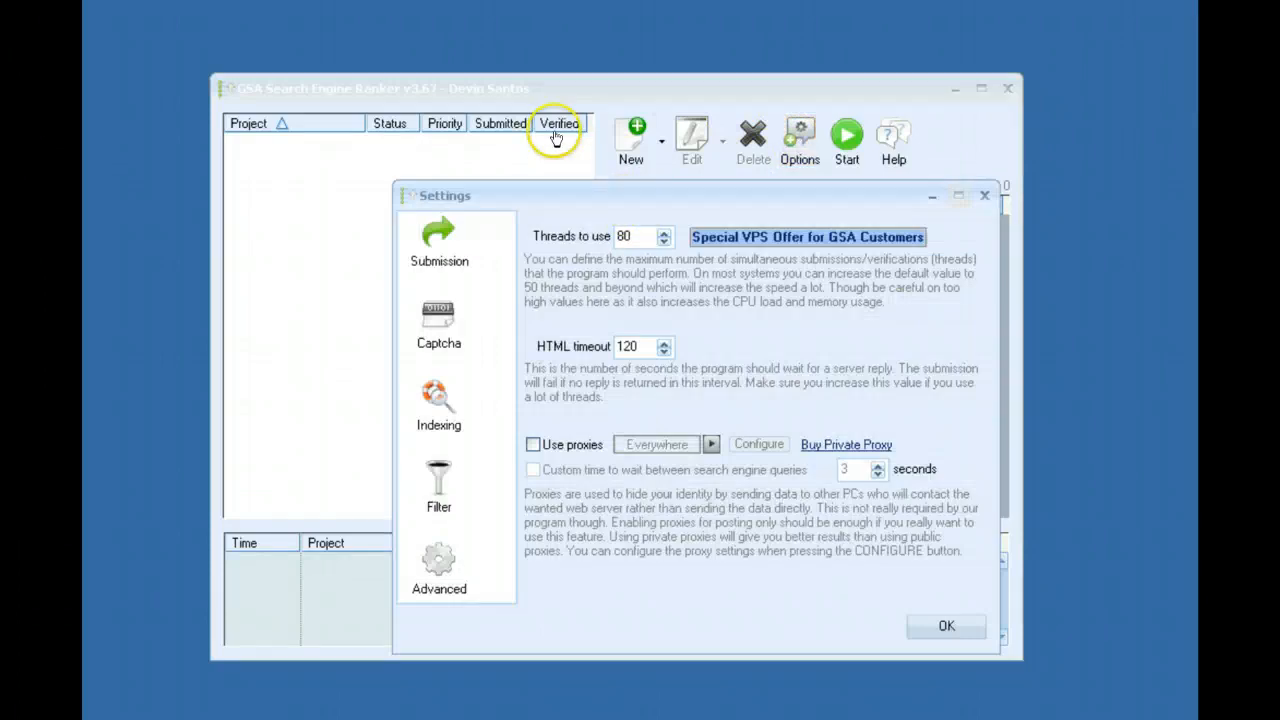
{"action": "left_click_drag", "start_coordinate": [445, 195], "coordinate": [370, 122]}
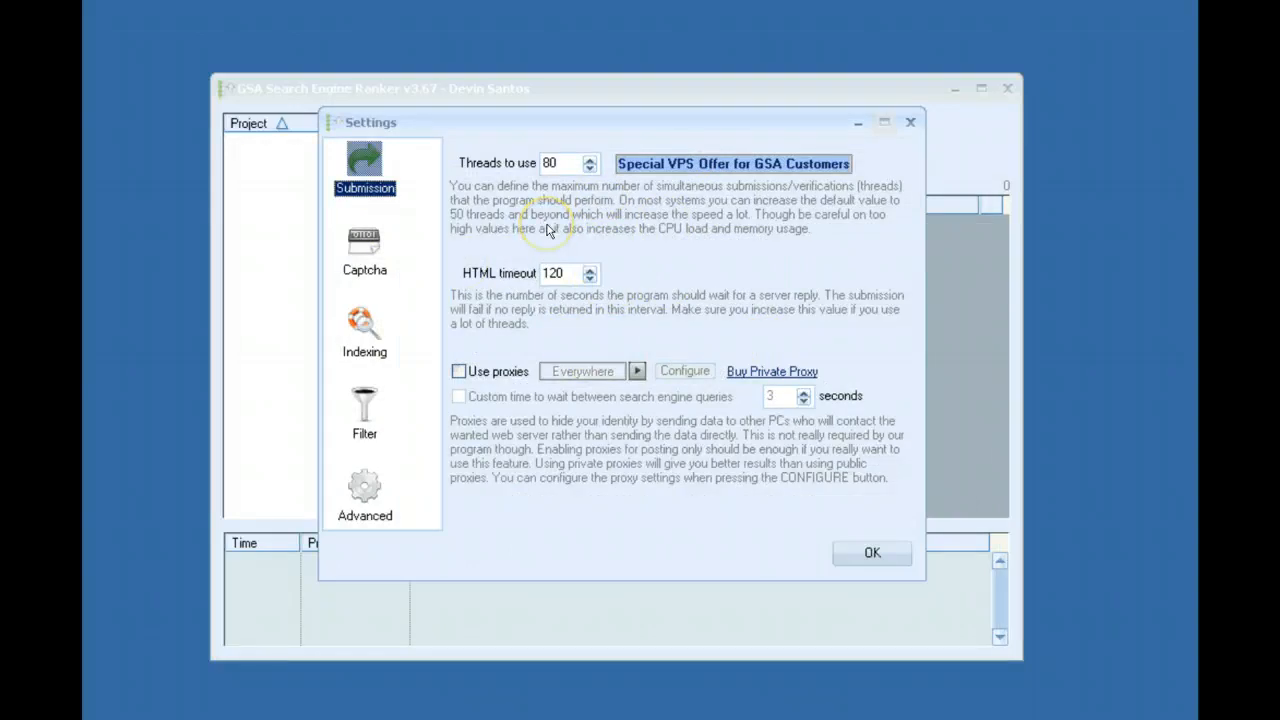
{"action": "mouse_move", "coordinate": [553, 227]}
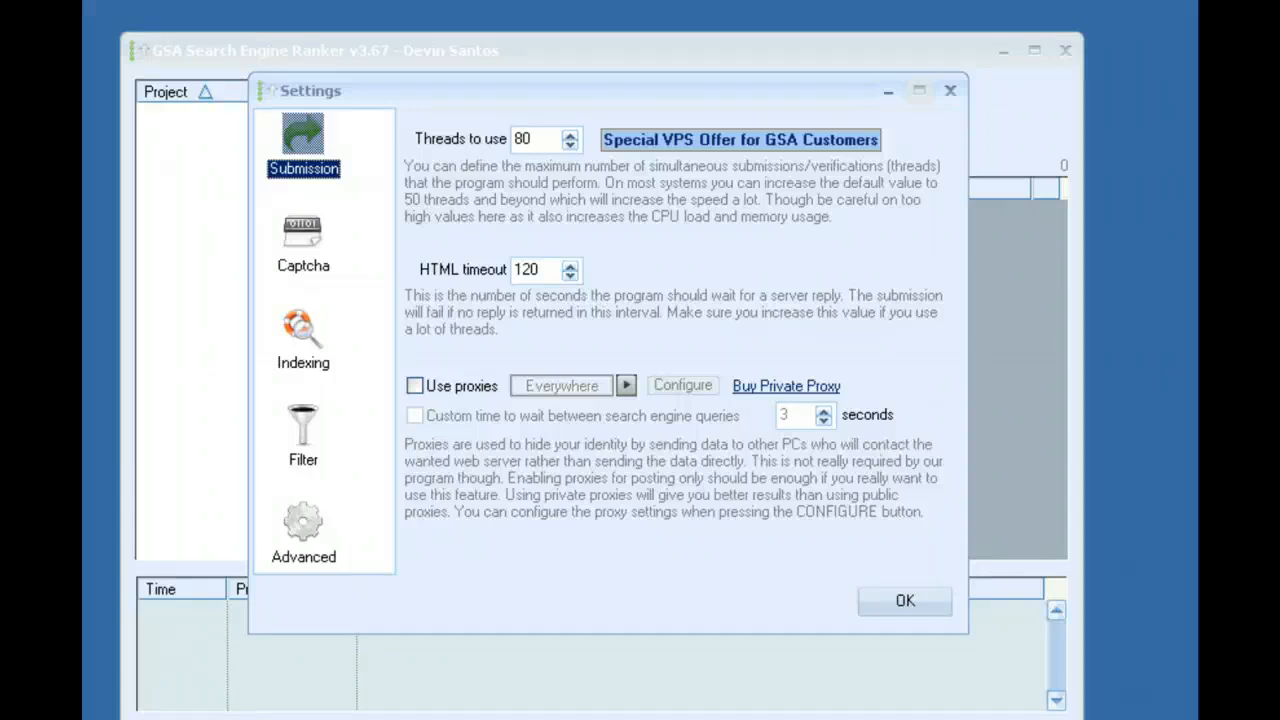
{"action": "mouse_move", "coordinate": [380, 245]}
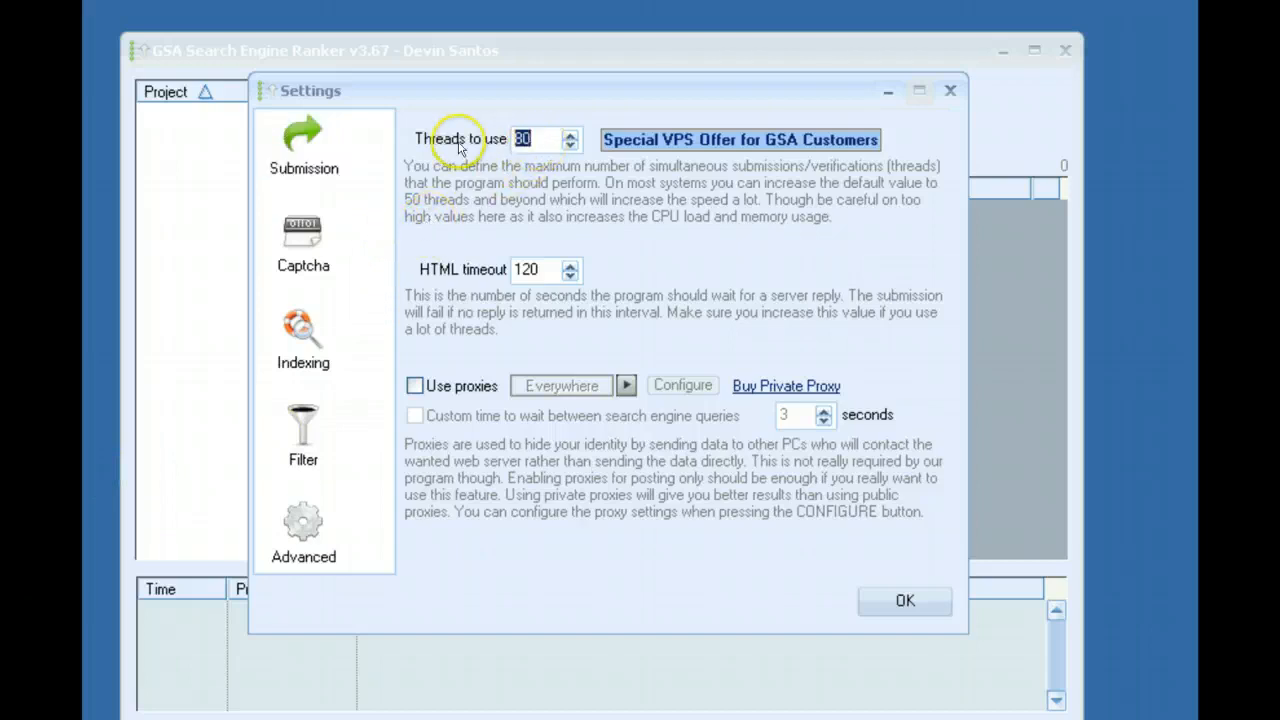
{"action": "type", "text": "100"}
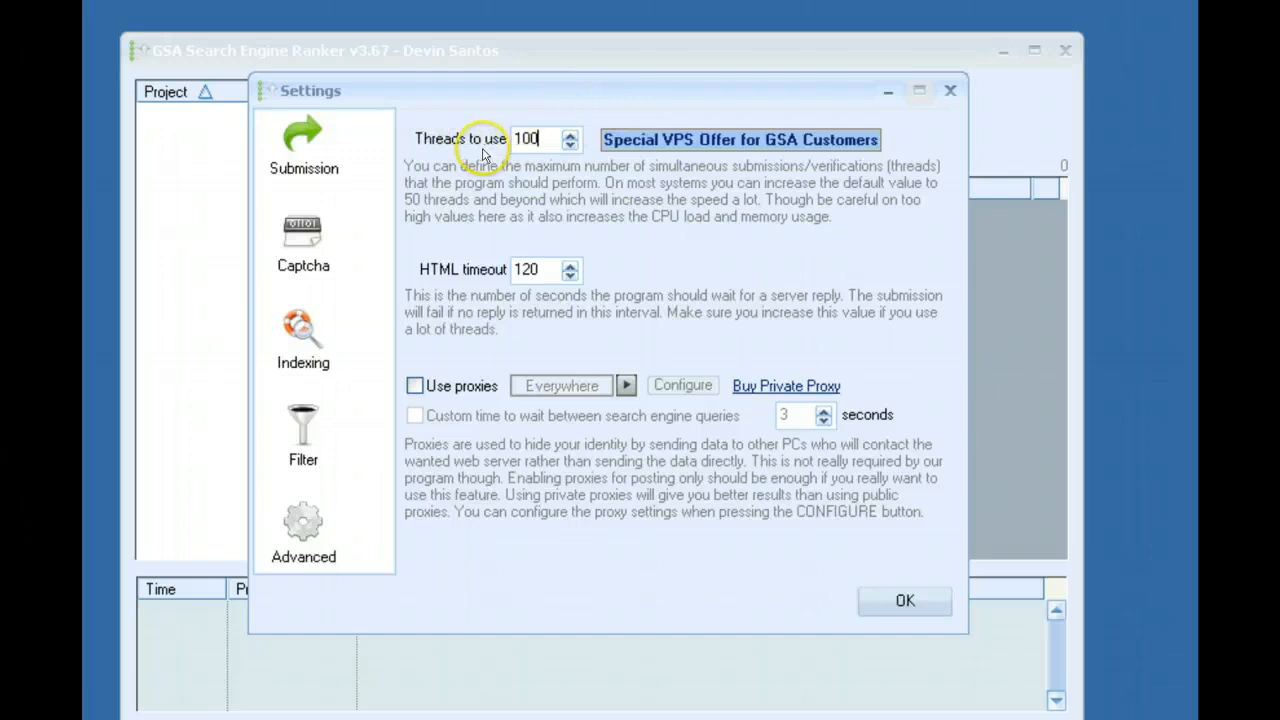
{"action": "mouse_move", "coordinate": [615, 75]}
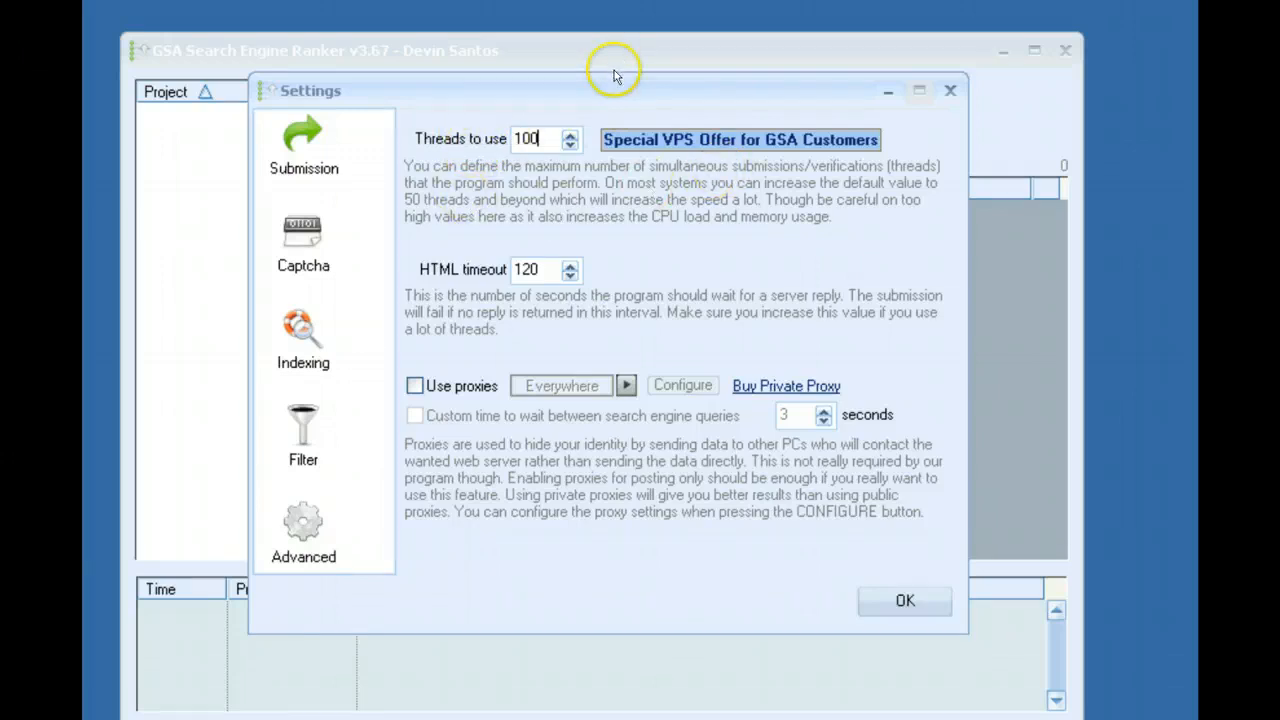
{"action": "mouse_move", "coordinate": [660, 78]}
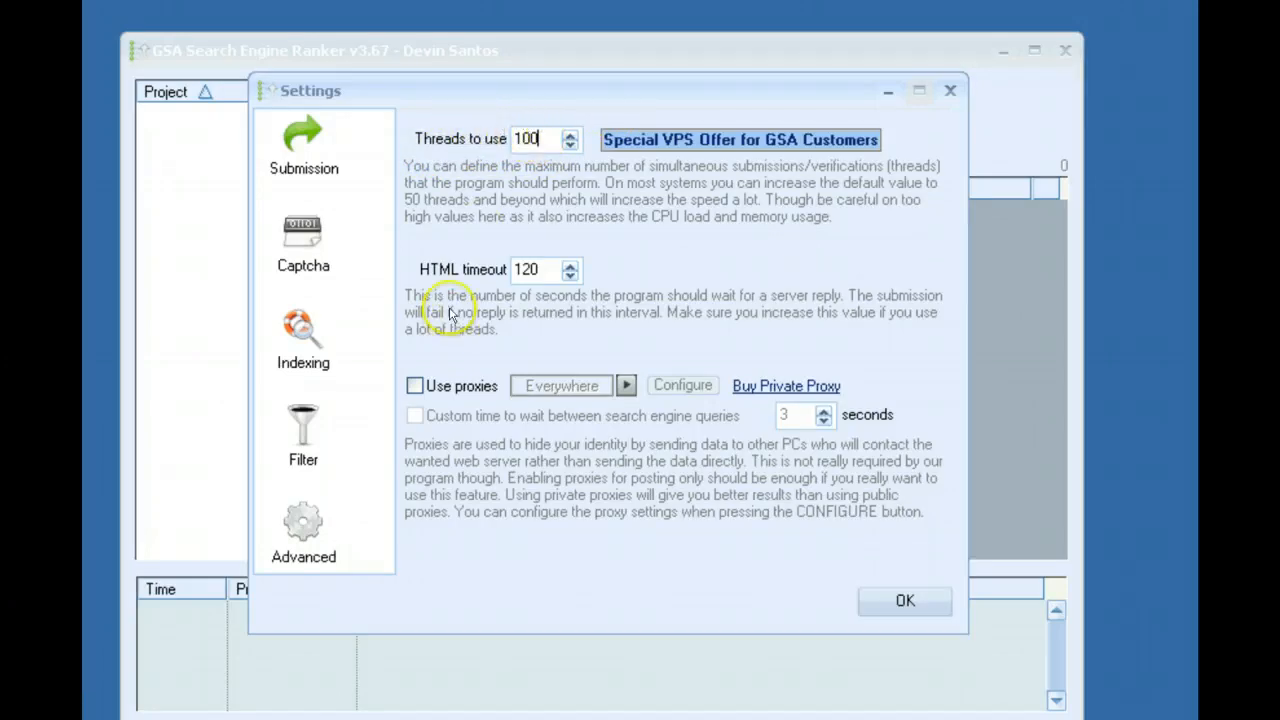
{"action": "mouse_move", "coordinate": [510, 288]}
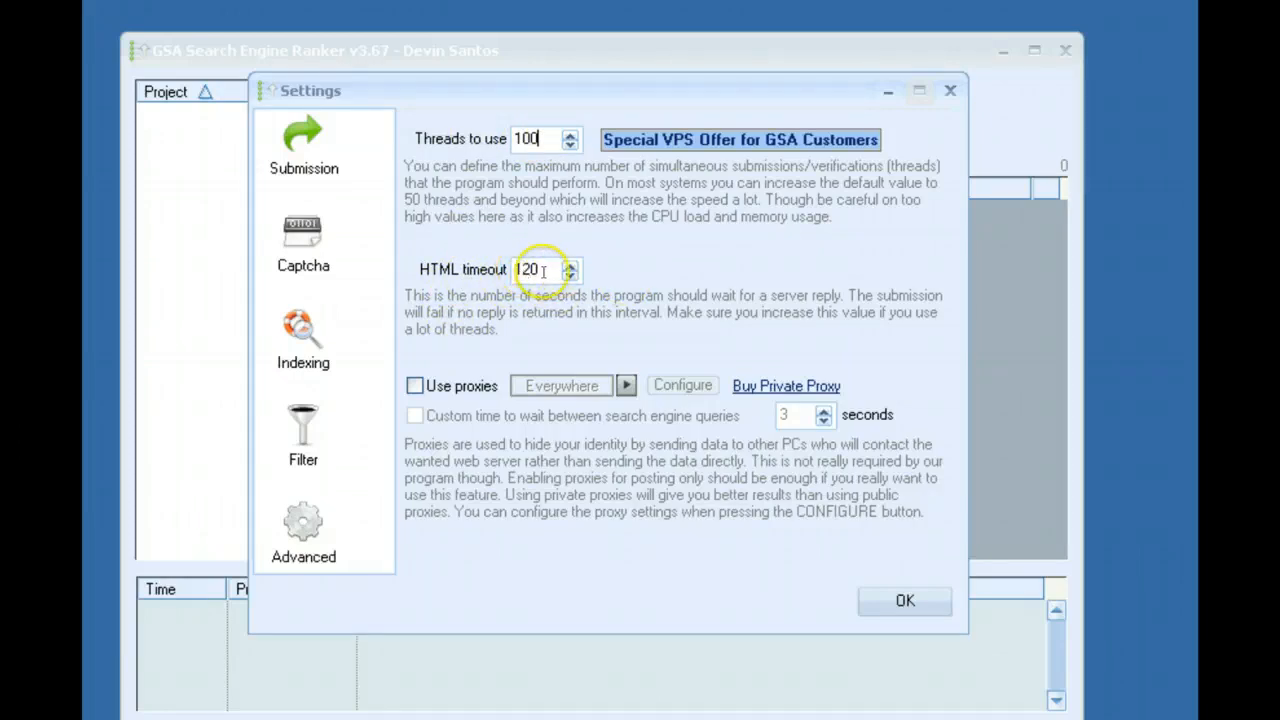
Turn on proxy use for submissions, applied everywhere, keeping 100 threads.
{"action": "left_click", "coordinate": [414, 386]}
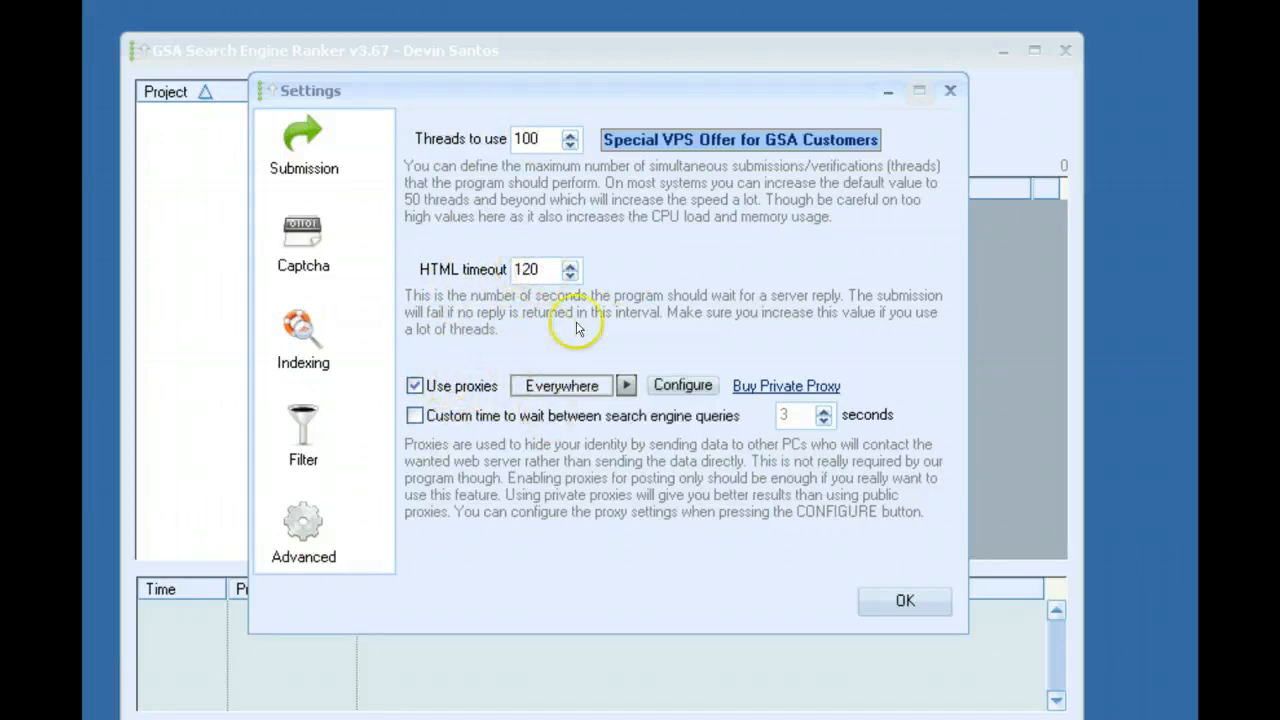
{"action": "mouse_move", "coordinate": [580, 330]}
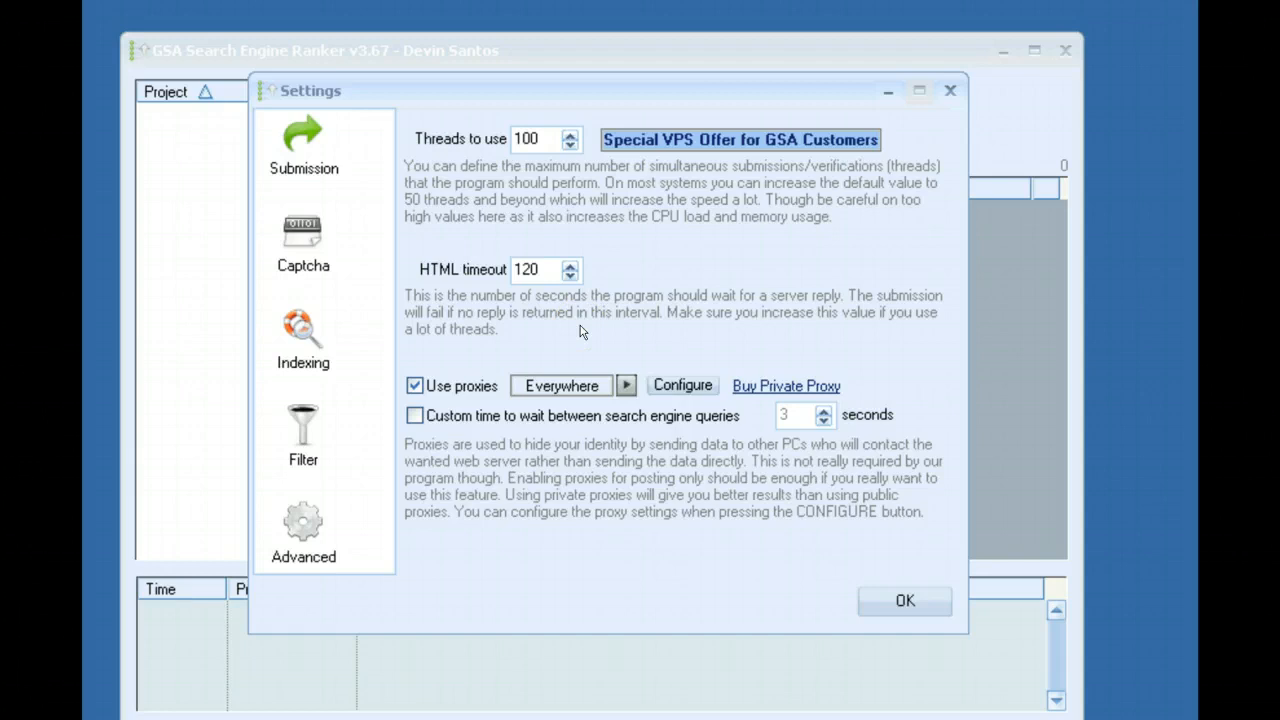
{"action": "mouse_move", "coordinate": [673, 375]}
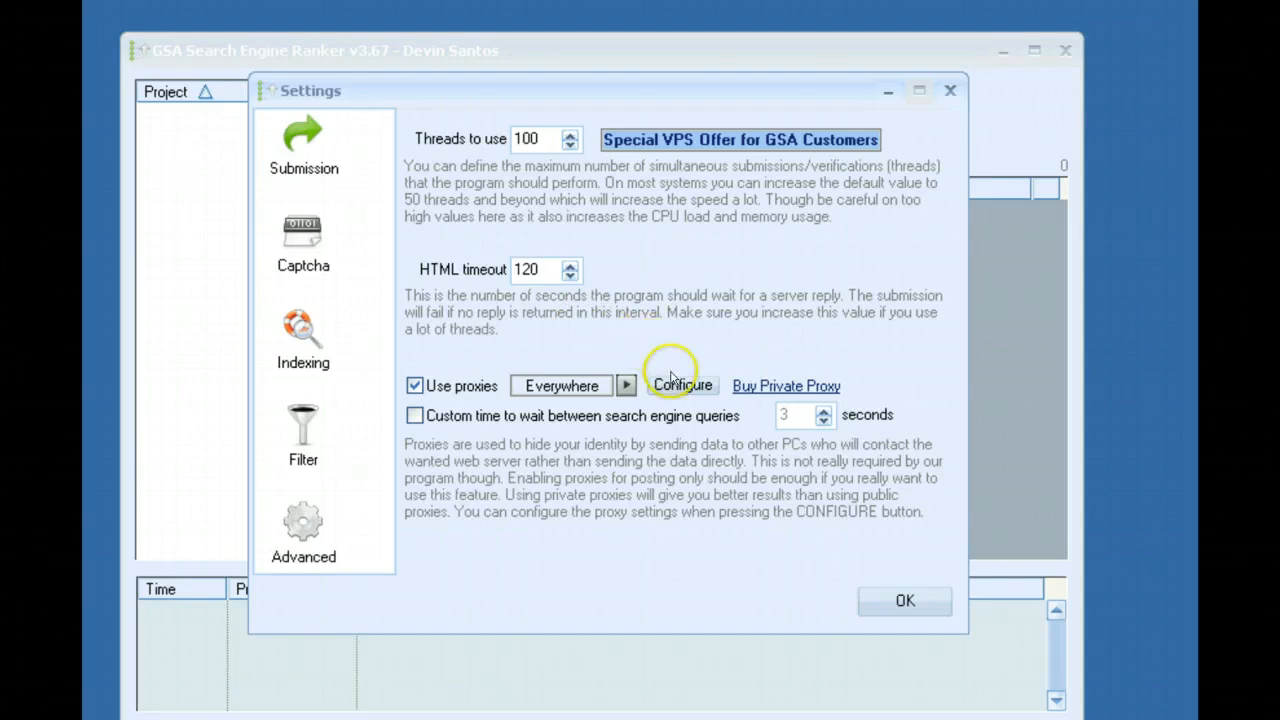
{"action": "left_click", "coordinate": [681, 385]}
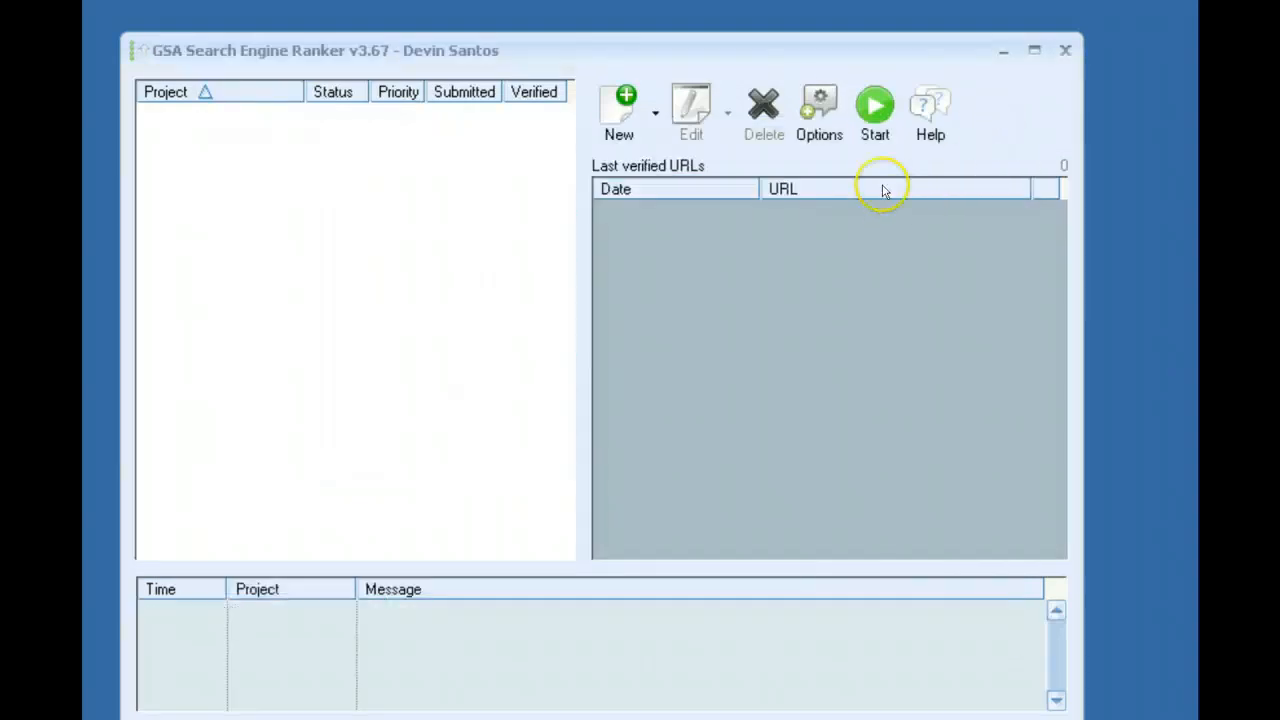
{"action": "left_click", "coordinate": [818, 110]}
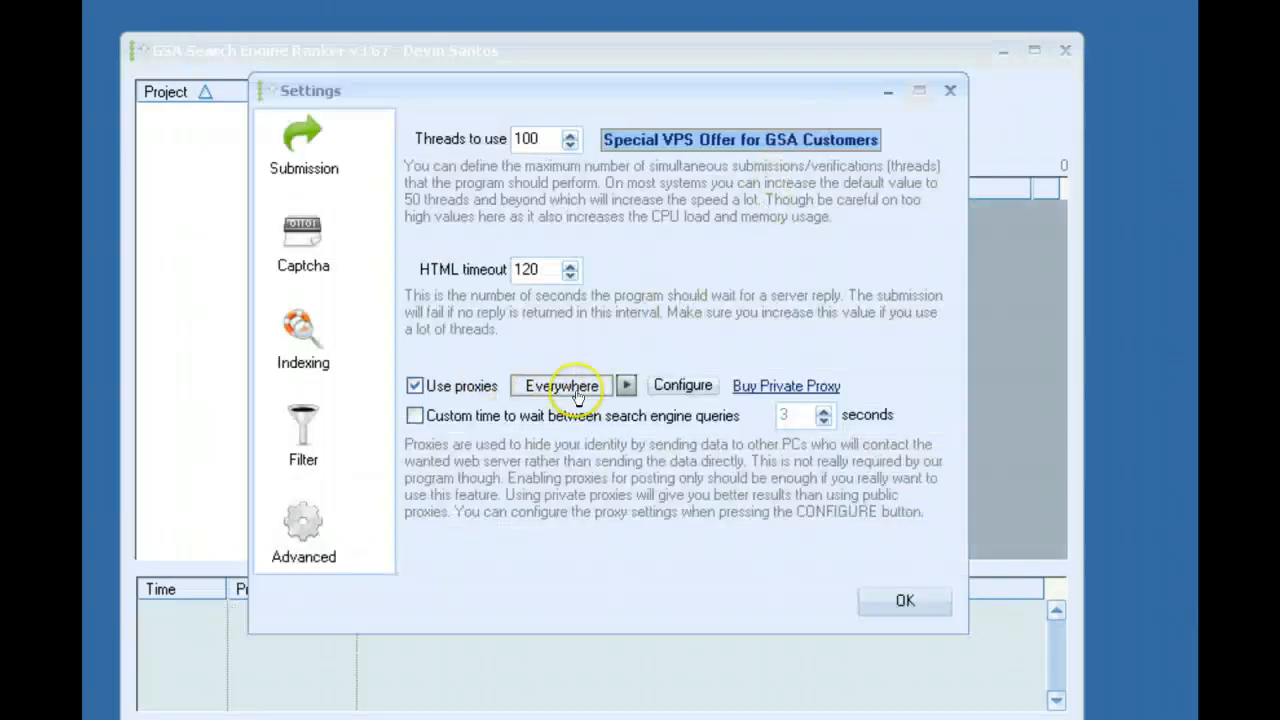
{"action": "mouse_move", "coordinate": [625, 405]}
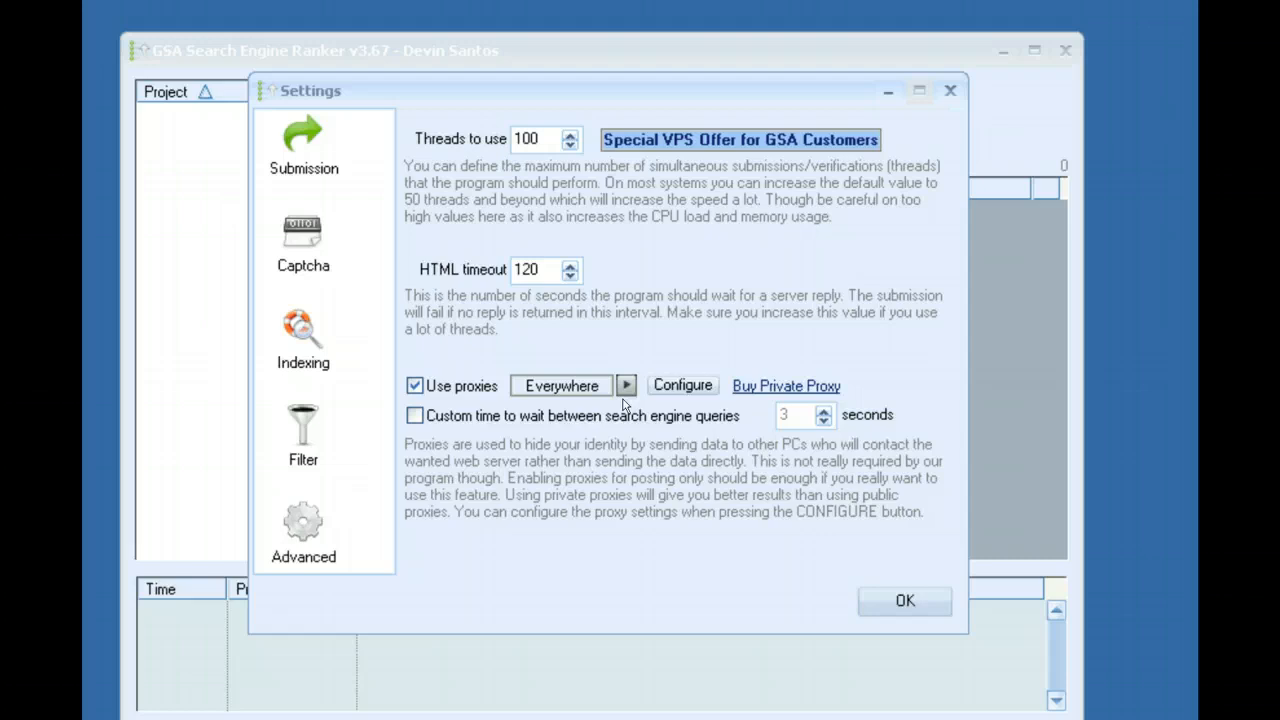
{"action": "mouse_move", "coordinate": [620, 405]}
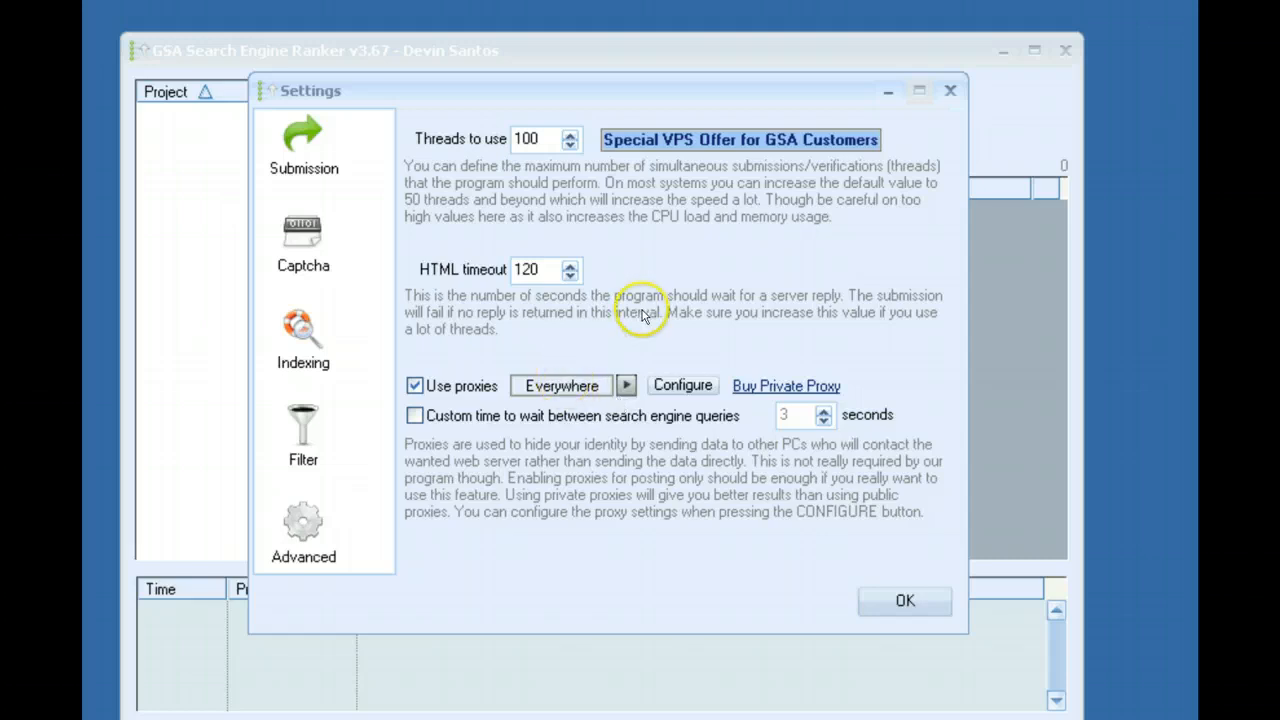
{"action": "mouse_move", "coordinate": [628, 385]}
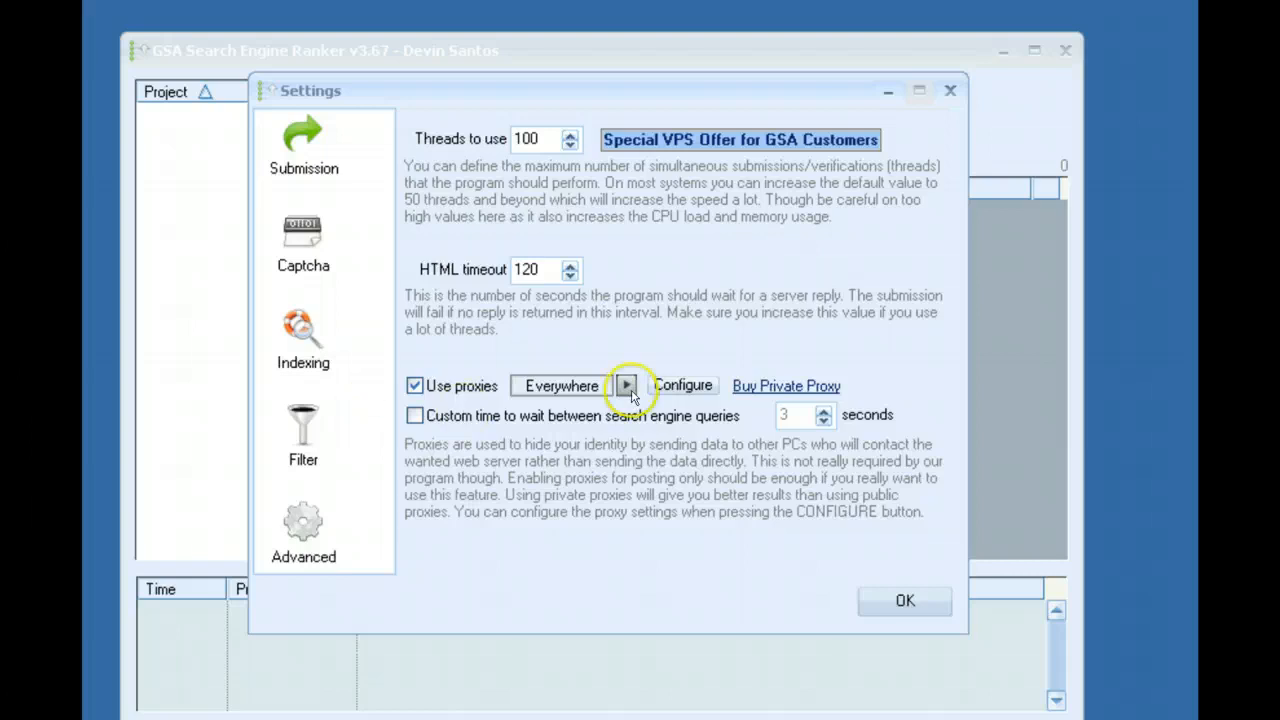
{"action": "mouse_move", "coordinate": [655, 530]}
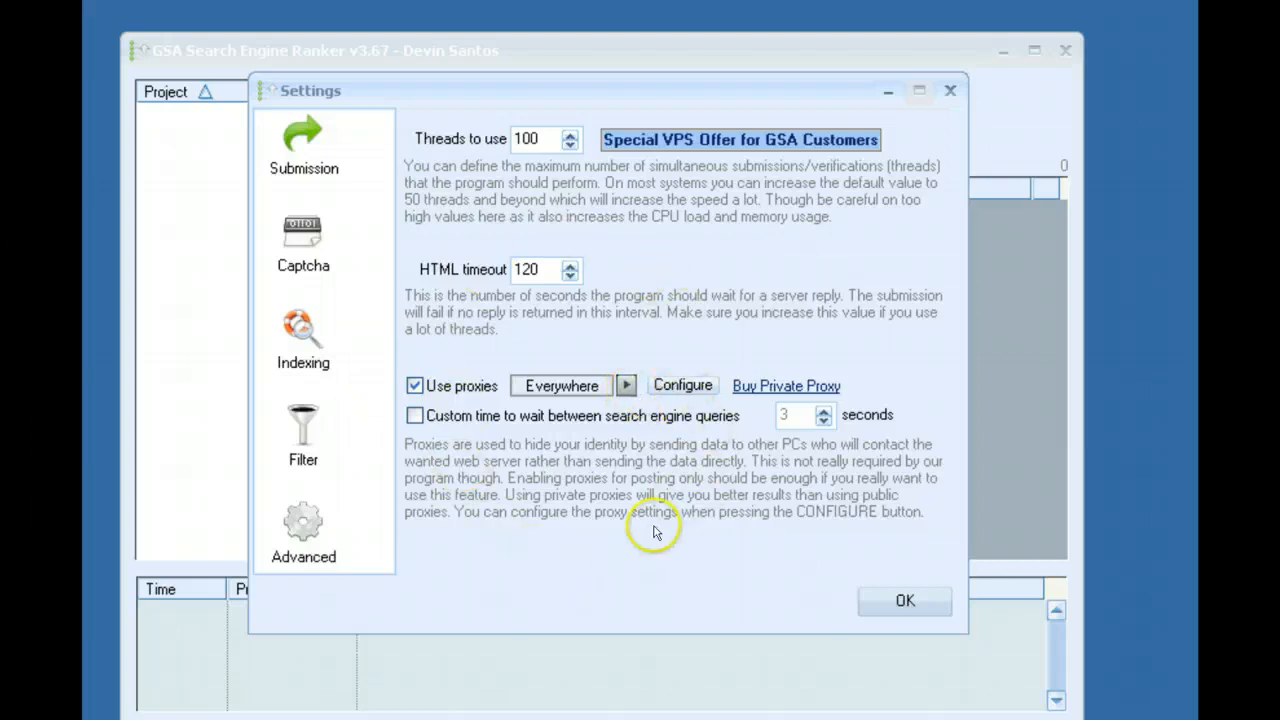
{"action": "mouse_move", "coordinate": [645, 472]}
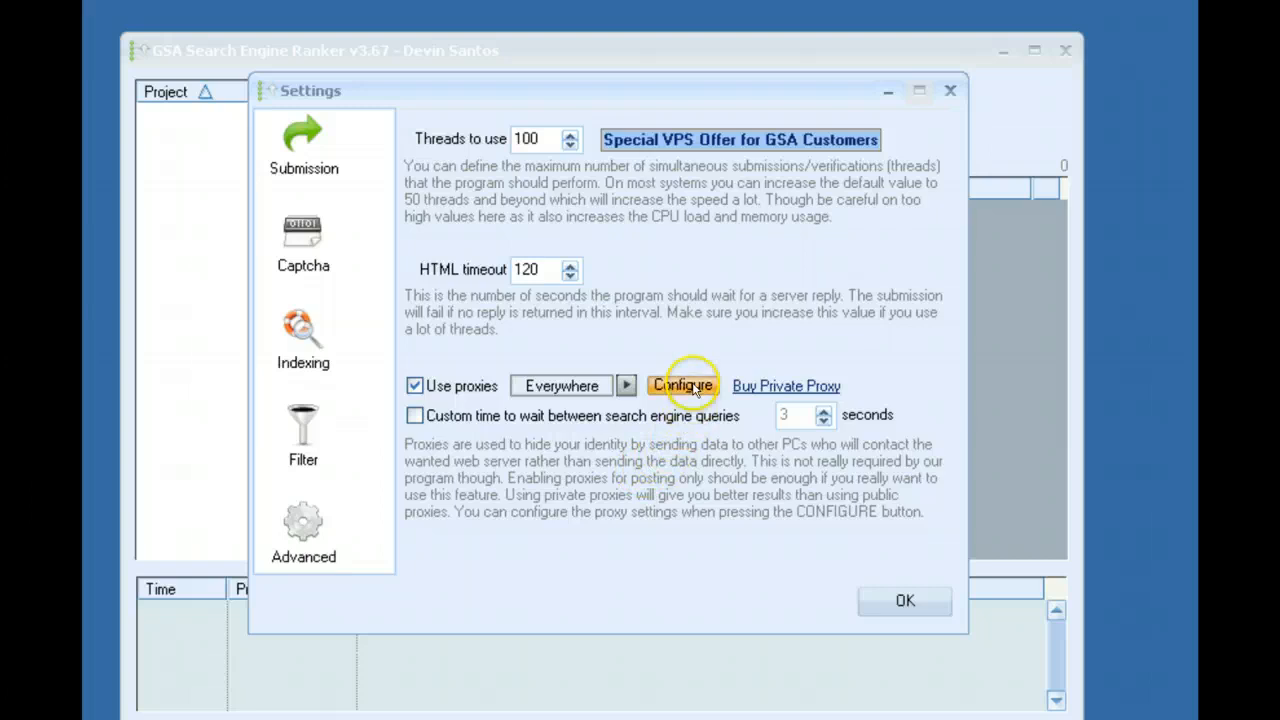
Test all 100 proxies in the proxy list against the bing.com test URL.
{"action": "left_click", "coordinate": [682, 386]}
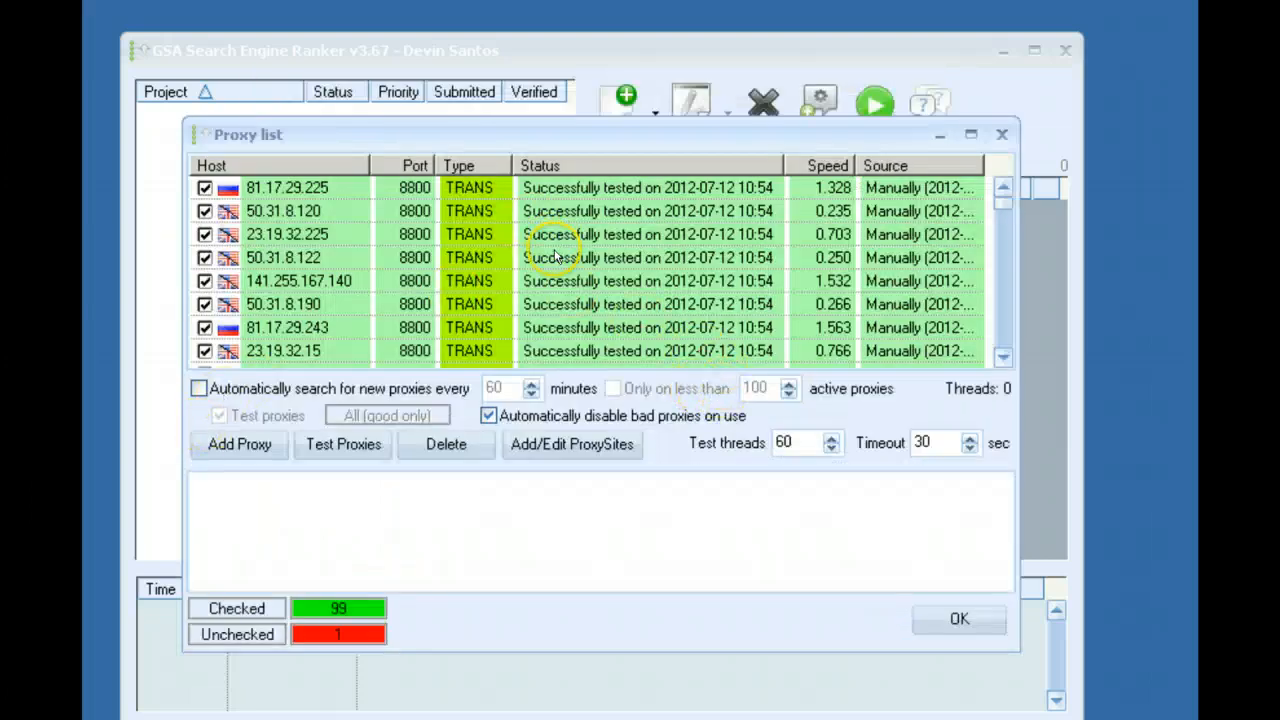
{"action": "mouse_move", "coordinate": [270, 410]}
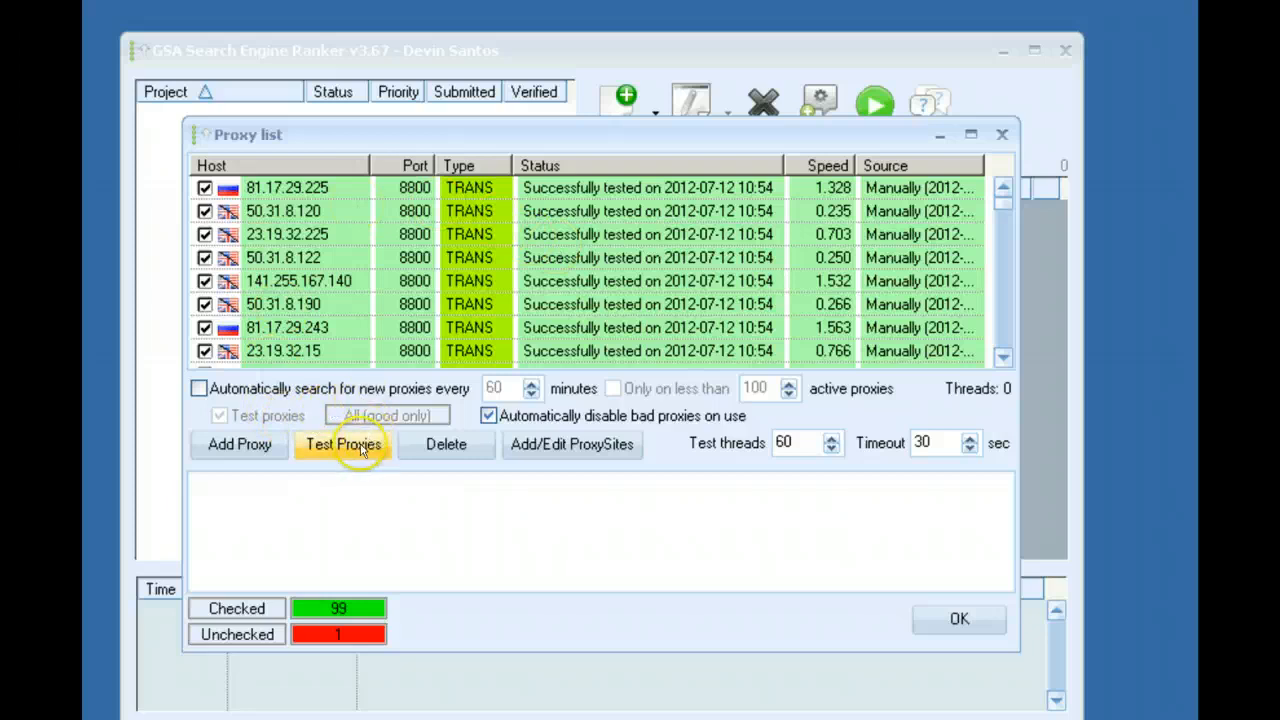
{"action": "left_click", "coordinate": [342, 444]}
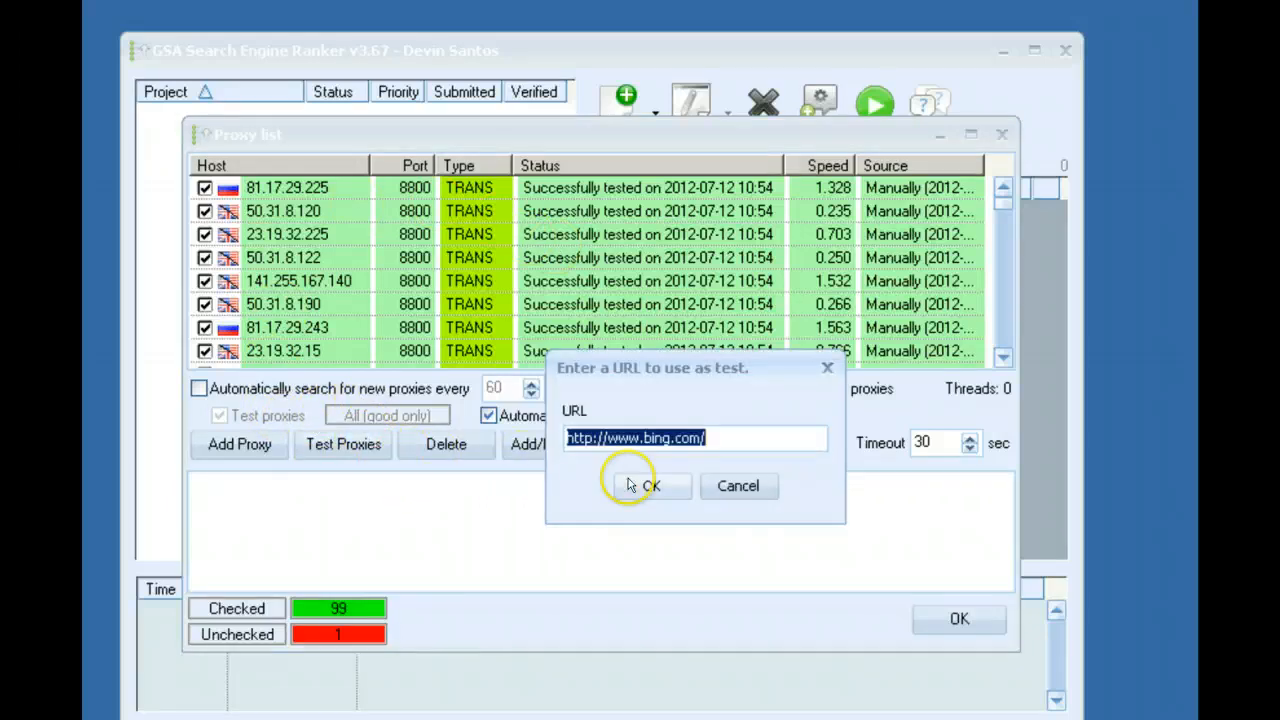
{"action": "left_click", "coordinate": [651, 485]}
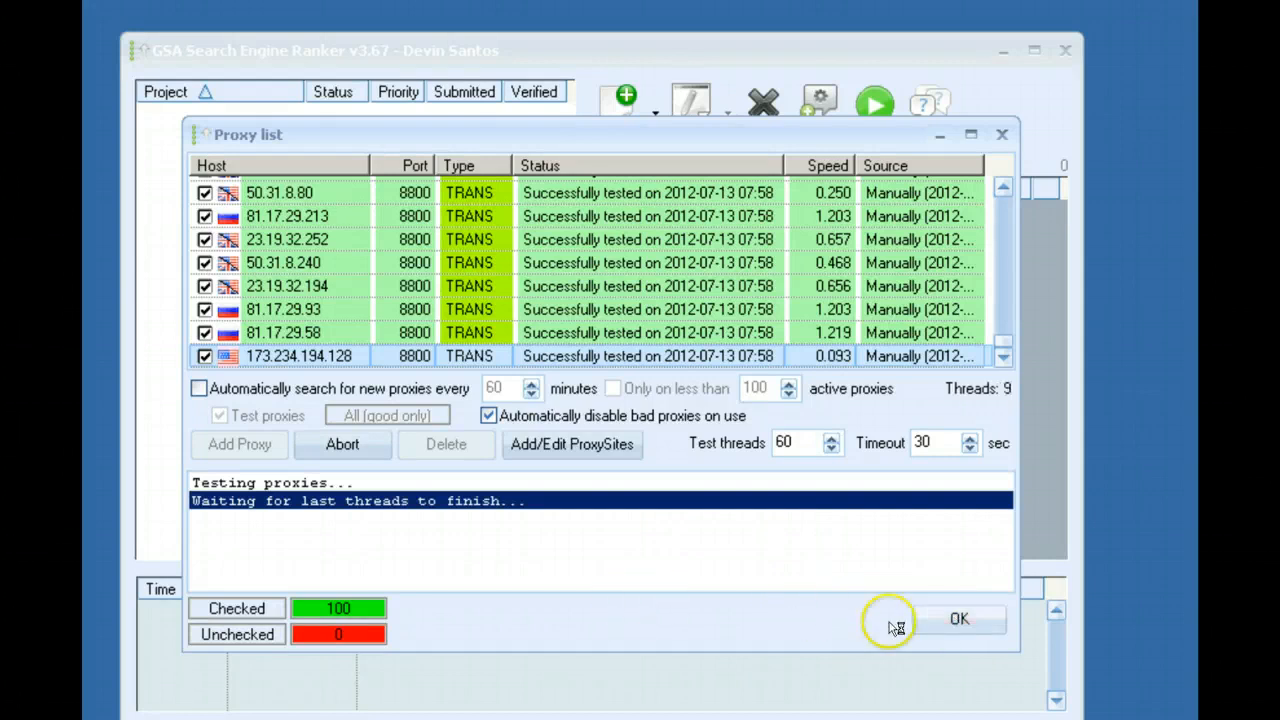
{"action": "mouse_move", "coordinate": [245, 545]}
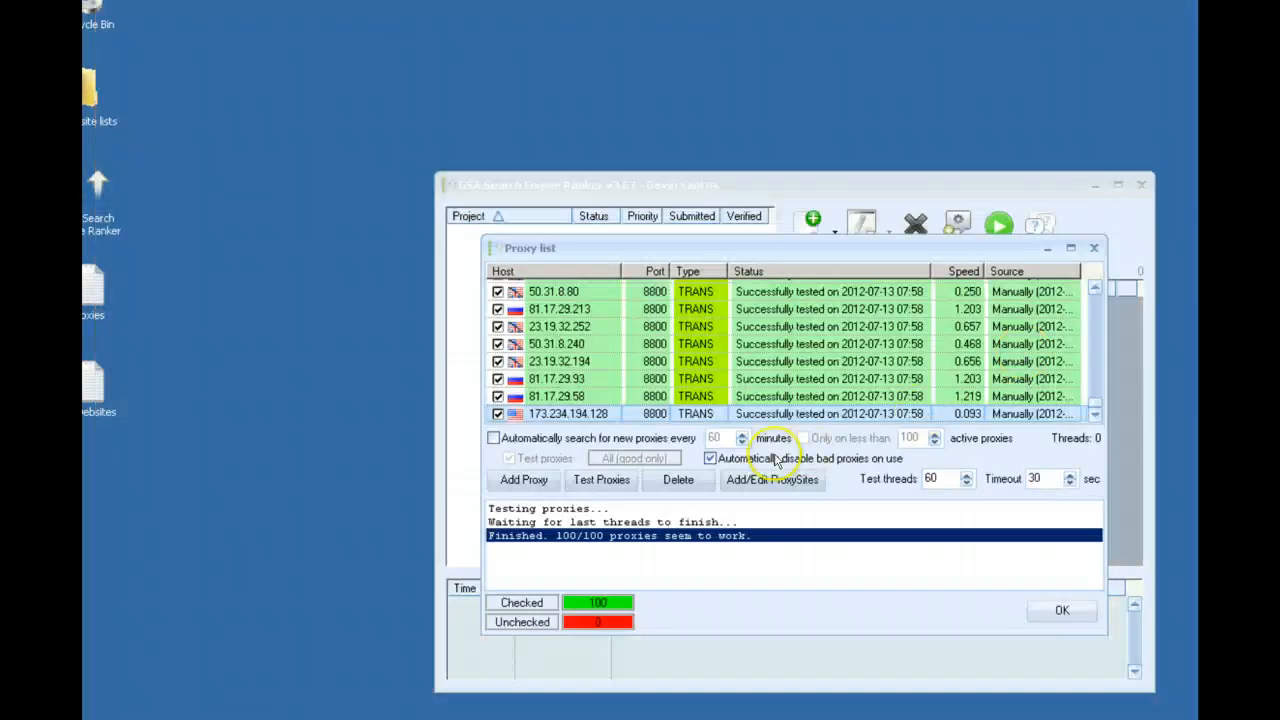
{"action": "left_click", "coordinate": [225, 444]}
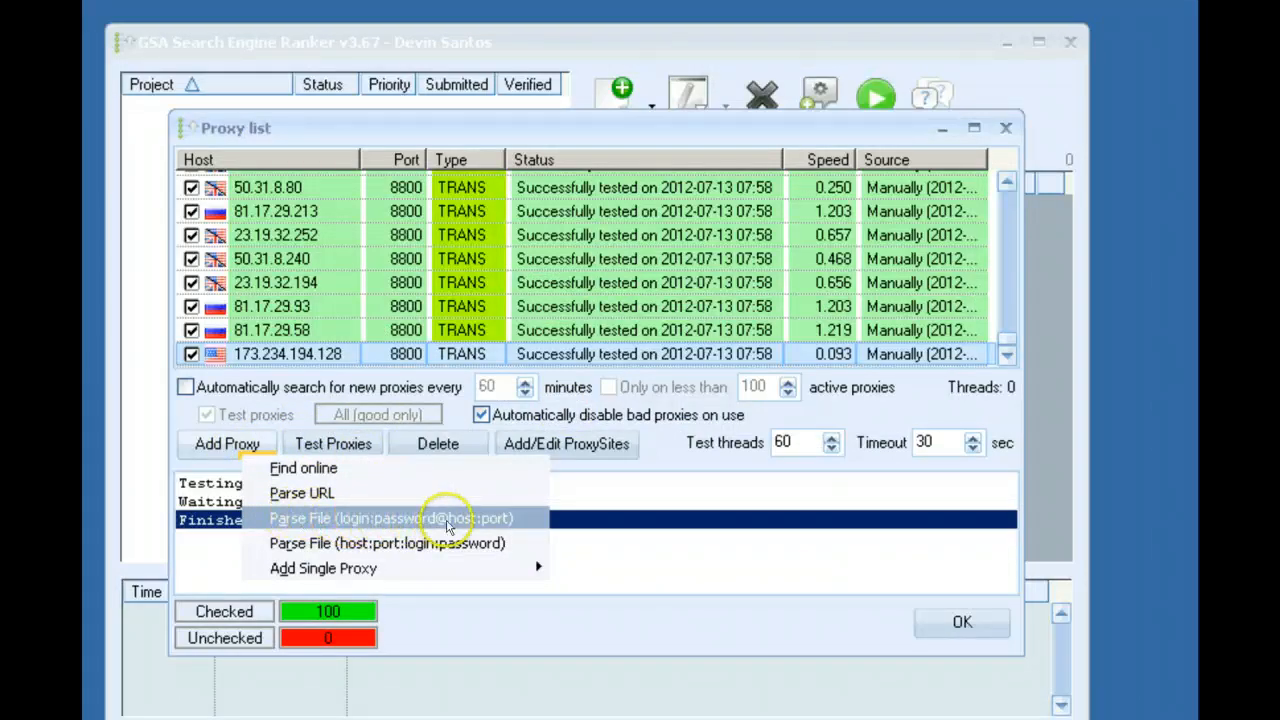
{"action": "mouse_move", "coordinate": [447, 518]}
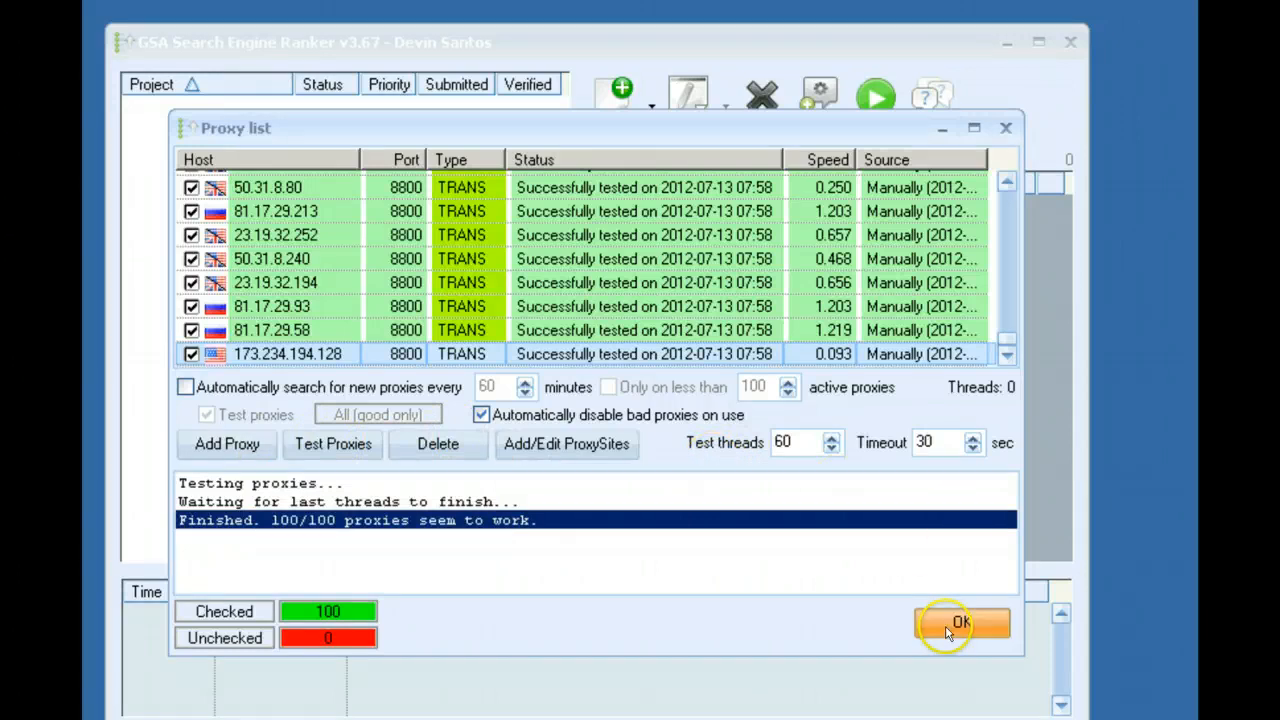
Close the tested proxy list and return to the Settings dialog.
{"action": "left_click", "coordinate": [960, 622]}
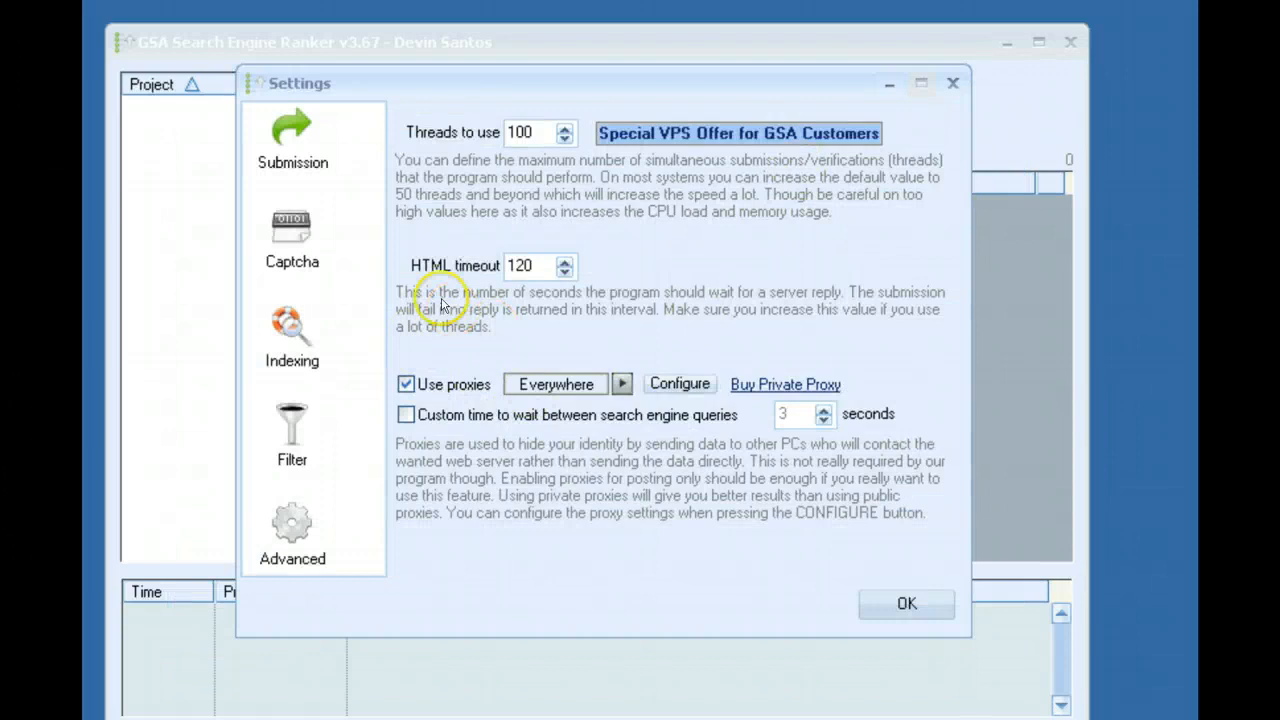
{"action": "mouse_move", "coordinate": [575, 450]}
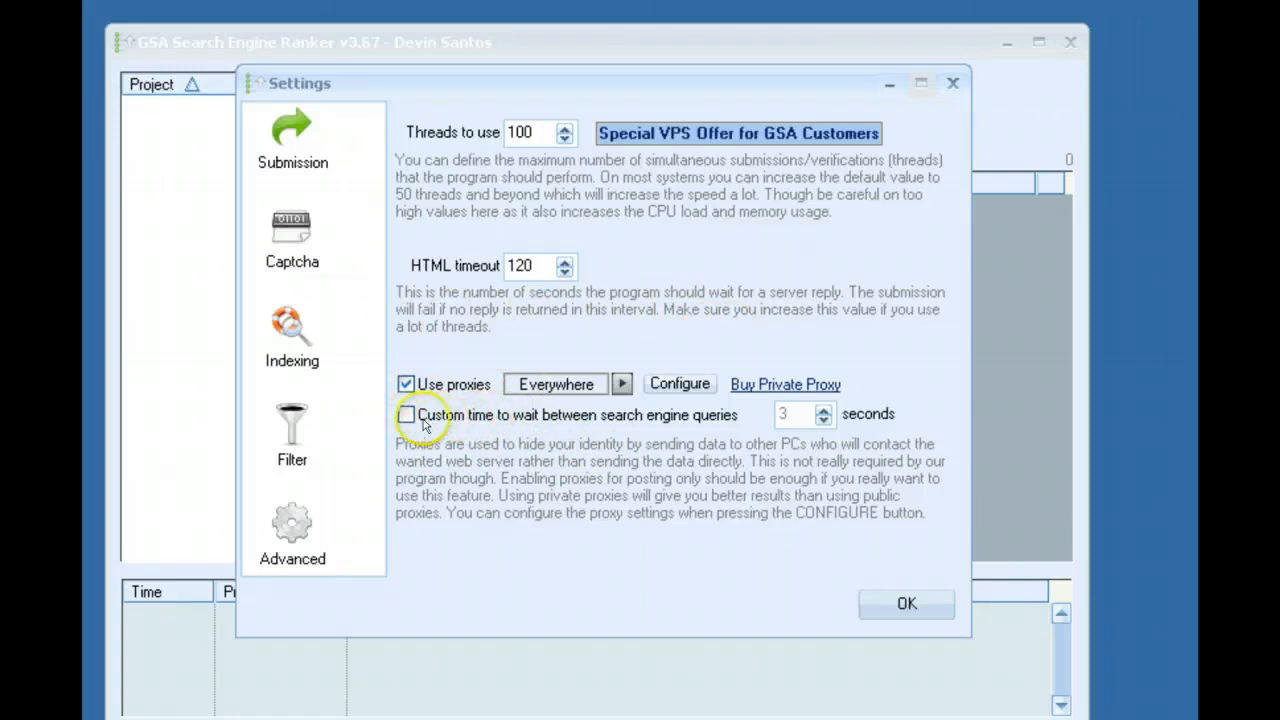
{"action": "mouse_move", "coordinate": [485, 430]}
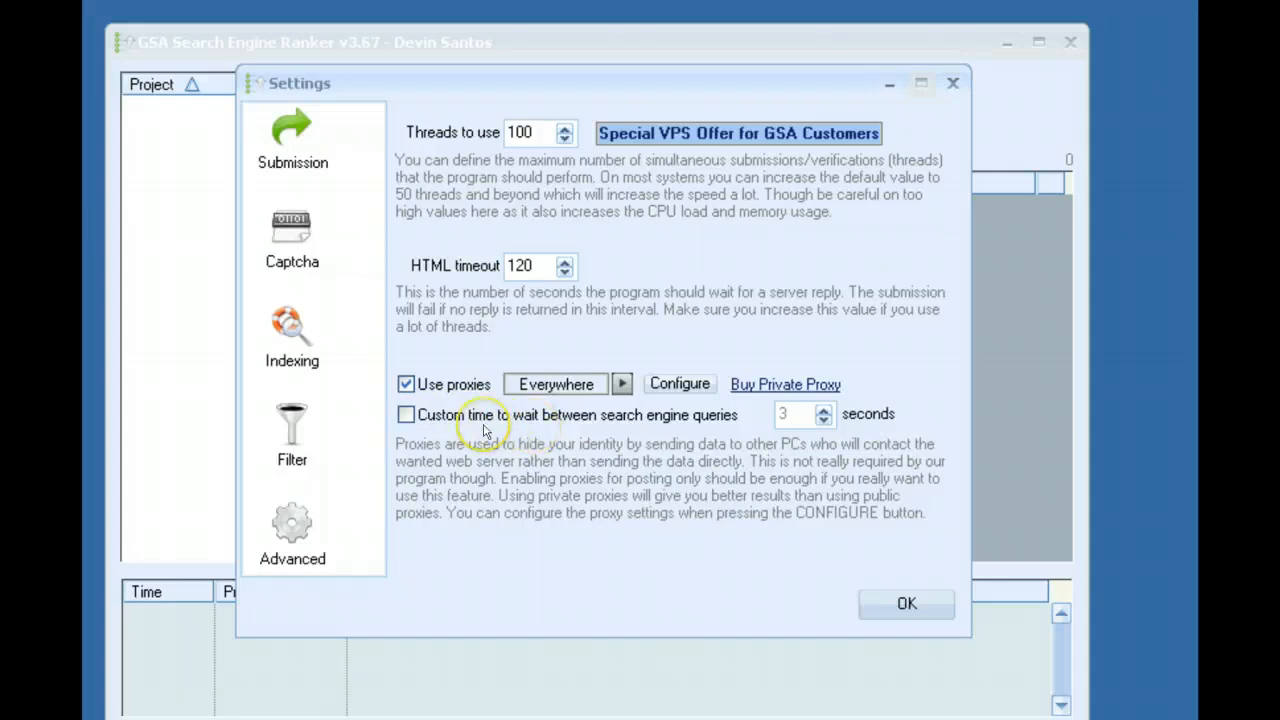
{"action": "mouse_move", "coordinate": [520, 425]}
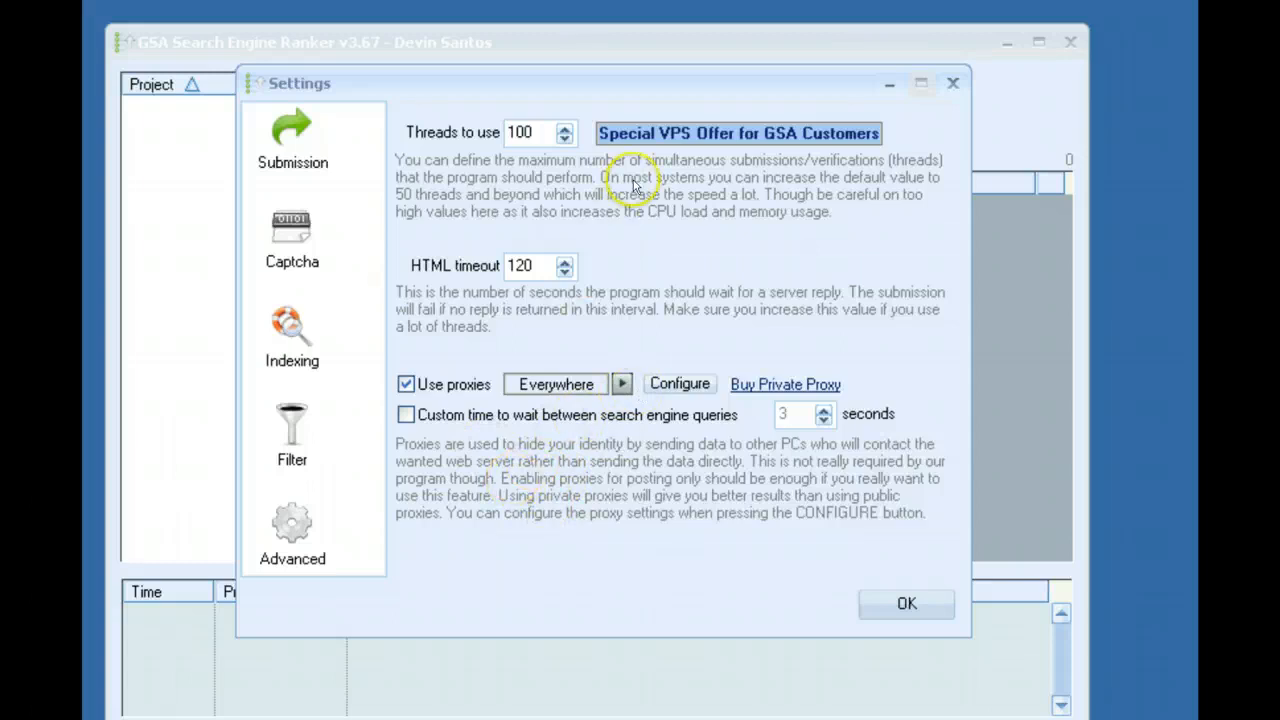
{"action": "mouse_move", "coordinate": [687, 250]}
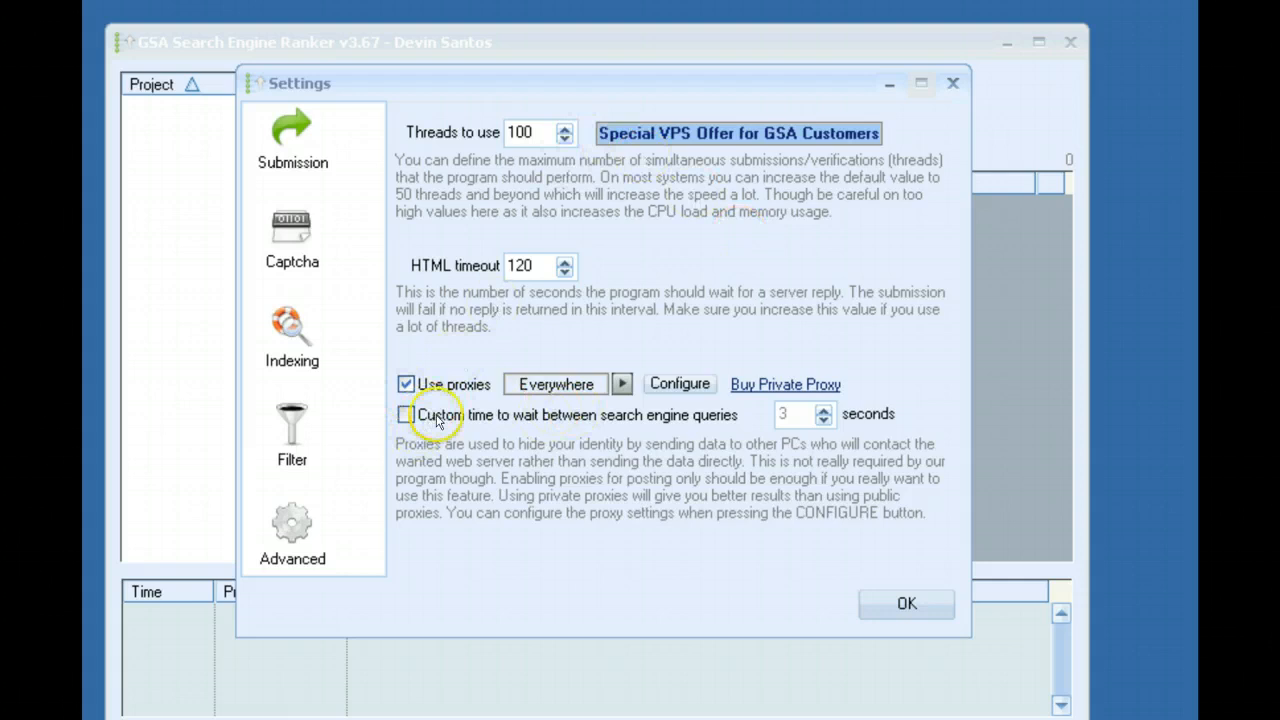
Set a custom 5-second wait between search engine queries, then show the Captcha page.
{"action": "left_click", "coordinate": [405, 414]}
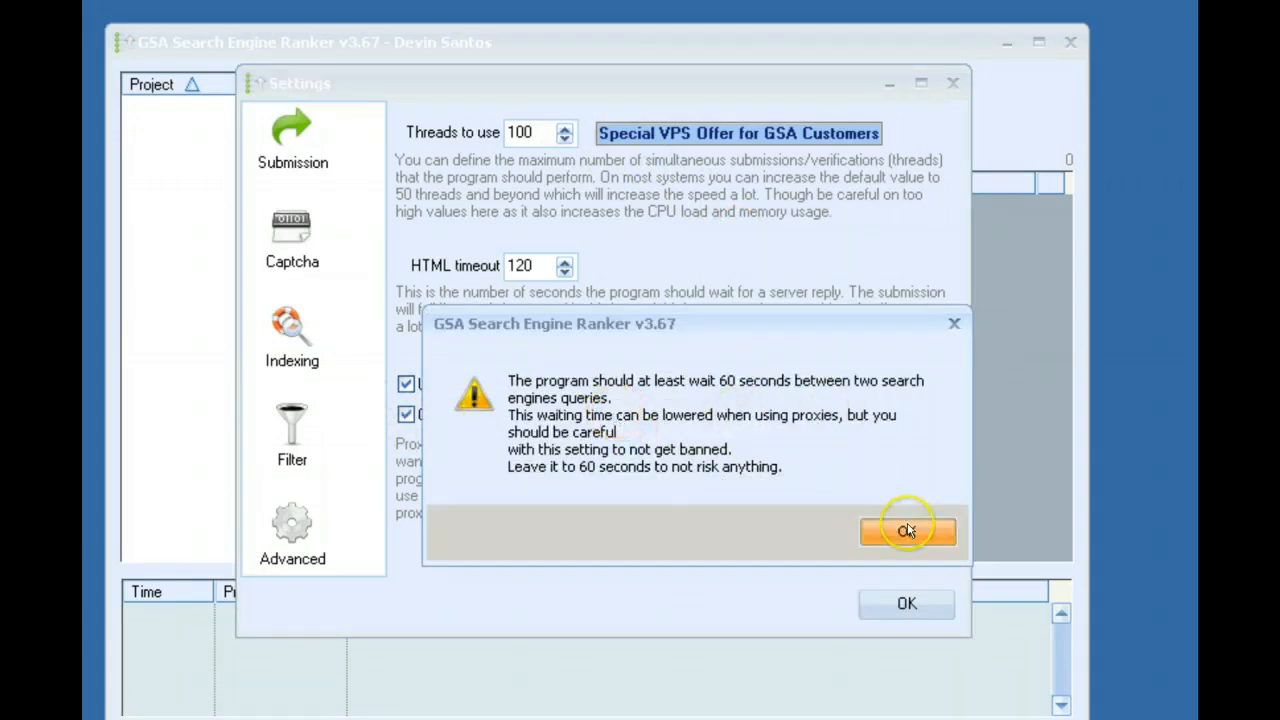
{"action": "left_click", "coordinate": [906, 530]}
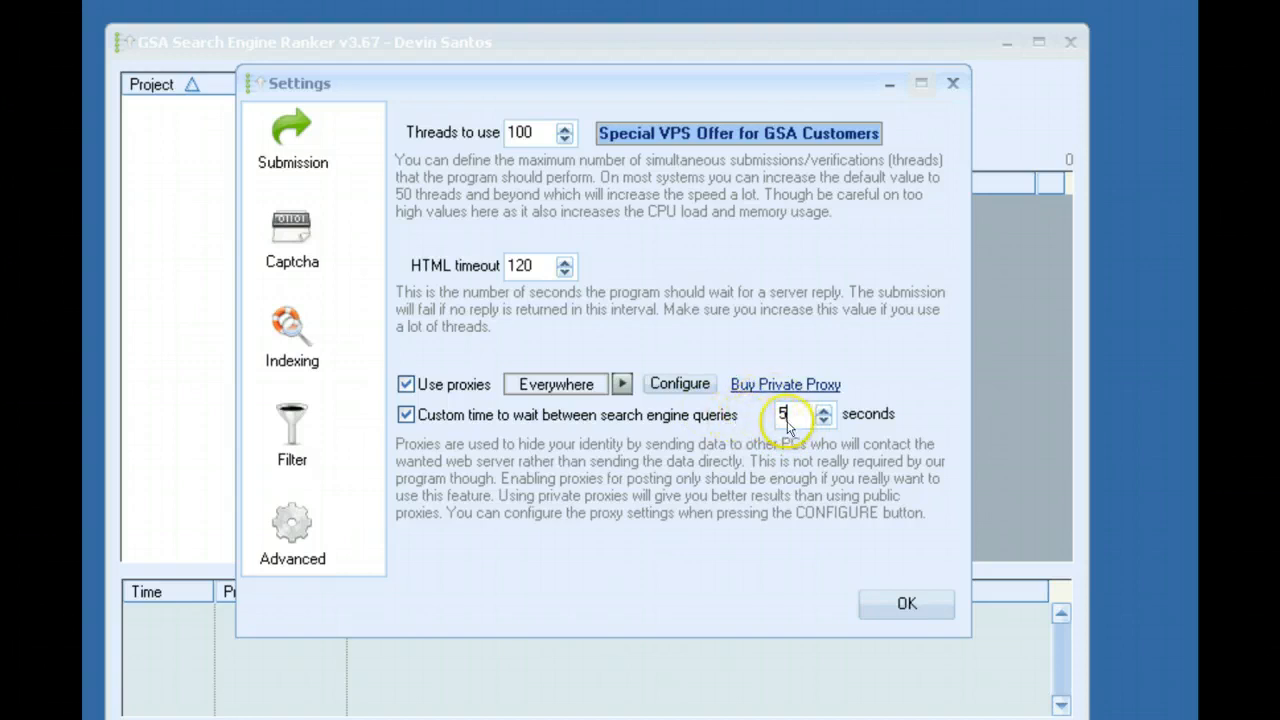
{"action": "mouse_move", "coordinate": [720, 420]}
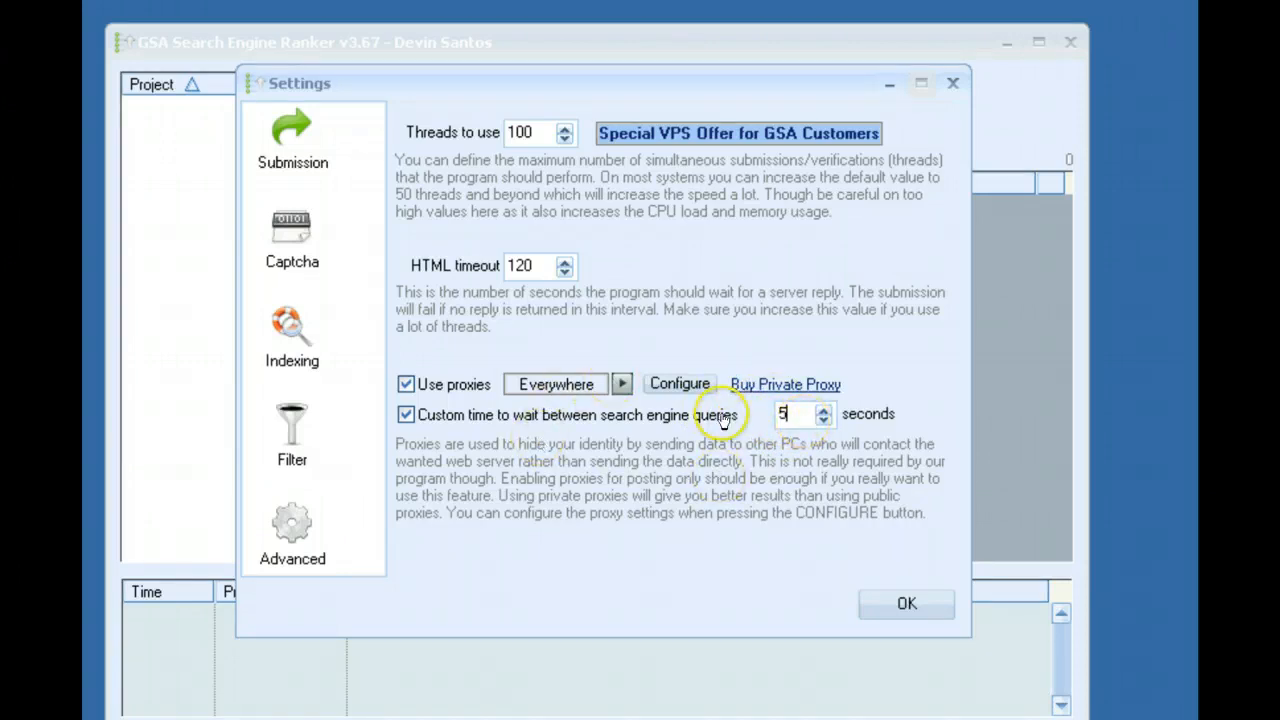
{"action": "mouse_move", "coordinate": [665, 405]}
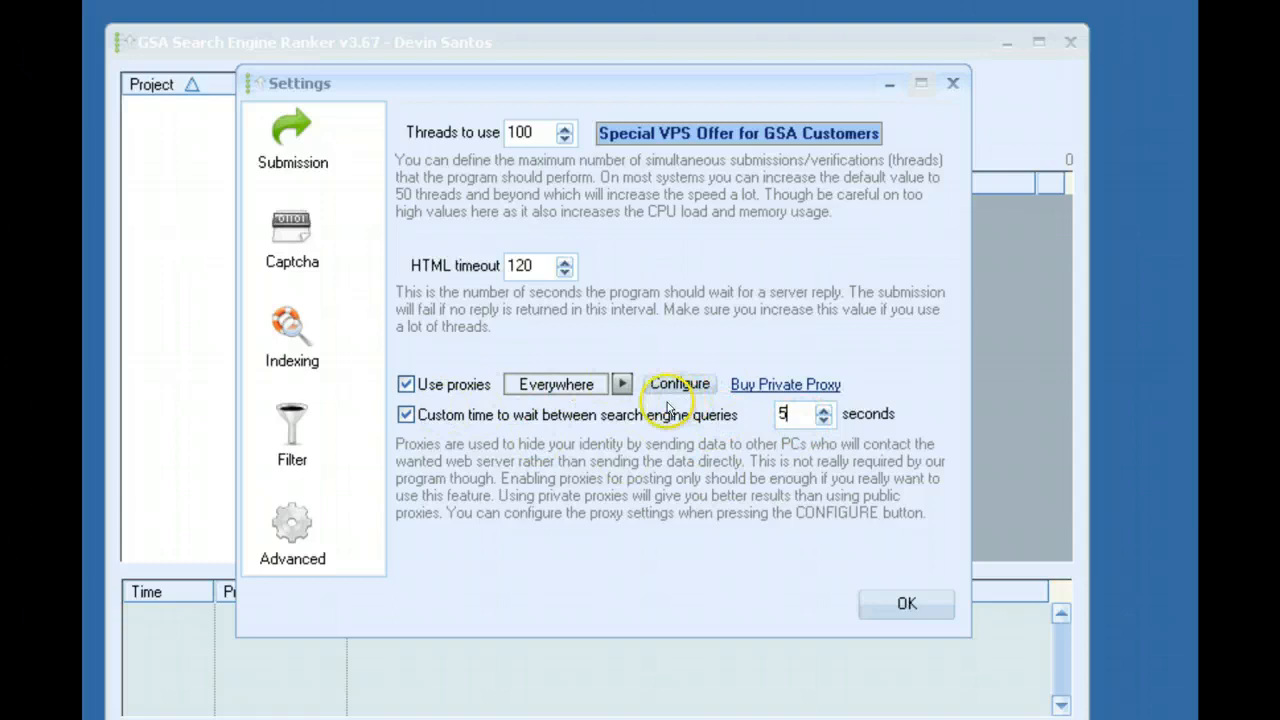
{"action": "mouse_move", "coordinate": [537, 425]}
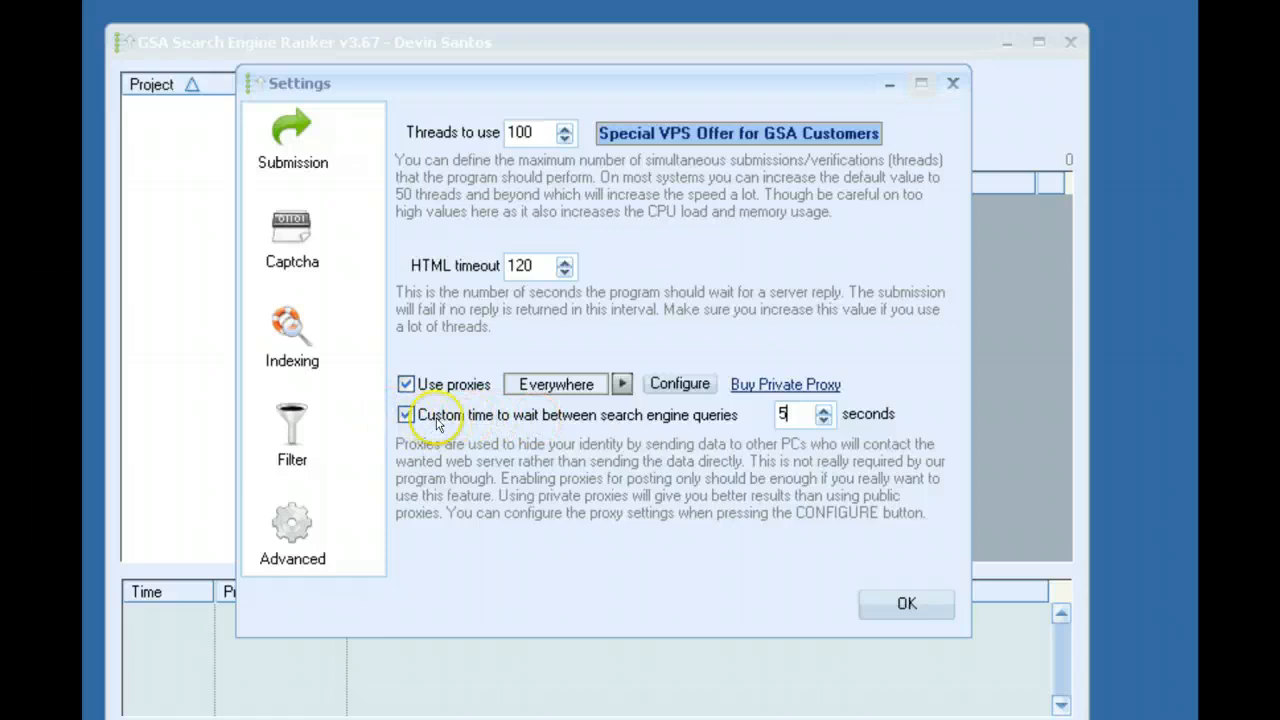
{"action": "mouse_move", "coordinate": [470, 433]}
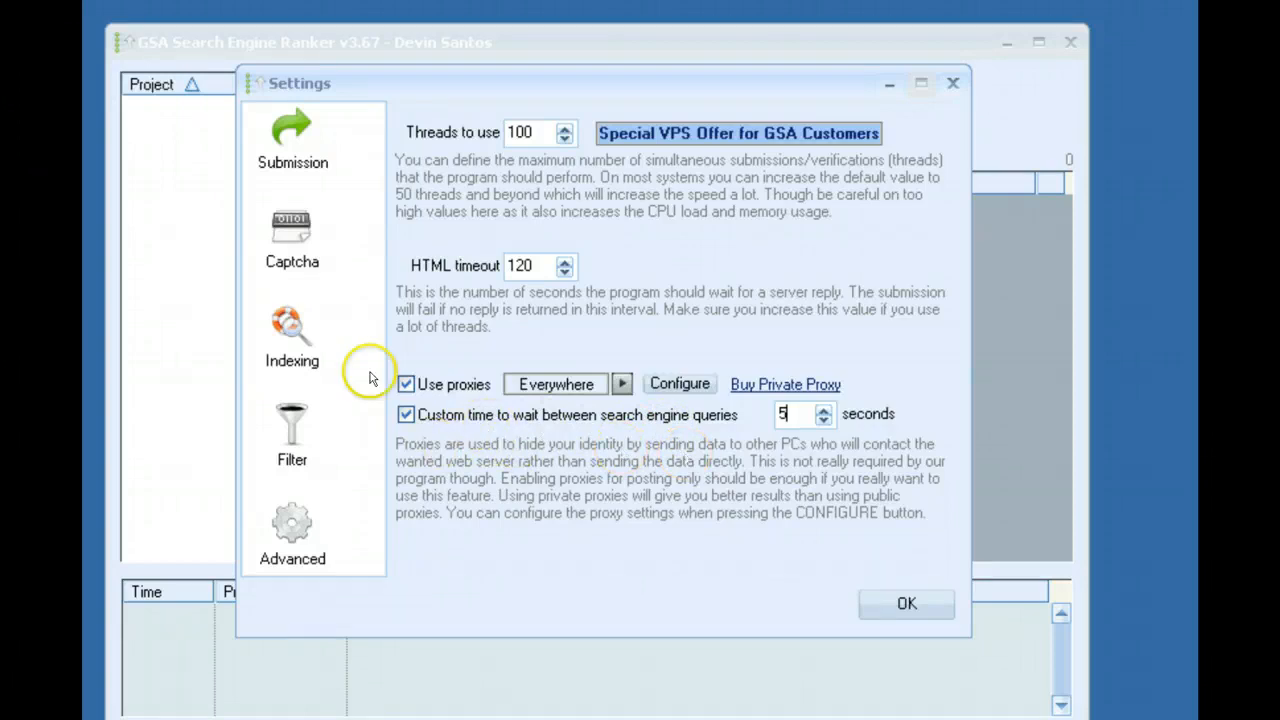
{"action": "left_click", "coordinate": [291, 235]}
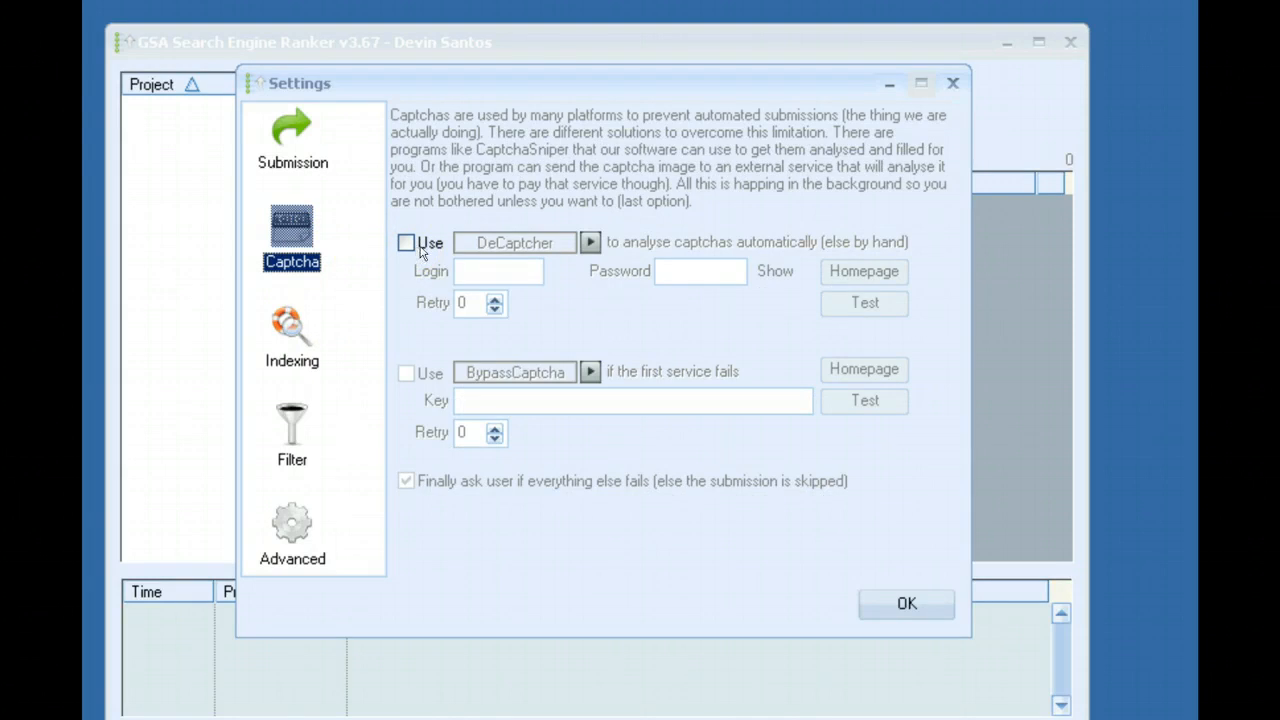
Enable automatic captcha solving and cycle through the services to select DeathByCaptcha.
{"action": "left_click", "coordinate": [406, 243]}
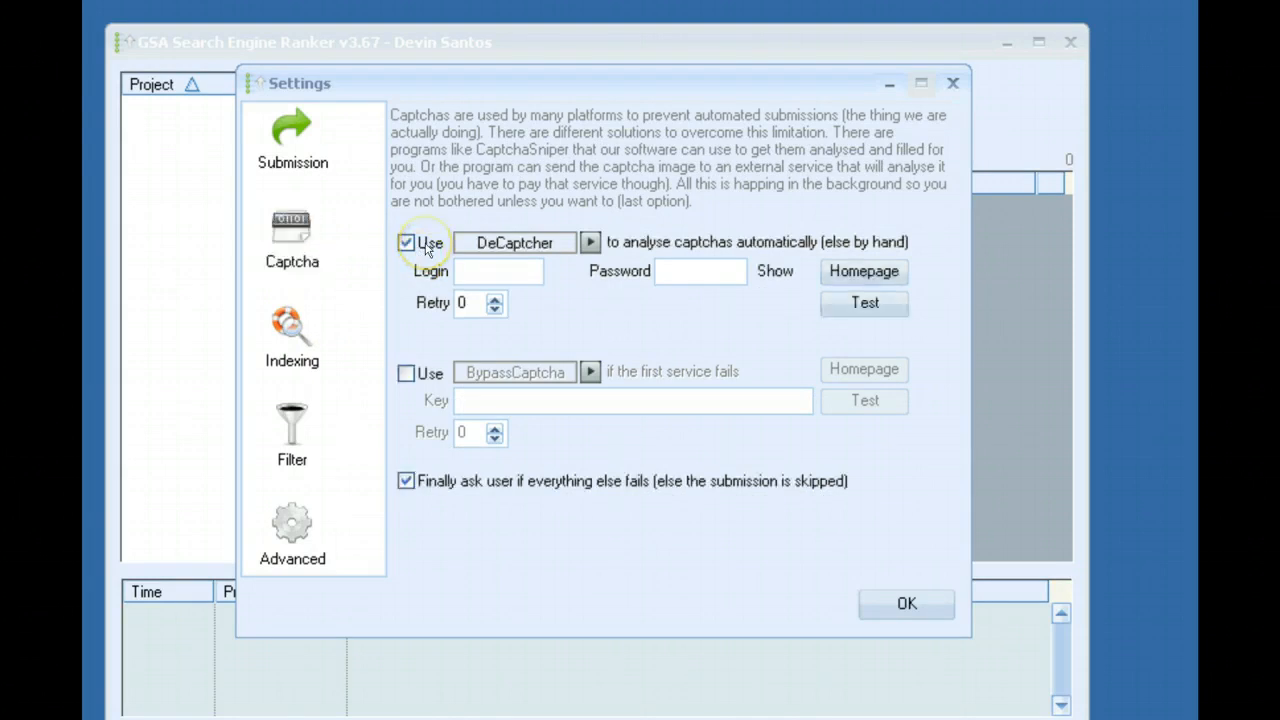
{"action": "left_click", "coordinate": [406, 481]}
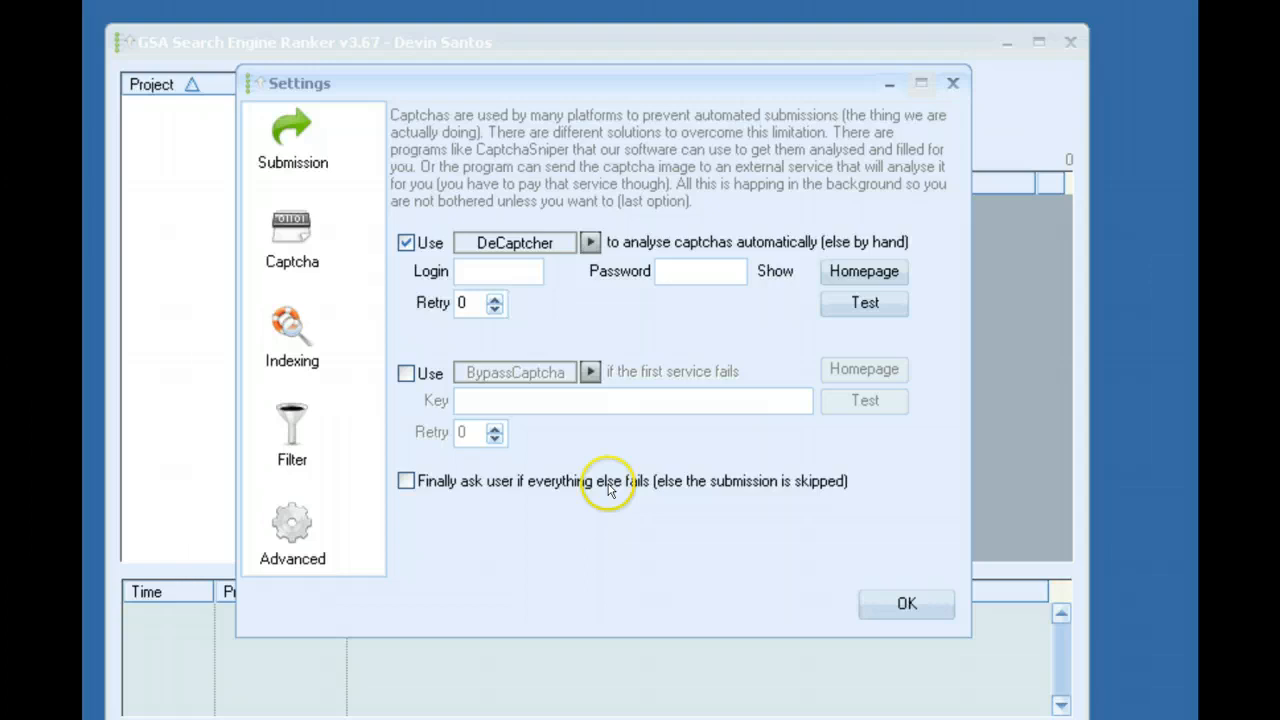
{"action": "left_click", "coordinate": [513, 242]}
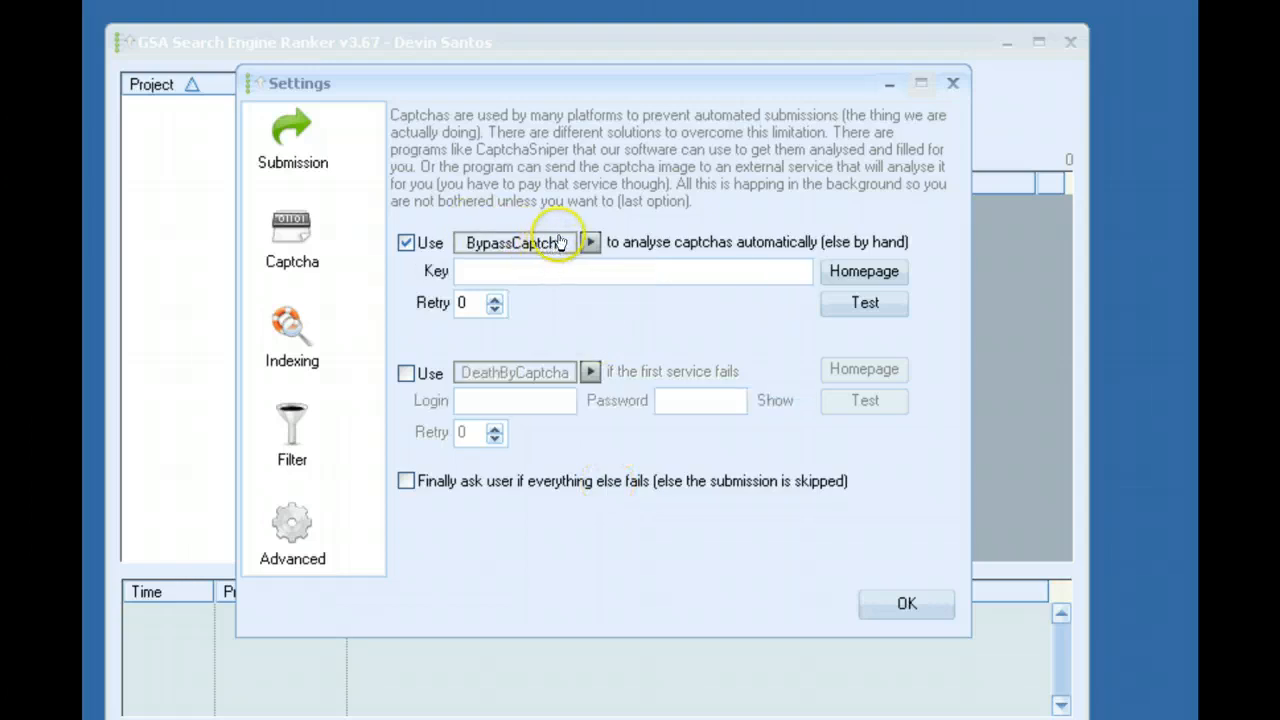
{"action": "left_click", "coordinate": [589, 242]}
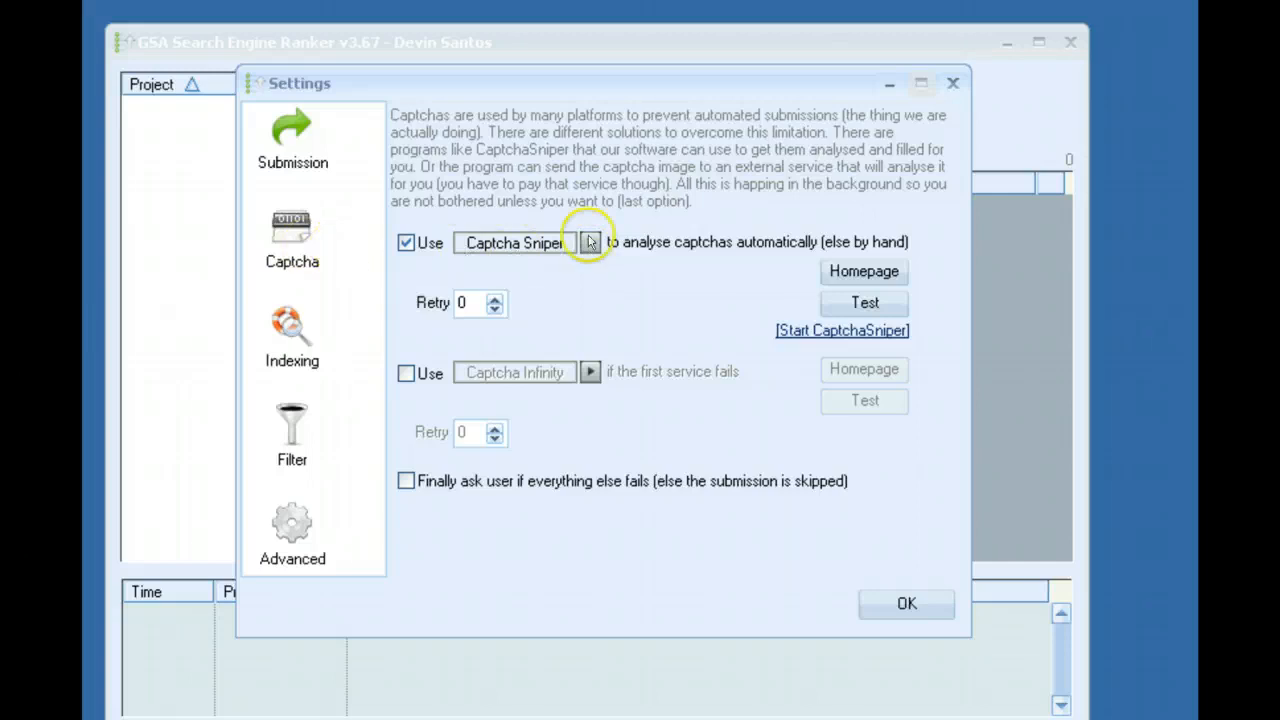
{"action": "mouse_move", "coordinate": [436, 557]}
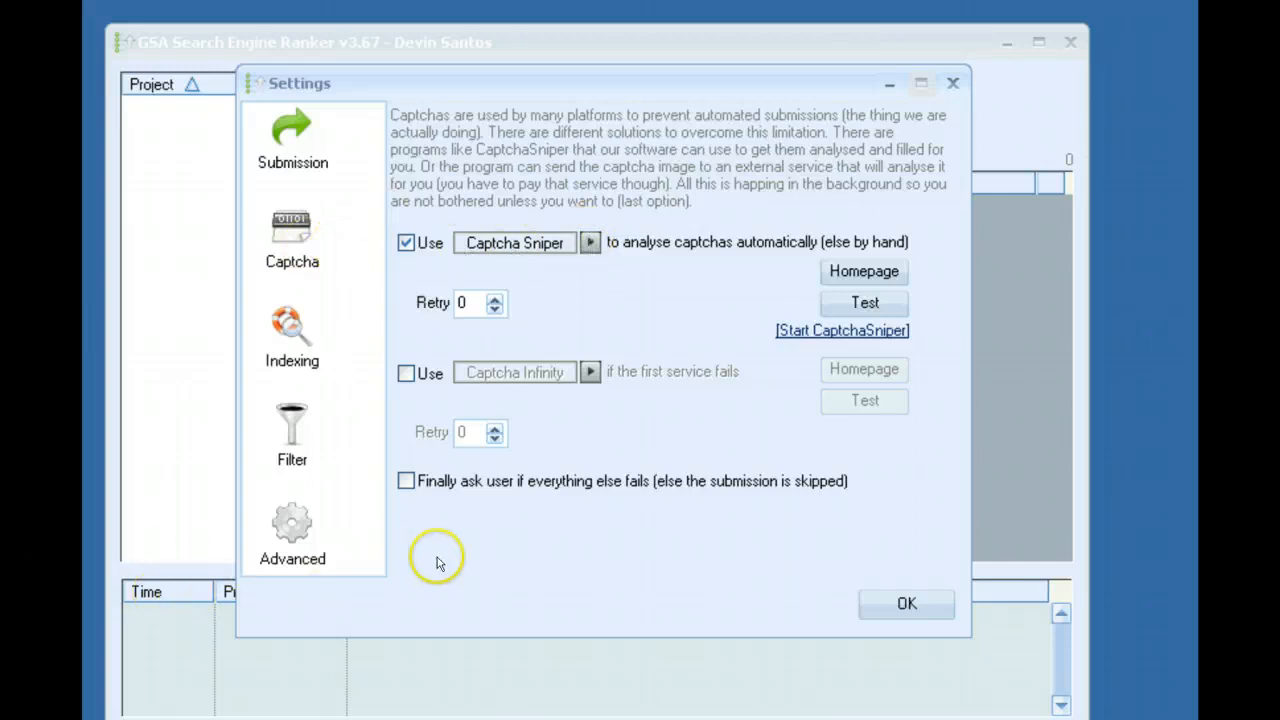
{"action": "mouse_move", "coordinate": [513, 243]}
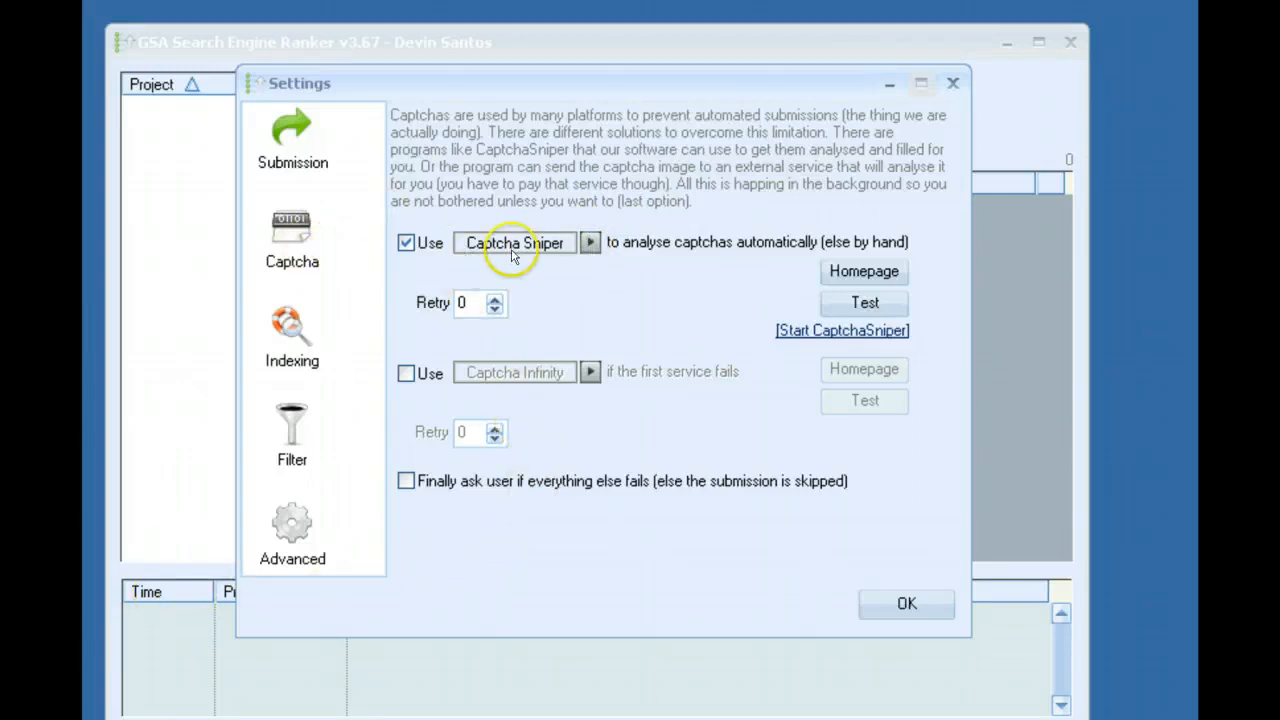
{"action": "left_click", "coordinate": [589, 242]}
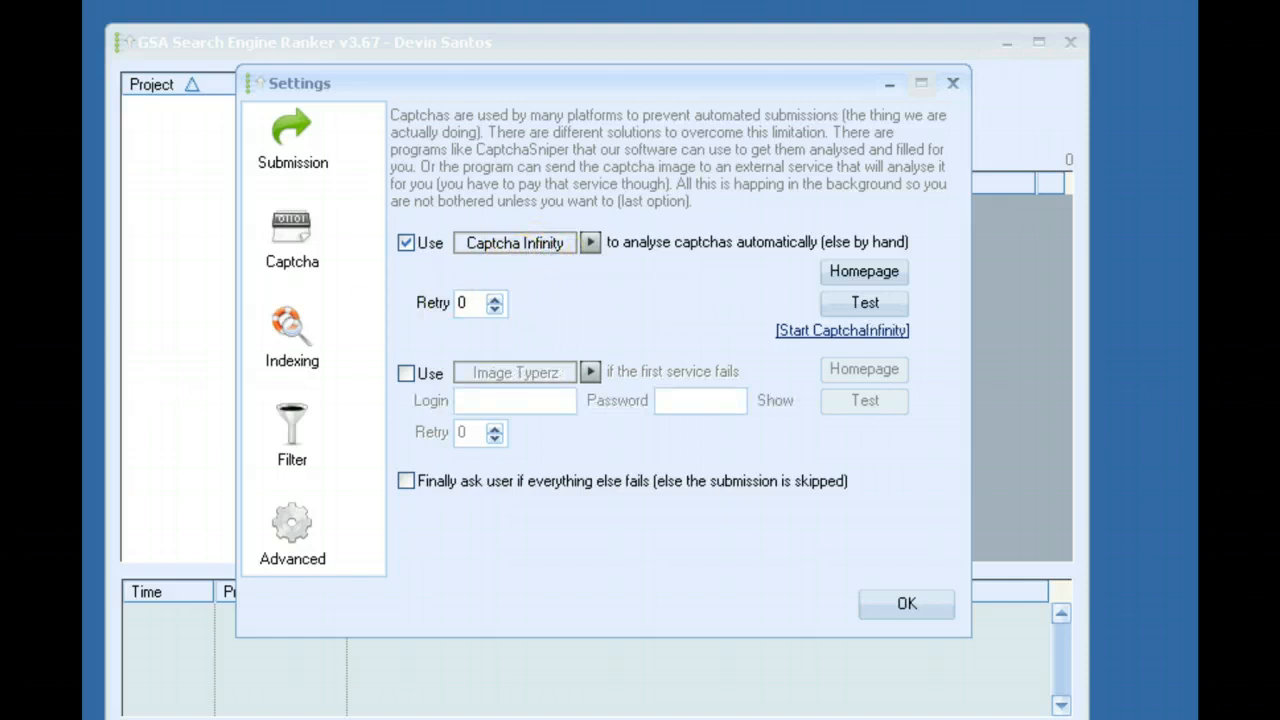
{"action": "left_click", "coordinate": [589, 242]}
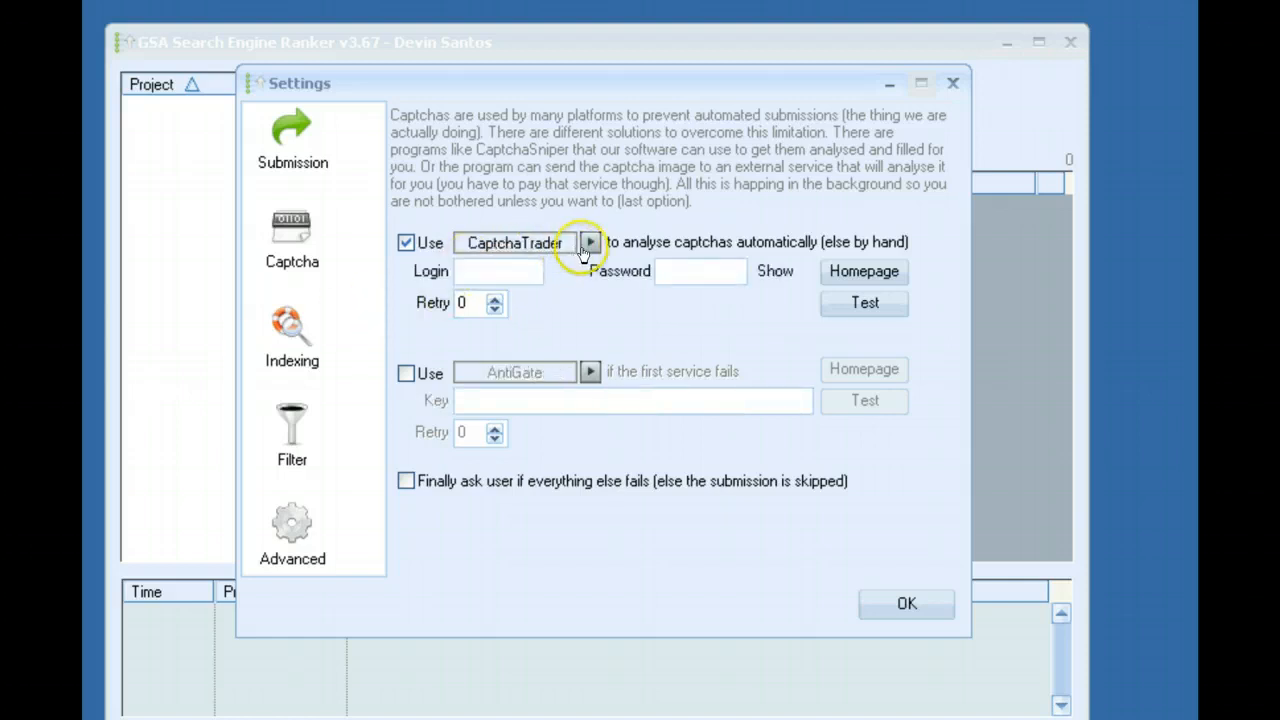
{"action": "left_click", "coordinate": [590, 242]}
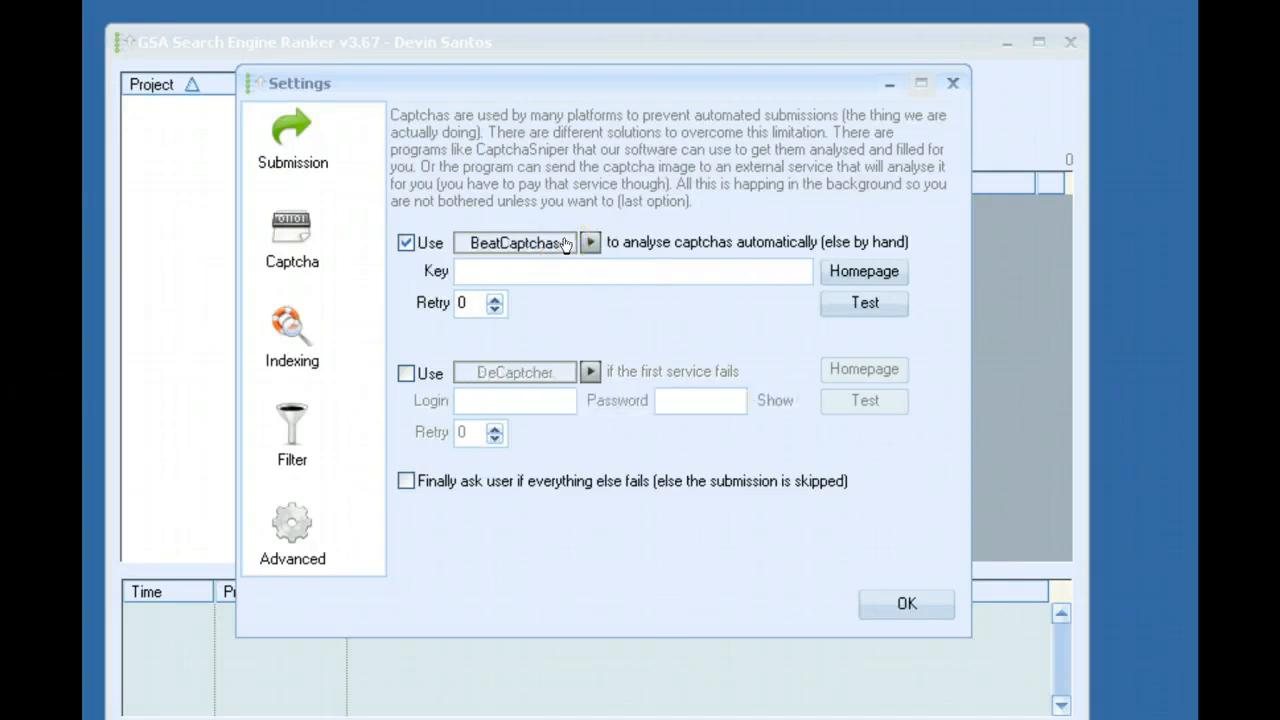
{"action": "left_click", "coordinate": [589, 242]}
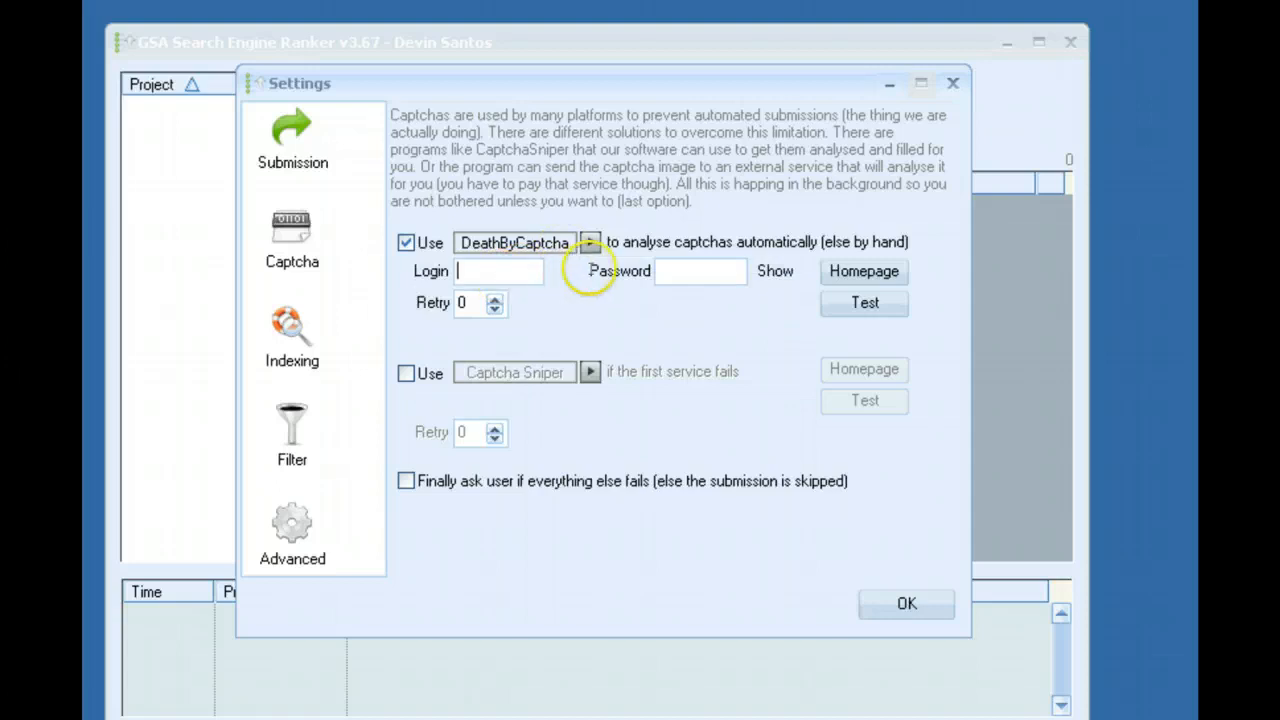
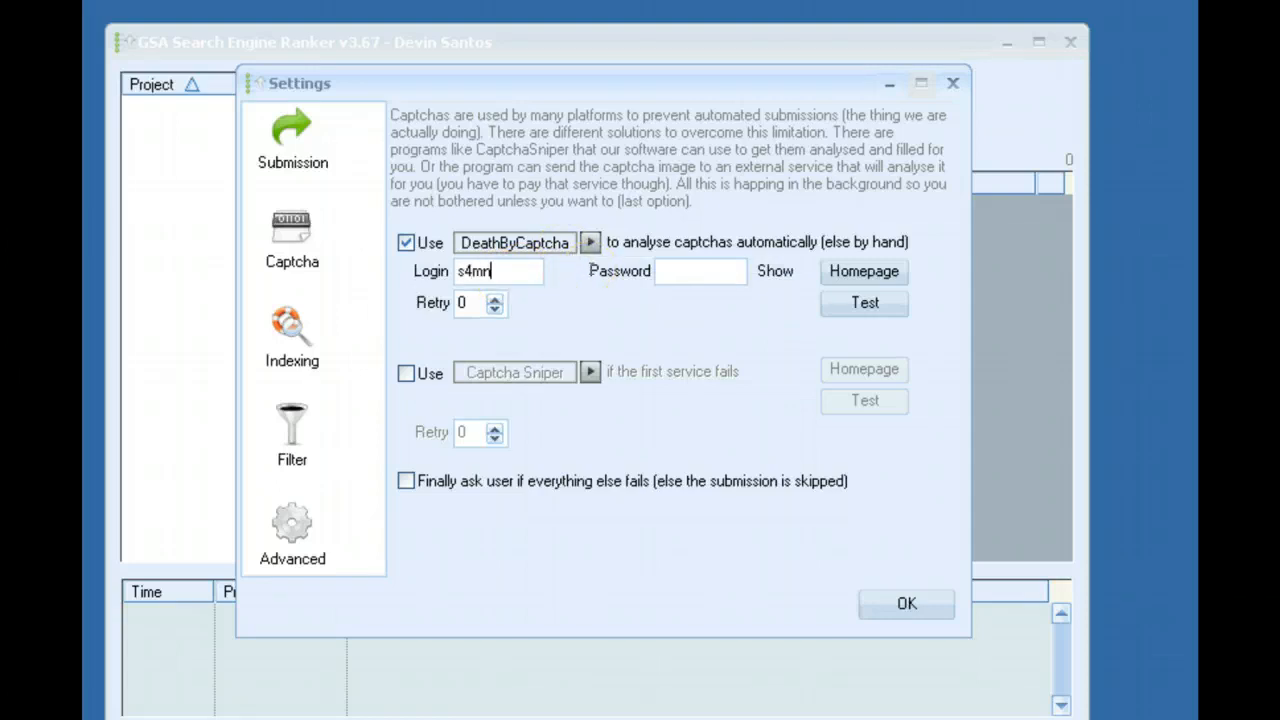
Enter the DeathByCaptcha login and password and confirm the test reports a successful login.
{"action": "left_click", "coordinate": [700, 271]}
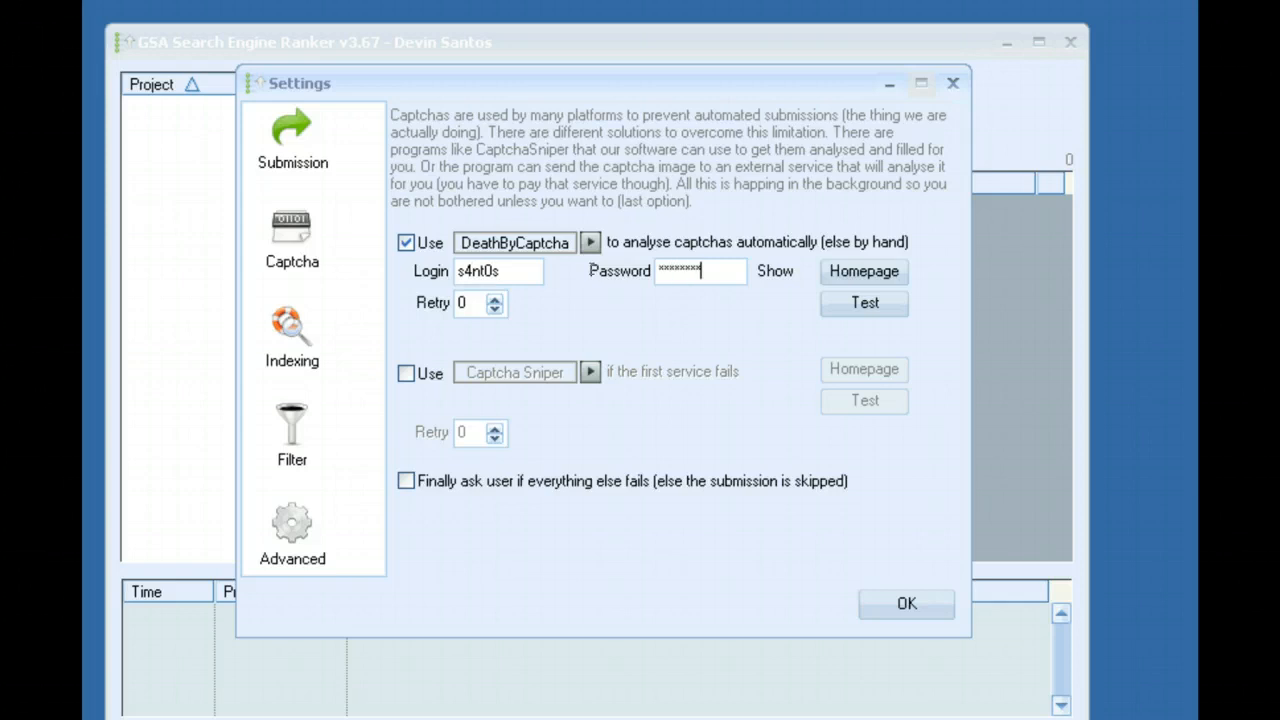
{"action": "left_click", "coordinate": [863, 303]}
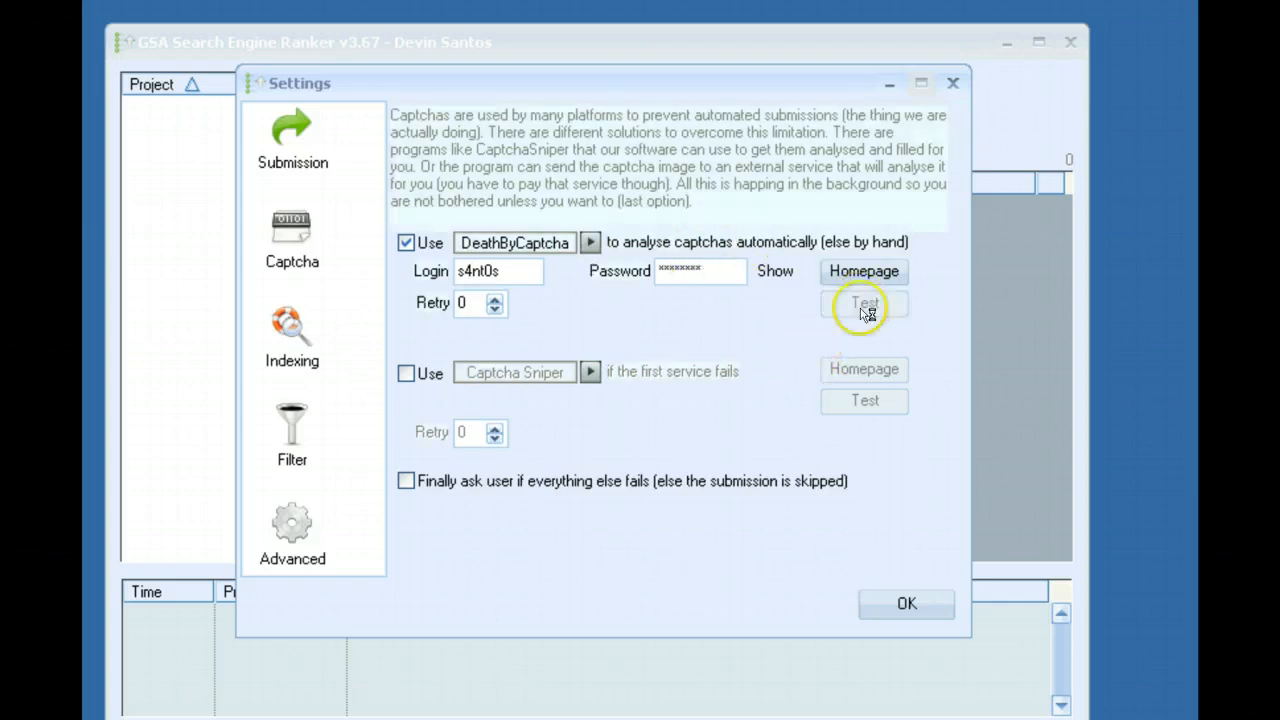
{"action": "left_click", "coordinate": [863, 303]}
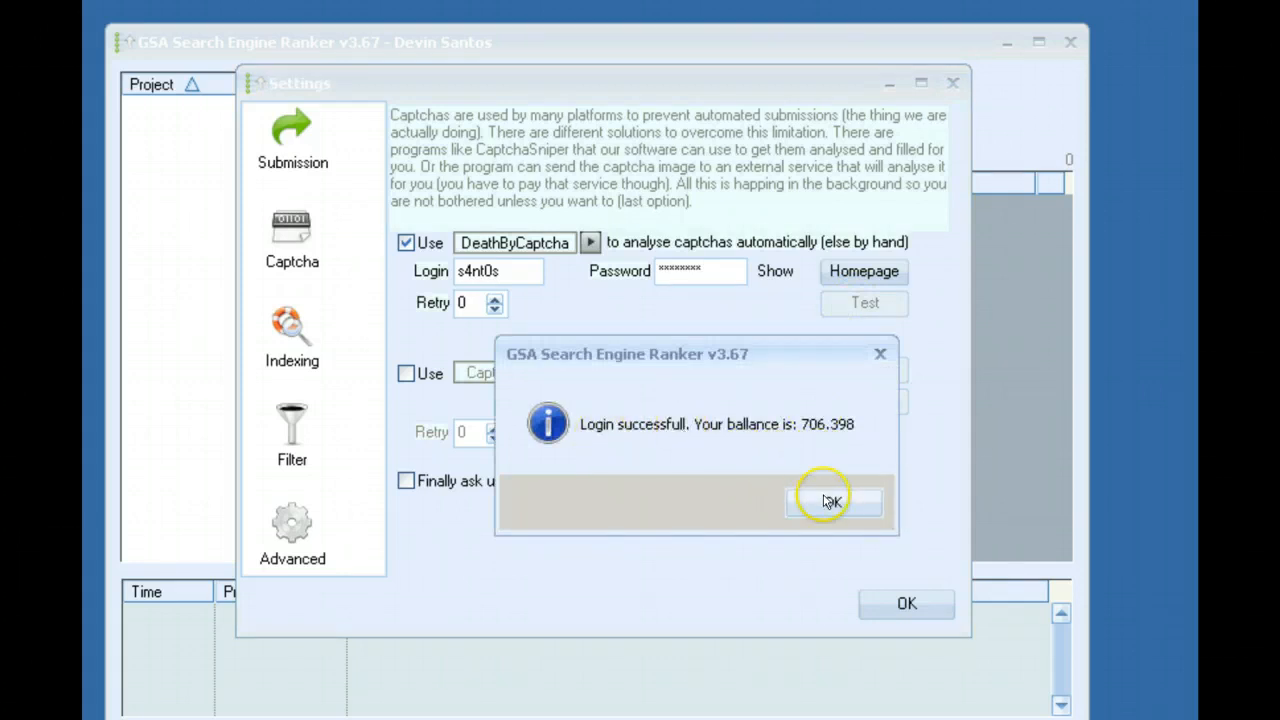
{"action": "left_click", "coordinate": [831, 500]}
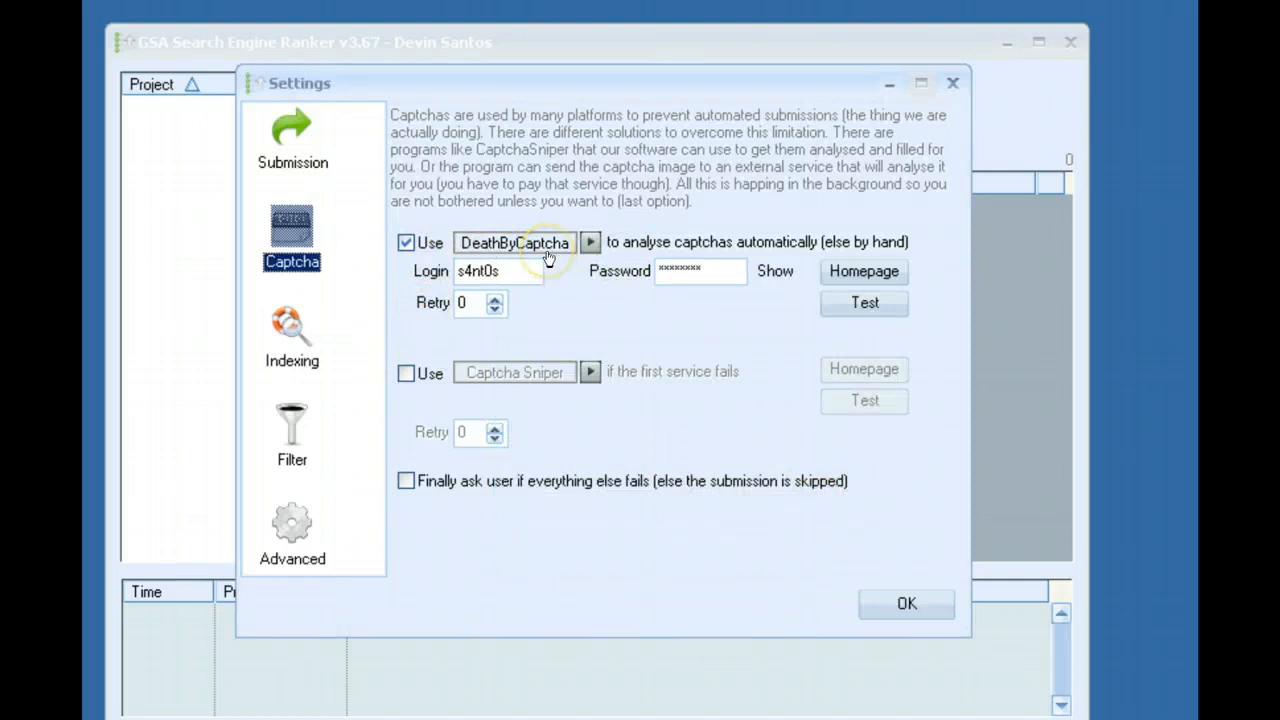
{"action": "mouse_move", "coordinate": [527, 505]}
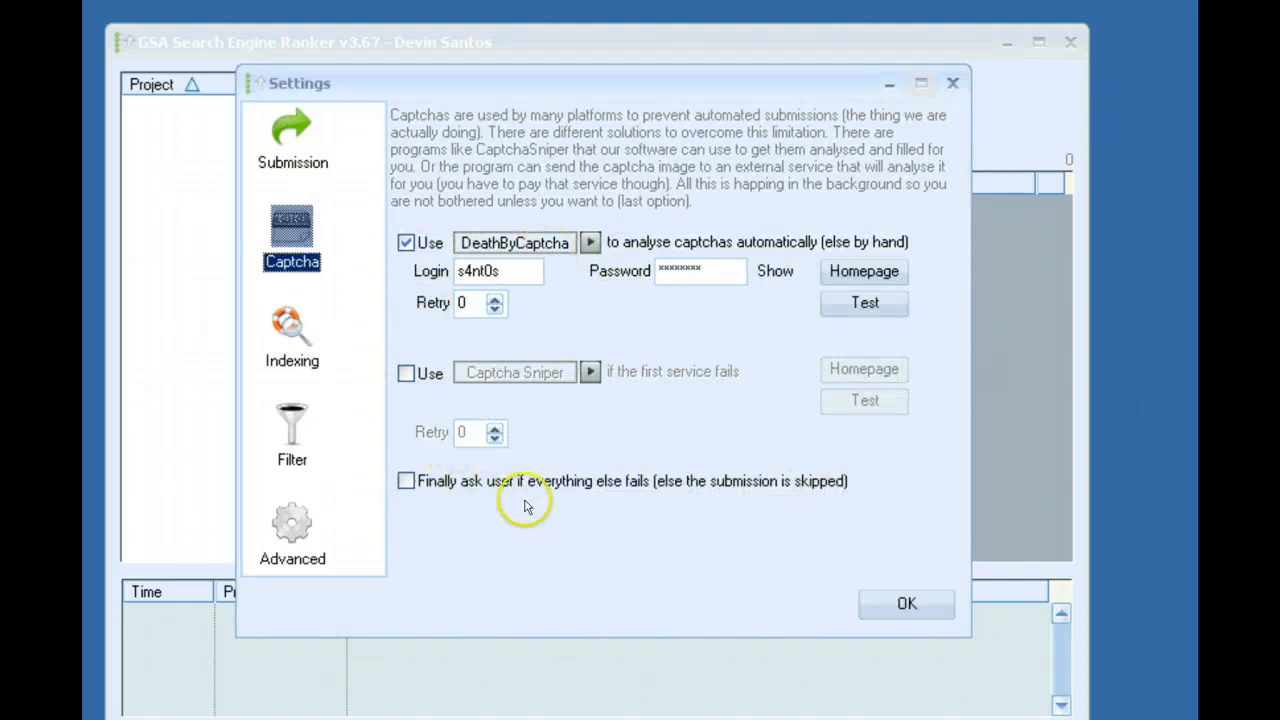
{"action": "mouse_move", "coordinate": [648, 503]}
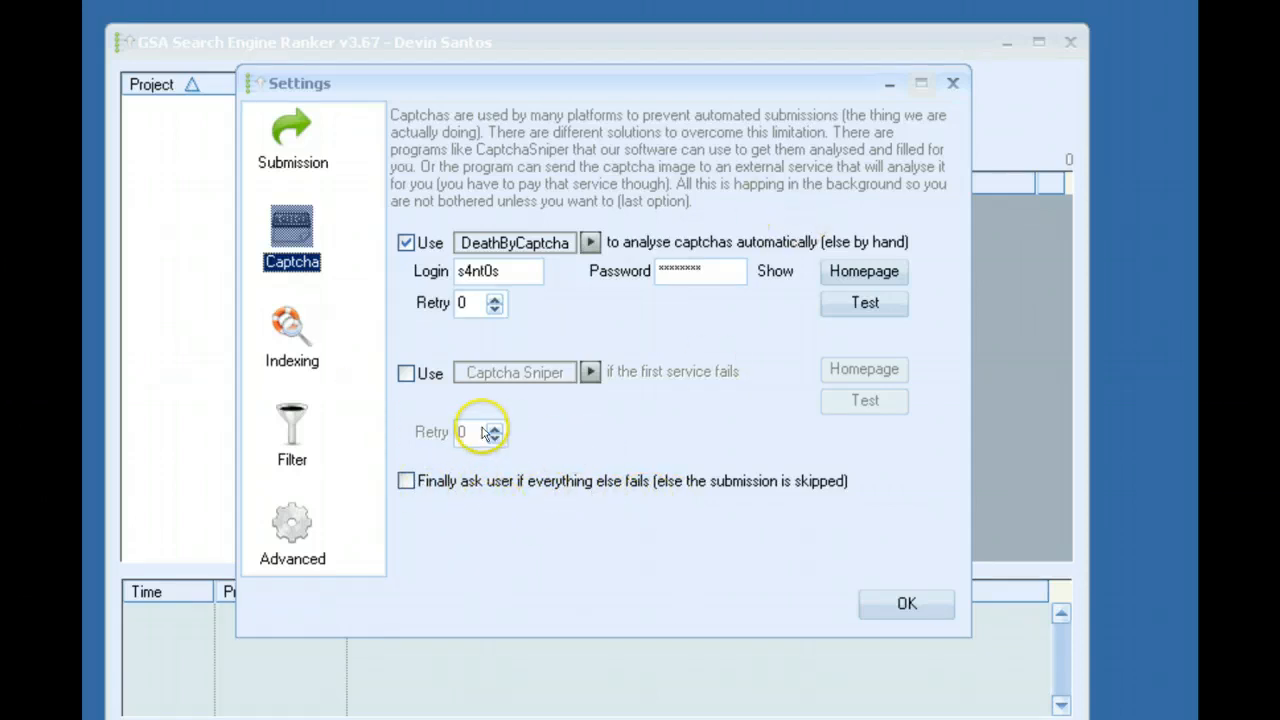
{"action": "mouse_move", "coordinate": [470, 500]}
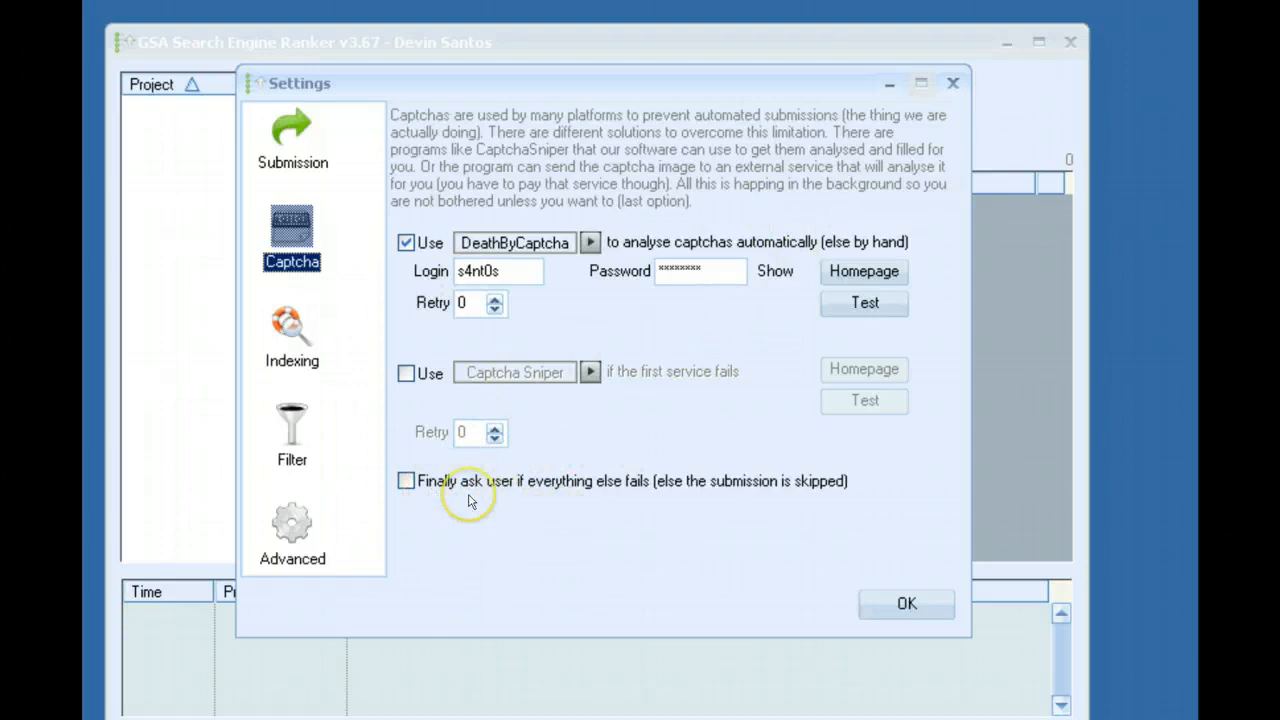
{"action": "mouse_move", "coordinate": [485, 485]}
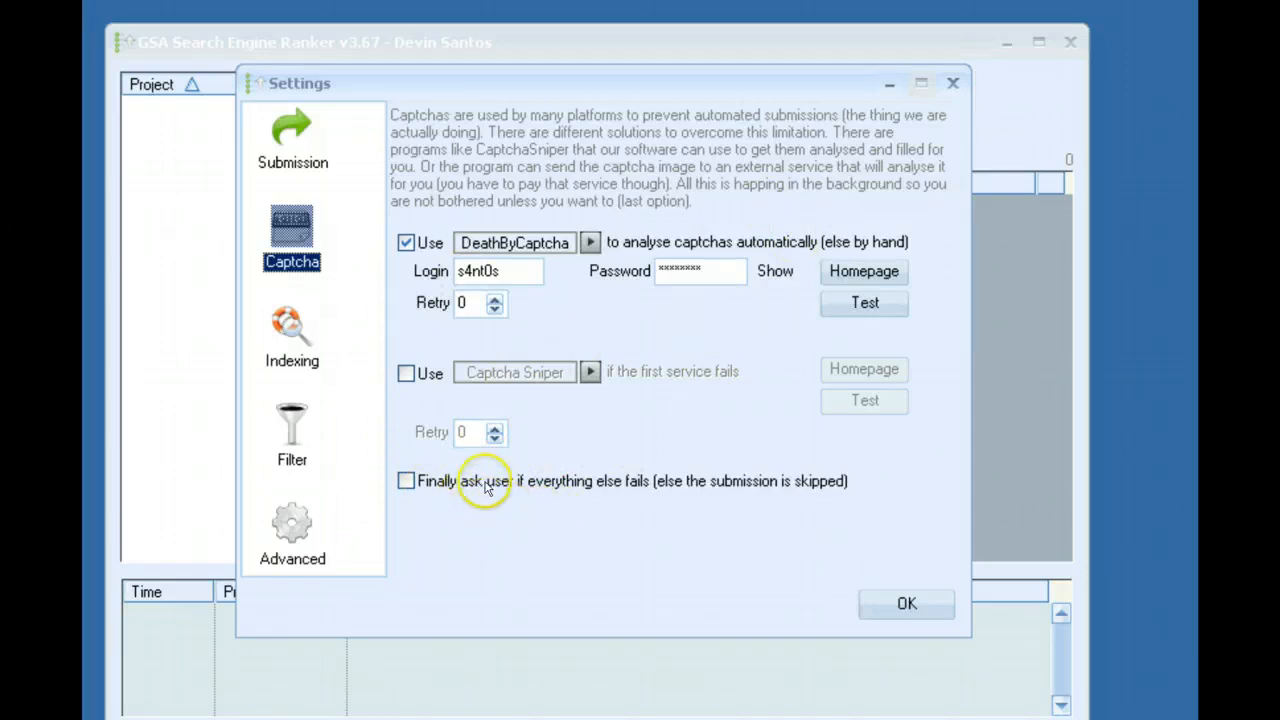
{"action": "left_click", "coordinate": [291, 335]}
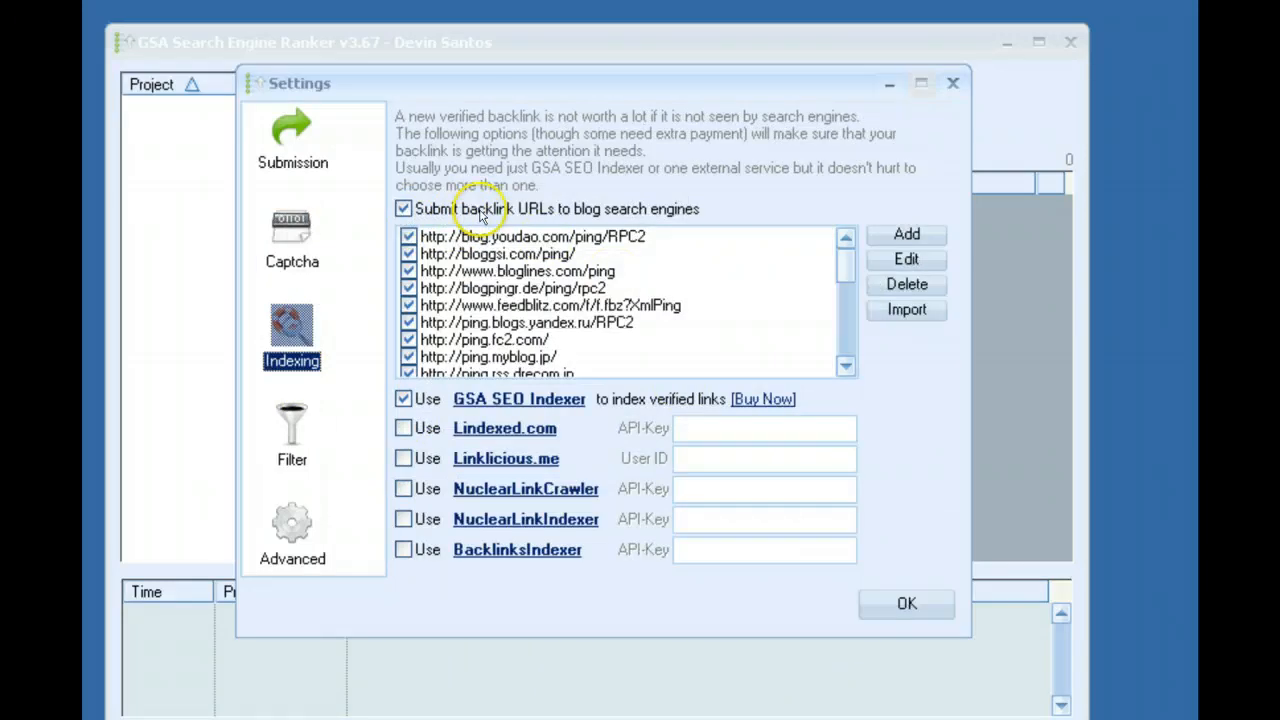
{"action": "mouse_move", "coordinate": [358, 190]}
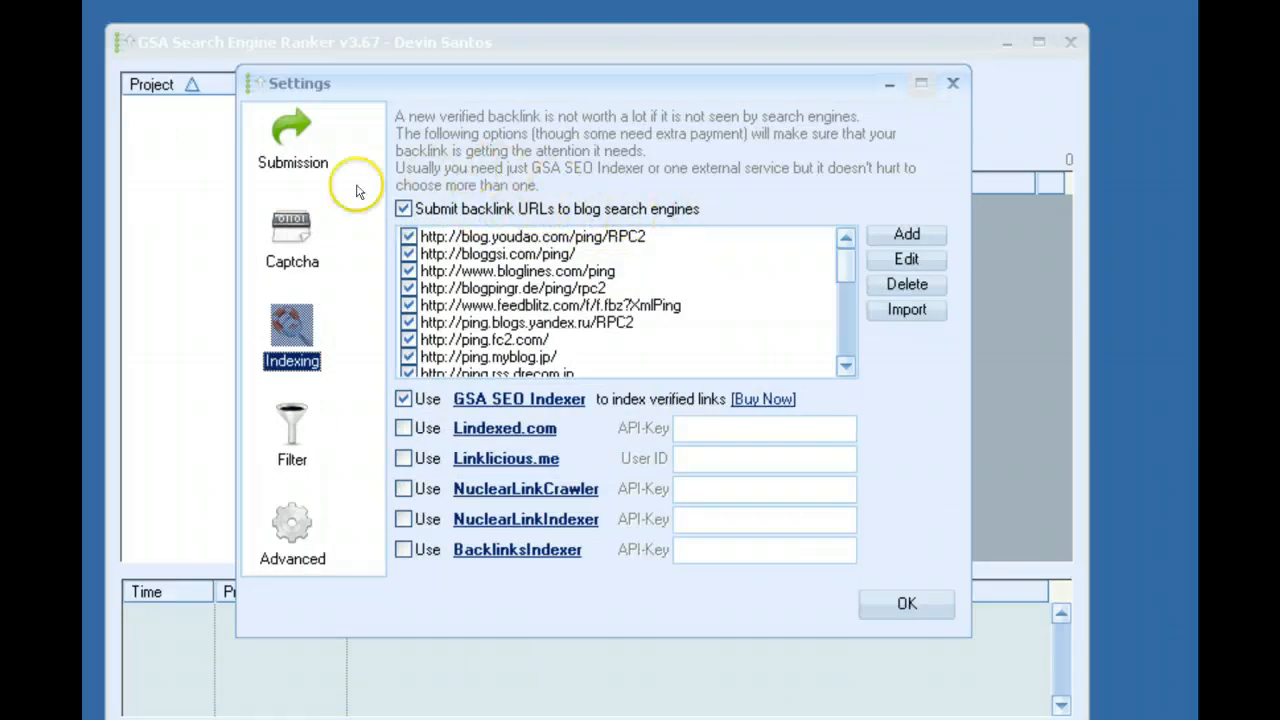
{"action": "mouse_move", "coordinate": [655, 260]}
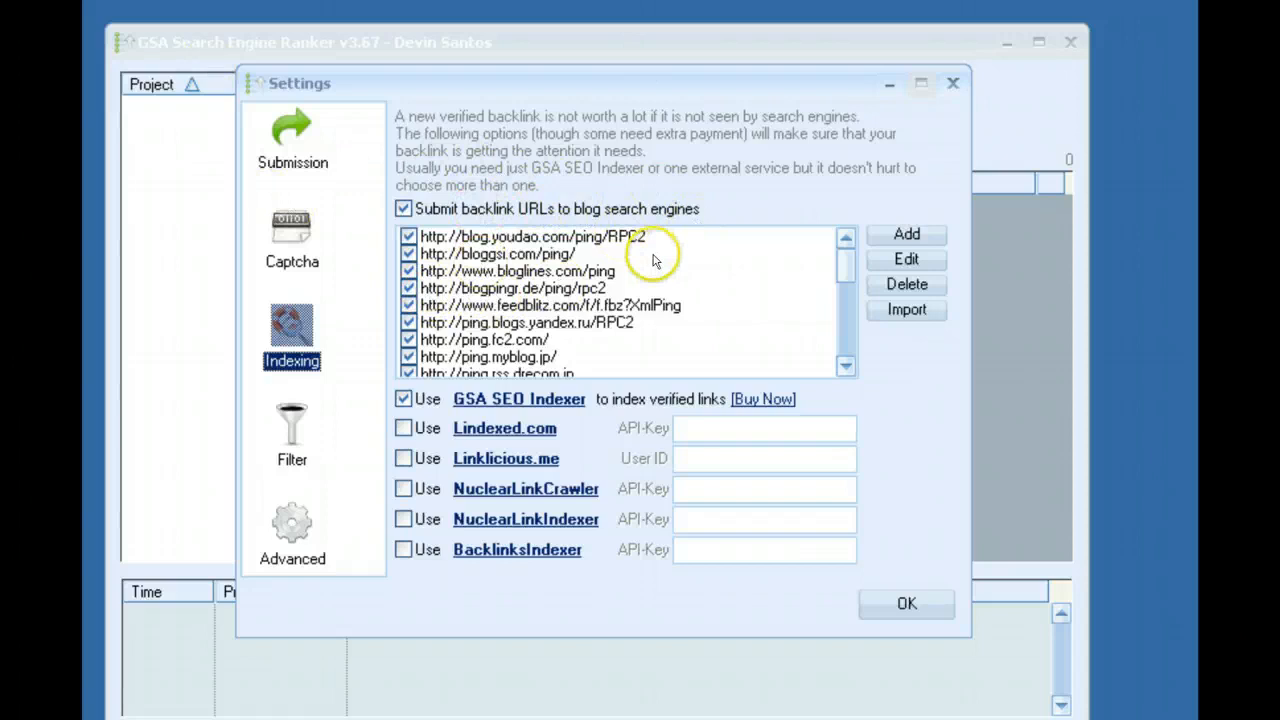
{"action": "mouse_move", "coordinate": [592, 256]}
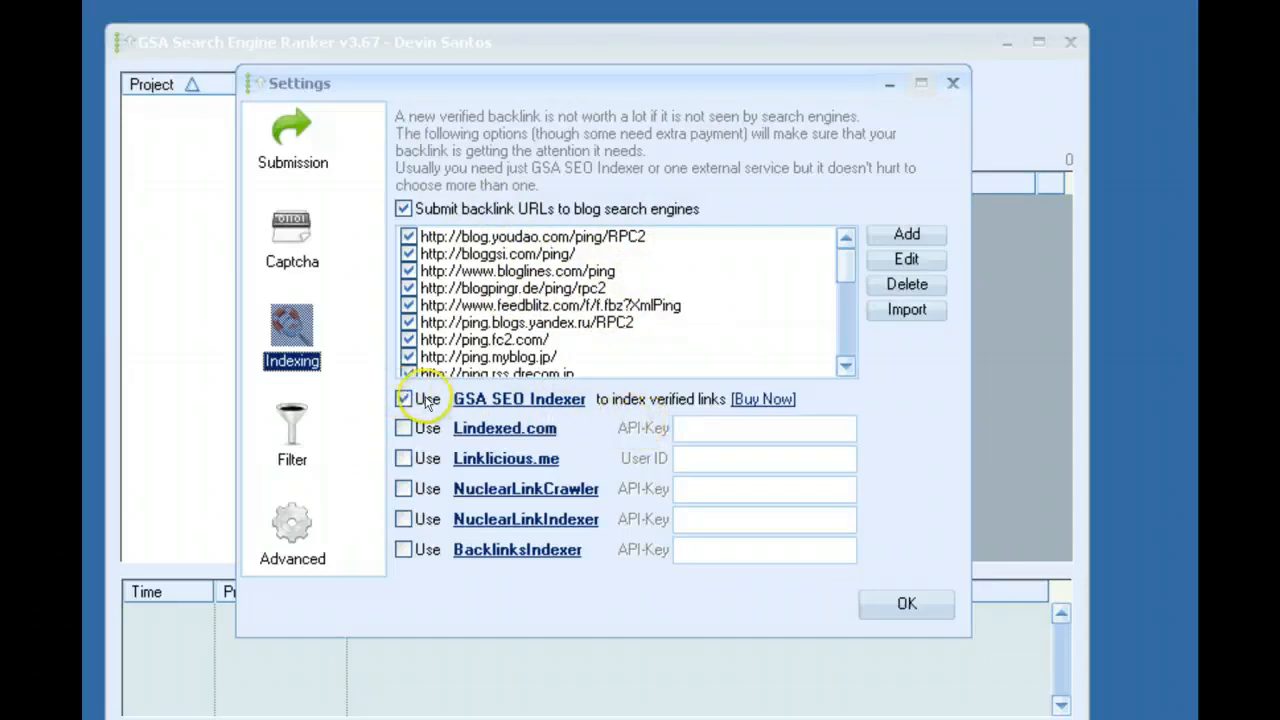
Untick Use GSA SEO Indexer for verified links, then go to the Filter page.
{"action": "left_click", "coordinate": [403, 398]}
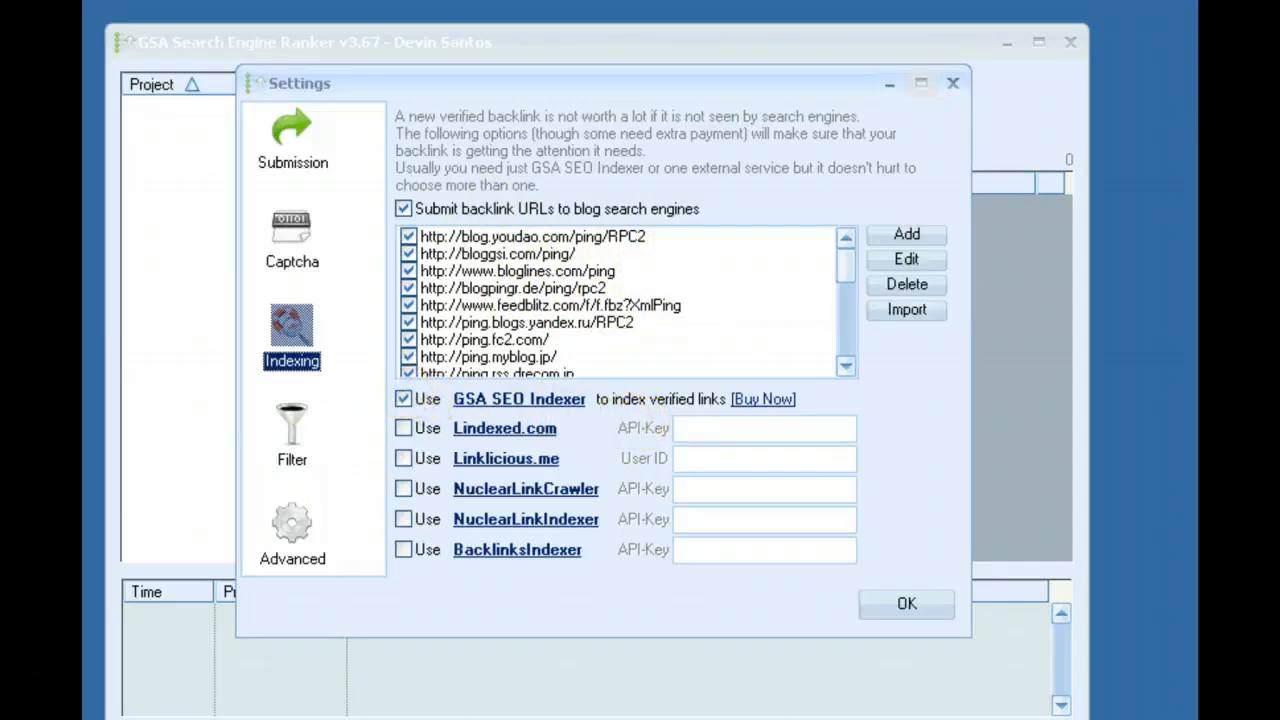
{"action": "mouse_move", "coordinate": [545, 208]}
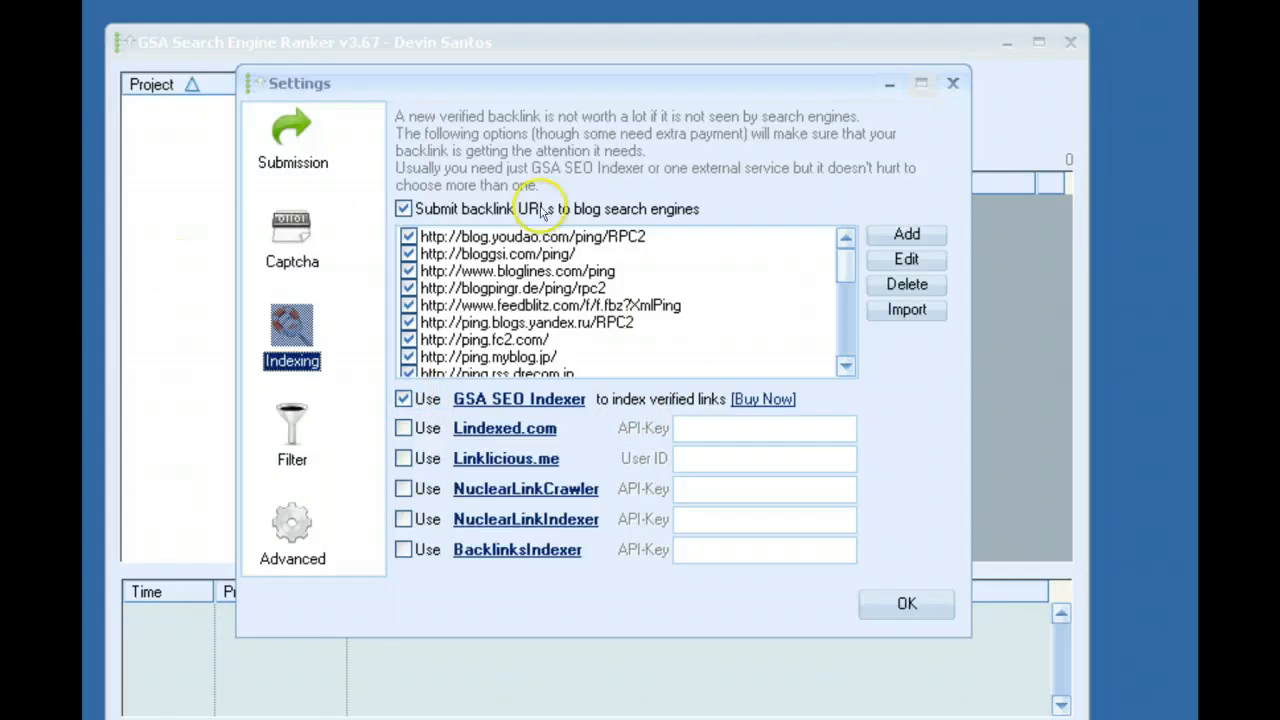
{"action": "mouse_move", "coordinate": [336, 163]}
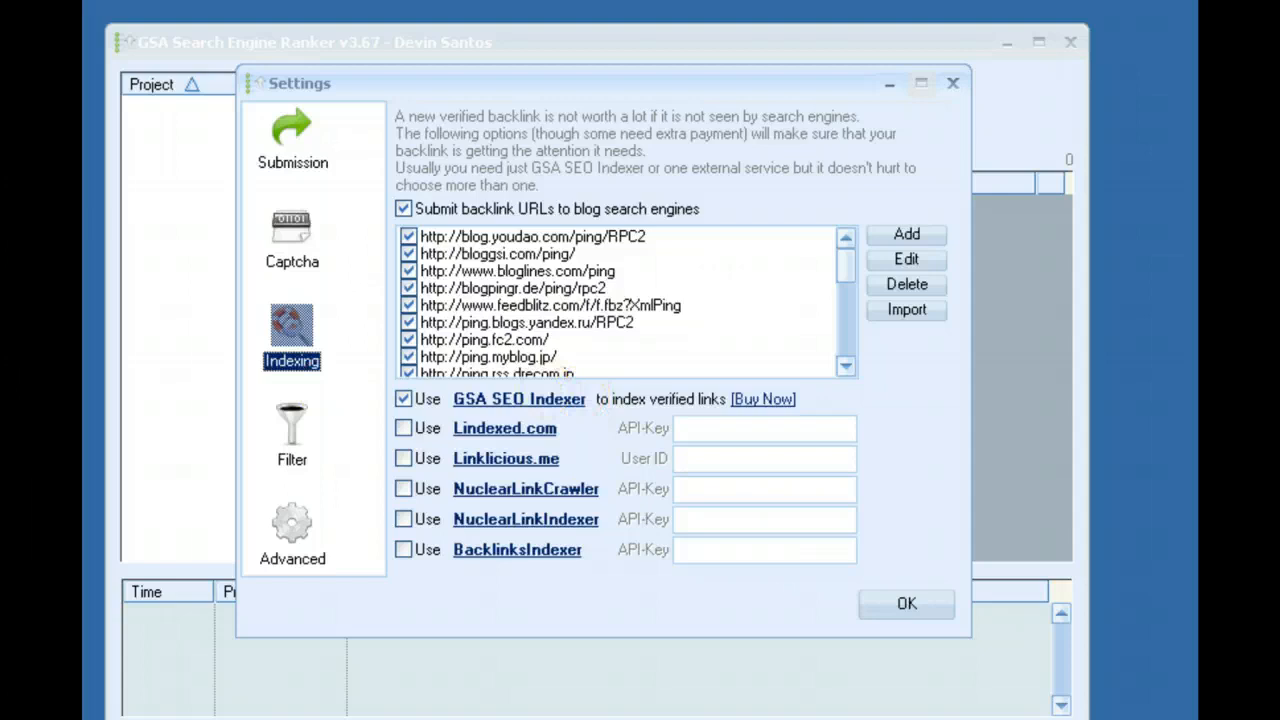
{"action": "mouse_move", "coordinate": [535, 399]}
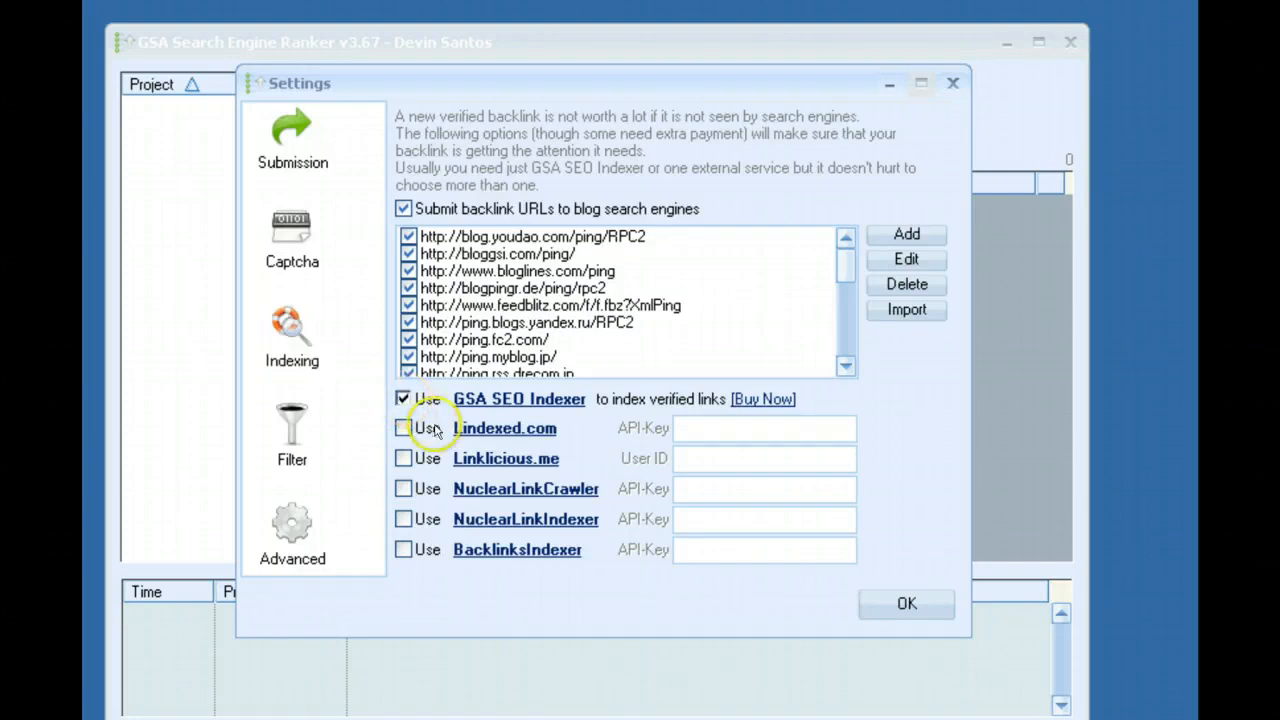
{"action": "left_click", "coordinate": [403, 398]}
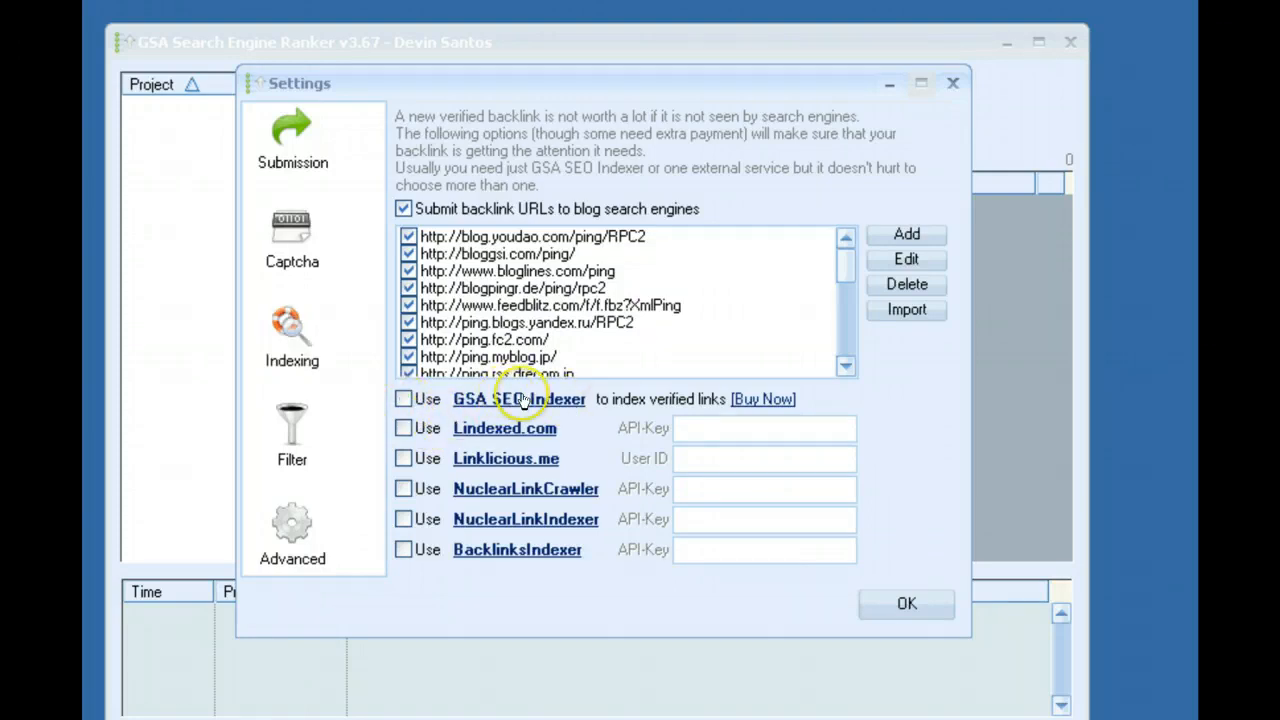
{"action": "mouse_move", "coordinate": [515, 535]}
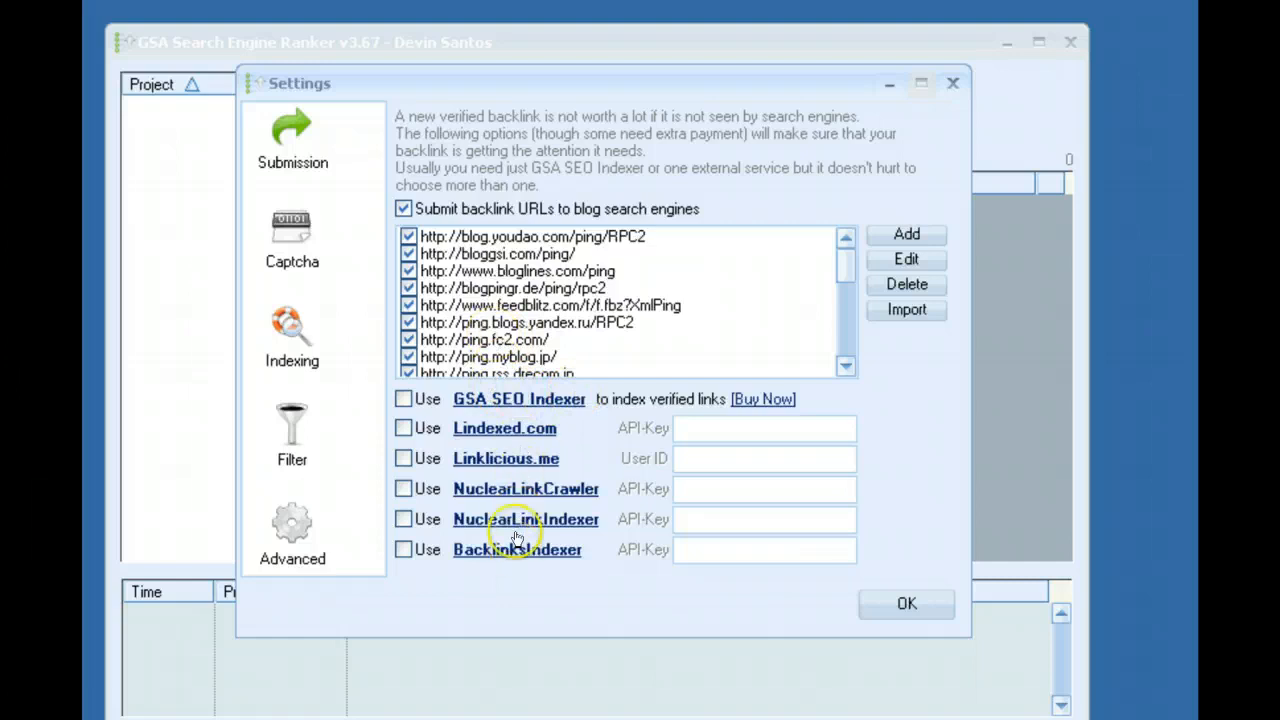
{"action": "mouse_move", "coordinate": [580, 422]}
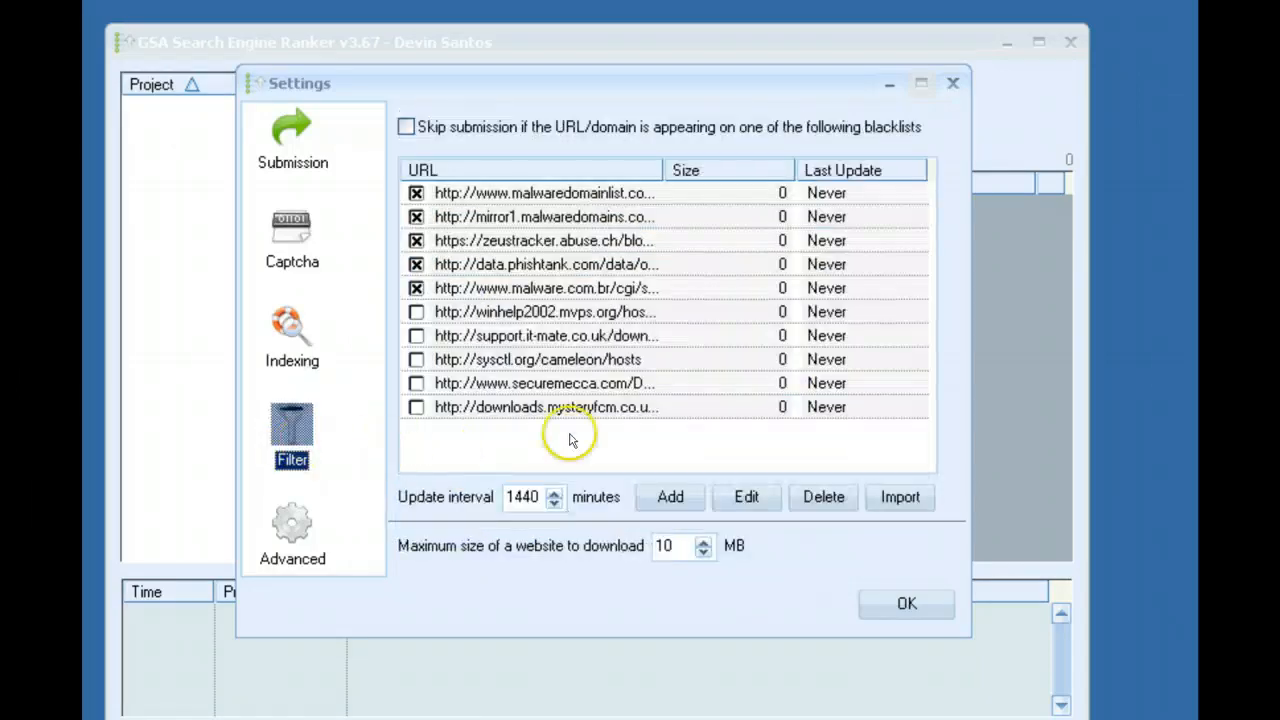
{"action": "left_click", "coordinate": [406, 126]}
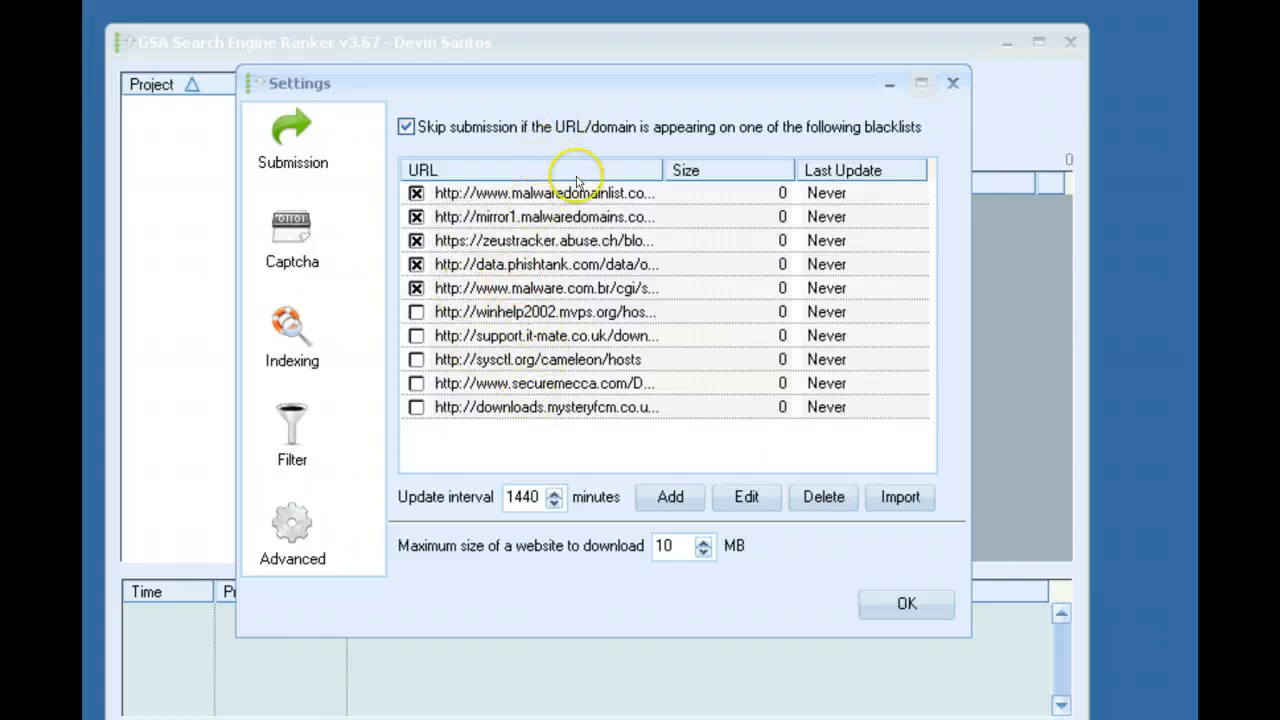
{"action": "mouse_move", "coordinate": [547, 232]}
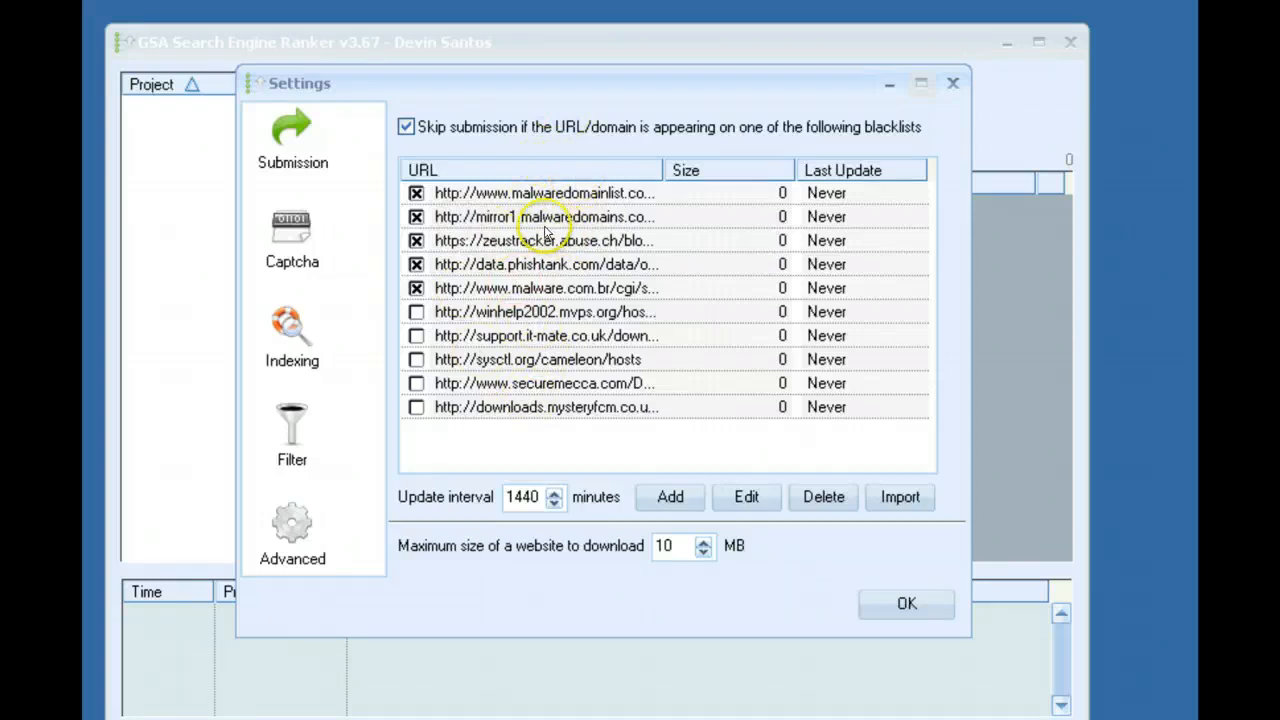
{"action": "mouse_move", "coordinate": [650, 240]}
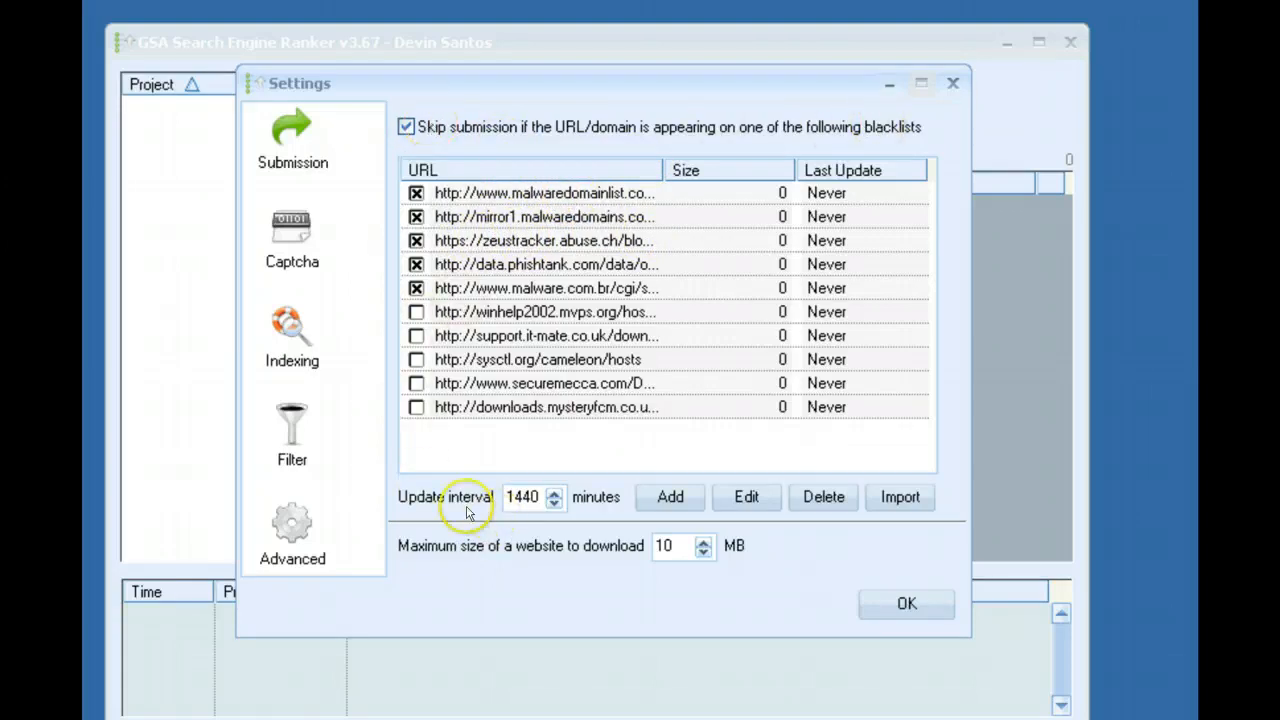
{"action": "mouse_move", "coordinate": [588, 513]}
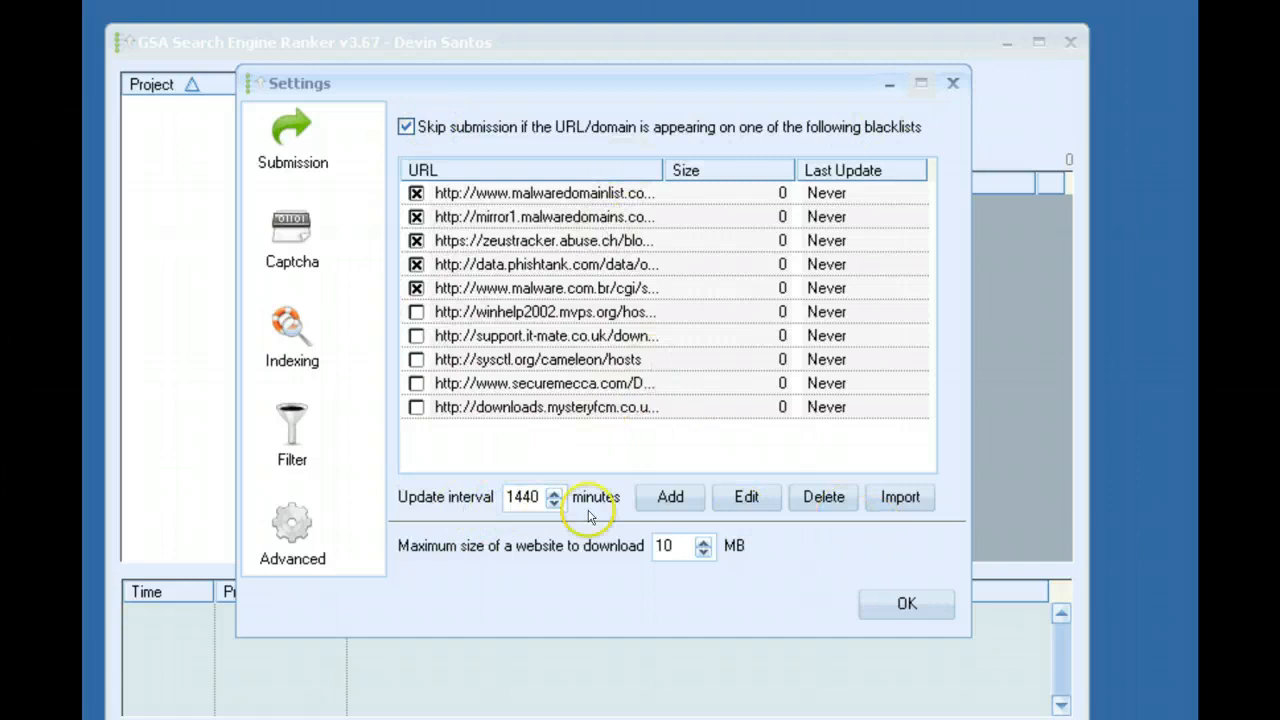
{"action": "mouse_move", "coordinate": [480, 500]}
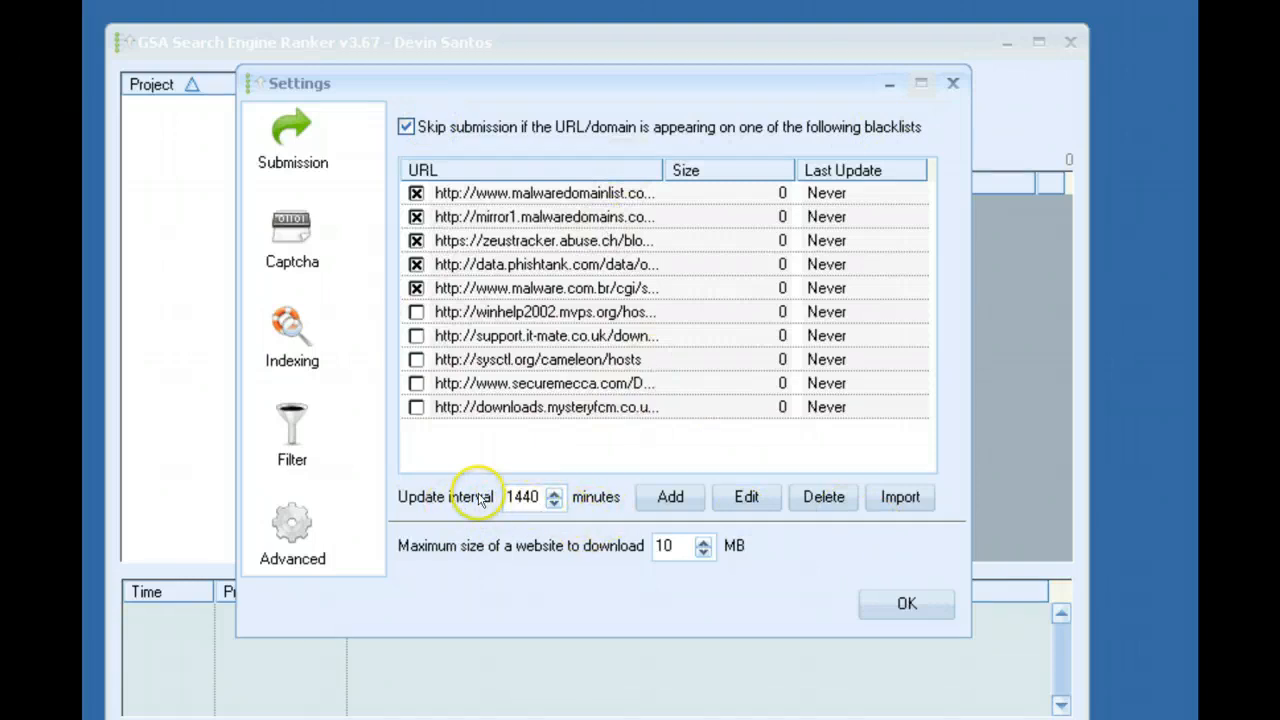
{"action": "mouse_move", "coordinate": [490, 450]}
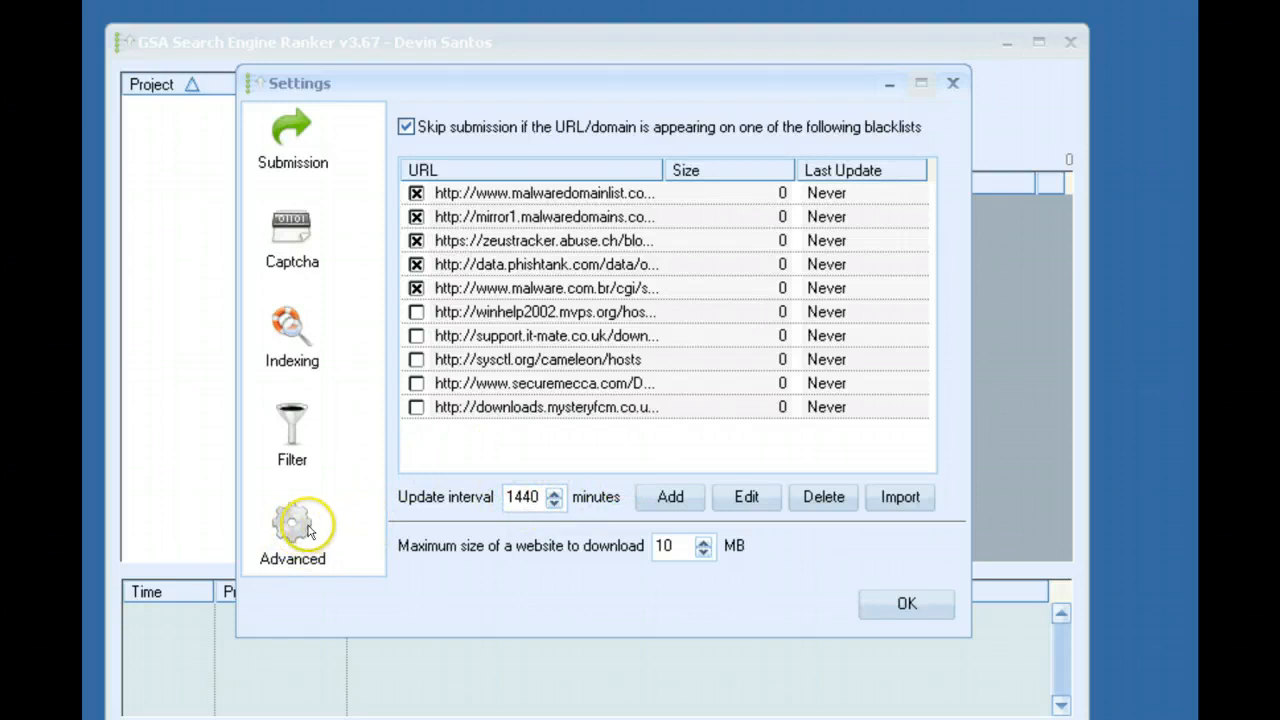
{"action": "mouse_move", "coordinate": [325, 528]}
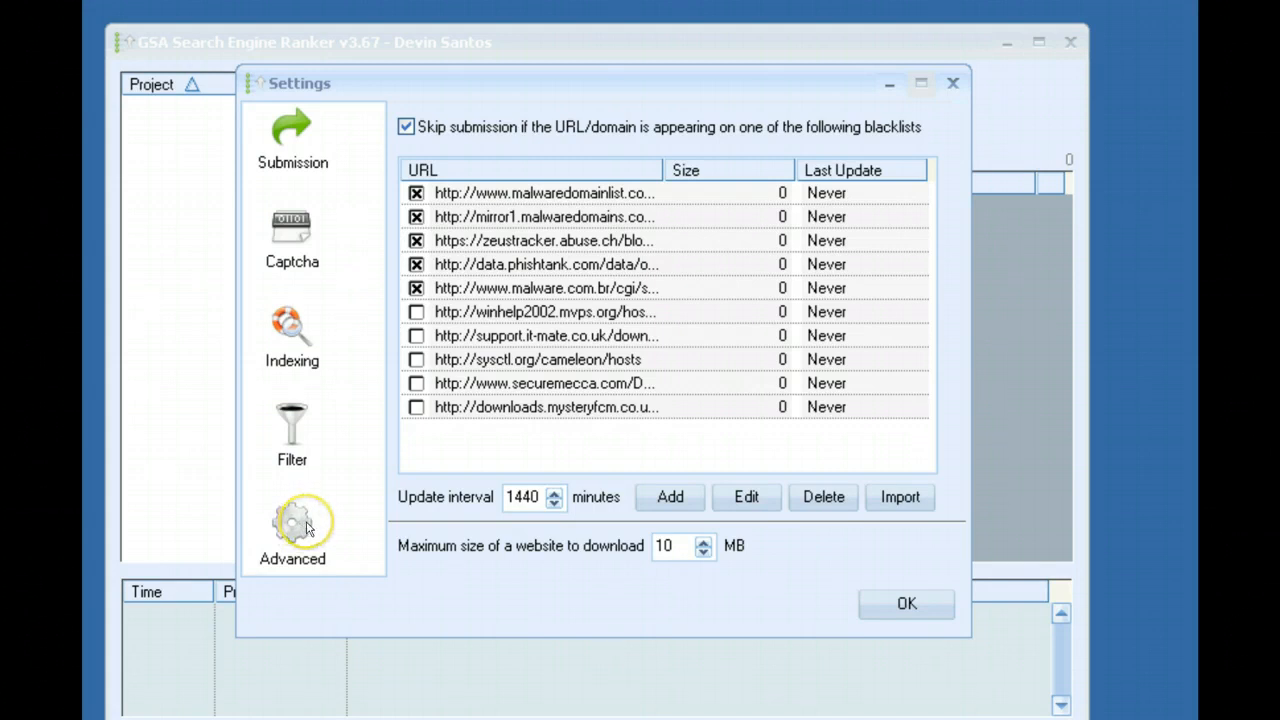
{"action": "mouse_move", "coordinate": [696, 270]}
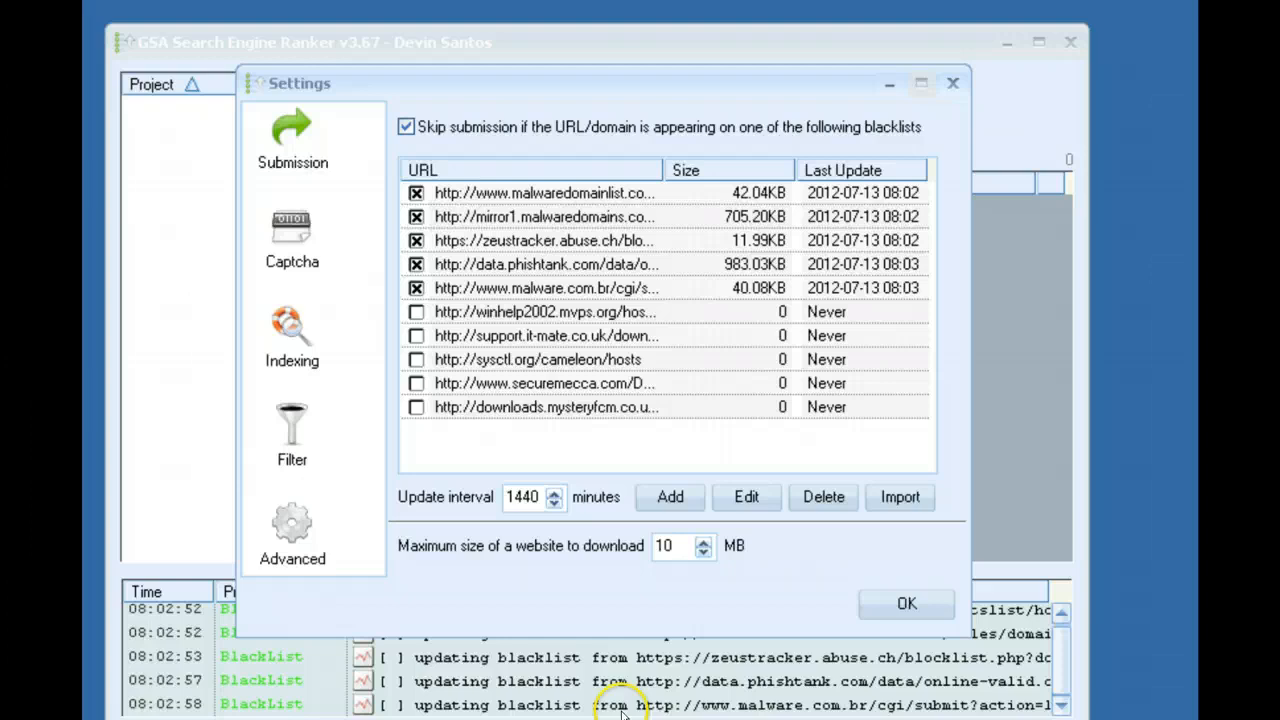
{"action": "mouse_move", "coordinate": [687, 264]}
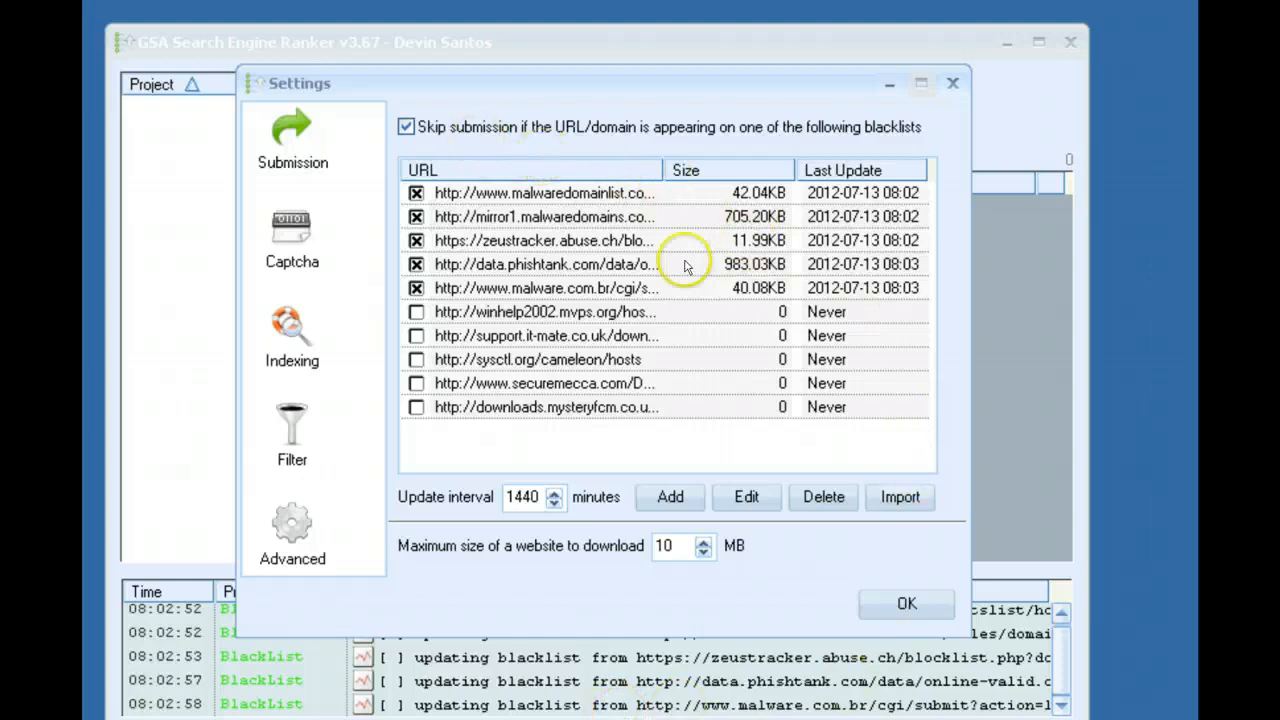
{"action": "mouse_move", "coordinate": [768, 574]}
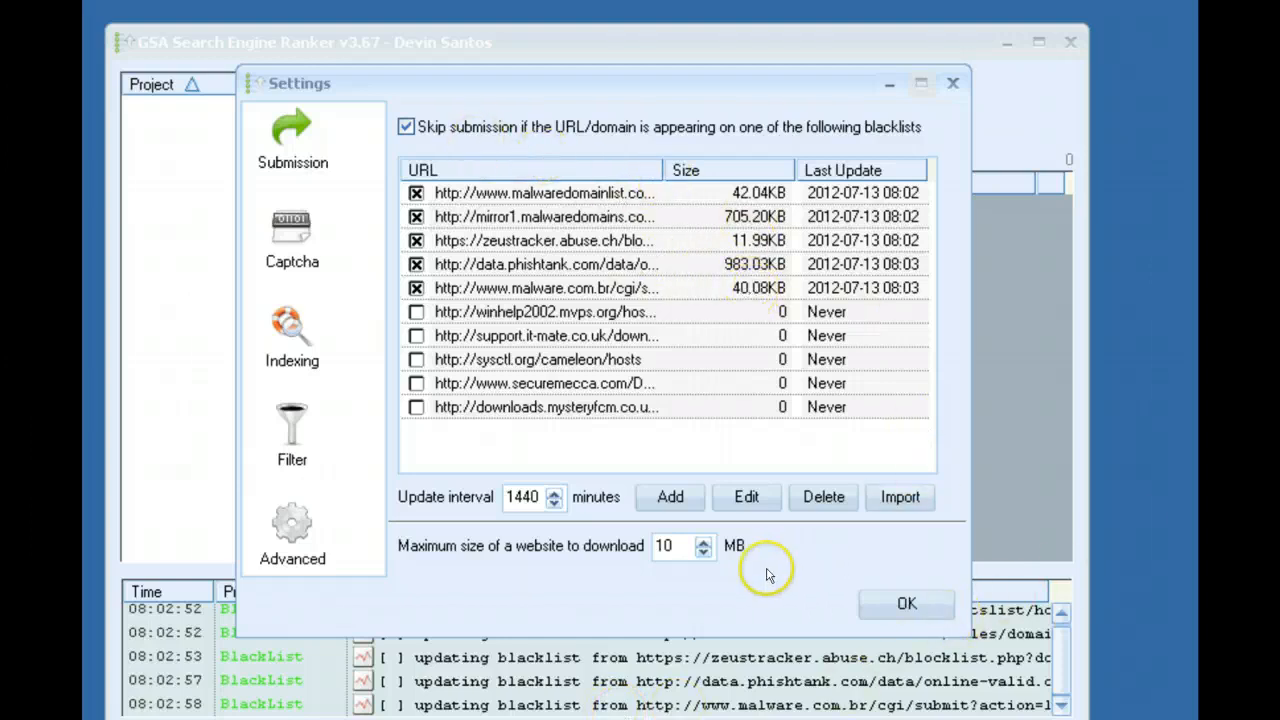
{"action": "mouse_move", "coordinate": [345, 180]}
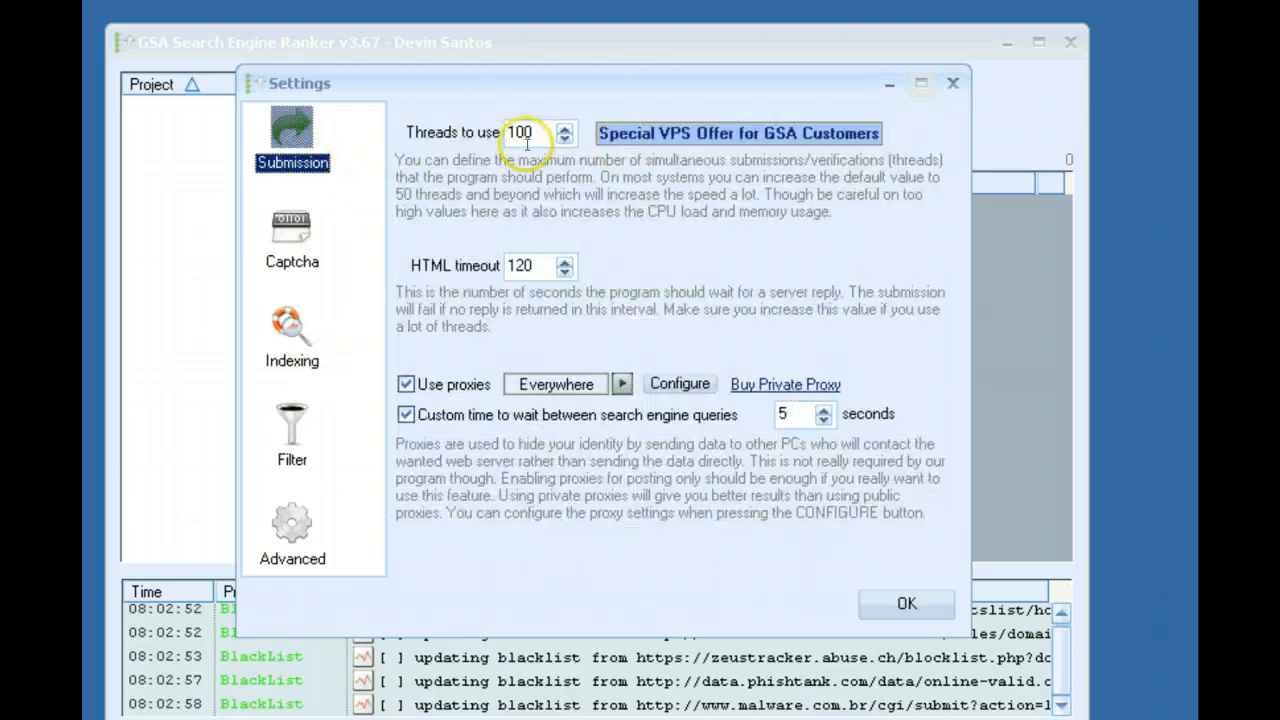
{"action": "mouse_move", "coordinate": [413, 291]}
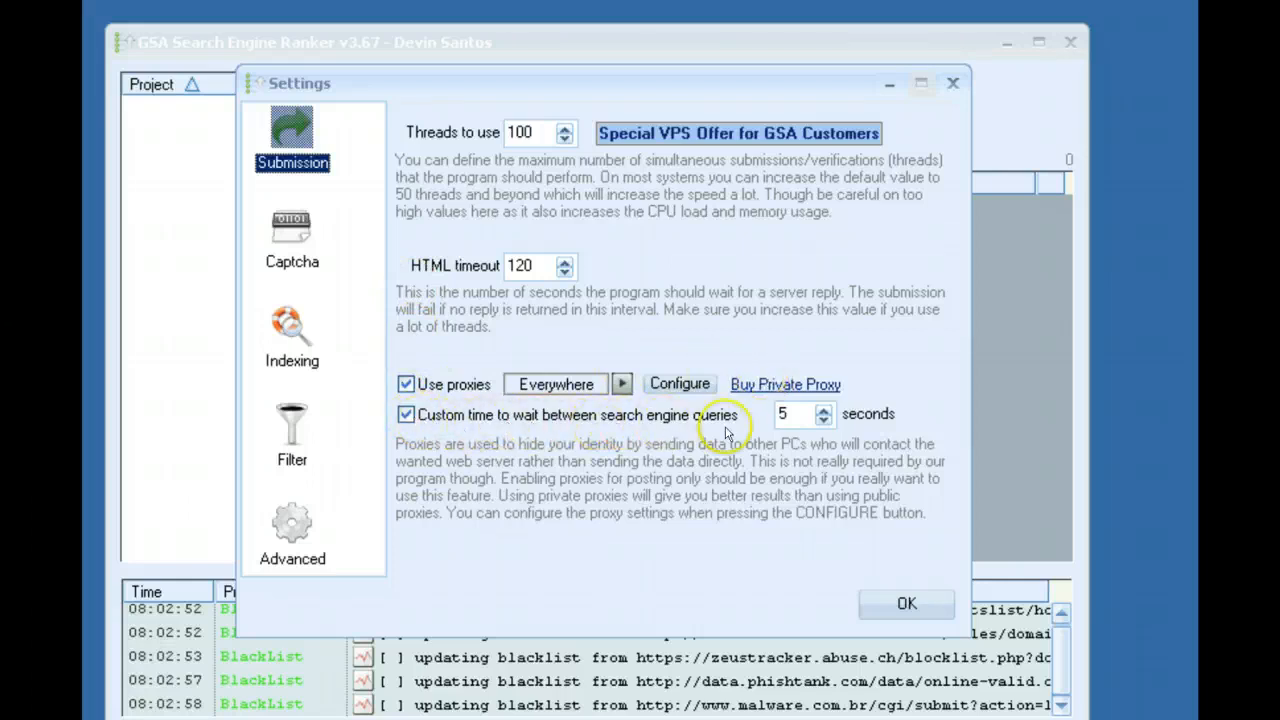
{"action": "mouse_move", "coordinate": [588, 430]}
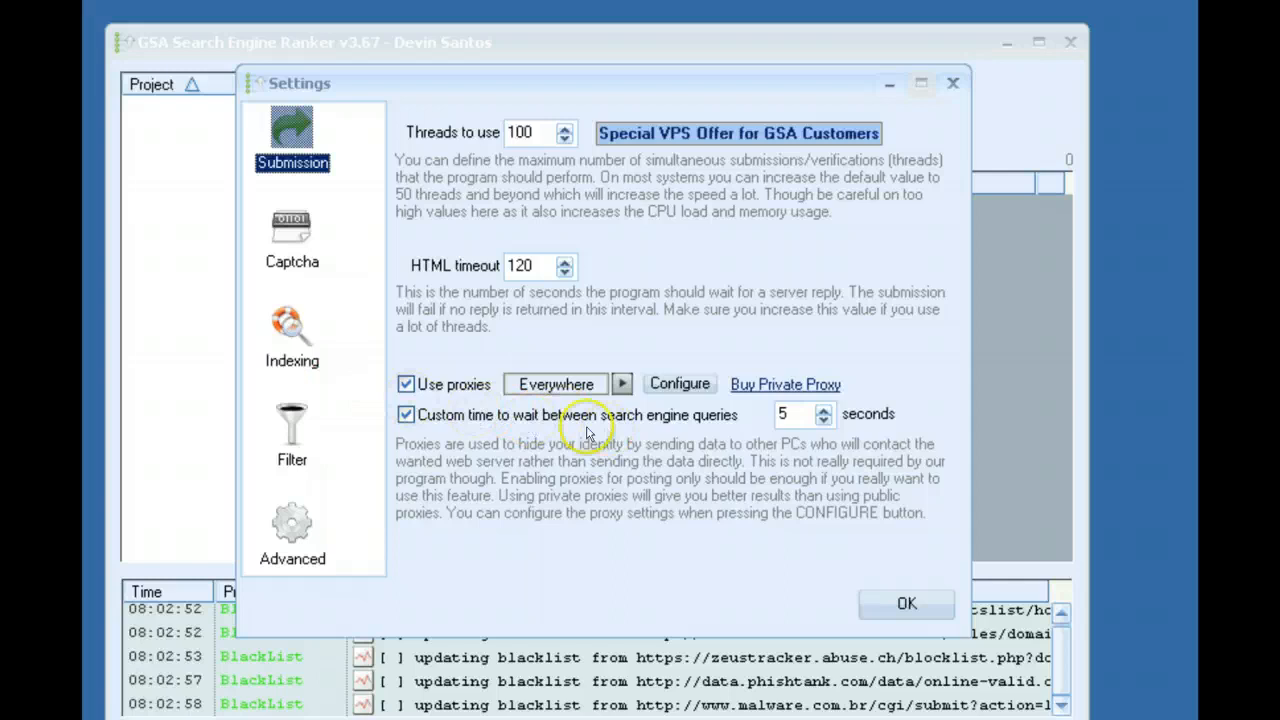
Move from the Submission page to the Captcha settings page.
{"action": "left_click", "coordinate": [291, 235]}
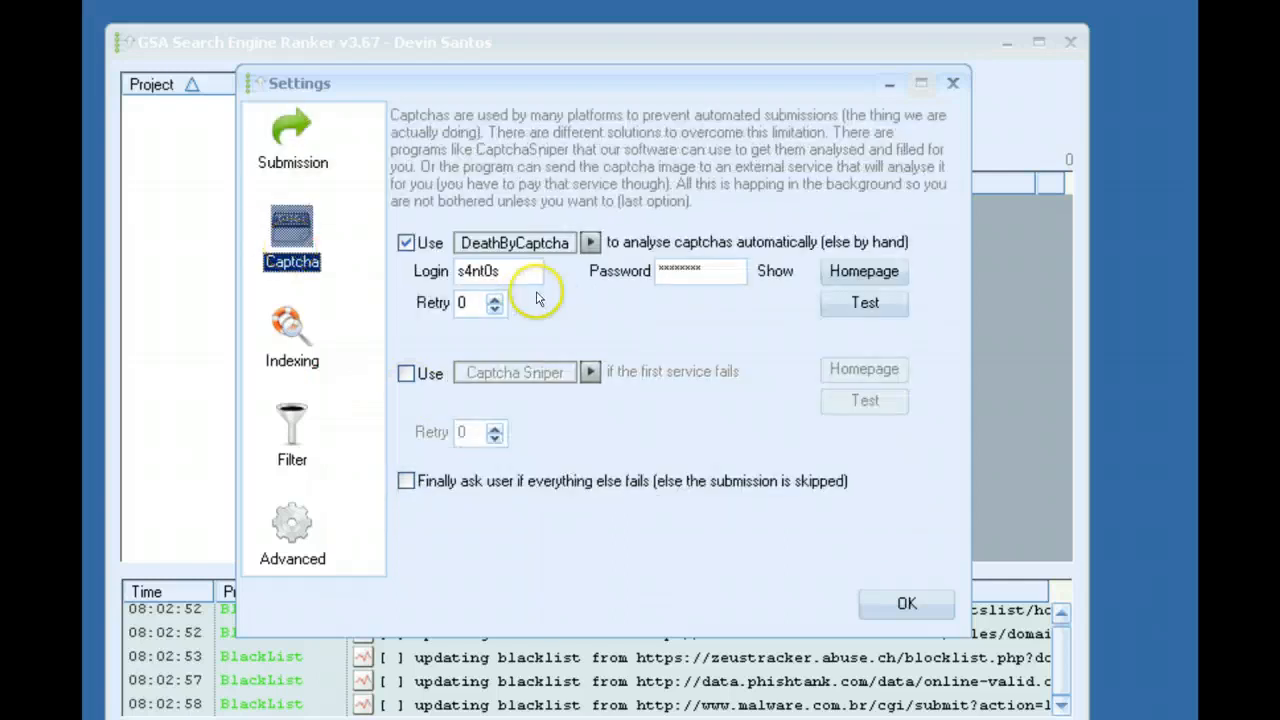
{"action": "mouse_move", "coordinate": [687, 405]}
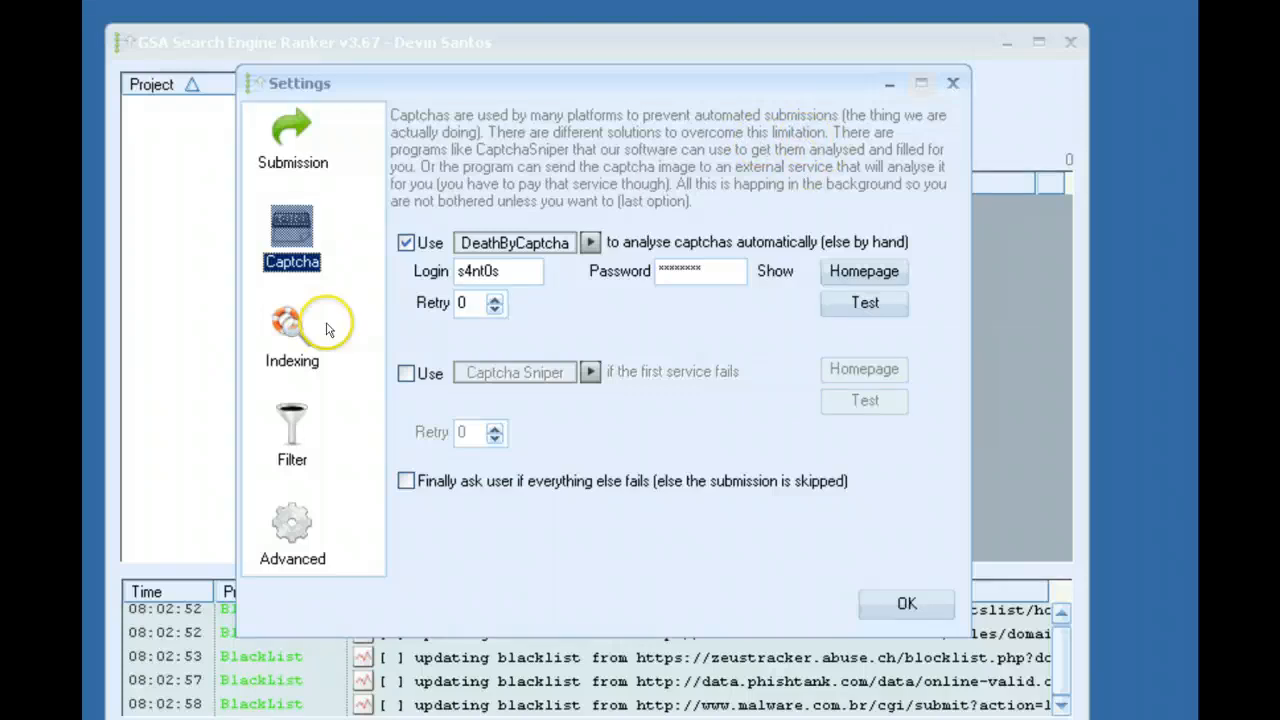
{"action": "mouse_move", "coordinate": [513, 242]}
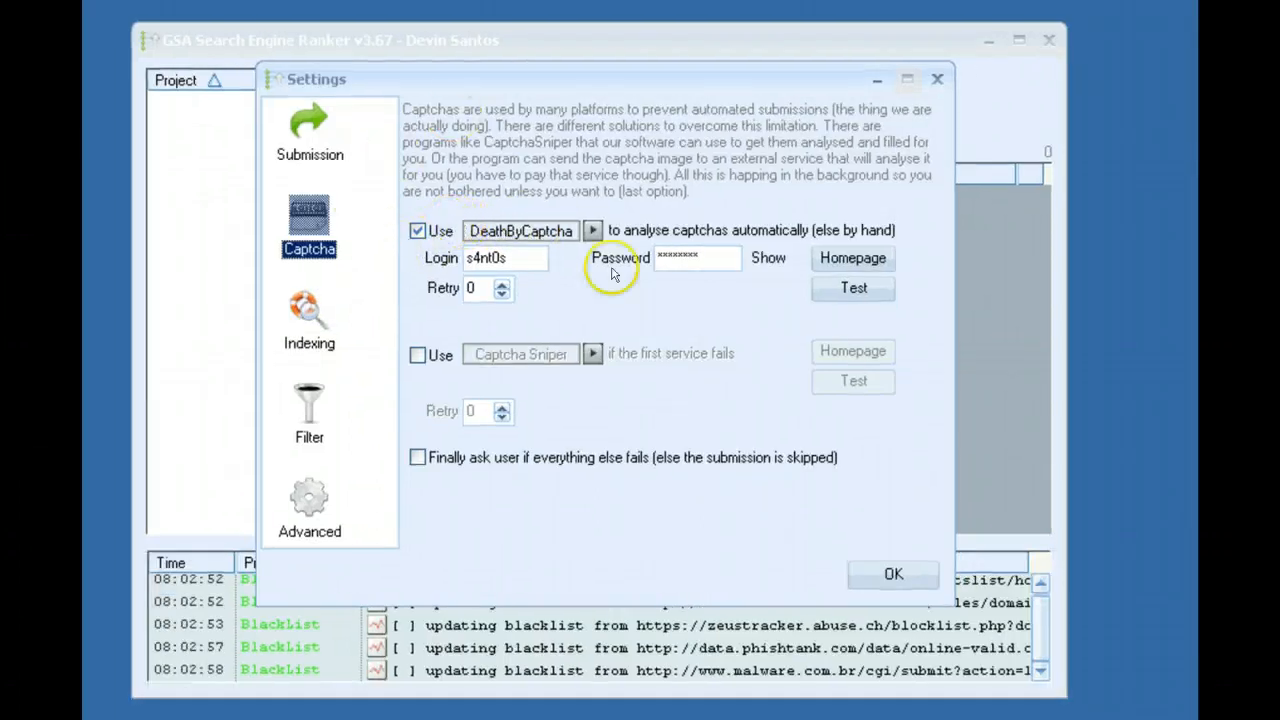
{"action": "mouse_move", "coordinate": [500, 323]}
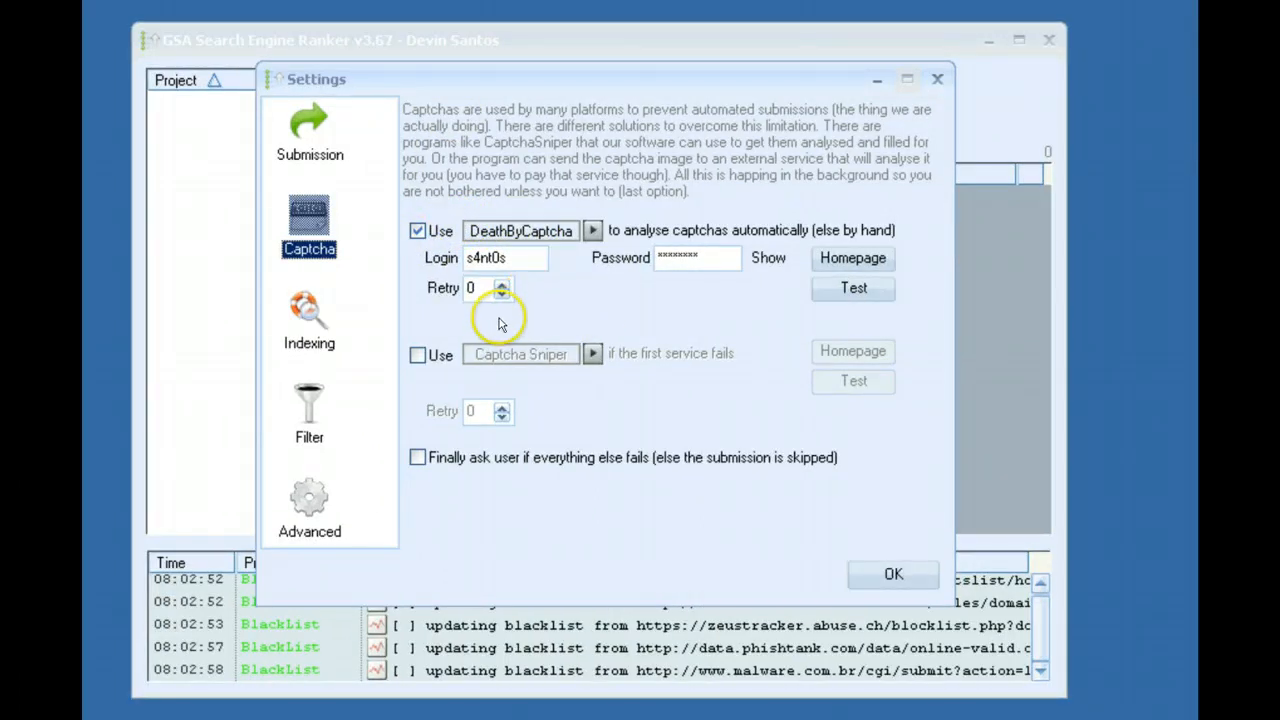
{"action": "mouse_move", "coordinate": [575, 320]}
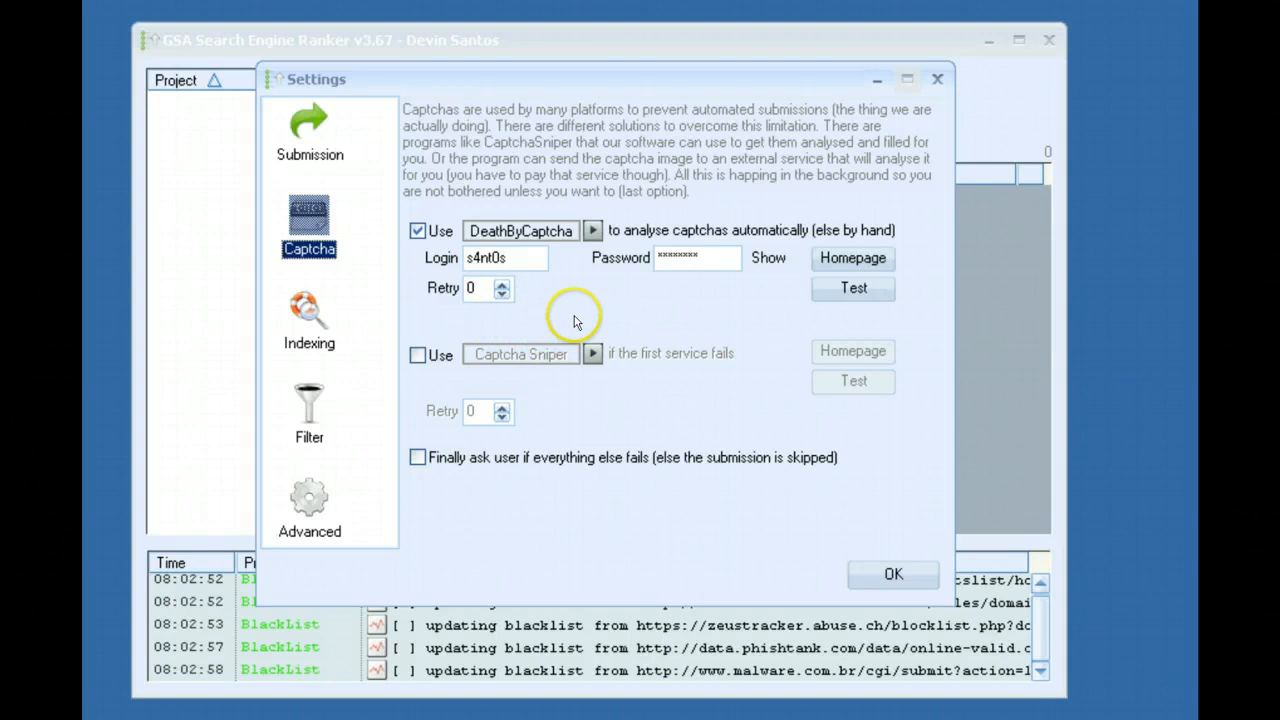
Review the Indexing page's ping services, then return to the Filter blacklist page.
{"action": "left_click", "coordinate": [309, 320]}
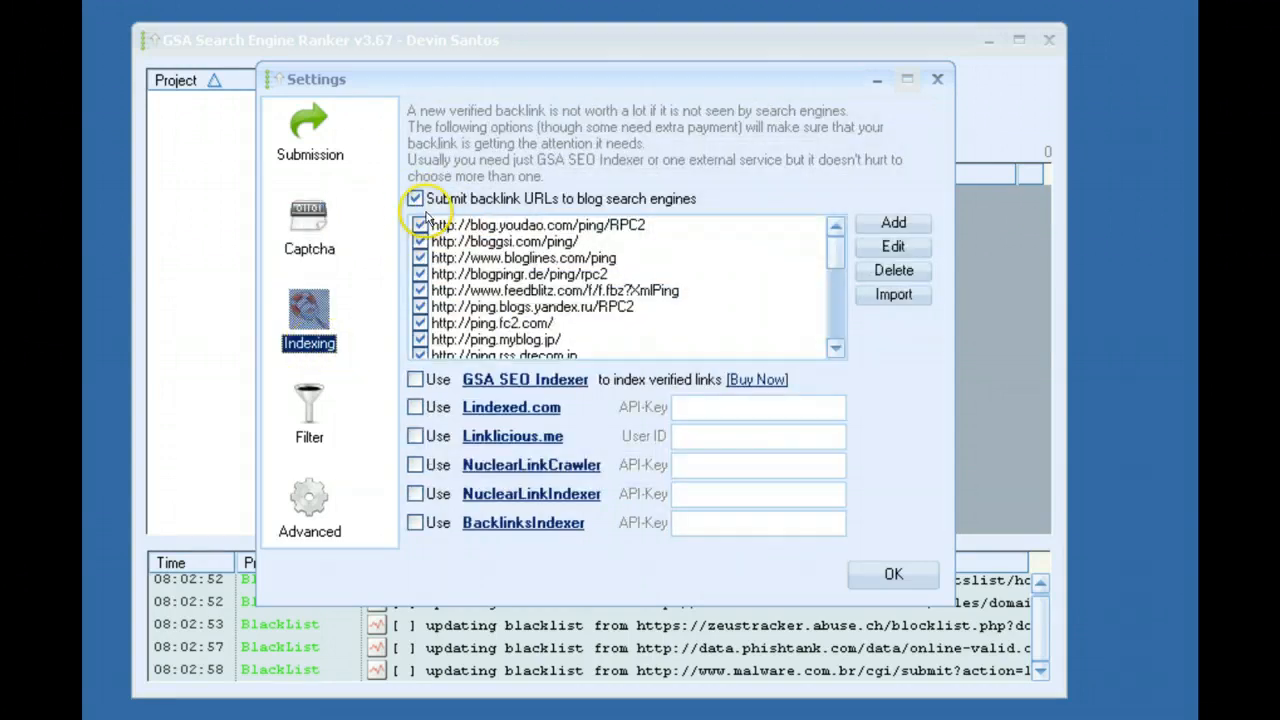
{"action": "mouse_move", "coordinate": [660, 216]}
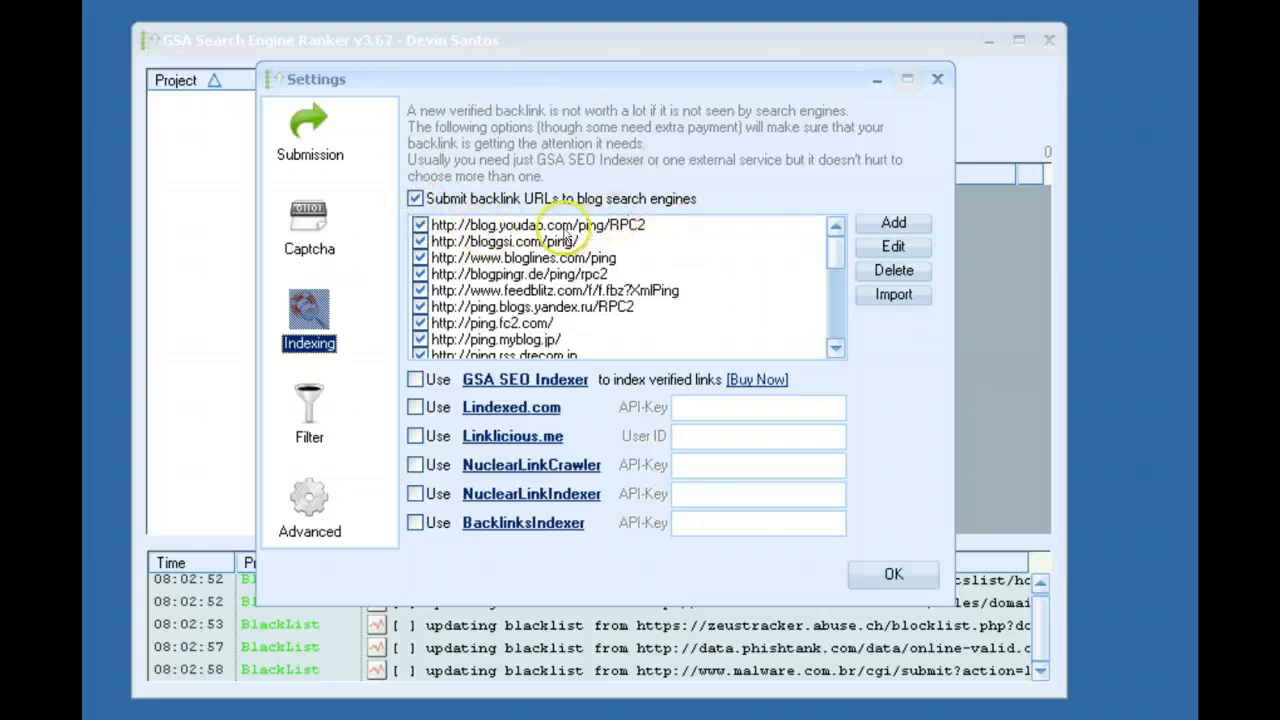
{"action": "mouse_move", "coordinate": [648, 195]}
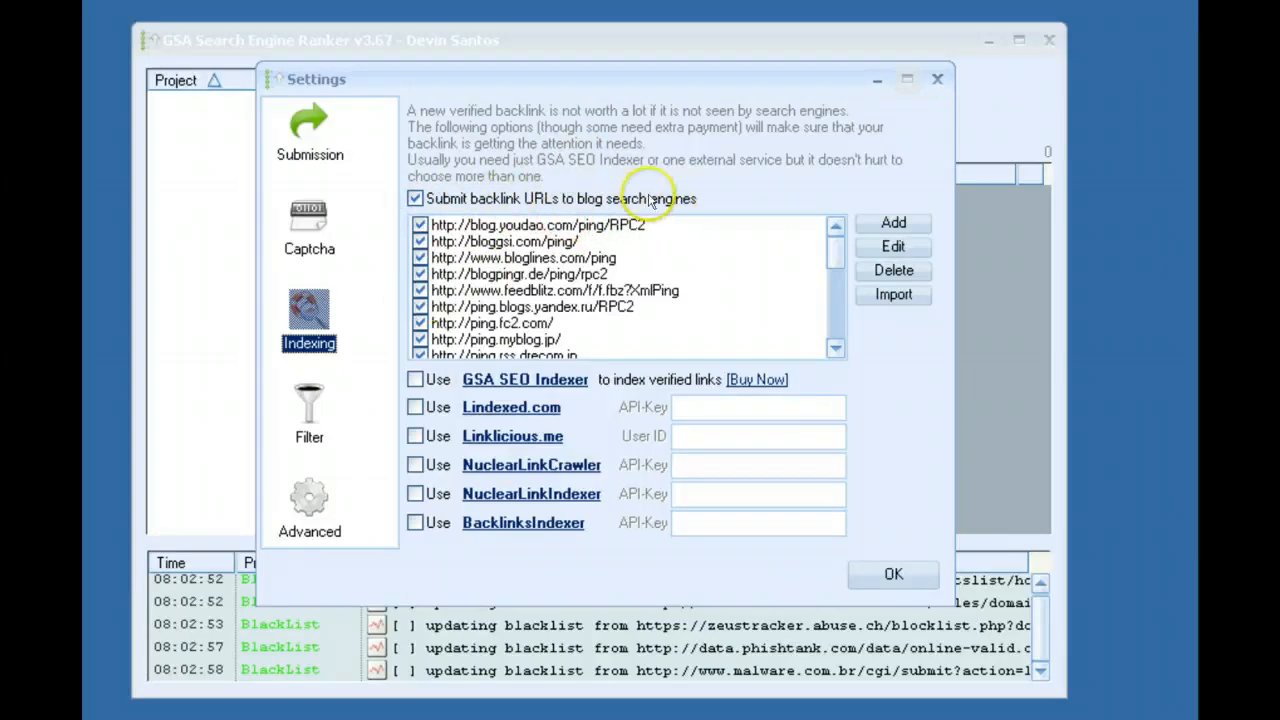
{"action": "left_click", "coordinate": [309, 415]}
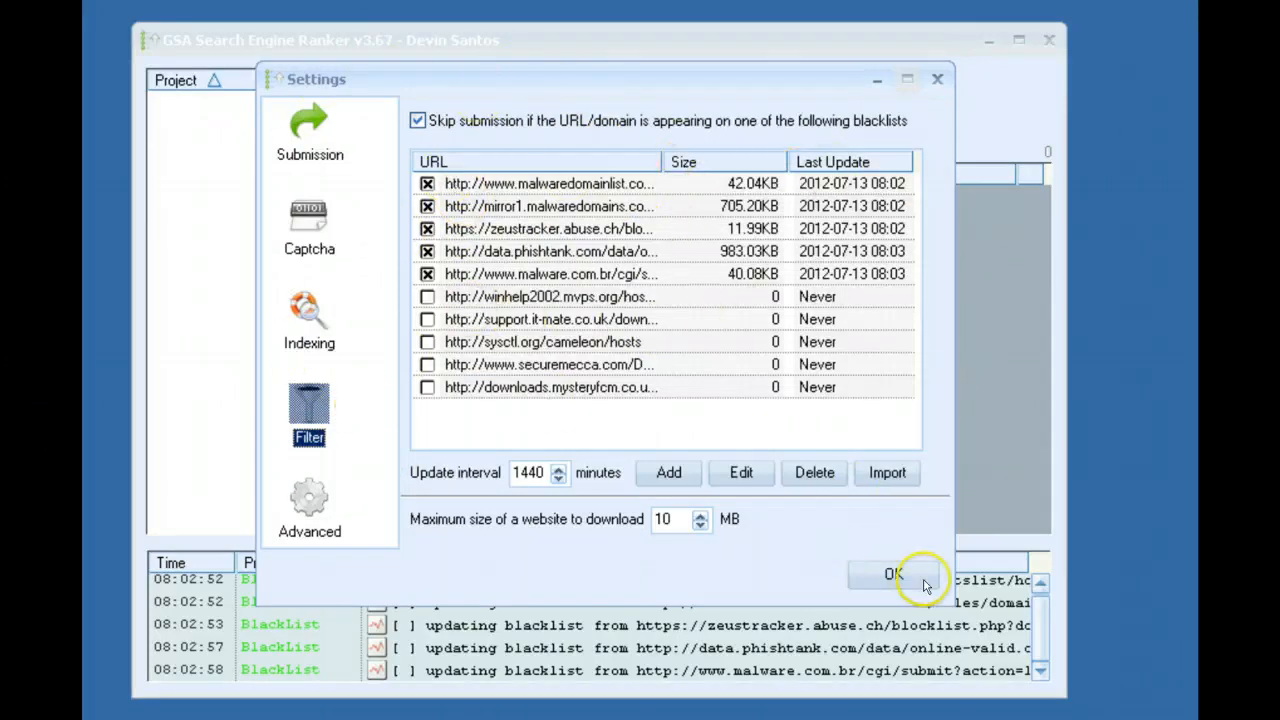
Close Settings, start a new project and tick Image Comment as a submission target.
{"action": "left_click", "coordinate": [892, 573]}
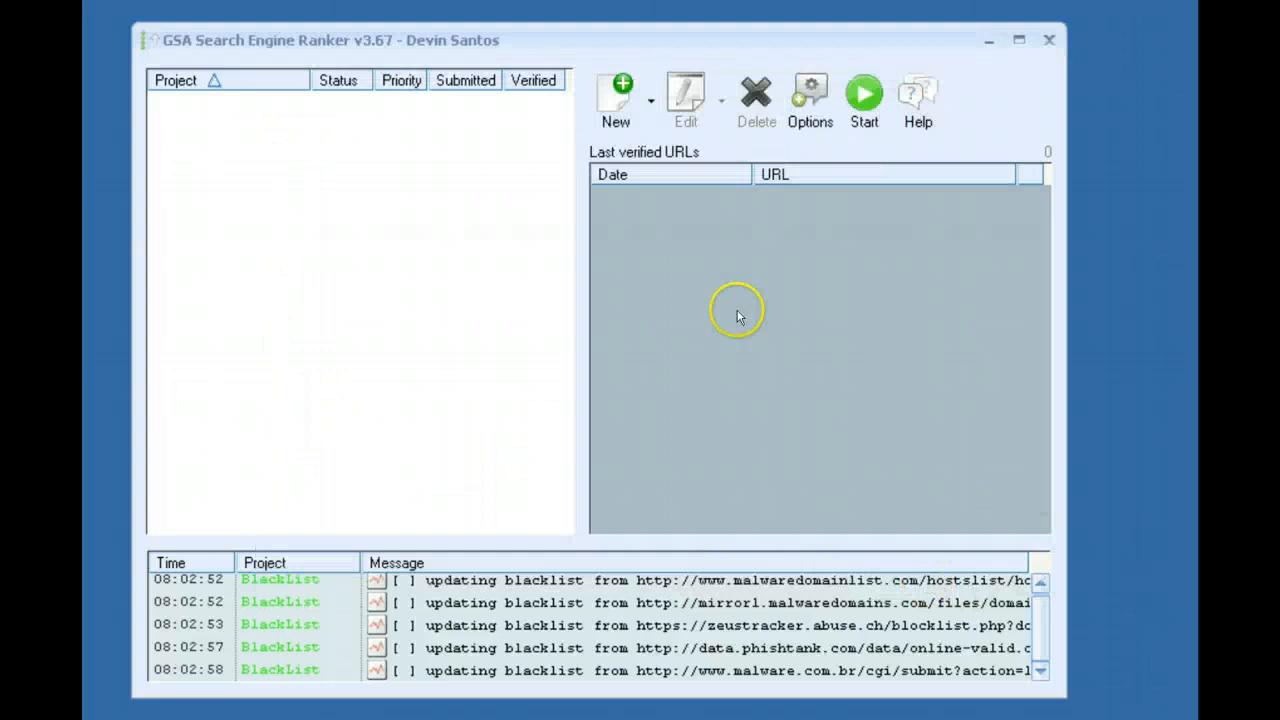
{"action": "mouse_move", "coordinate": [912, 250]}
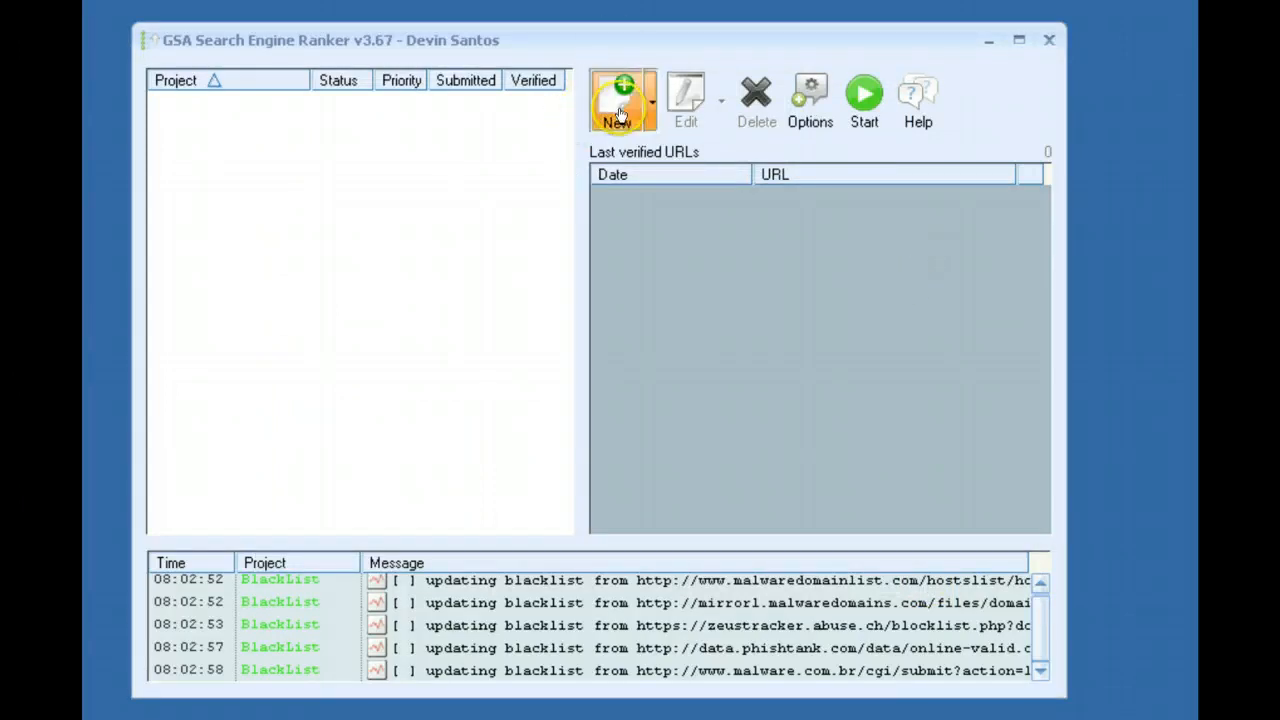
{"action": "left_click", "coordinate": [622, 100]}
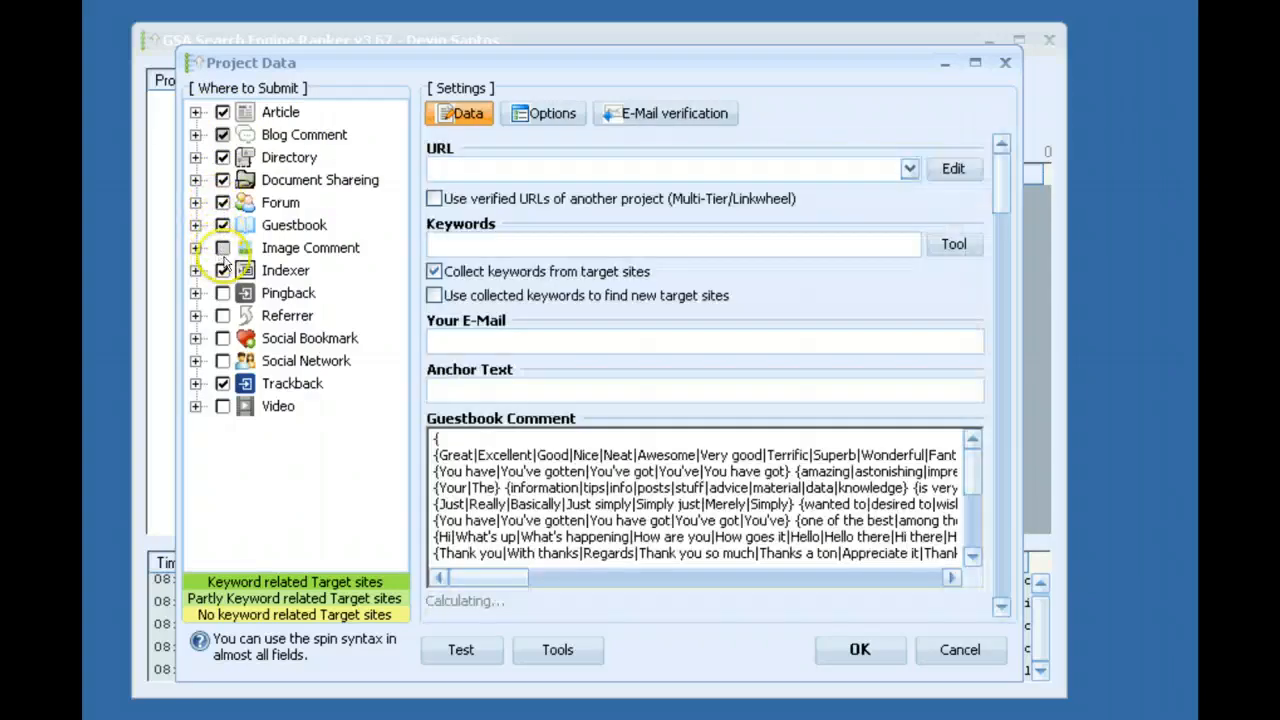
{"action": "left_click", "coordinate": [222, 247]}
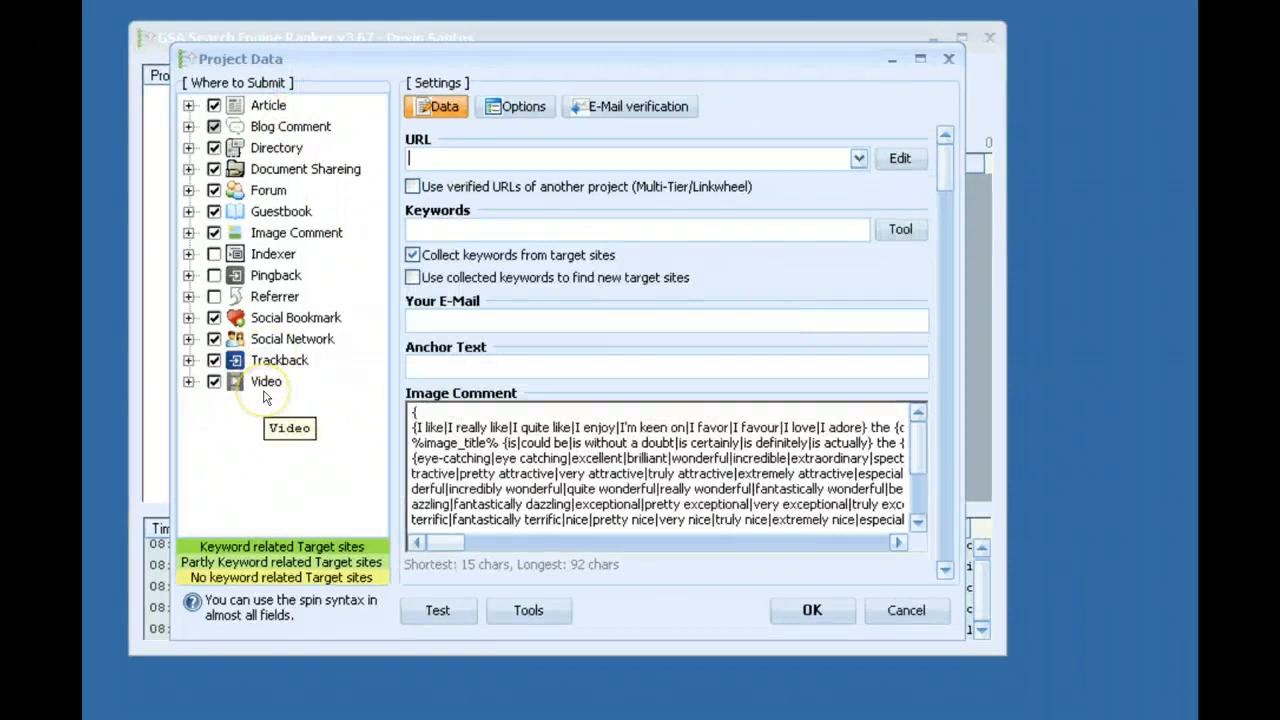
{"action": "mouse_move", "coordinate": [290, 147]}
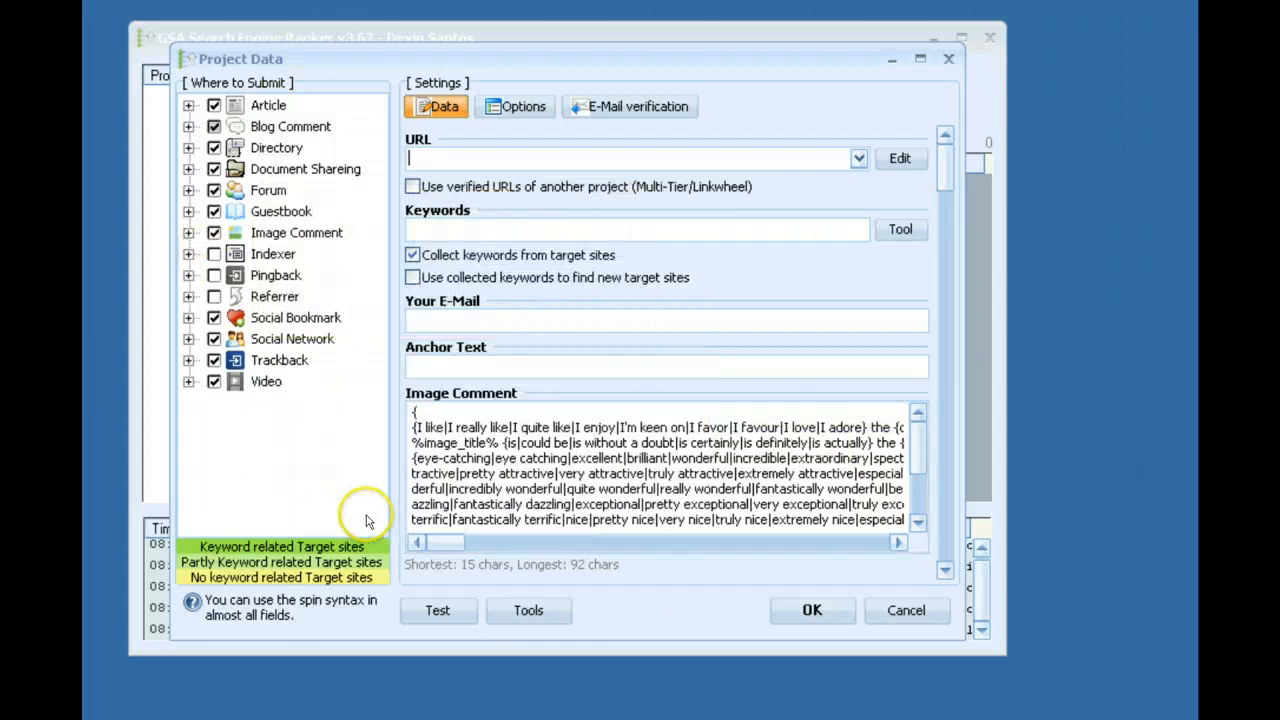
{"action": "mouse_move", "coordinate": [950, 172]}
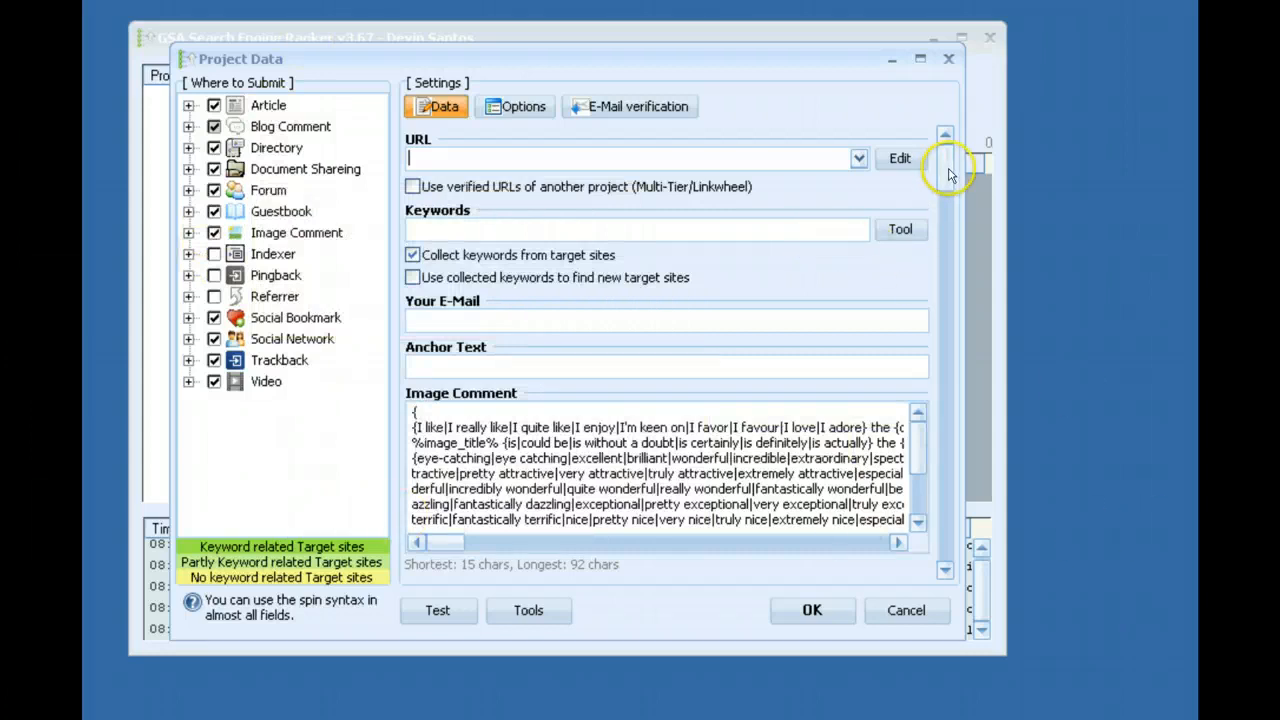
Import two URLs with anchor variations from the My websites file into the URL list.
{"action": "scroll", "scroll_direction": "down", "scroll_amount": 3}
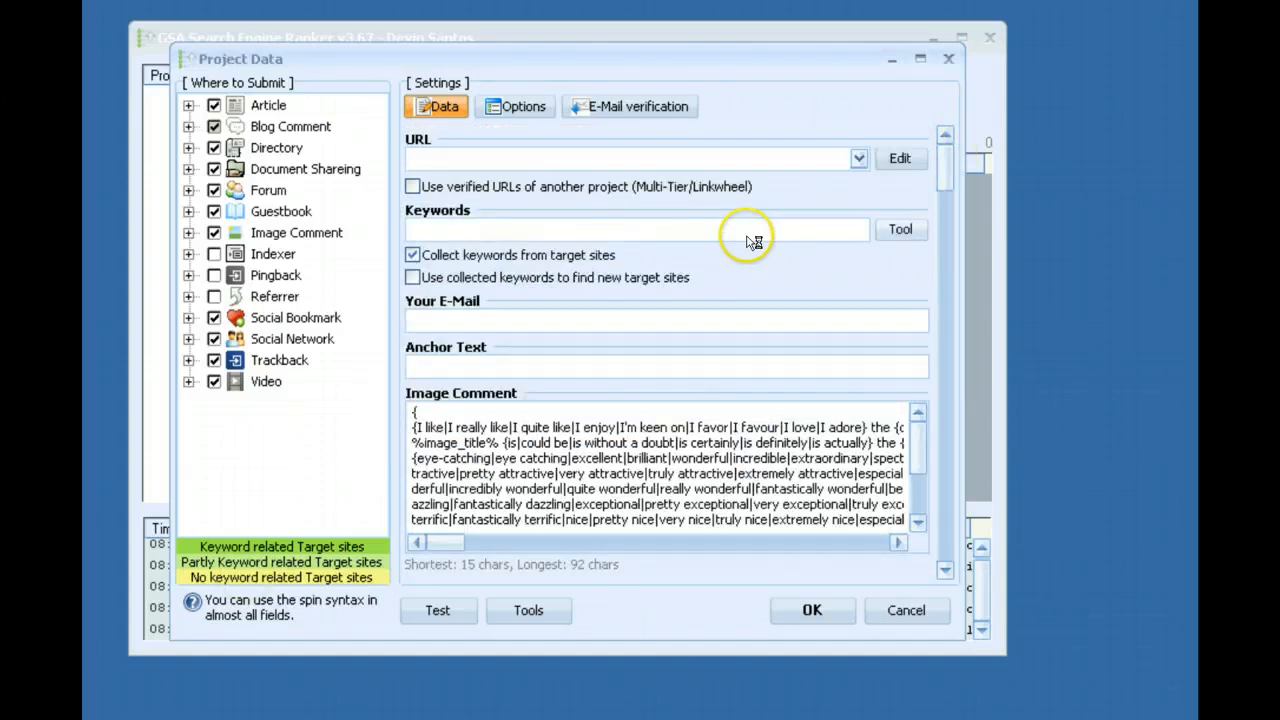
{"action": "mouse_move", "coordinate": [687, 193]}
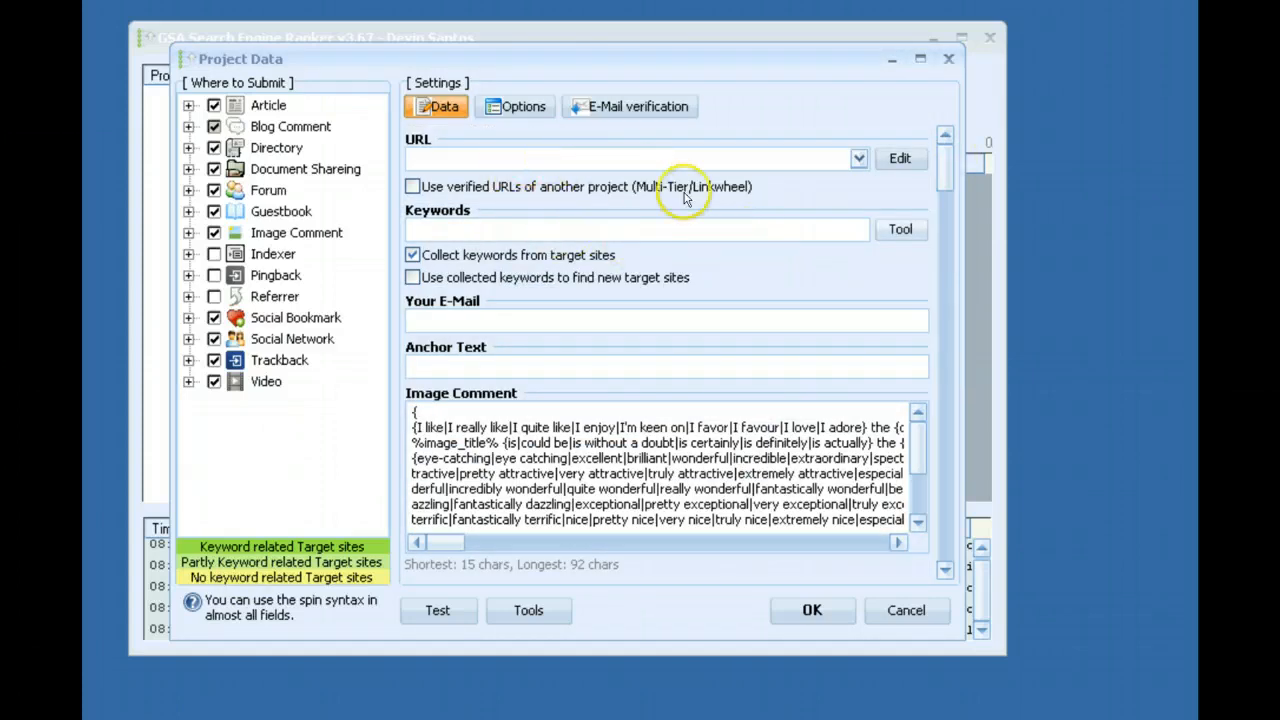
{"action": "left_click", "coordinate": [898, 158]}
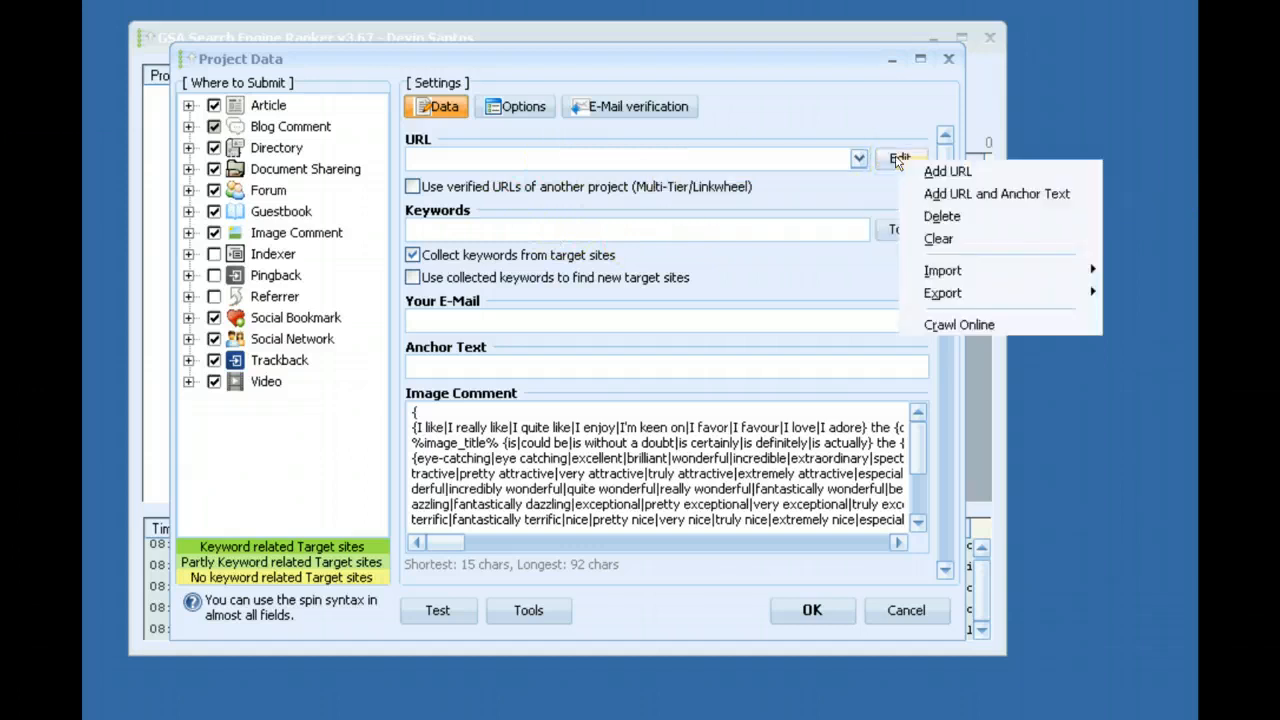
{"action": "mouse_move", "coordinate": [942, 270]}
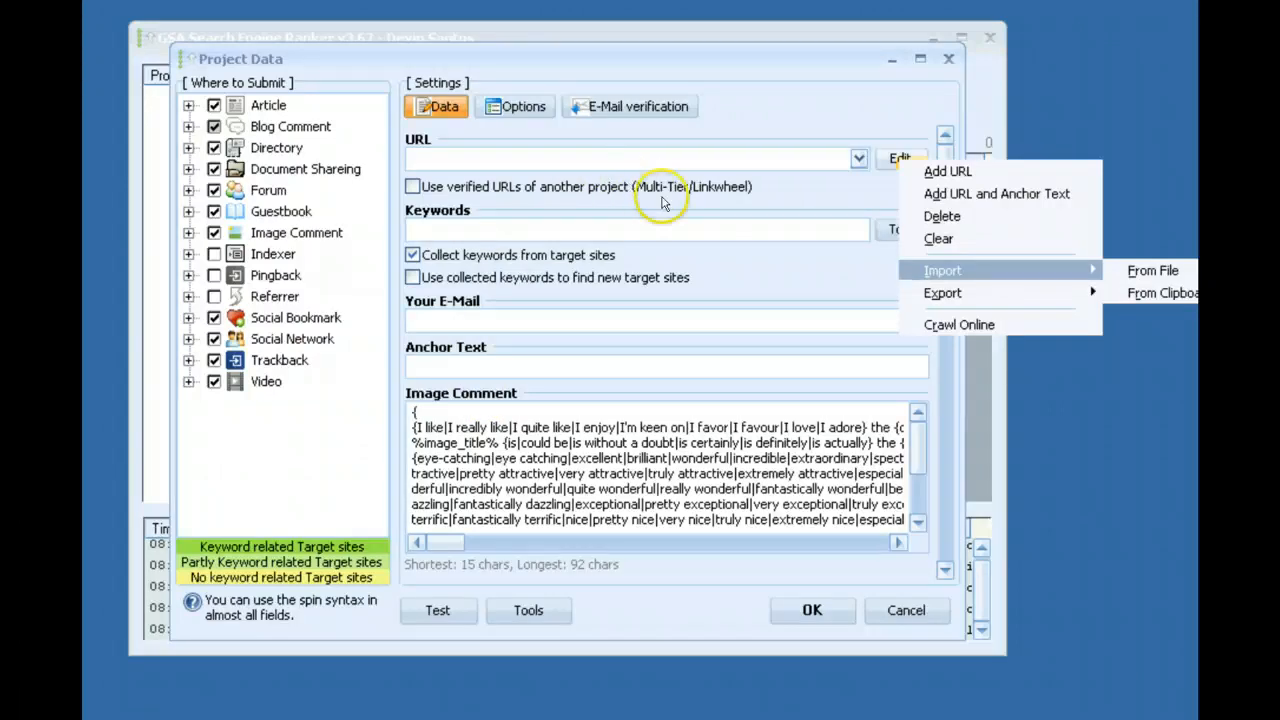
{"action": "mouse_move", "coordinate": [497, 210]}
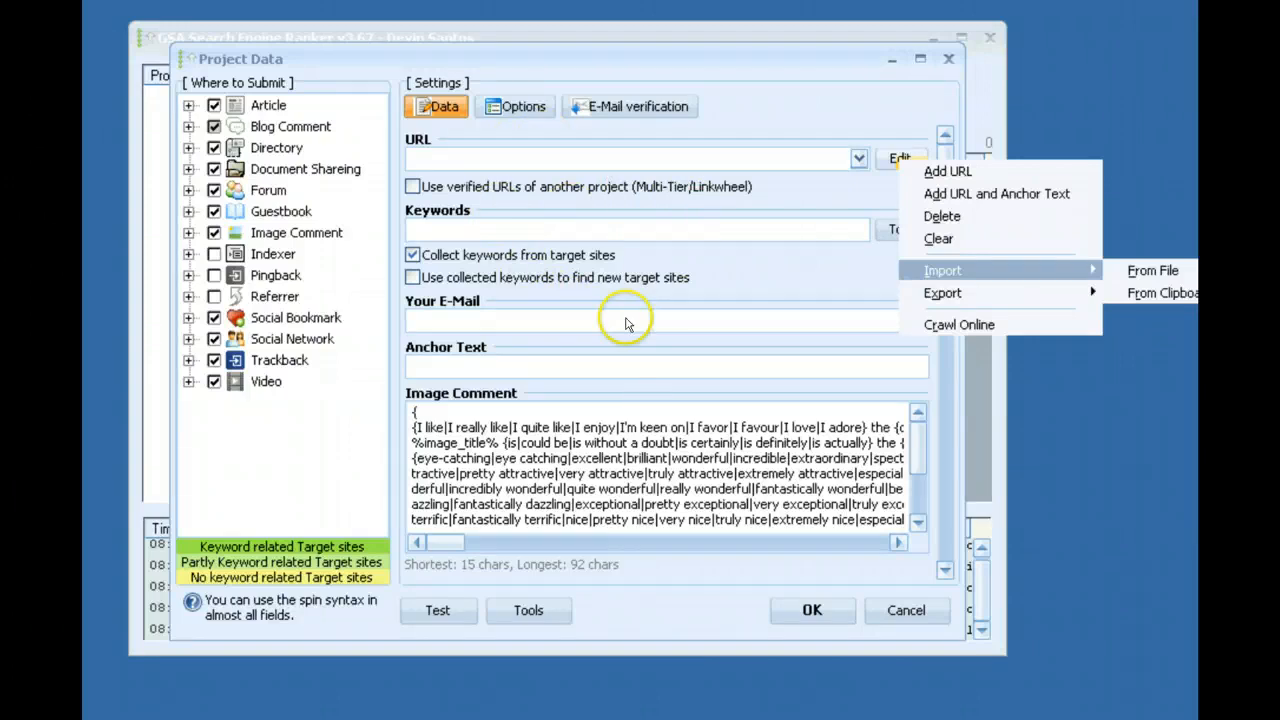
{"action": "mouse_move", "coordinate": [1010, 265]}
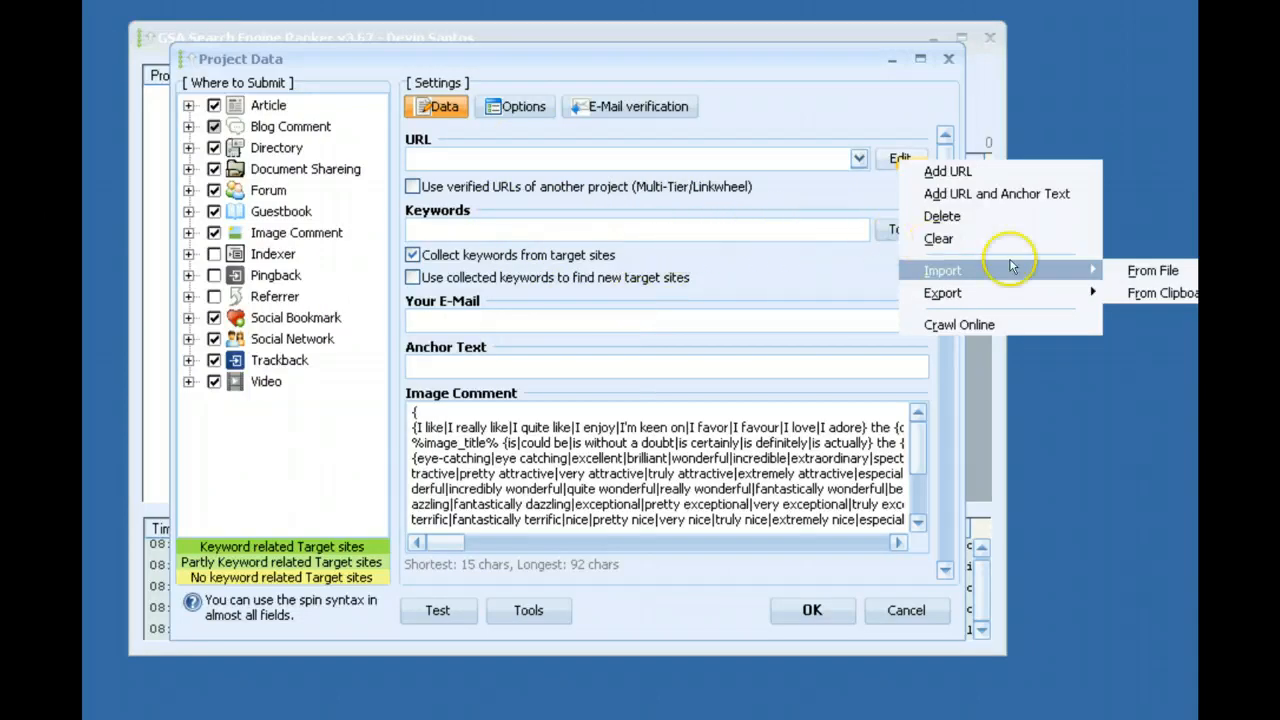
{"action": "mouse_move", "coordinate": [1080, 280]}
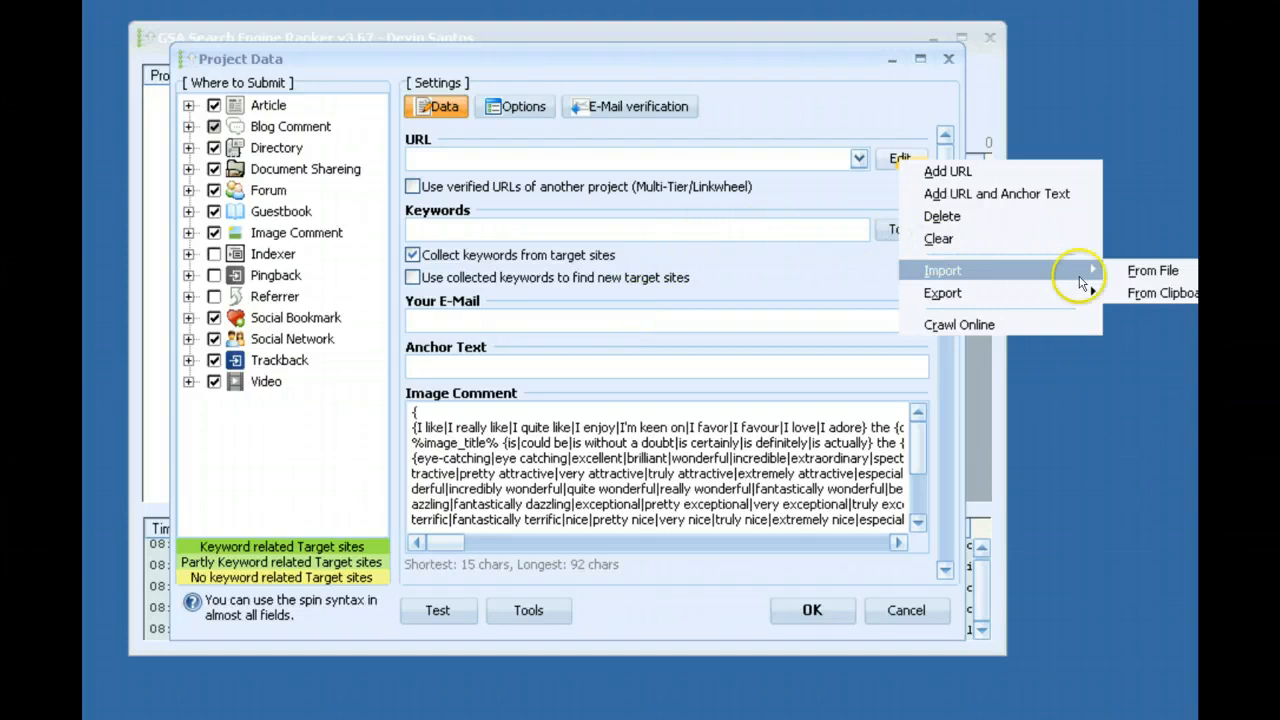
{"action": "left_click", "coordinate": [1152, 270]}
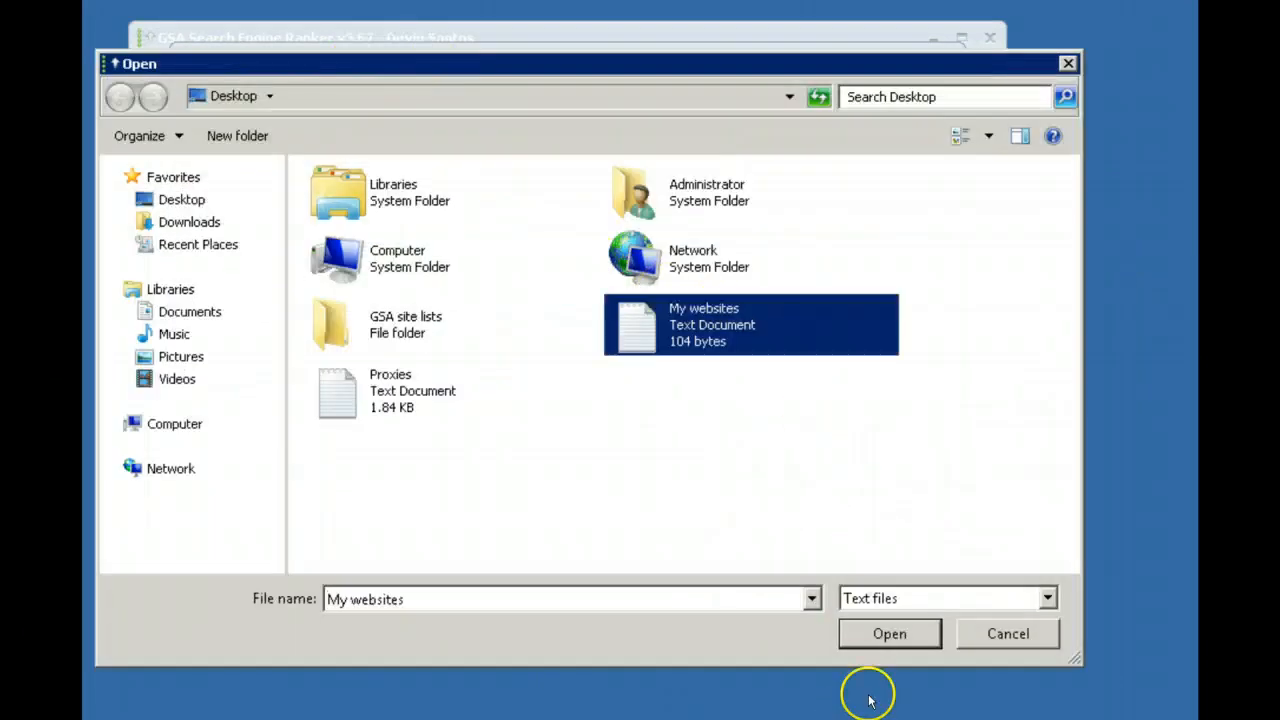
{"action": "left_click", "coordinate": [888, 633]}
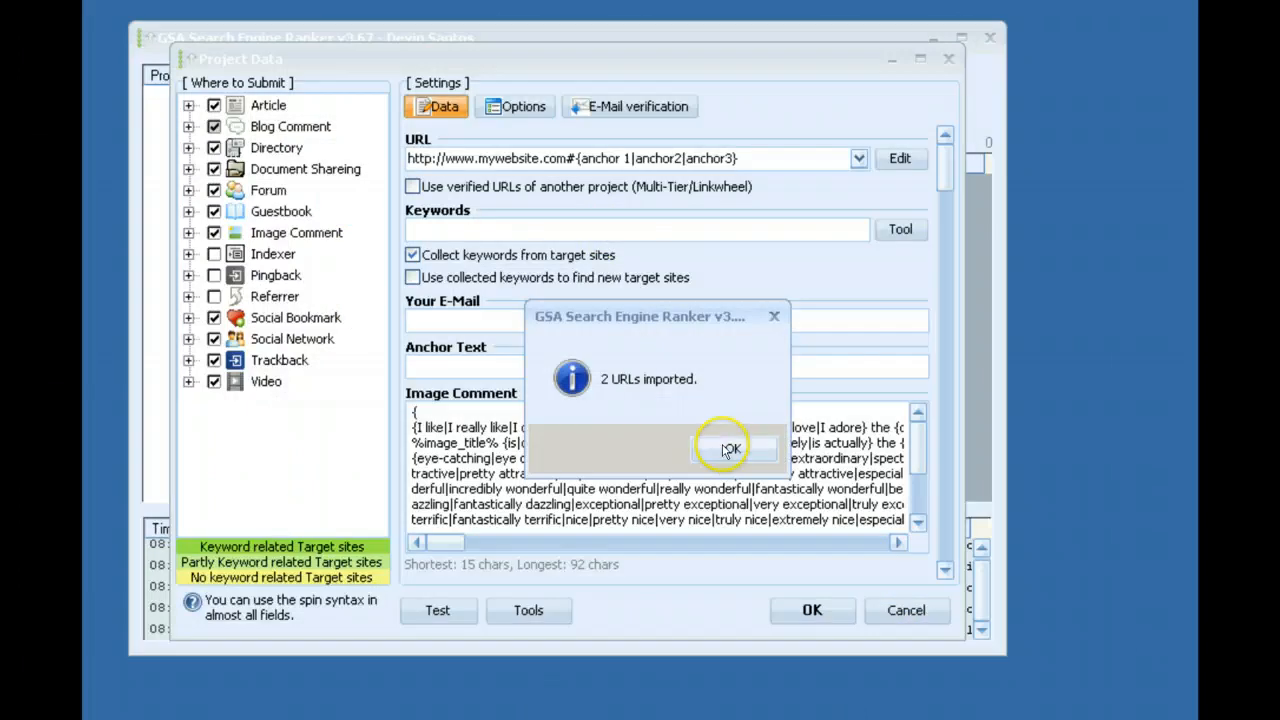
Insert %URL% into the URL spin syntax between anchor2 and anchor3.
{"action": "left_click", "coordinate": [730, 448]}
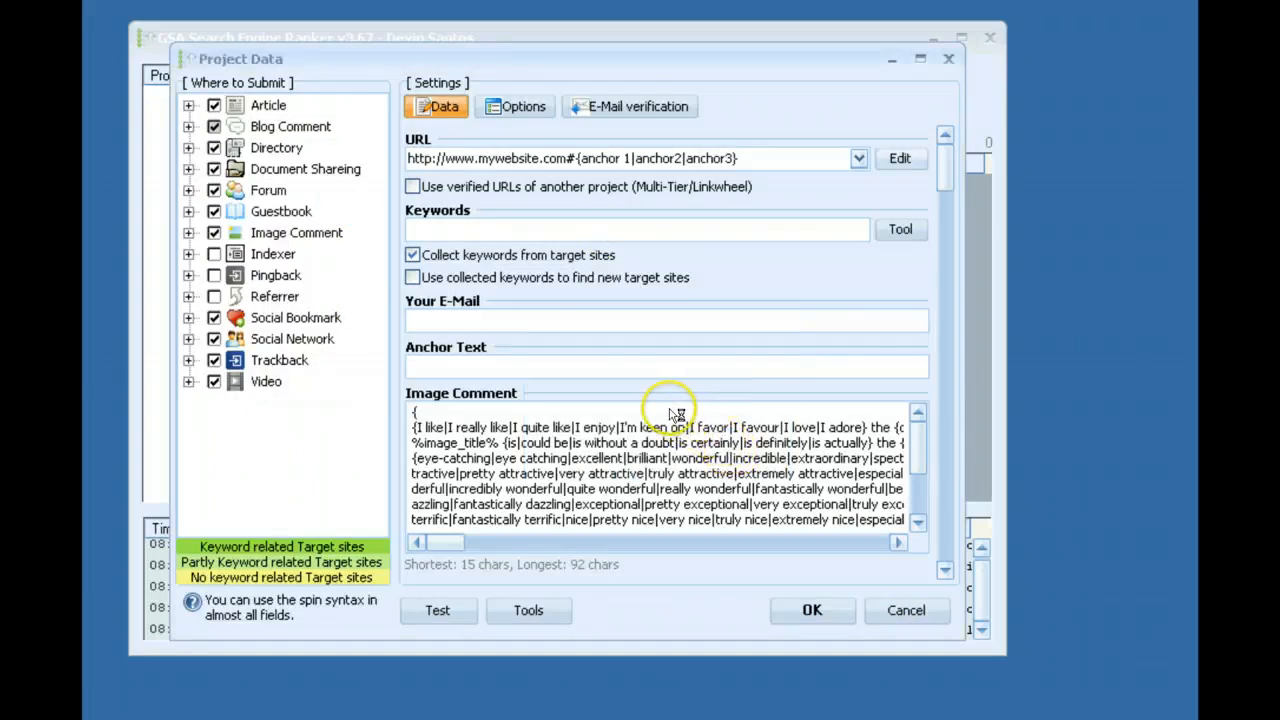
{"action": "mouse_move", "coordinate": [655, 328]}
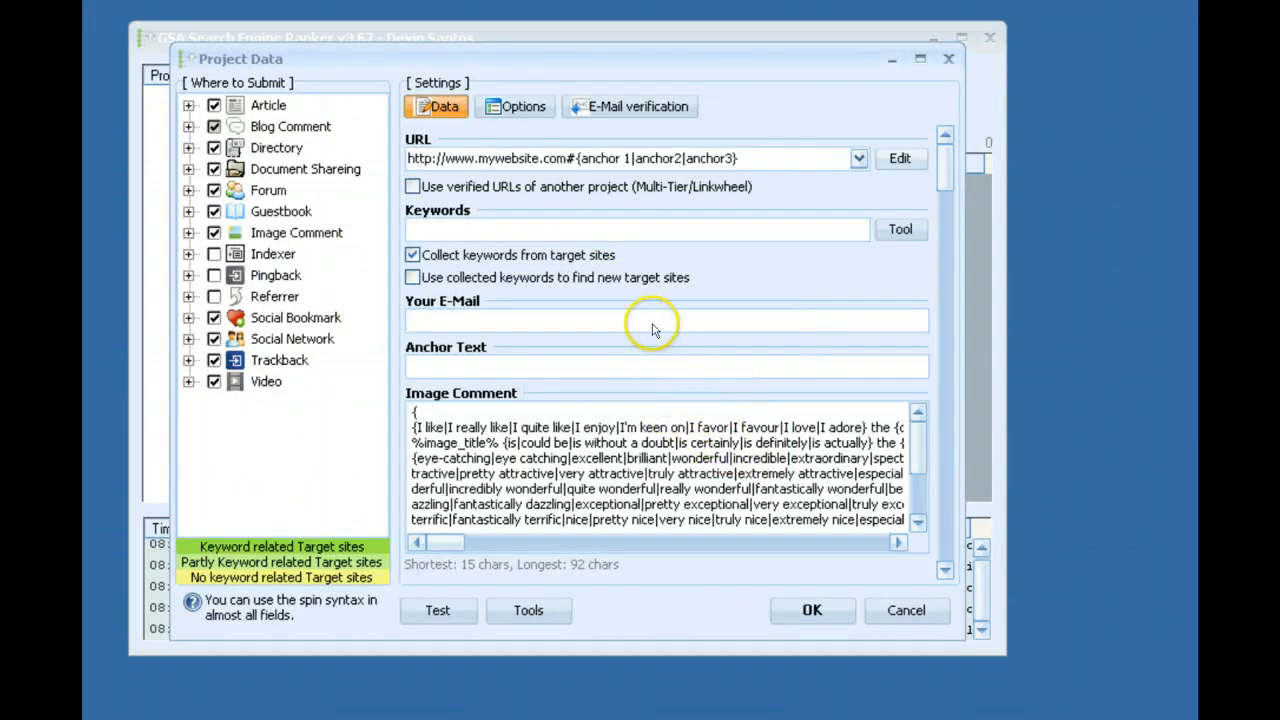
{"action": "mouse_move", "coordinate": [643, 320]}
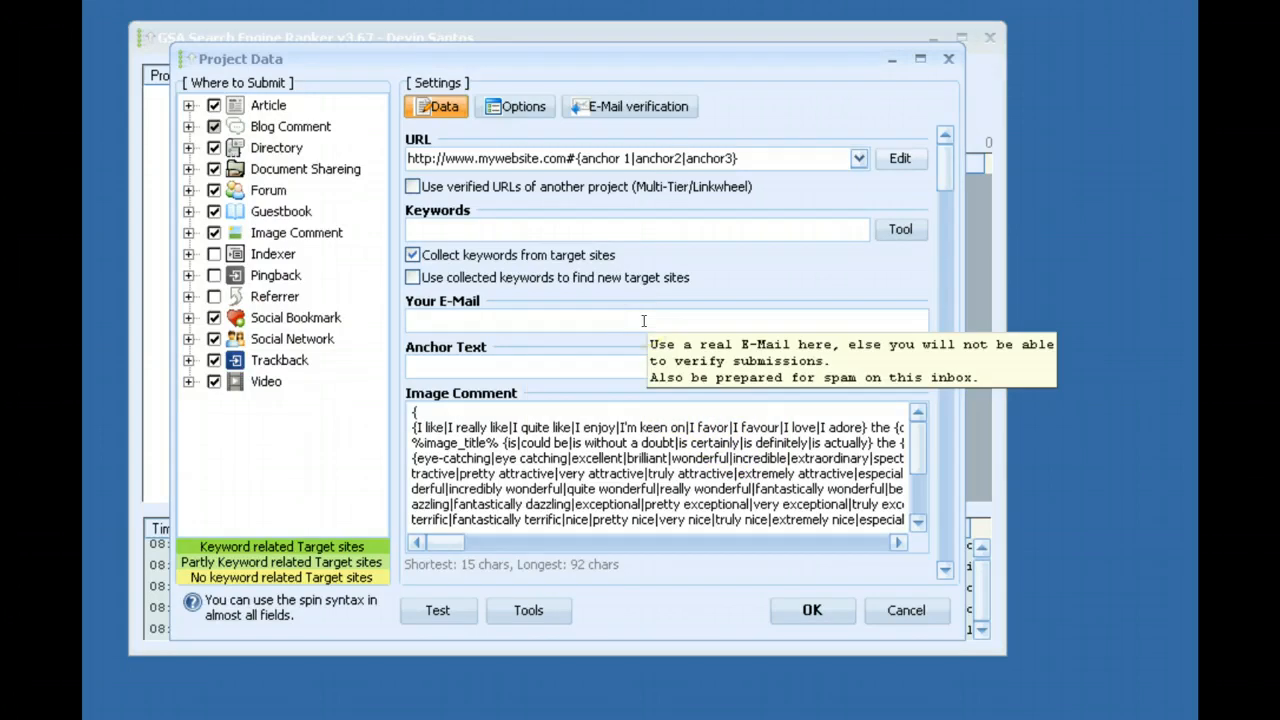
{"action": "mouse_move", "coordinate": [648, 302]}
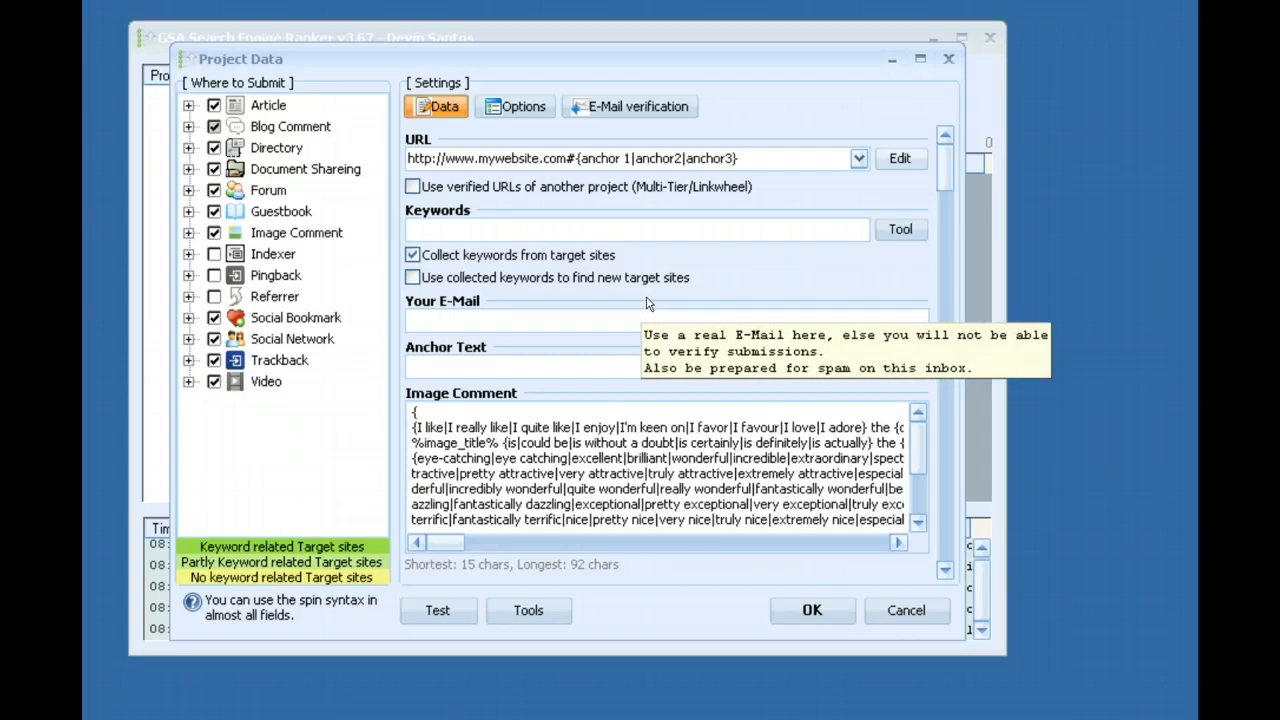
{"action": "mouse_move", "coordinate": [646, 304]}
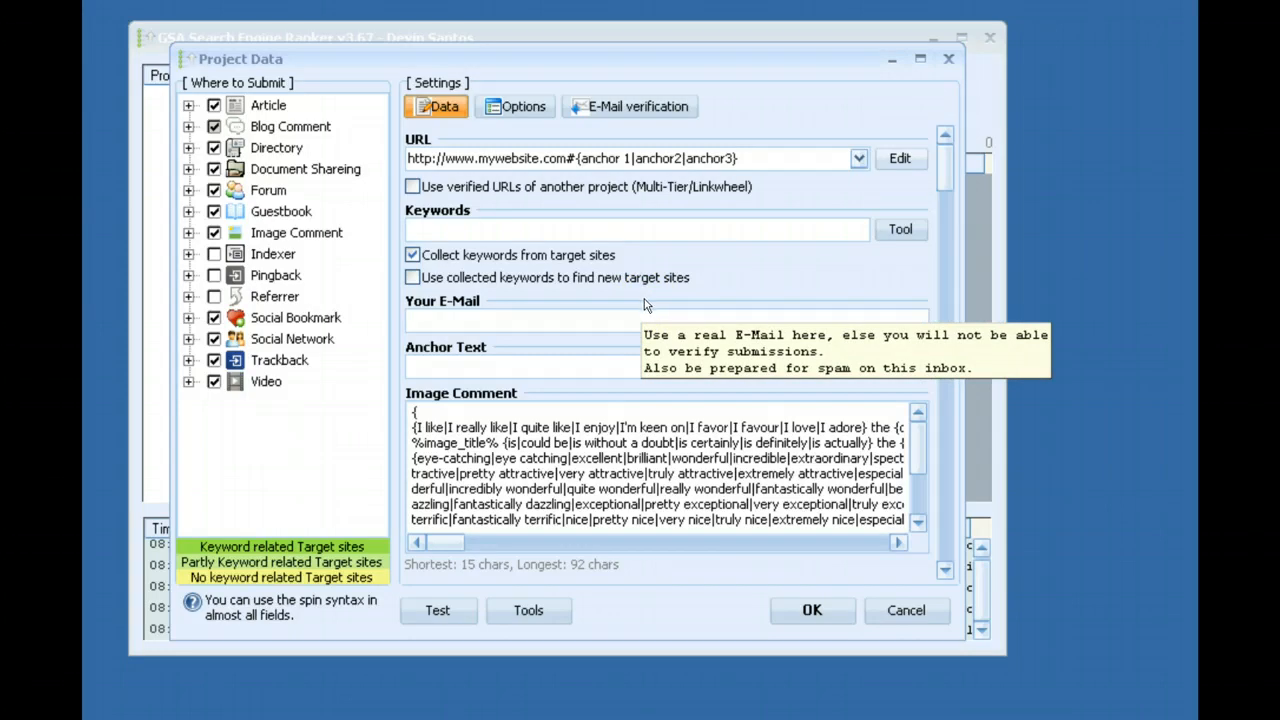
{"action": "mouse_move", "coordinate": [575, 288]}
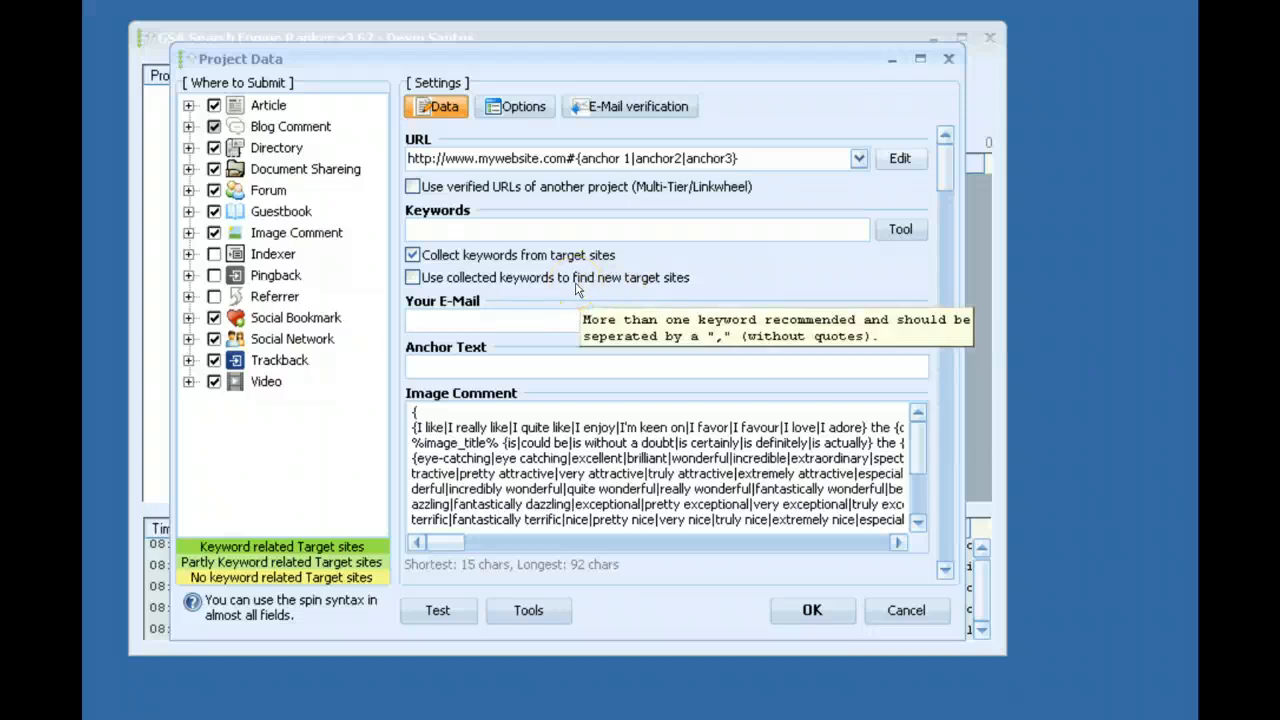
{"action": "mouse_move", "coordinate": [850, 340]}
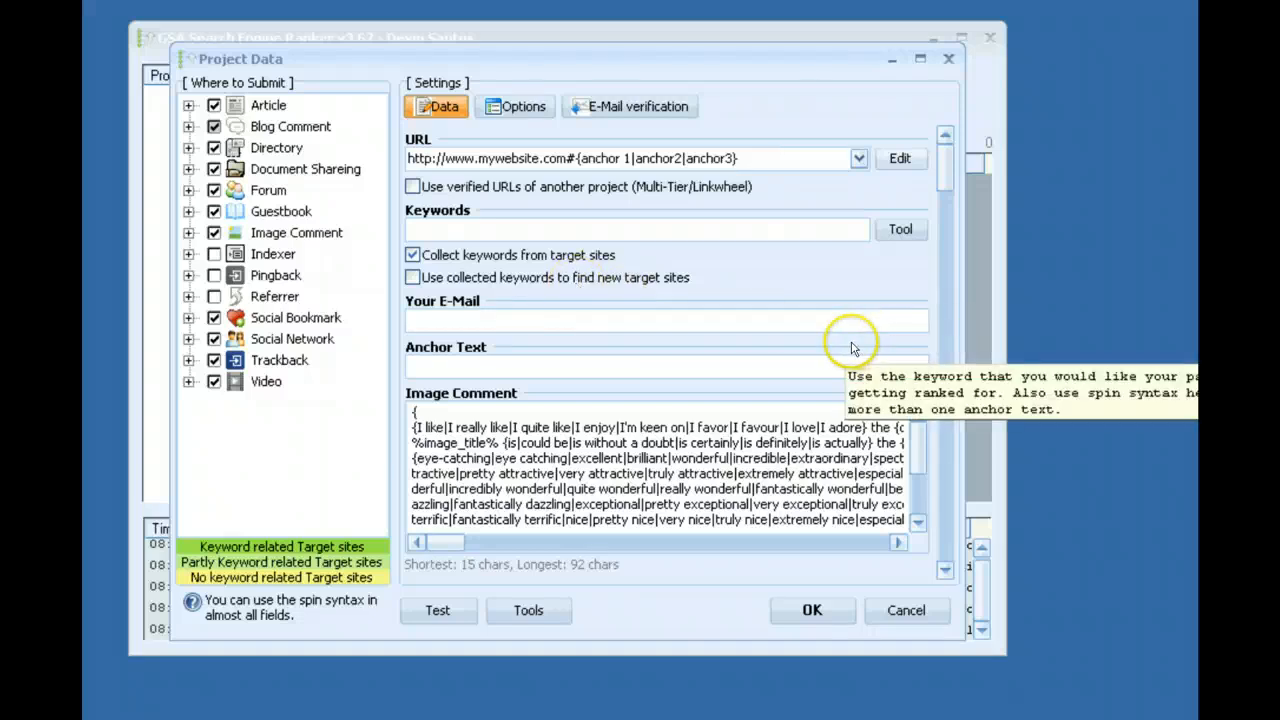
{"action": "mouse_move", "coordinate": [744, 320]}
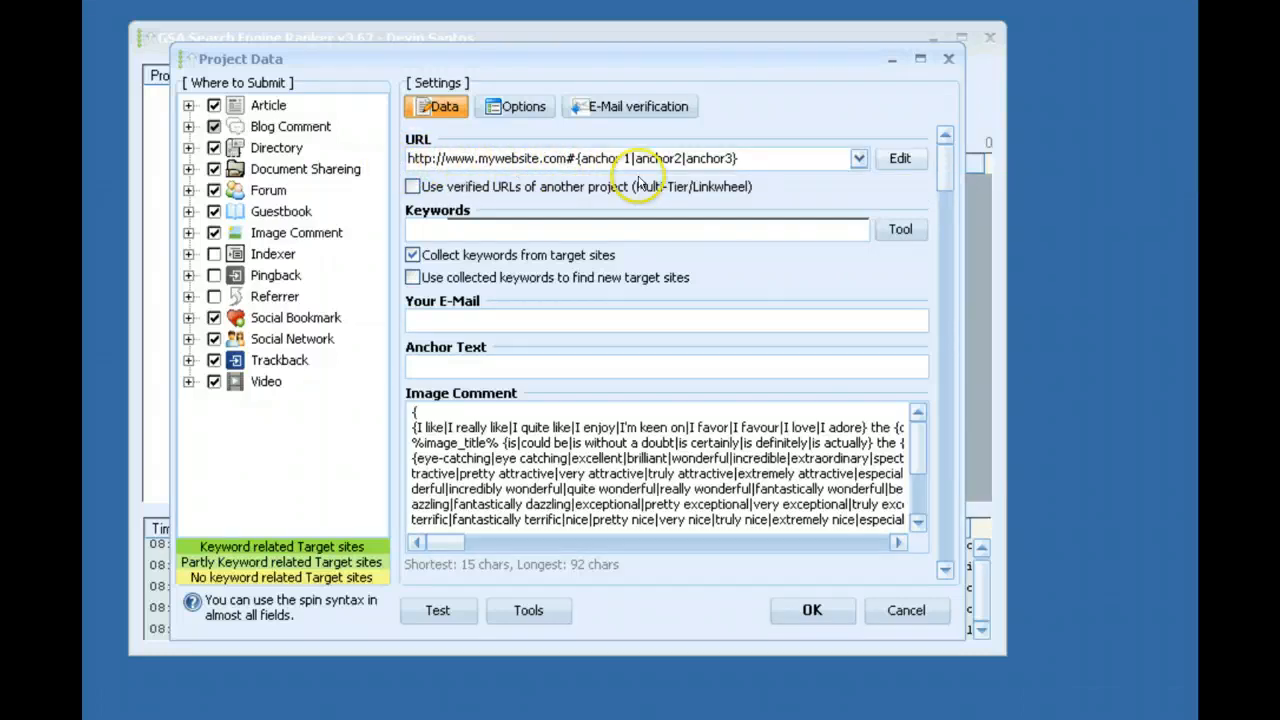
{"action": "mouse_move", "coordinate": [615, 158]}
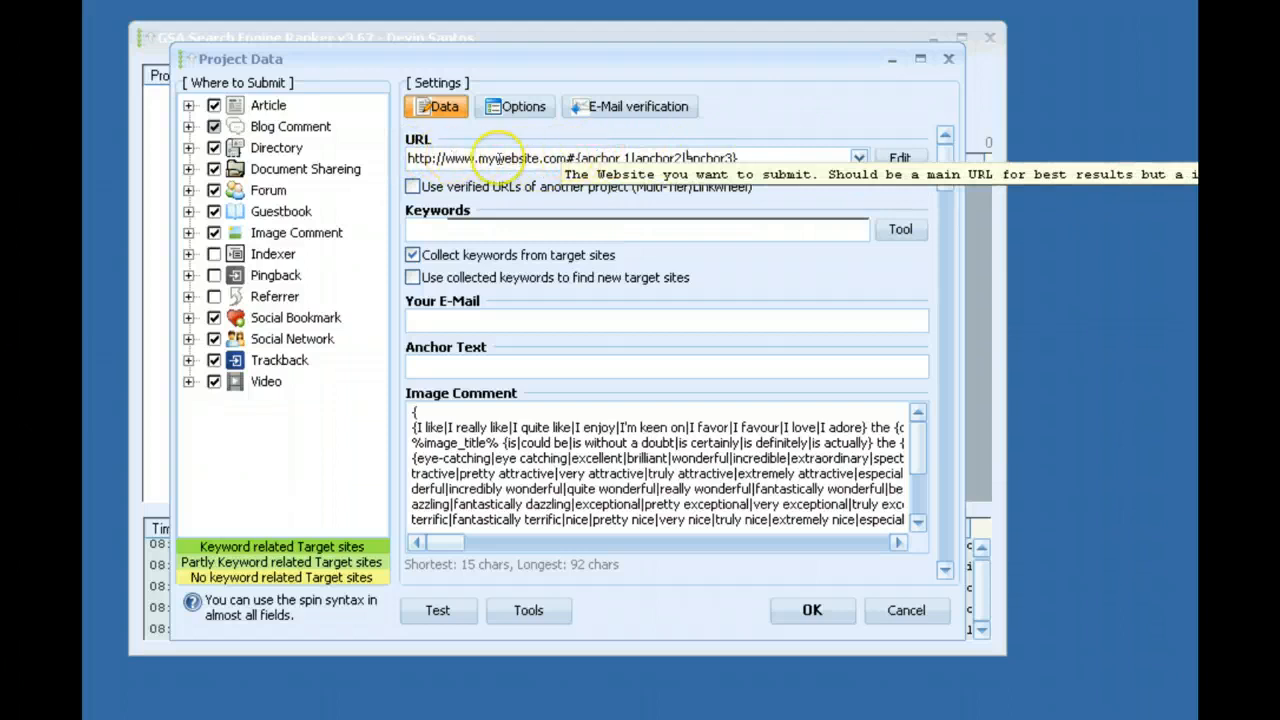
{"action": "mouse_move", "coordinate": [601, 199]}
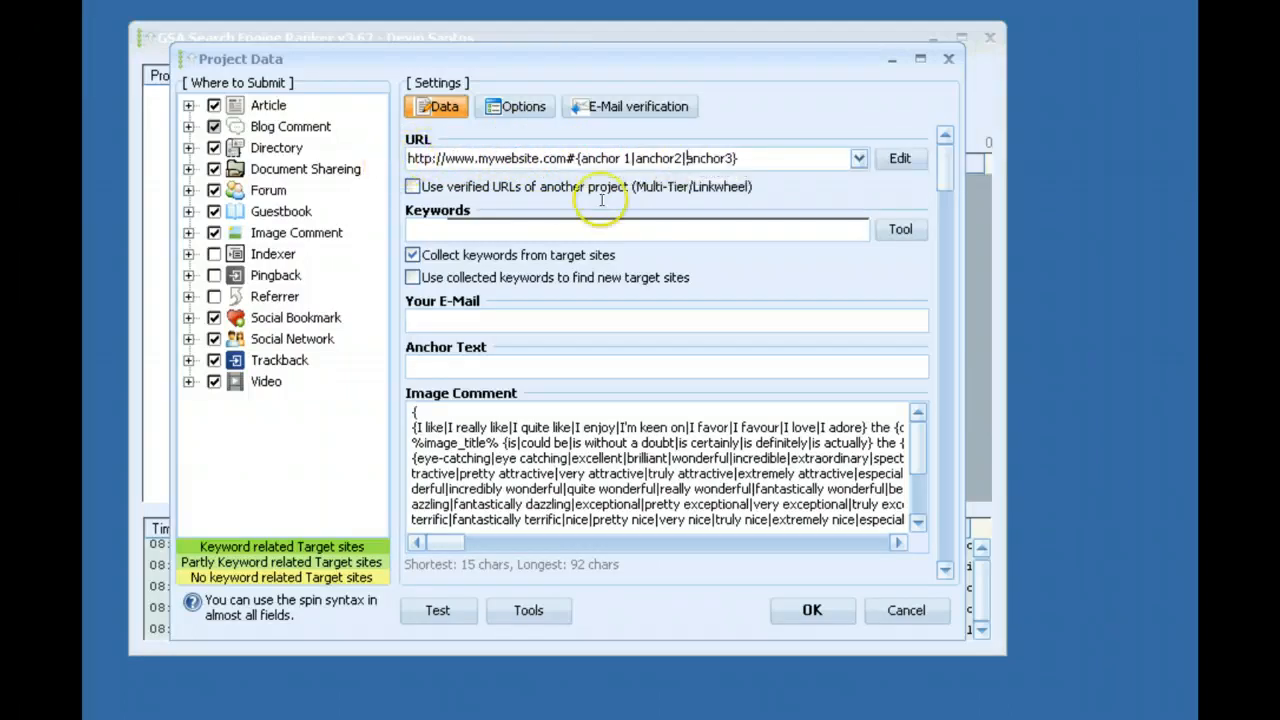
{"action": "mouse_move", "coordinate": [720, 190]}
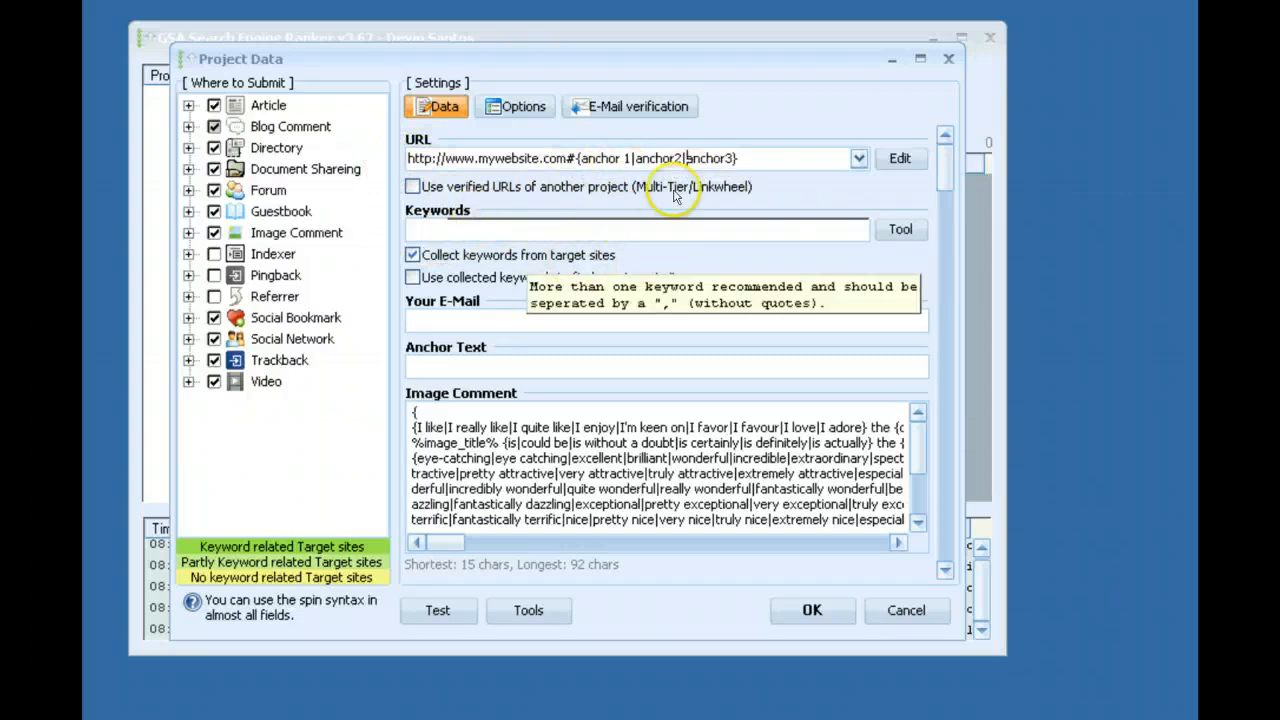
{"action": "mouse_move", "coordinate": [778, 180]}
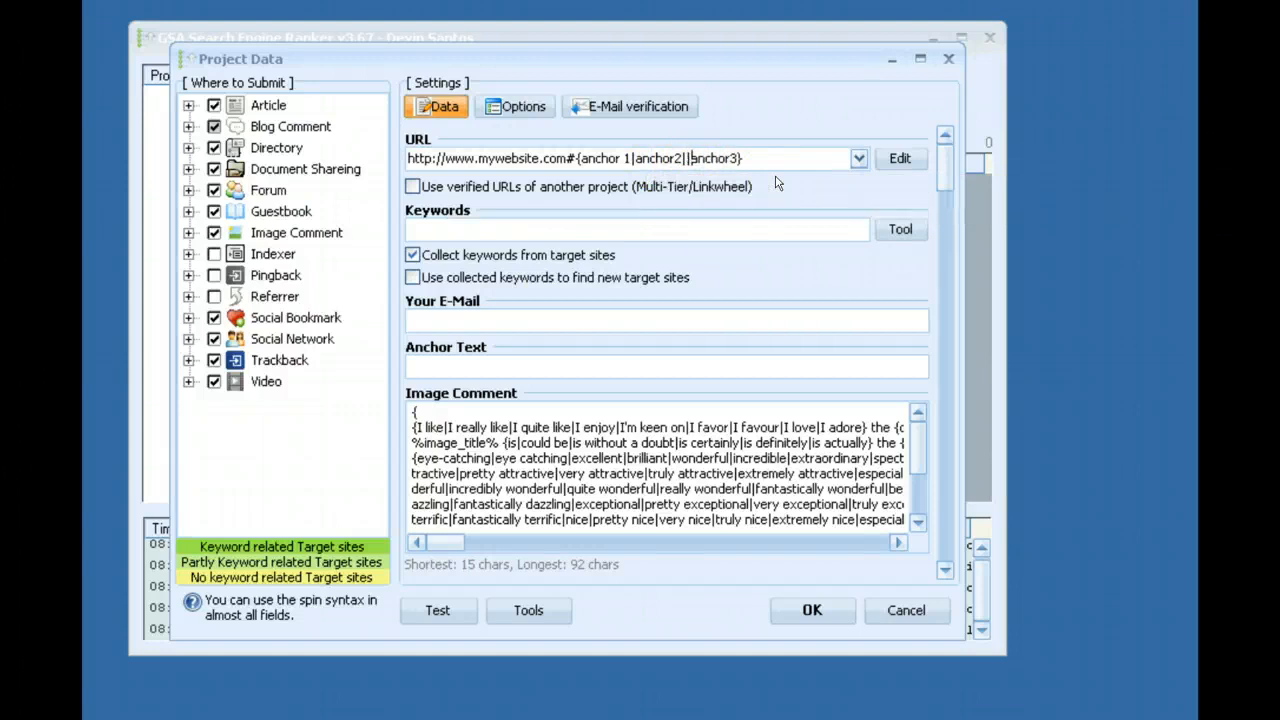
{"action": "mouse_move", "coordinate": [785, 186]}
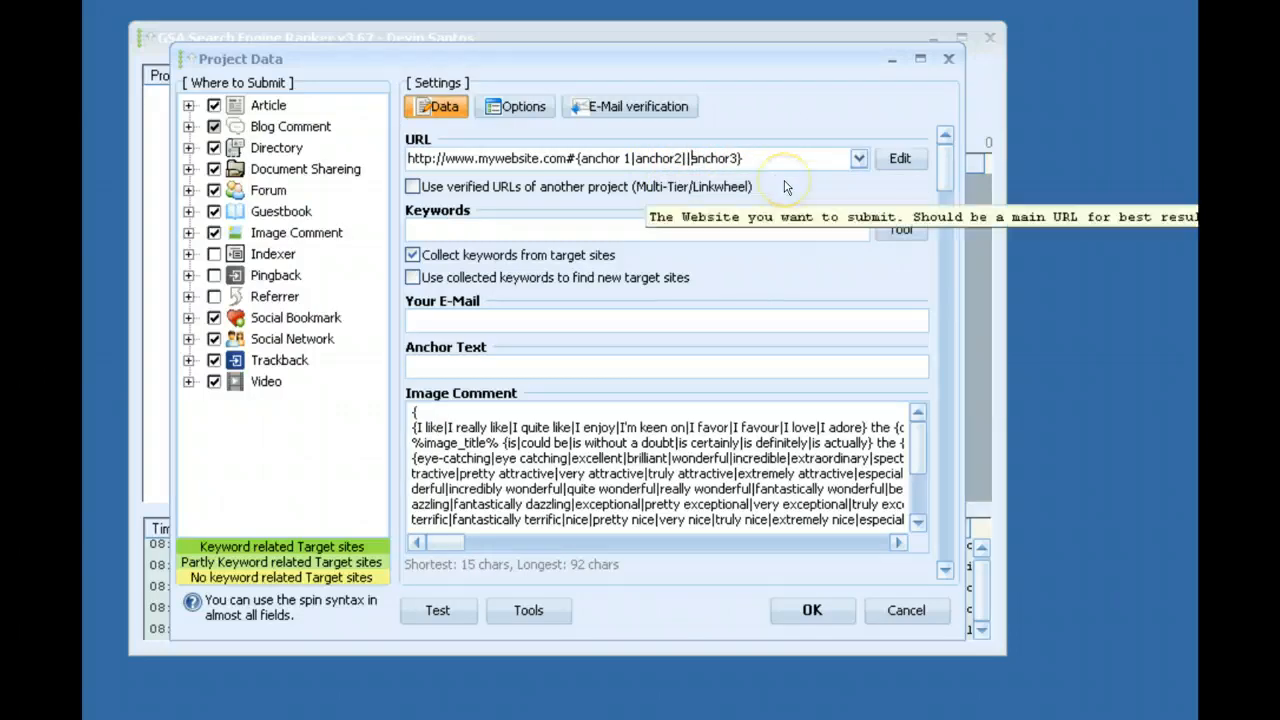
{"action": "type", "text": "%URL%"}
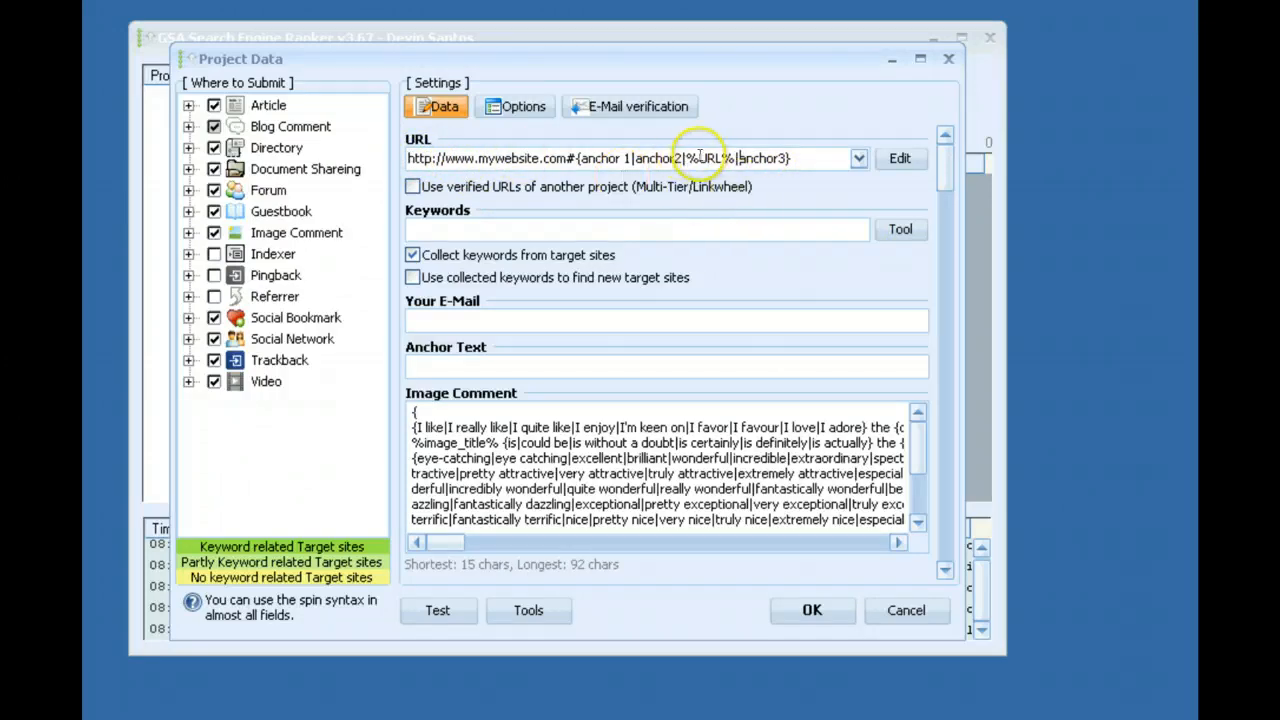
{"action": "mouse_move", "coordinate": [710, 158]}
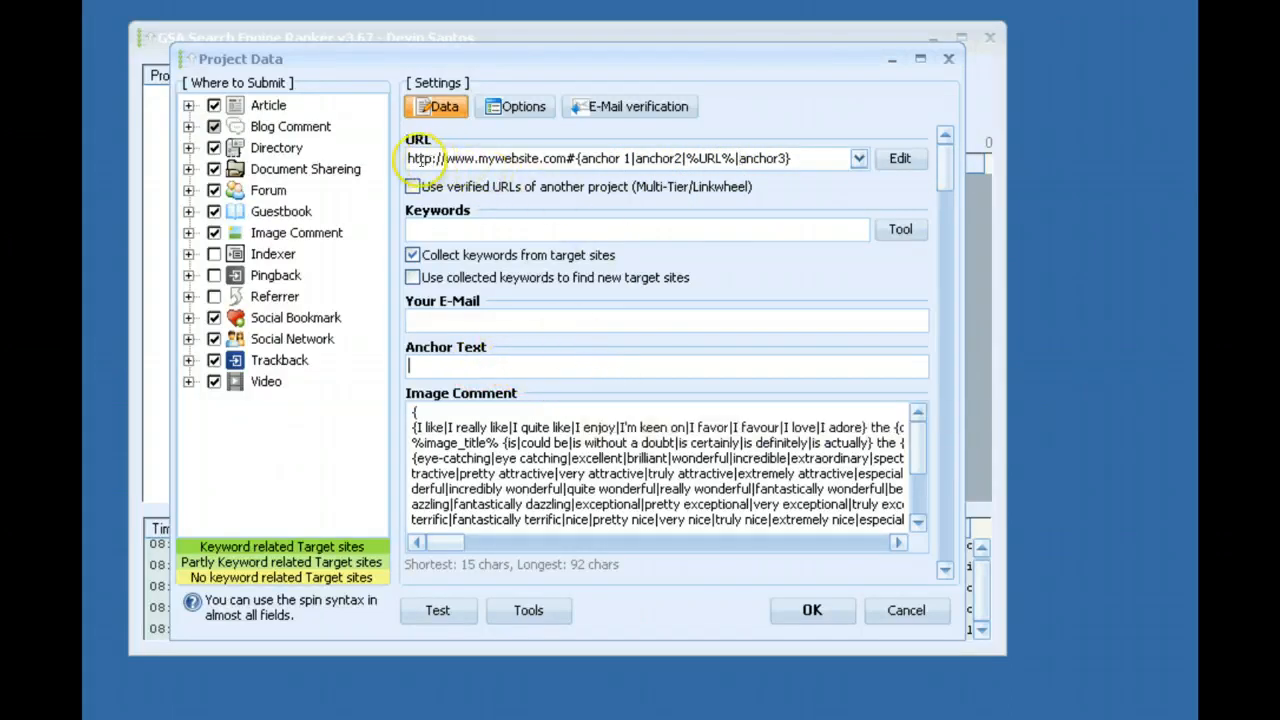
{"action": "mouse_move", "coordinate": [818, 166]}
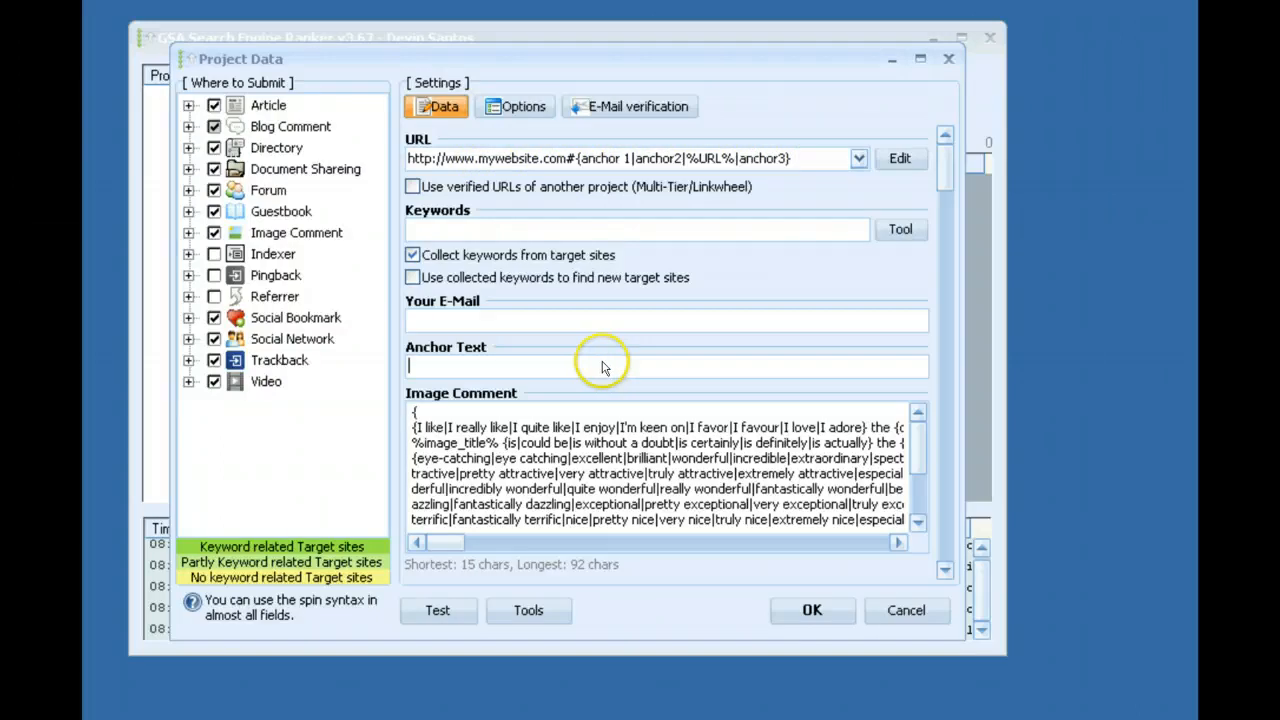
{"action": "mouse_move", "coordinate": [490, 372]}
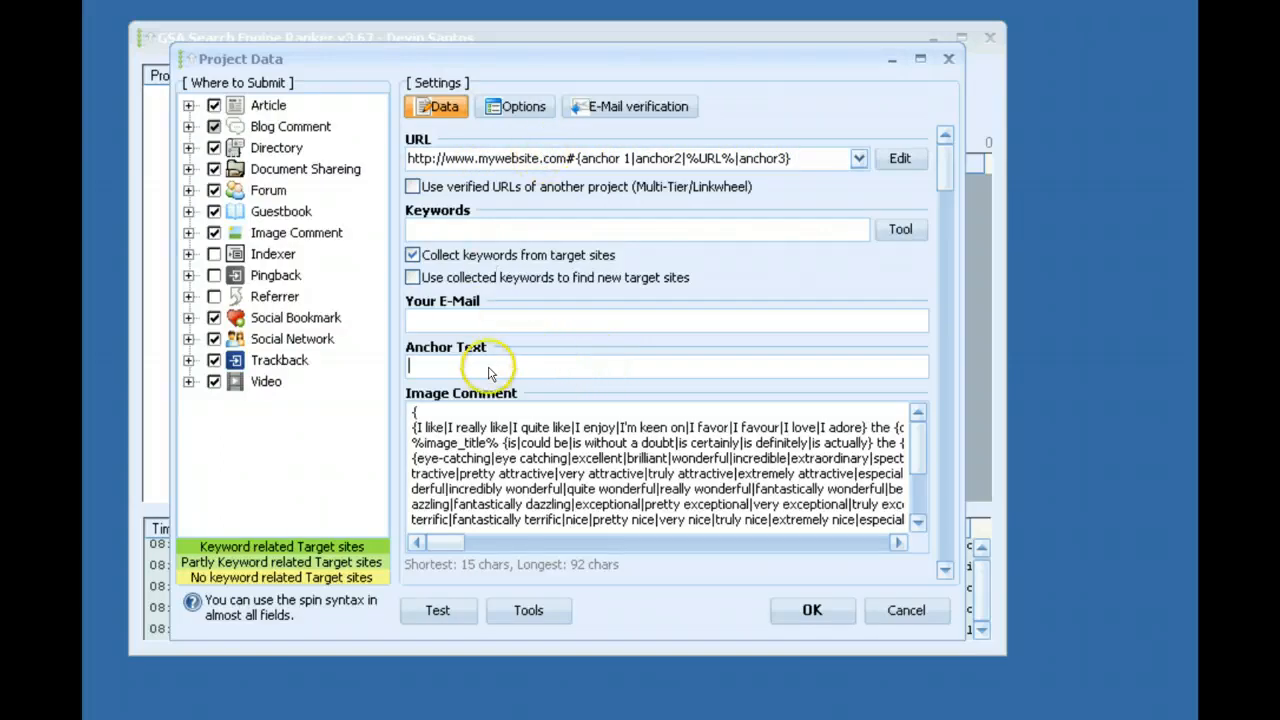
{"action": "mouse_move", "coordinate": [505, 366]}
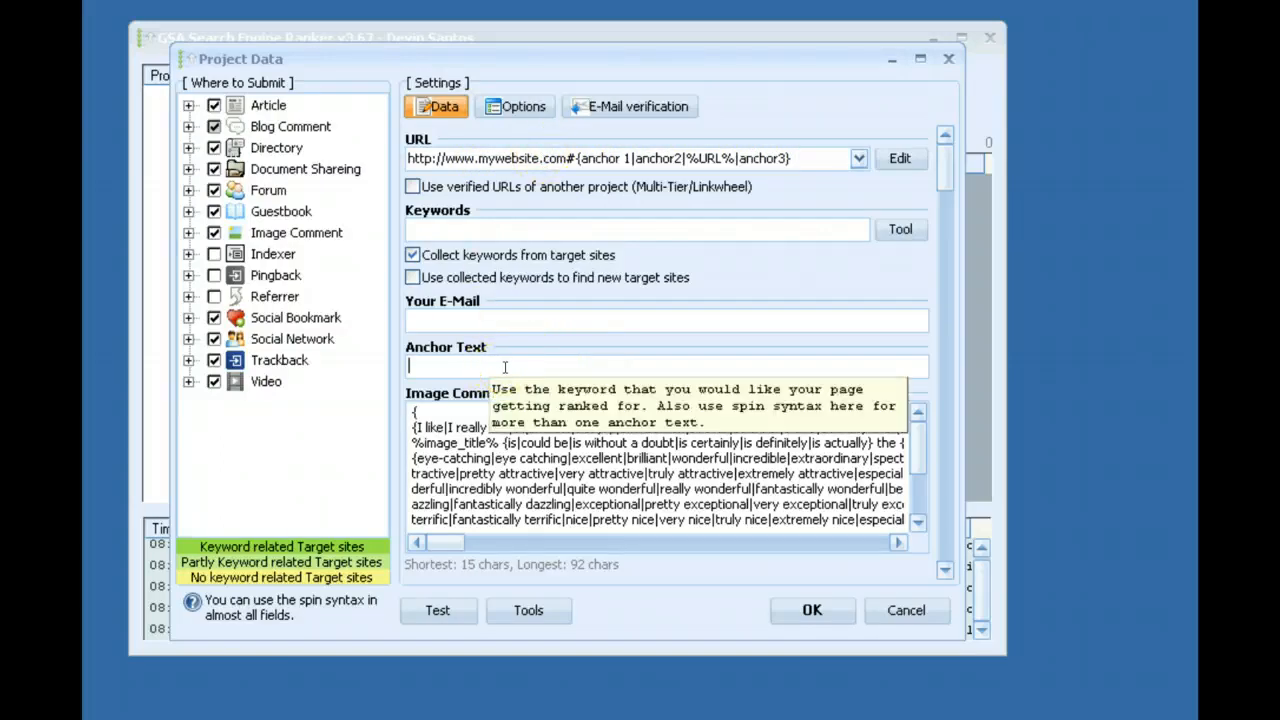
Enter 'anchor 1' at the start of the Anchor Text field.
{"action": "type", "text": "anchor"}
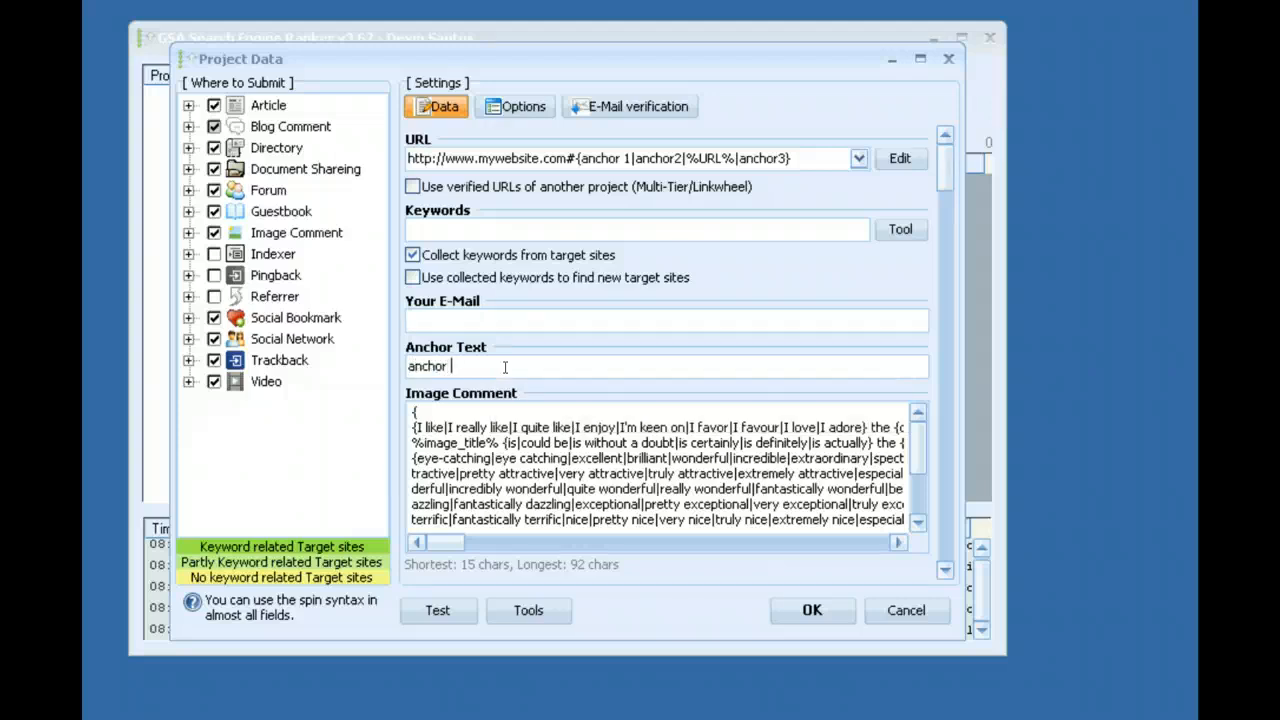
{"action": "type", "text": "1"}
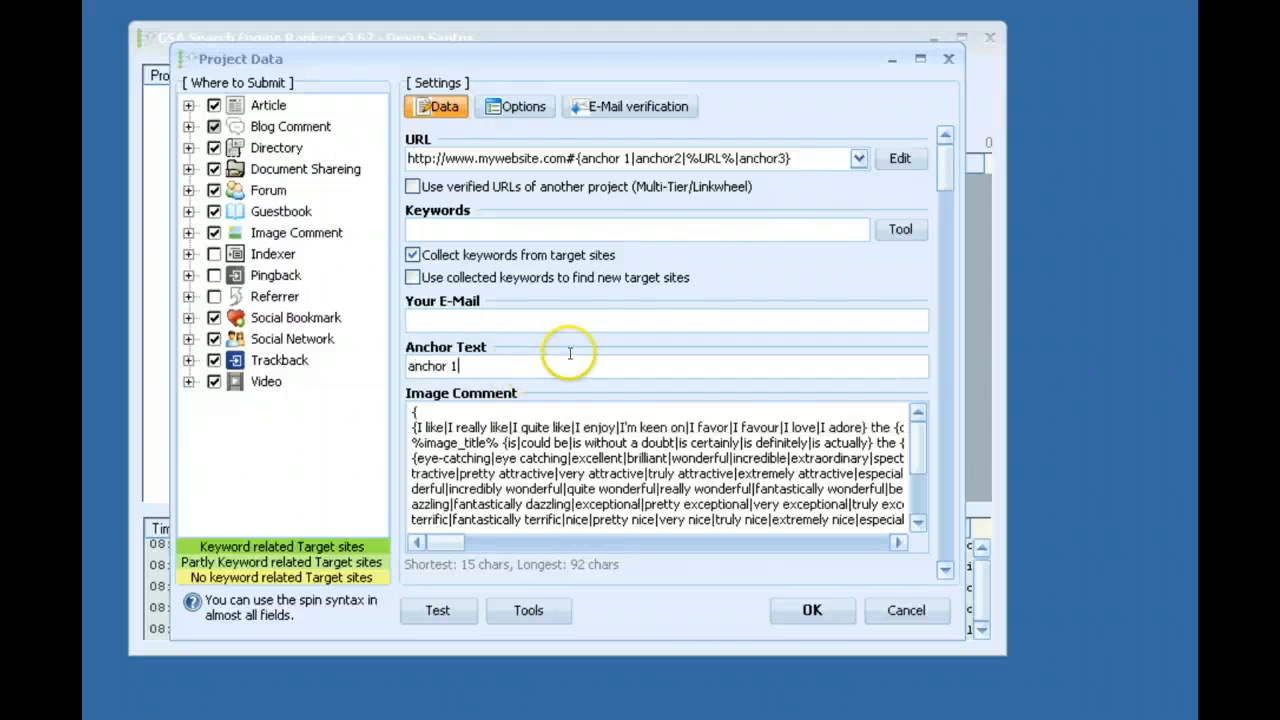
{"action": "mouse_move", "coordinate": [676, 370]}
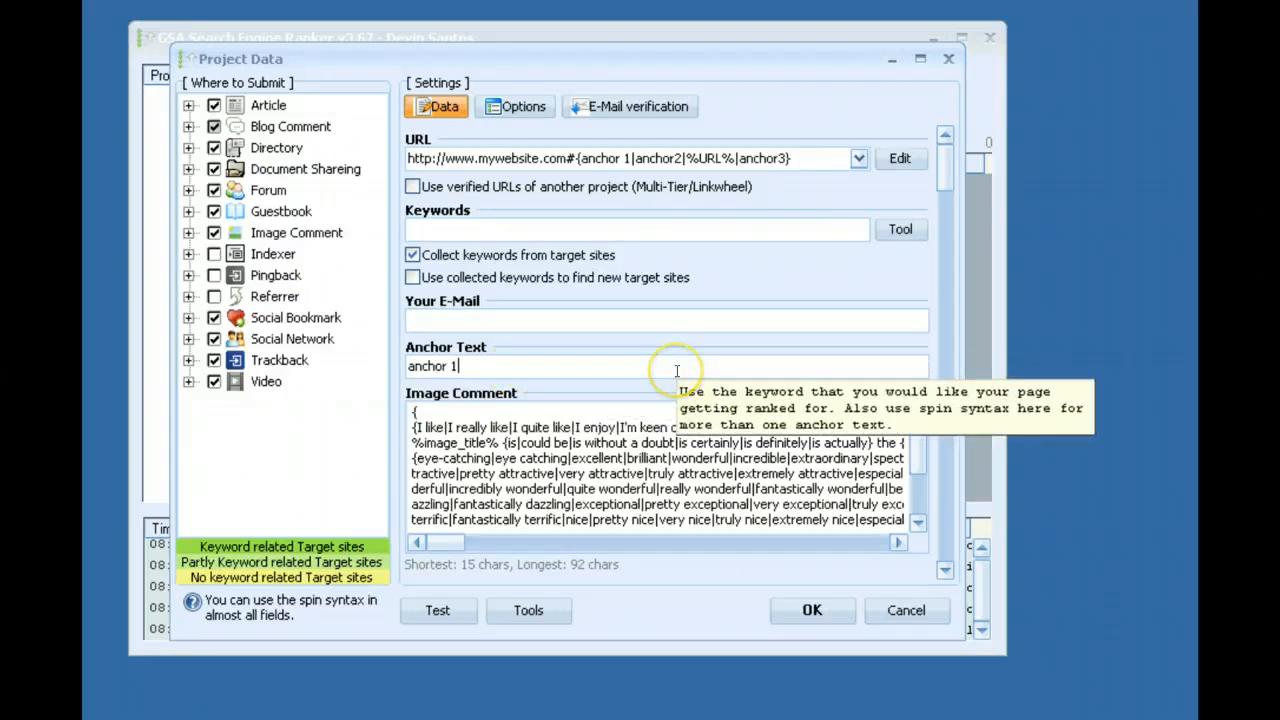
{"action": "mouse_move", "coordinate": [565, 240]}
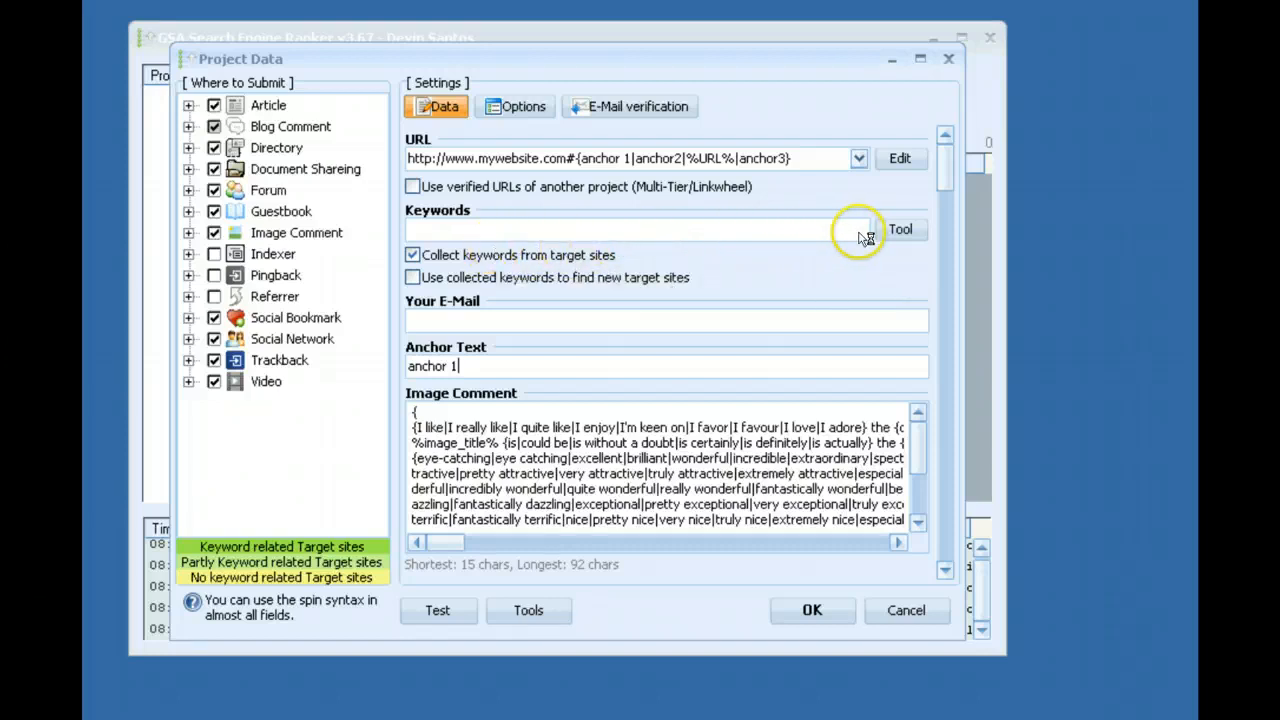
{"action": "mouse_move", "coordinate": [800, 230]}
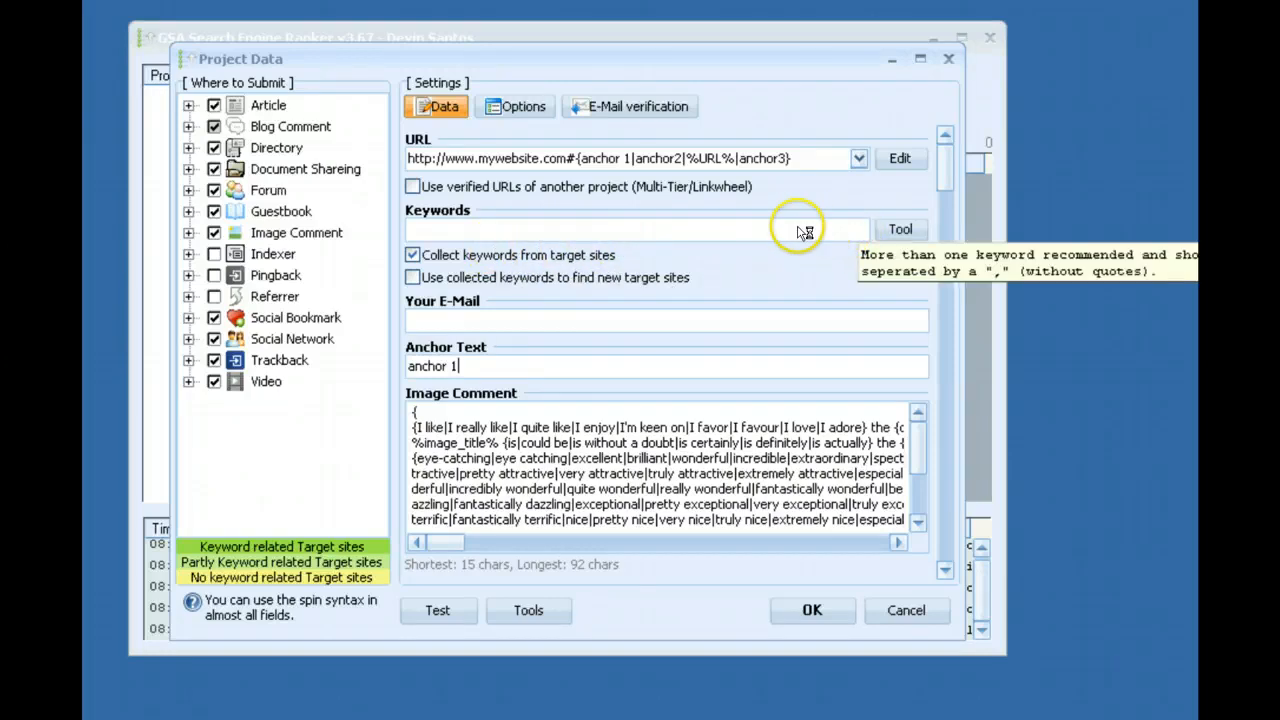
{"action": "mouse_move", "coordinate": [105, 625]}
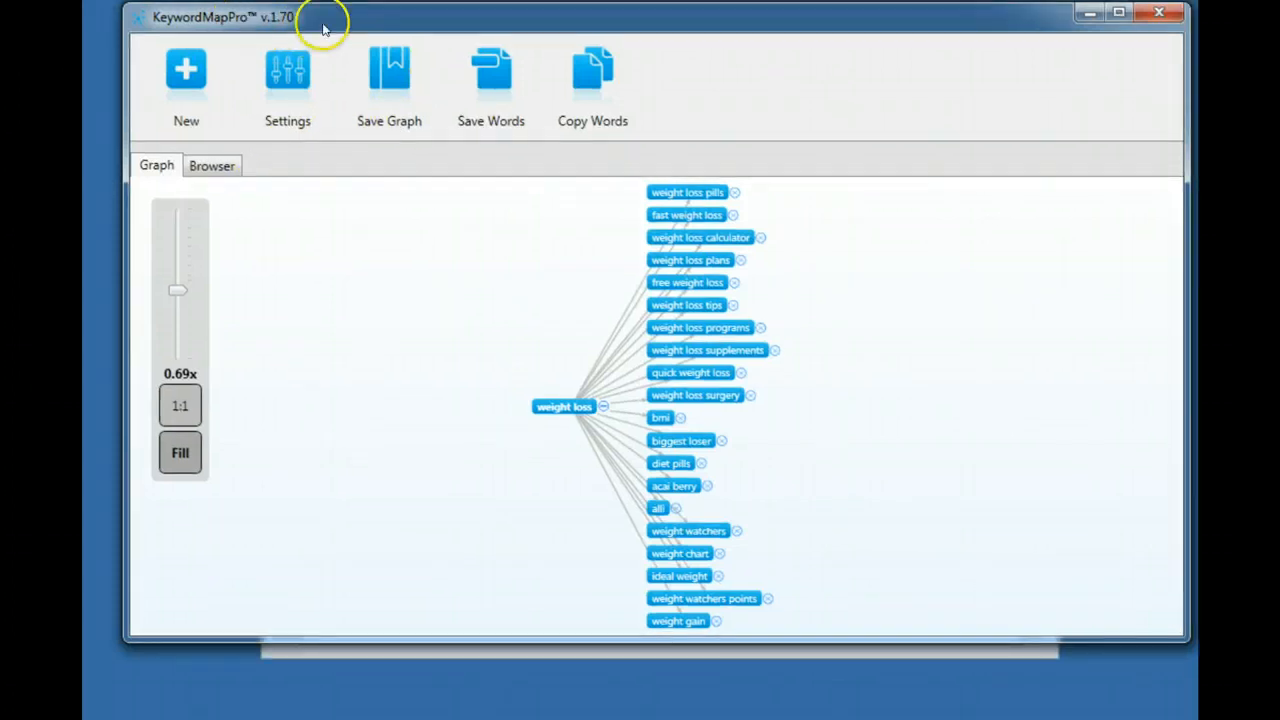
{"action": "mouse_move", "coordinate": [780, 222]}
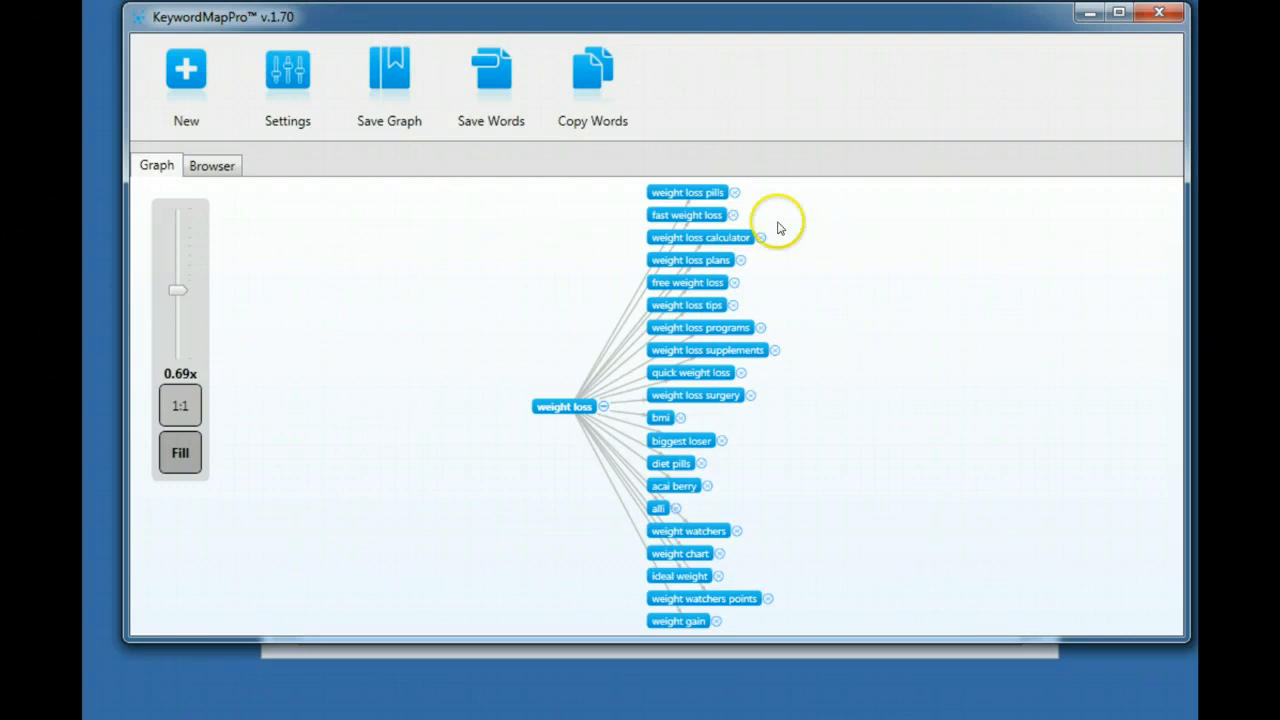
{"action": "mouse_move", "coordinate": [505, 222]}
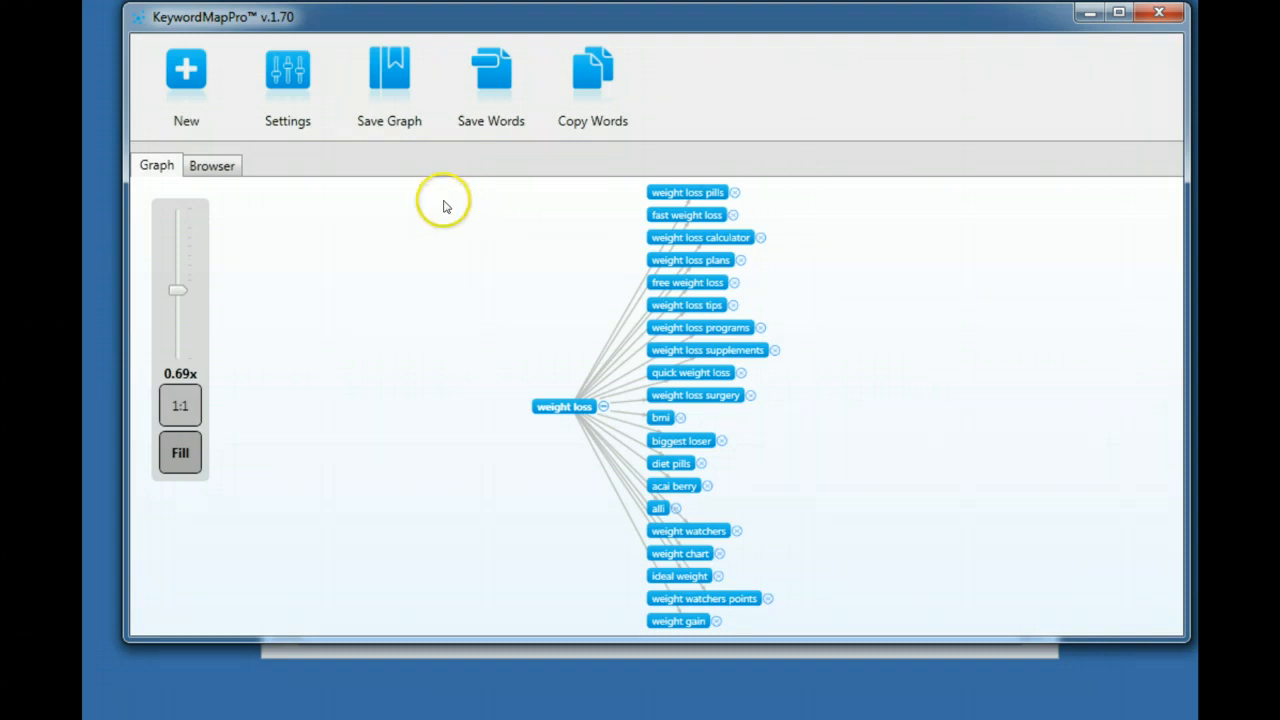
Build a new KeywordMapPro graph for the keyword 'weight loss'.
{"action": "left_click", "coordinate": [186, 75]}
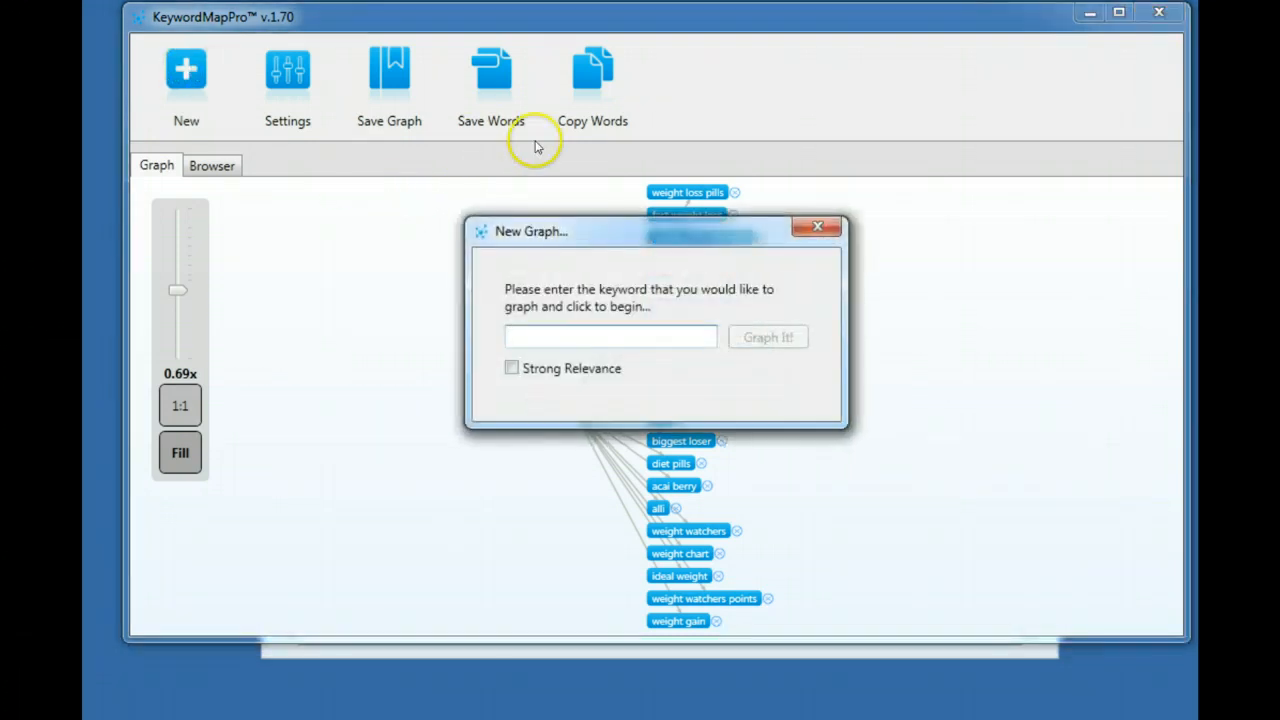
{"action": "type", "text": "weight loss"}
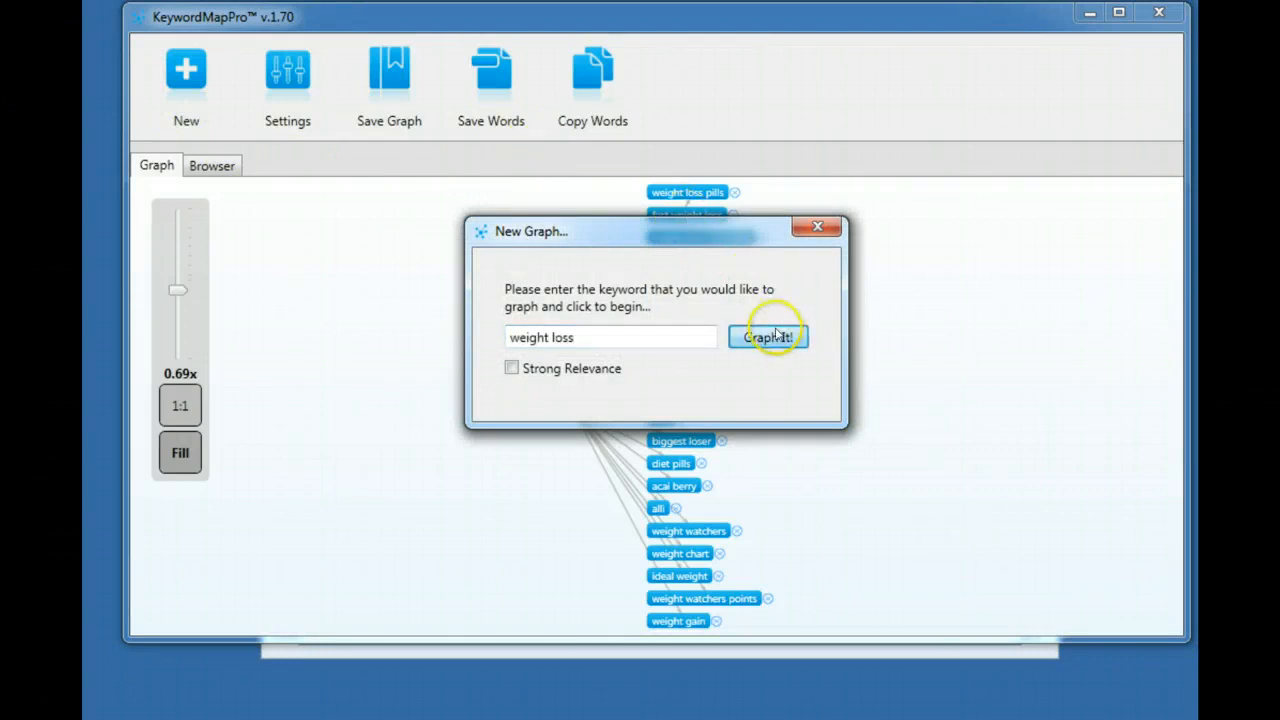
{"action": "left_click", "coordinate": [768, 336]}
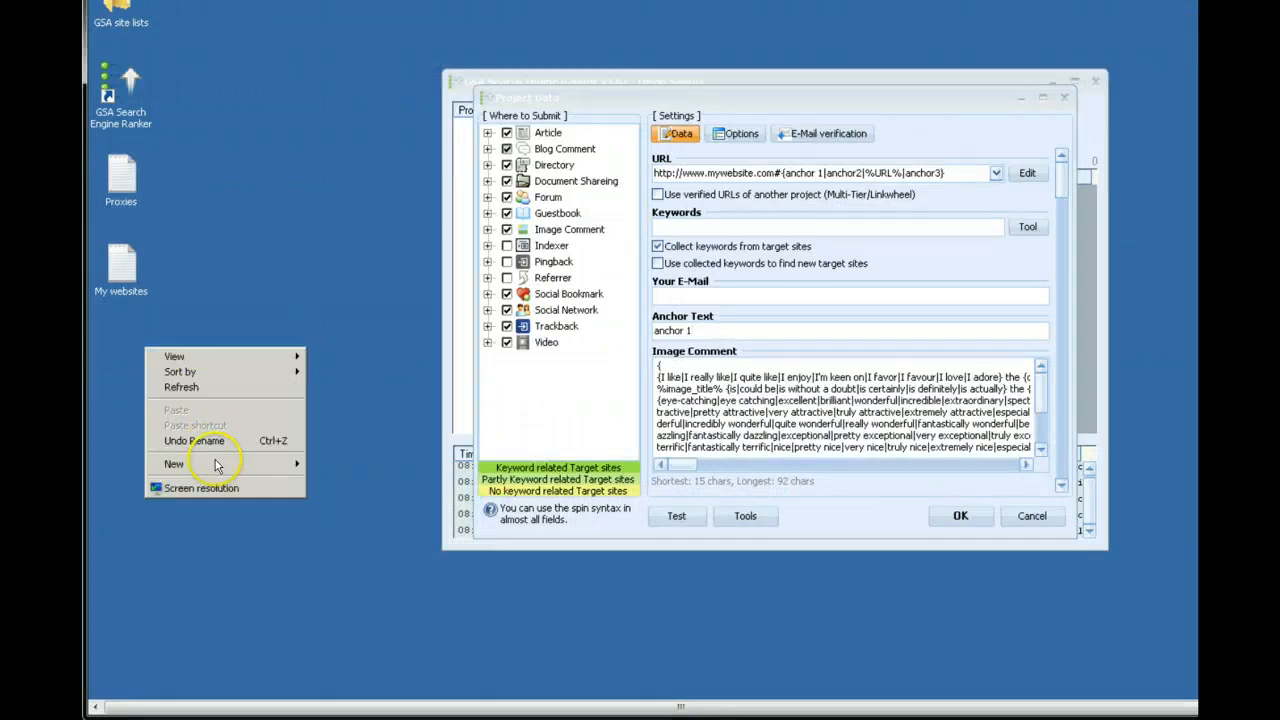
Create a desktop text file named 'keyword', paste the weight-loss keywords, and close it.
{"action": "left_click", "coordinate": [174, 463]}
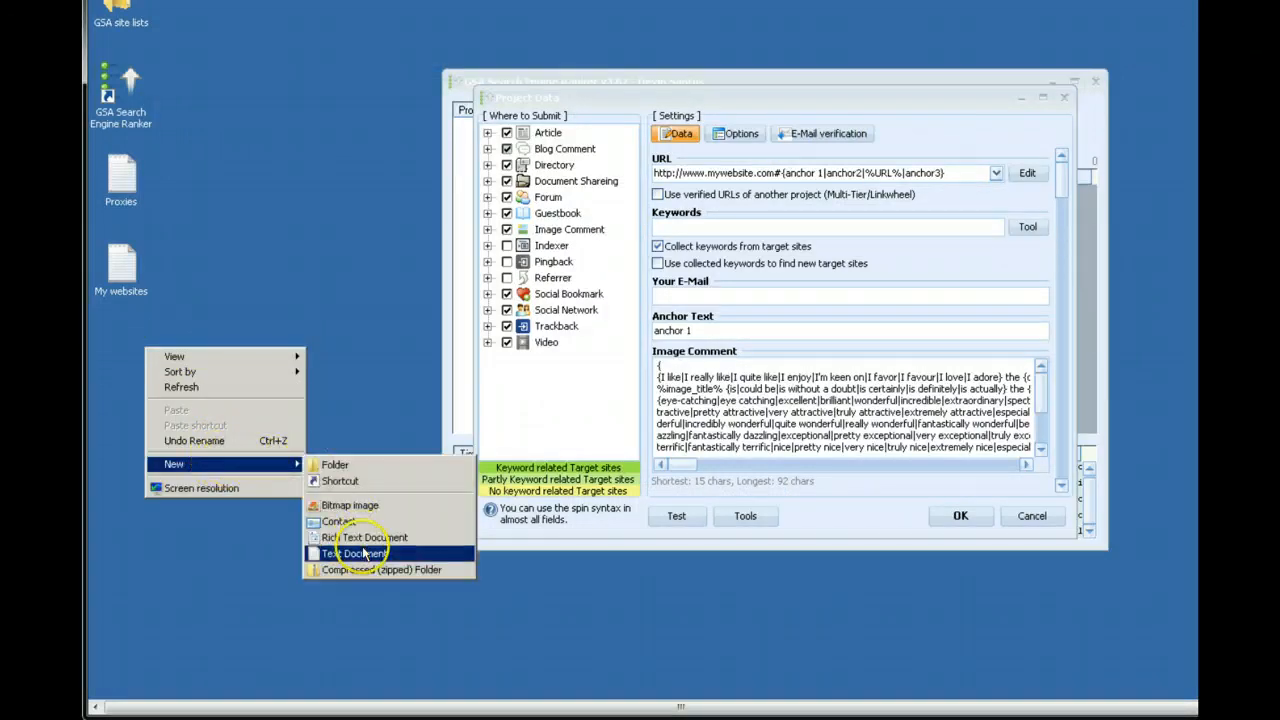
{"action": "left_click", "coordinate": [352, 554]}
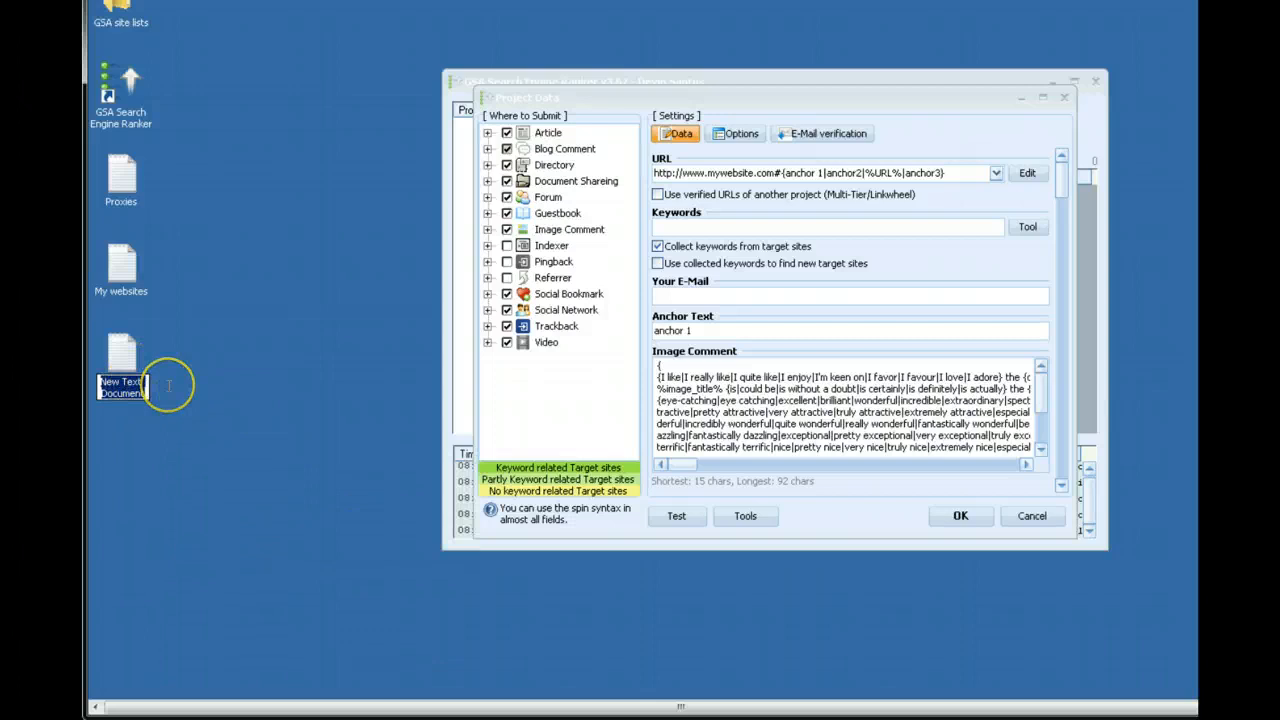
{"action": "type", "text": "keyword"}
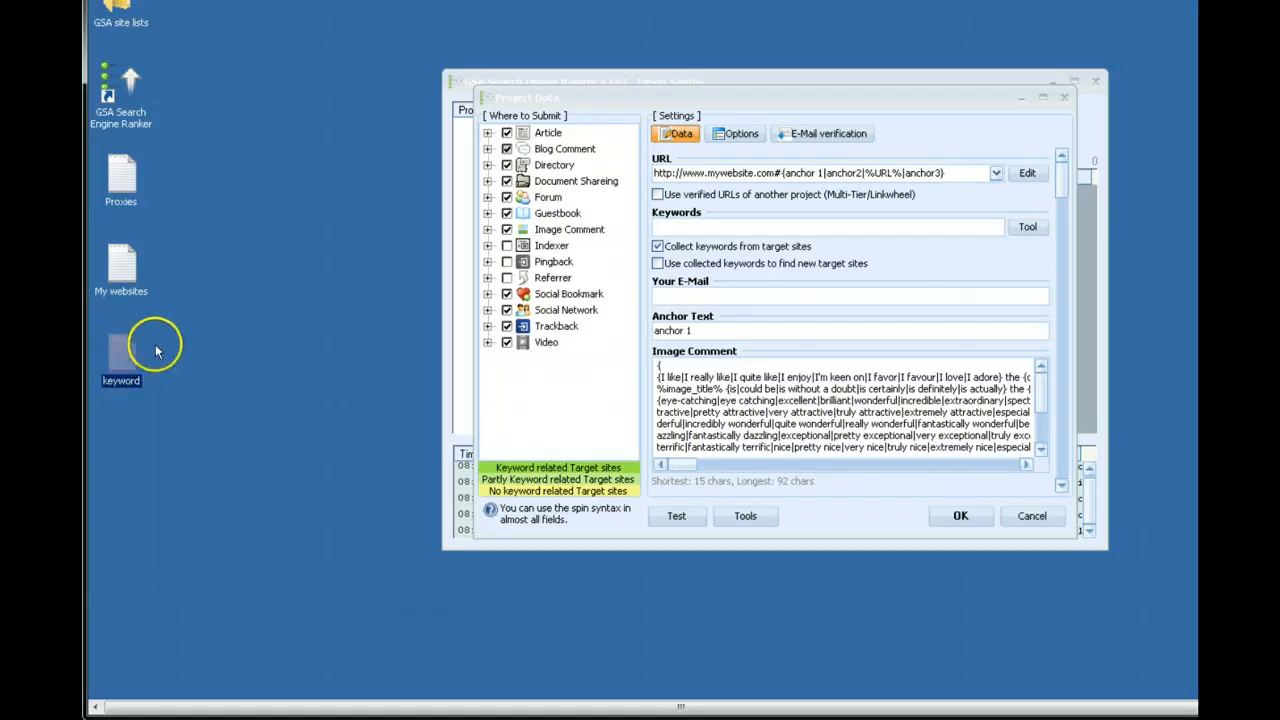
{"action": "double_click", "coordinate": [120, 355]}
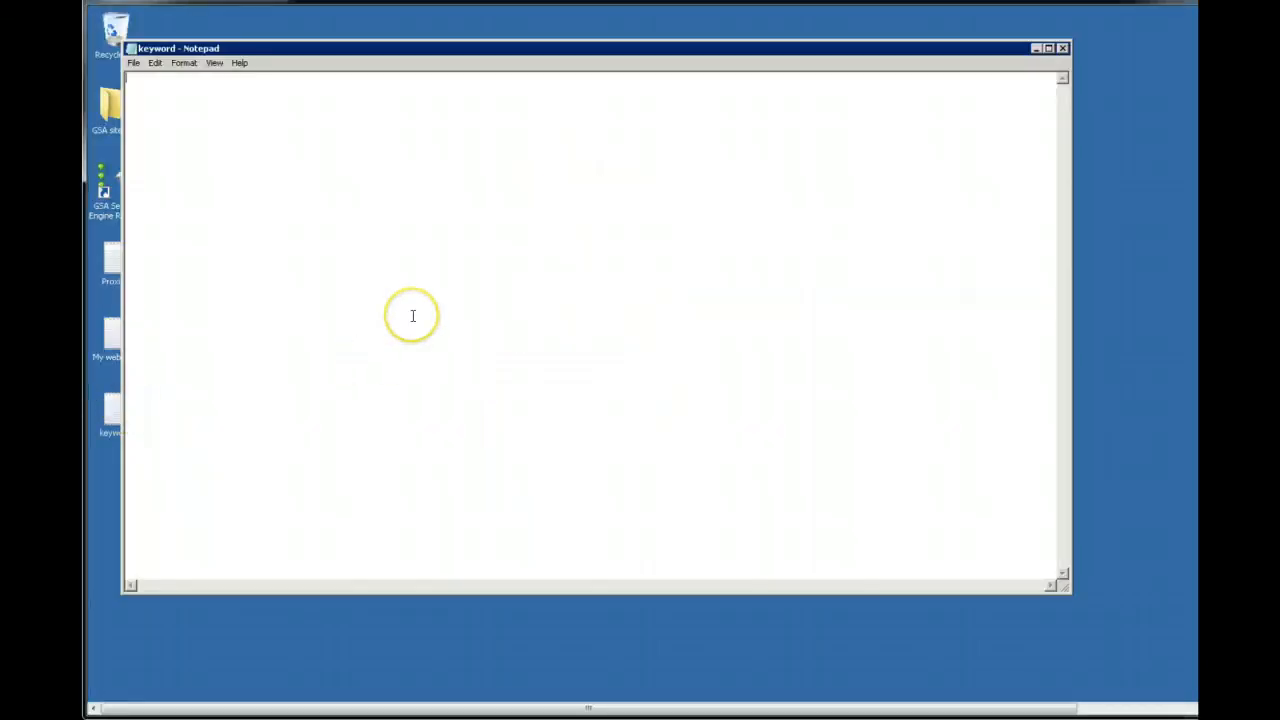
{"action": "left_click", "coordinate": [133, 63]}
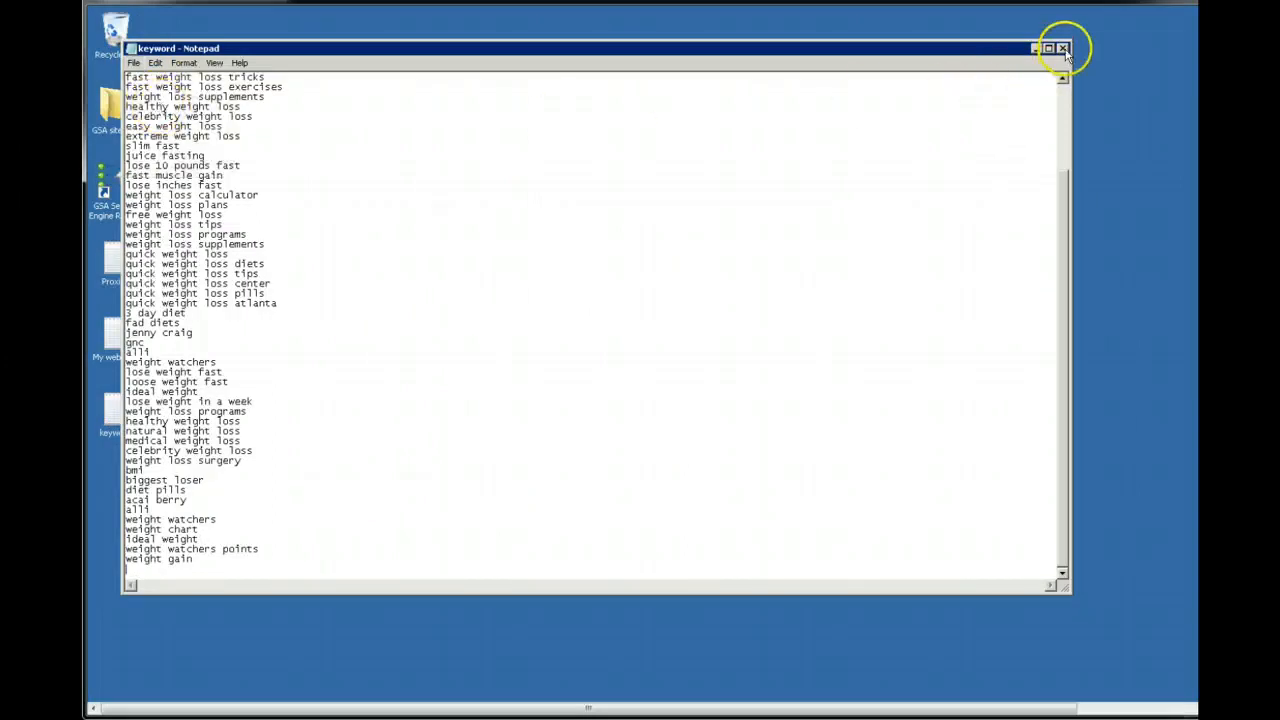
{"action": "left_click", "coordinate": [1050, 48]}
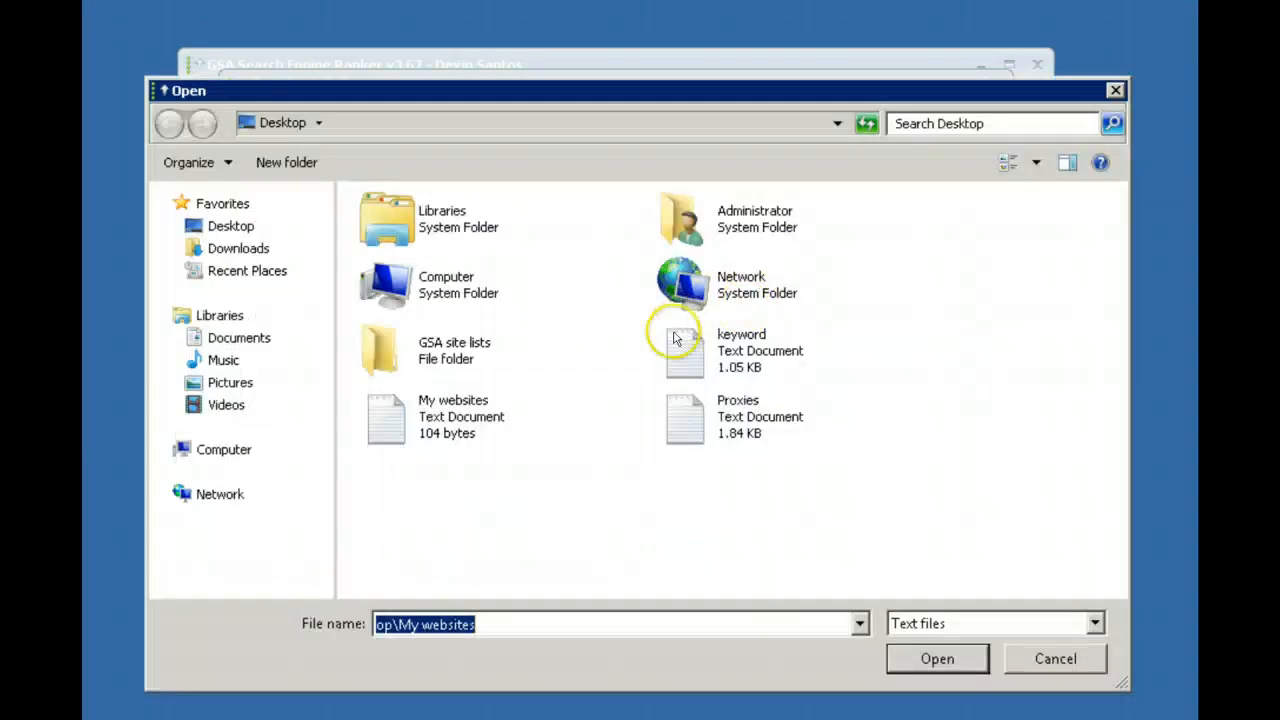
Import keyword.txt into the project's Keywords and accept the new keyword list.
{"action": "left_click", "coordinate": [760, 350]}
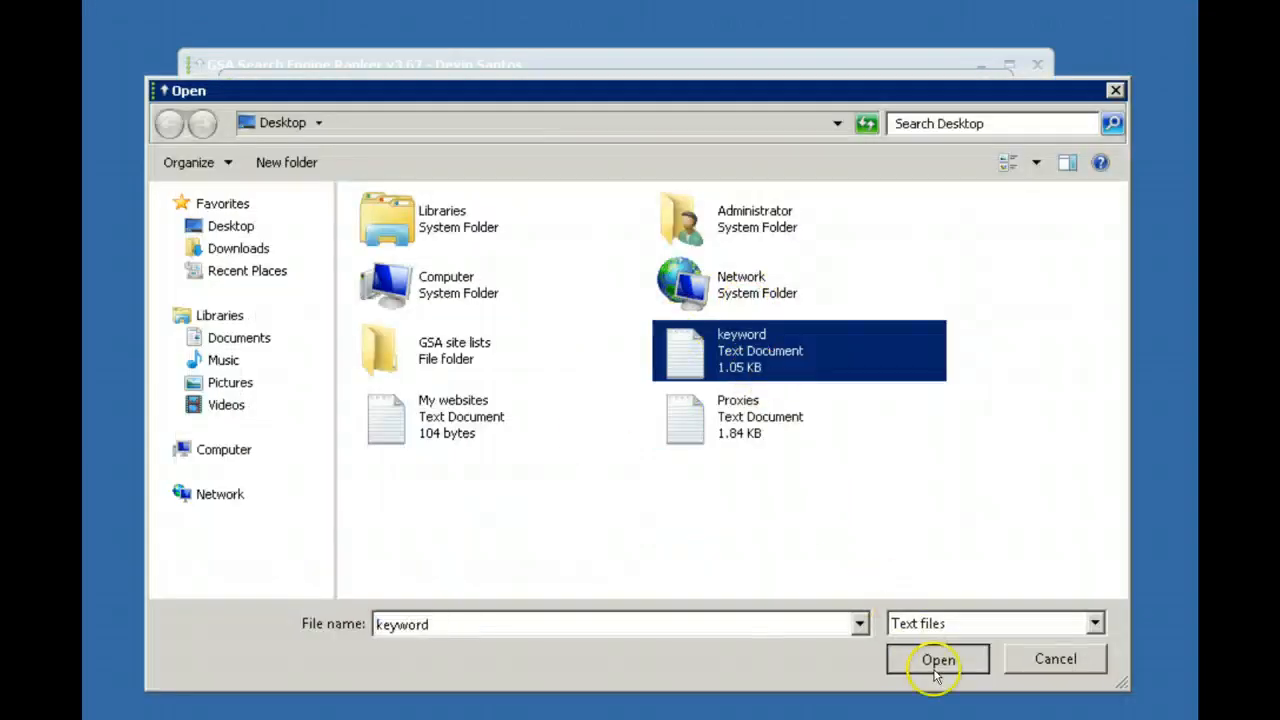
{"action": "left_click", "coordinate": [938, 659]}
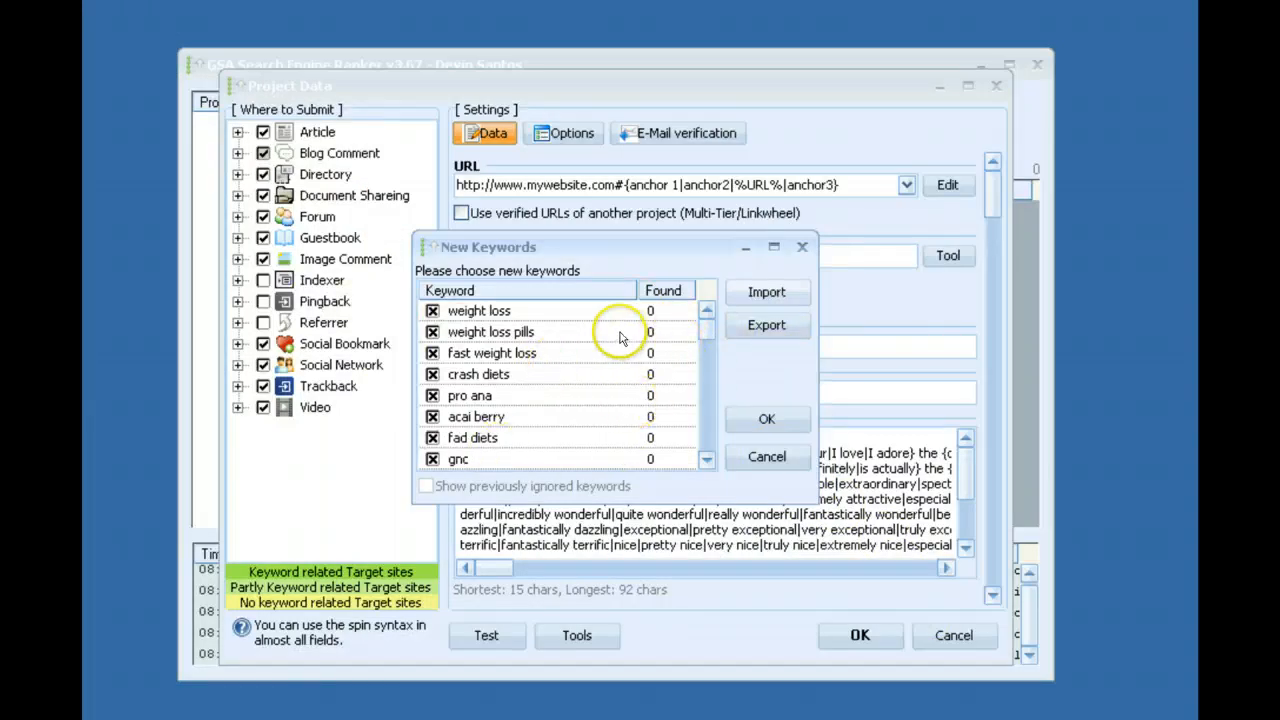
{"action": "left_click", "coordinate": [707, 459]}
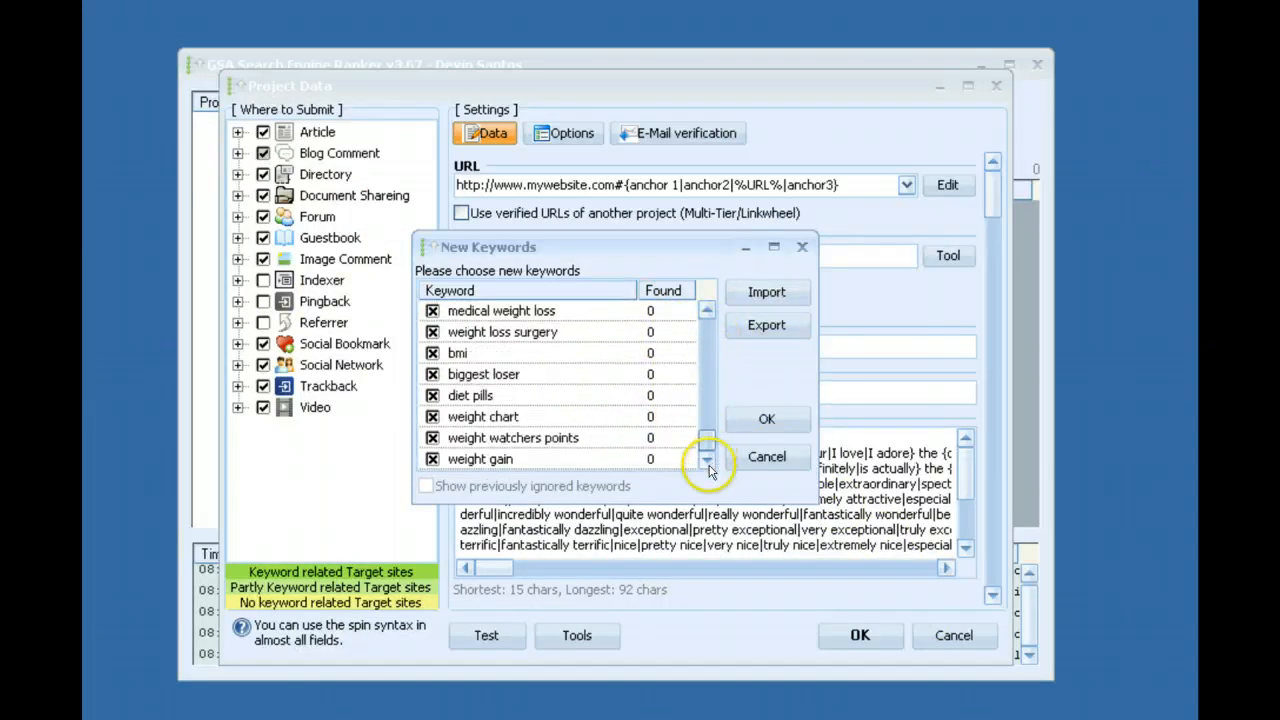
{"action": "left_click", "coordinate": [766, 418]}
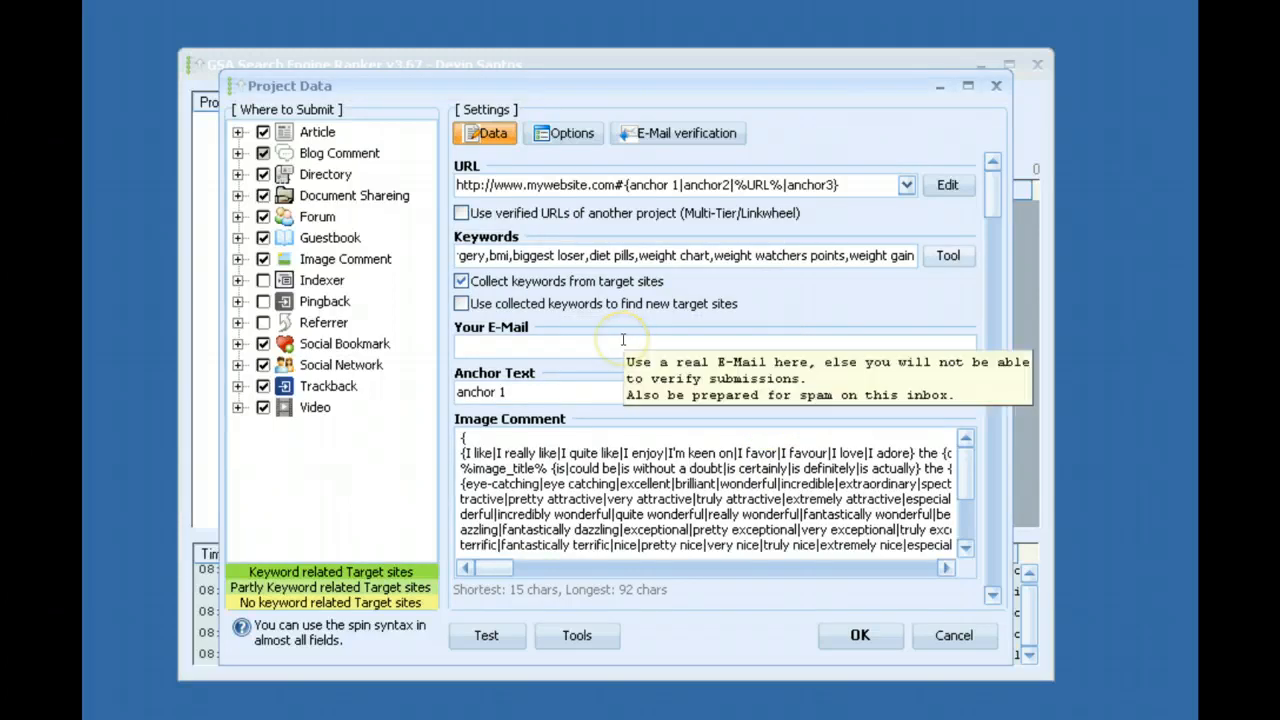
{"action": "mouse_move", "coordinate": [826, 311]}
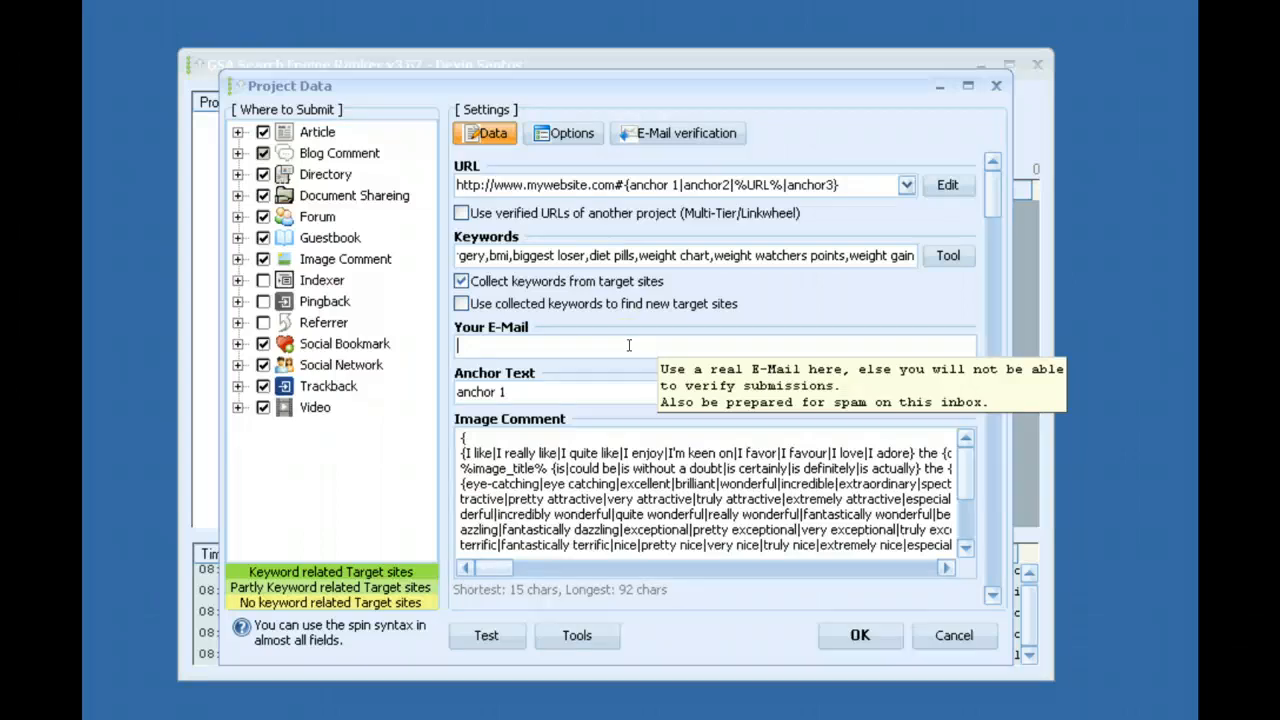
{"action": "mouse_move", "coordinate": [615, 341]}
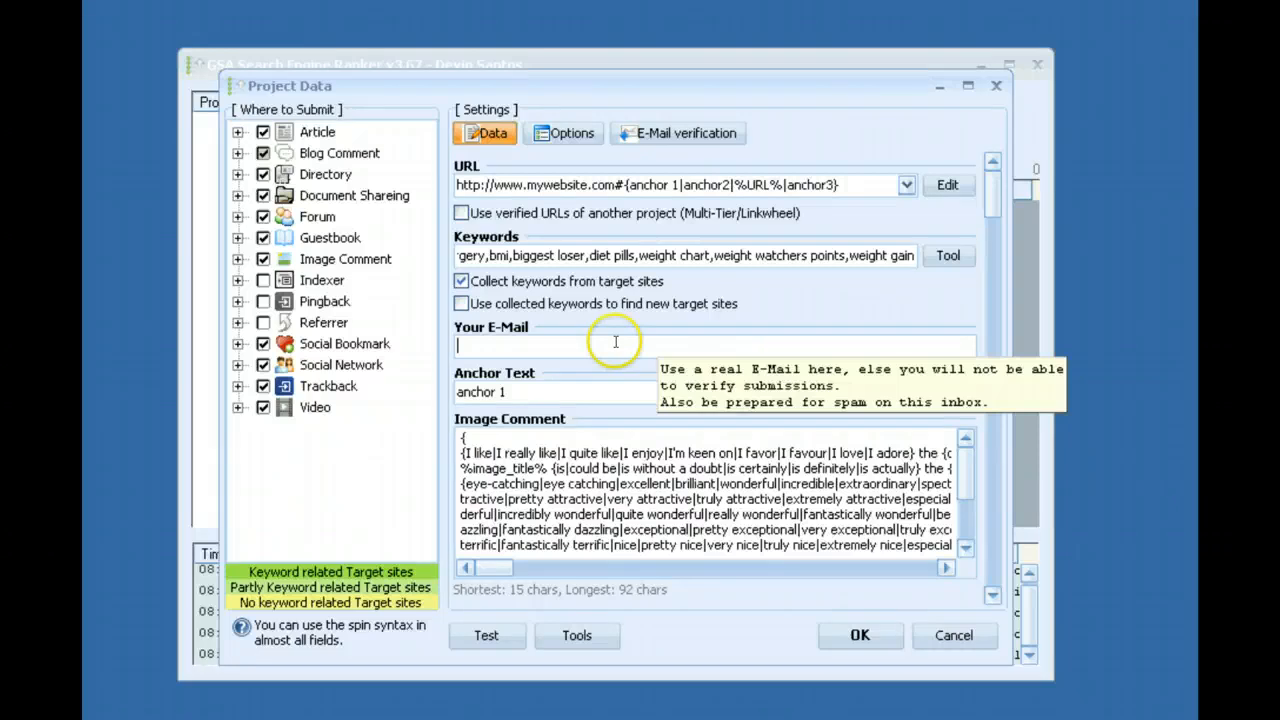
{"action": "mouse_move", "coordinate": [770, 307]}
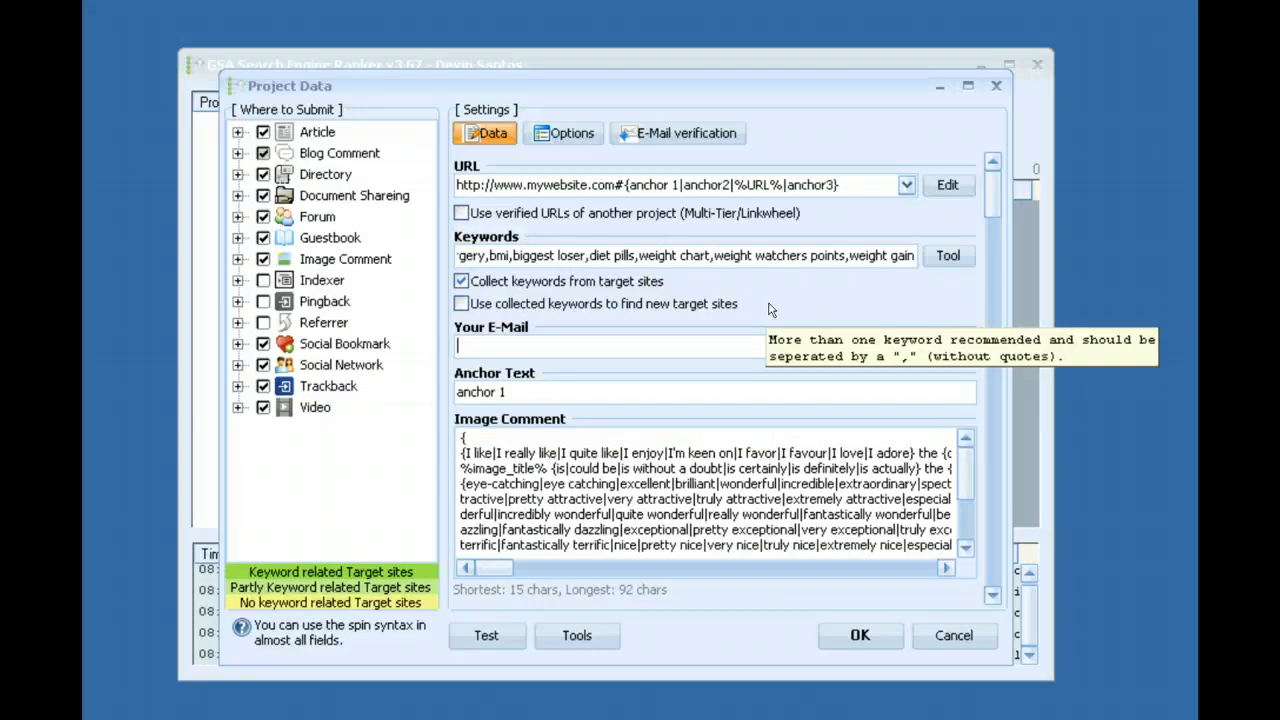
{"action": "mouse_move", "coordinate": [860, 305]}
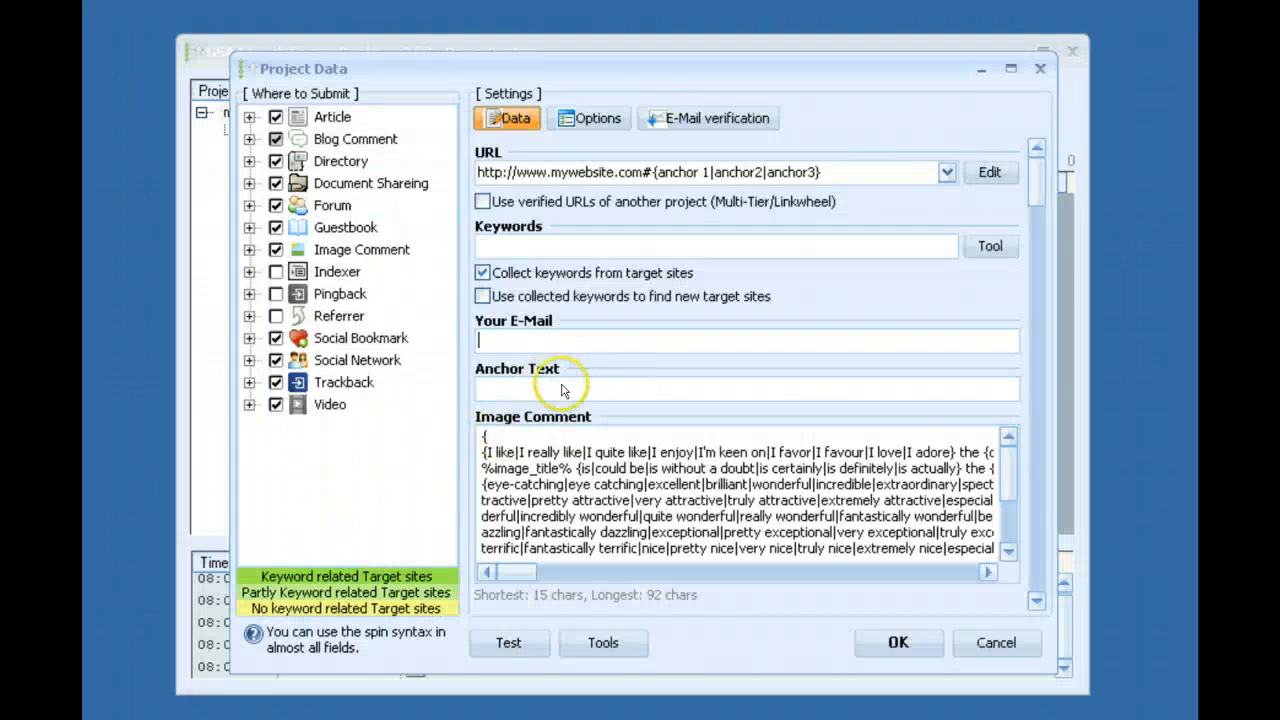
{"action": "mouse_move", "coordinate": [655, 320]}
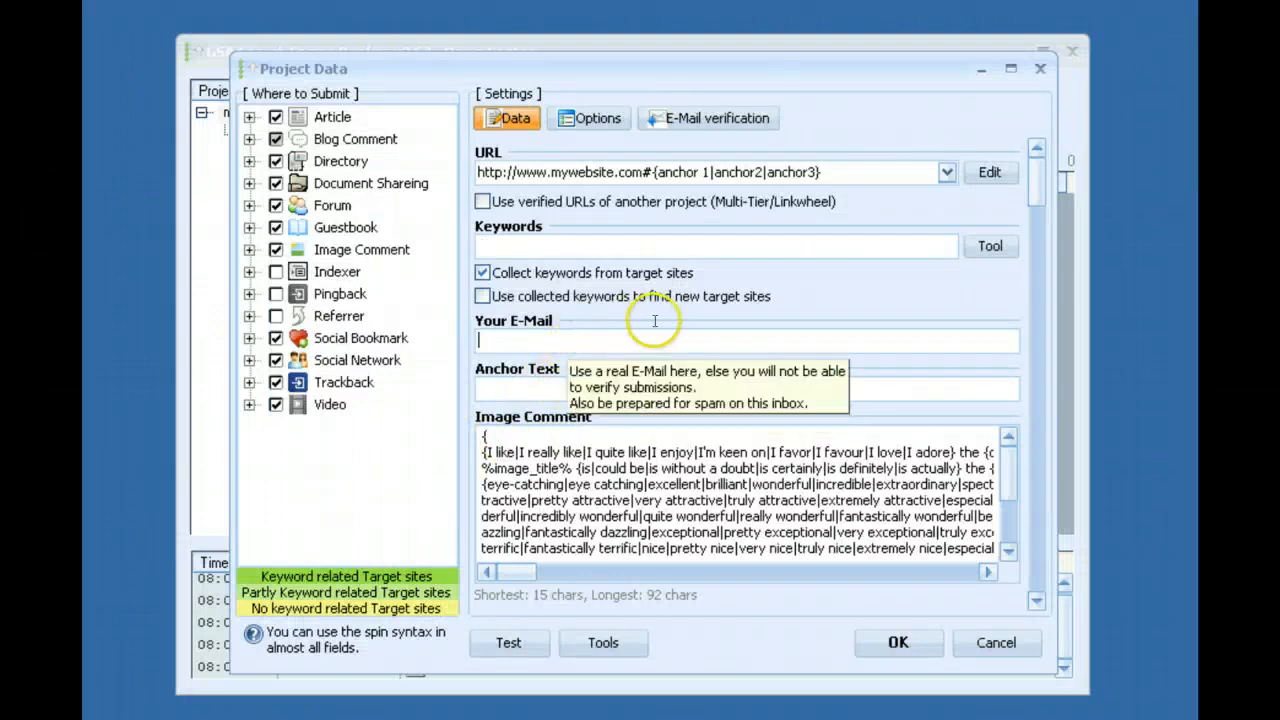
{"action": "type", "text": "hotmail."}
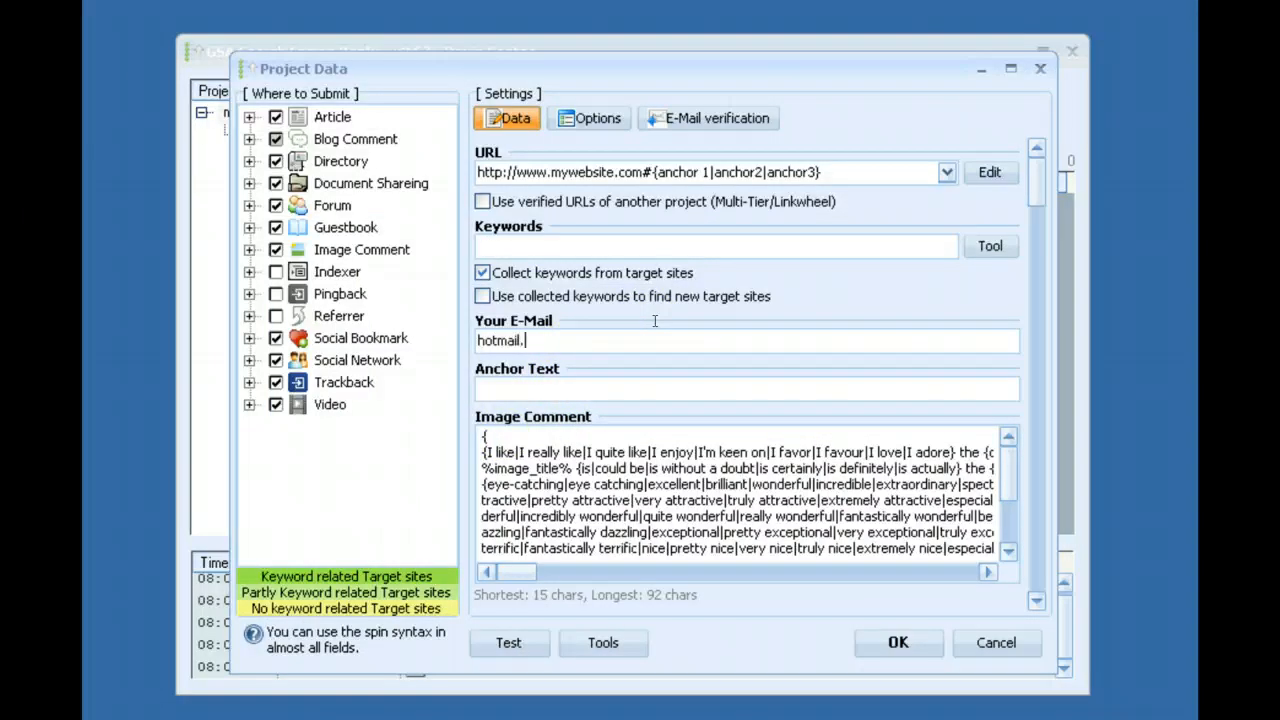
{"action": "type", "text": "@hotmail.com"}
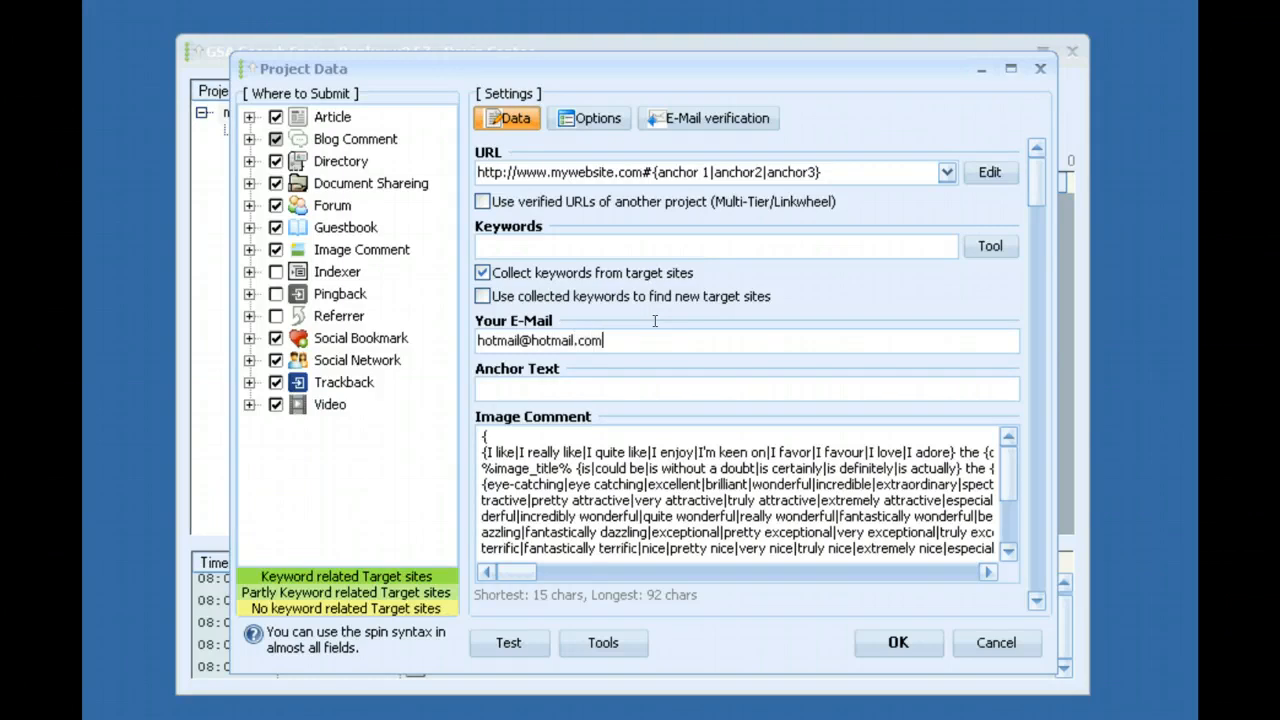
{"action": "left_click", "coordinate": [714, 118]}
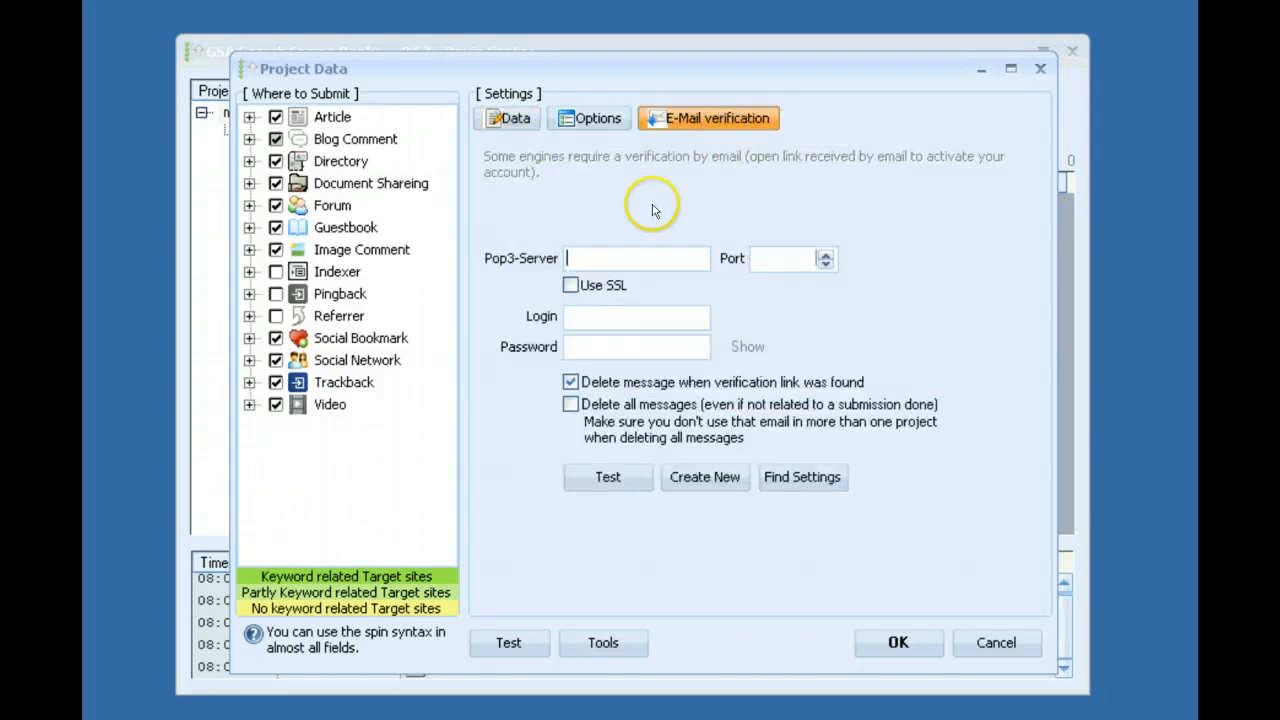
{"action": "mouse_move", "coordinate": [578, 295]}
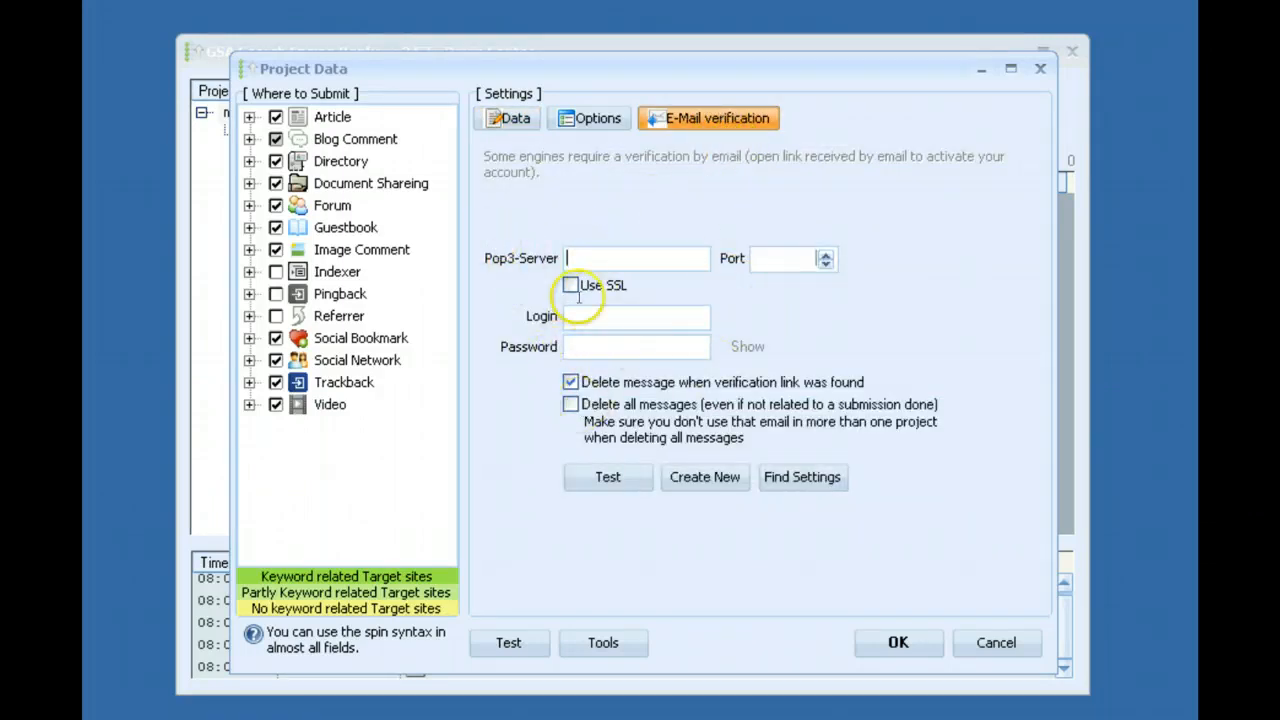
Enable SSL for POP3 verification, keep deleting verified messages, and return to project data.
{"action": "left_click", "coordinate": [802, 477]}
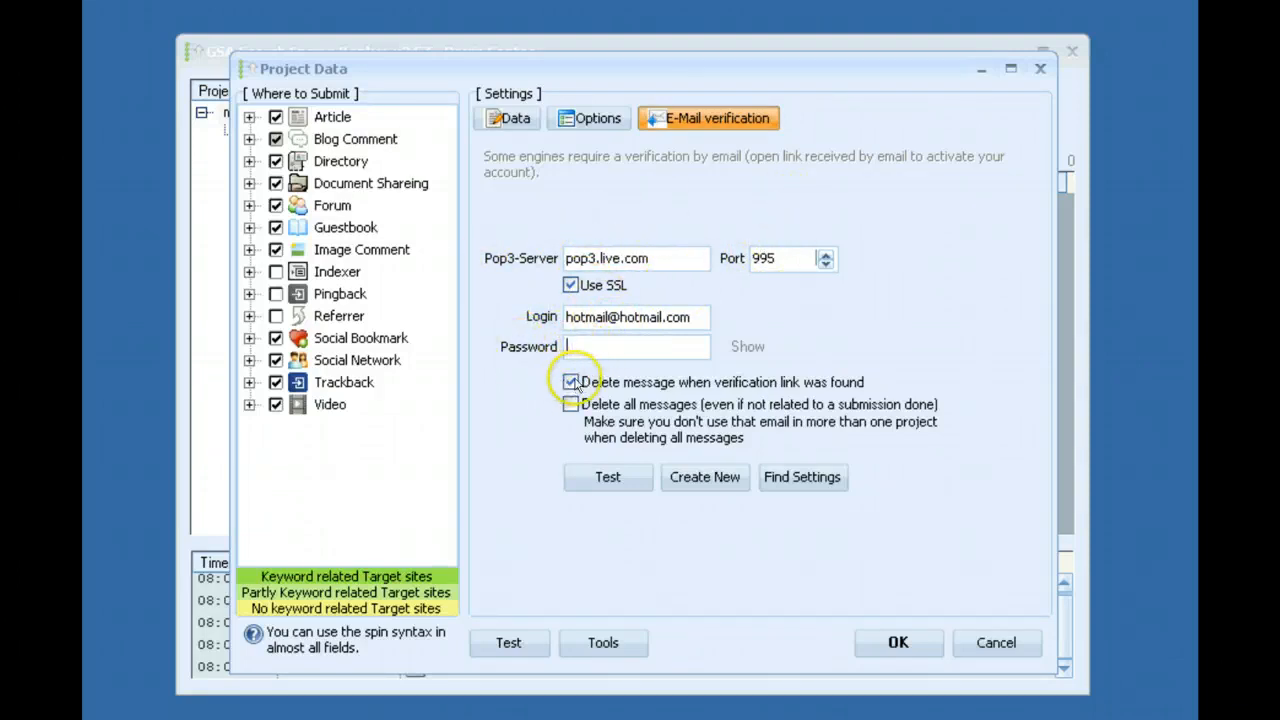
{"action": "left_click", "coordinate": [571, 382]}
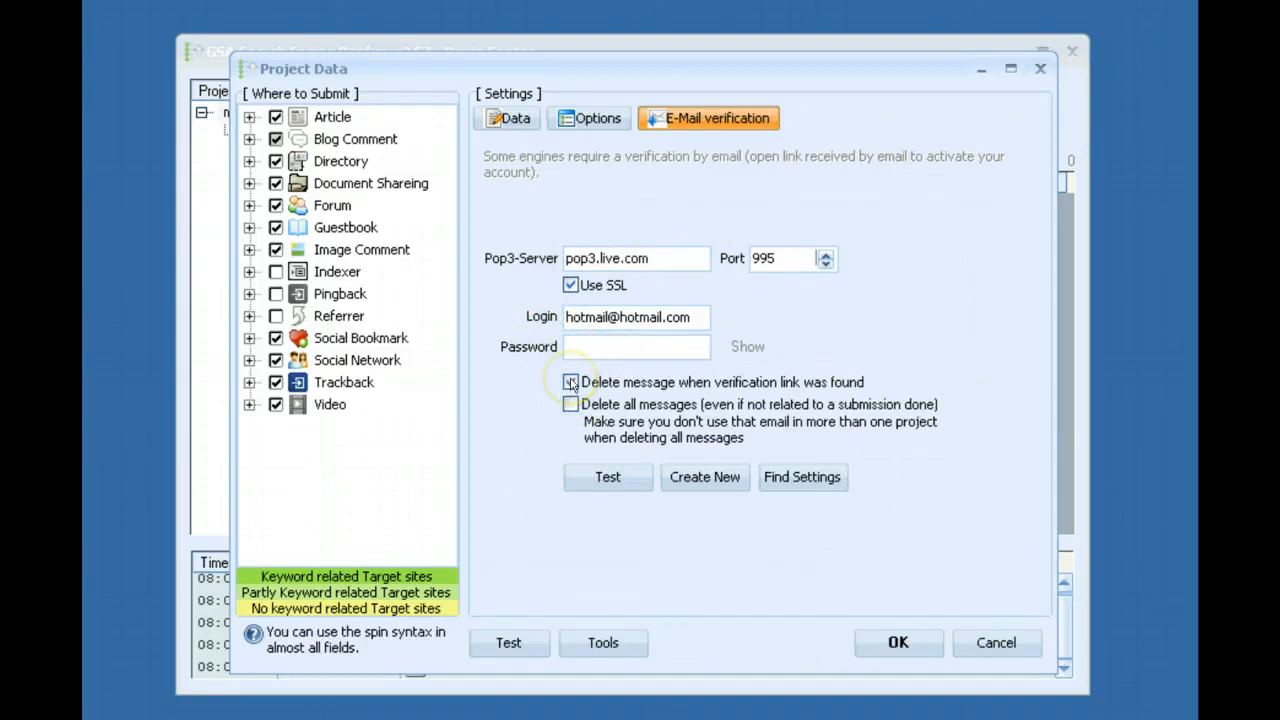
{"action": "left_click", "coordinate": [570, 382]}
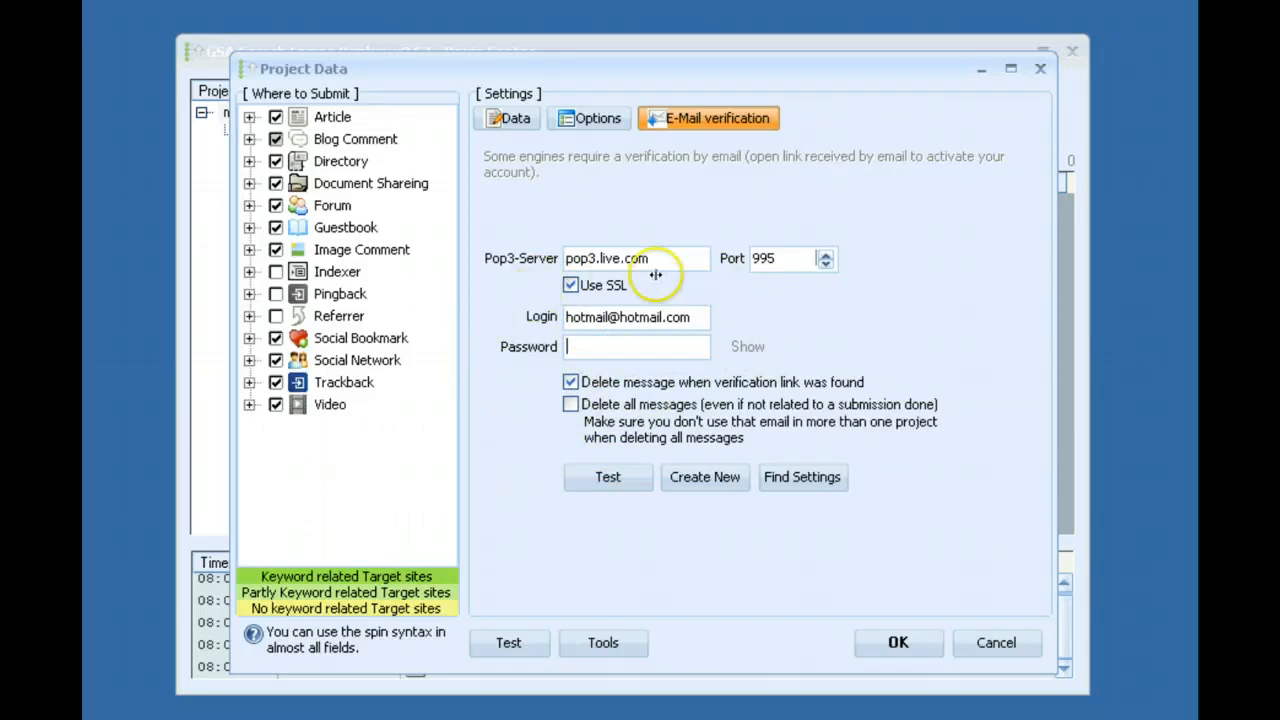
{"action": "mouse_move", "coordinate": [662, 277]}
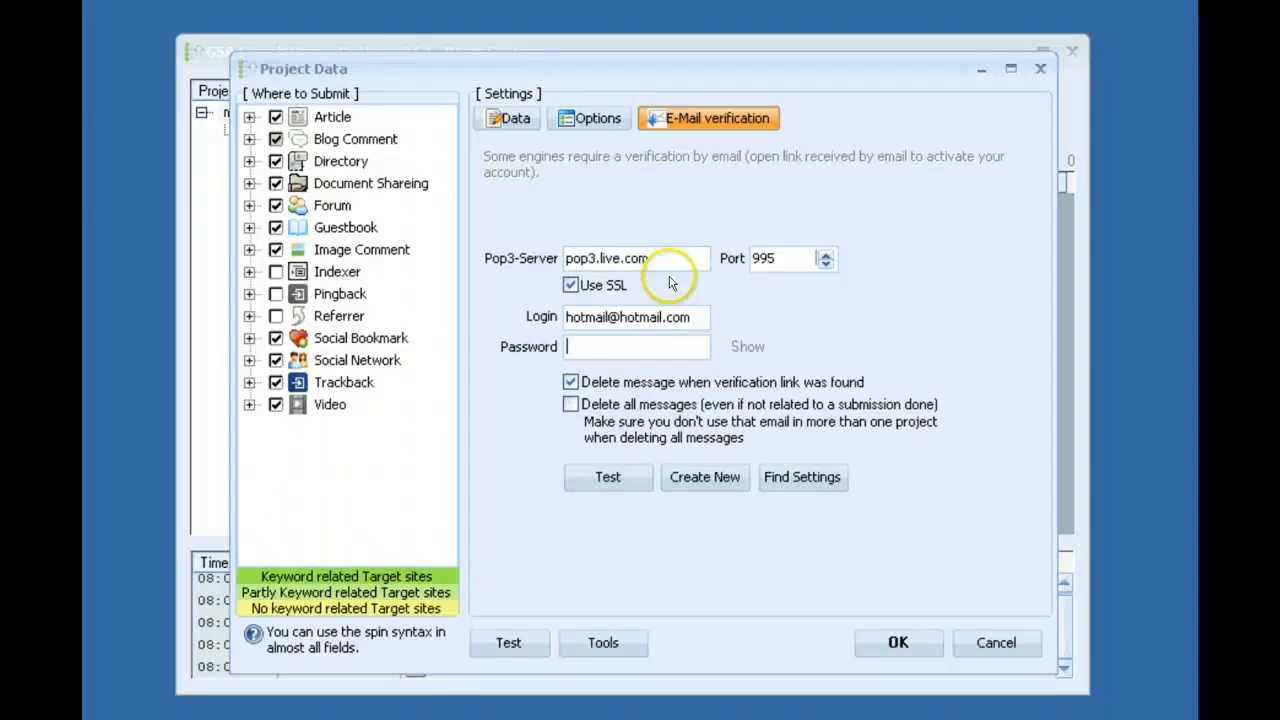
{"action": "left_click", "coordinate": [512, 118]}
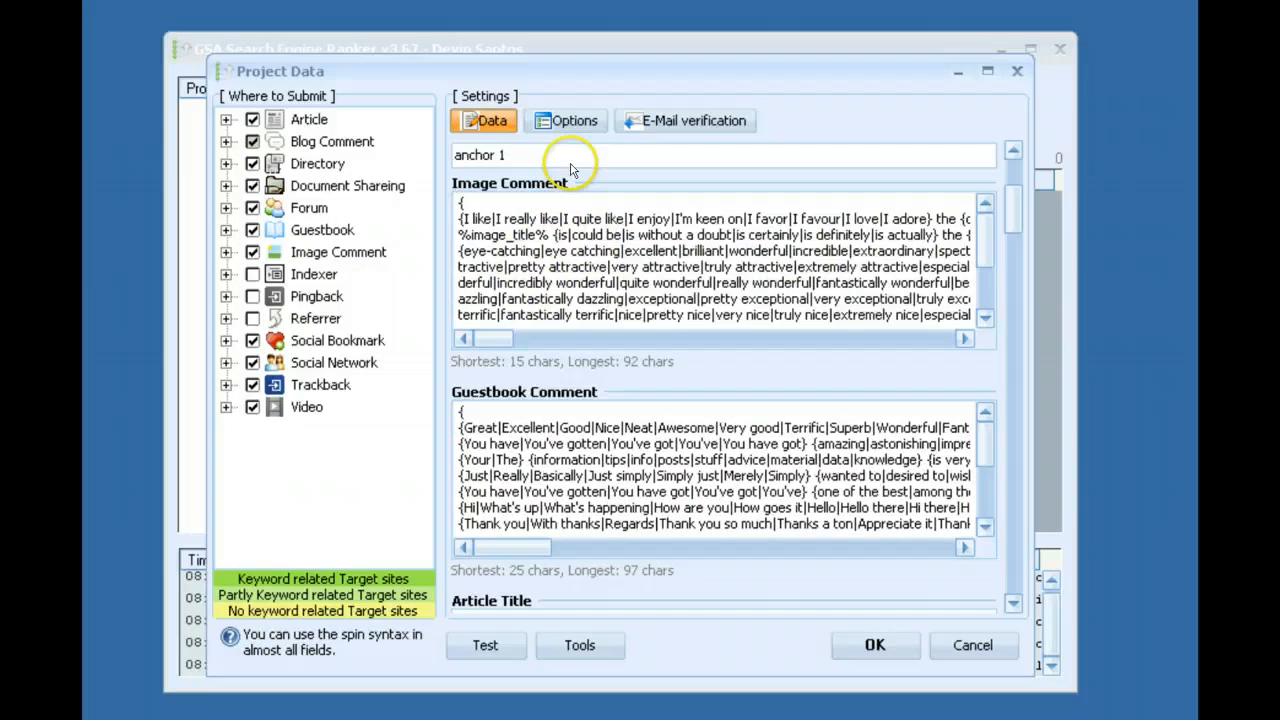
{"action": "mouse_move", "coordinate": [578, 160]}
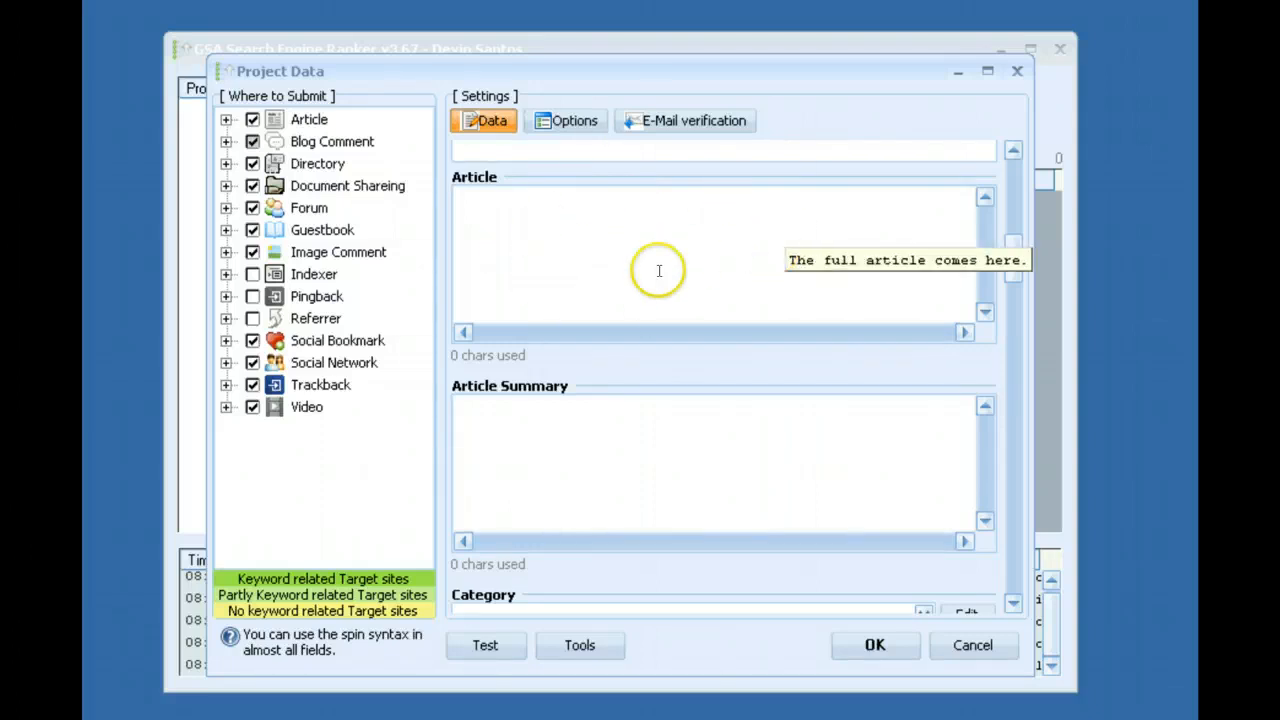
{"action": "mouse_move", "coordinate": [645, 469]}
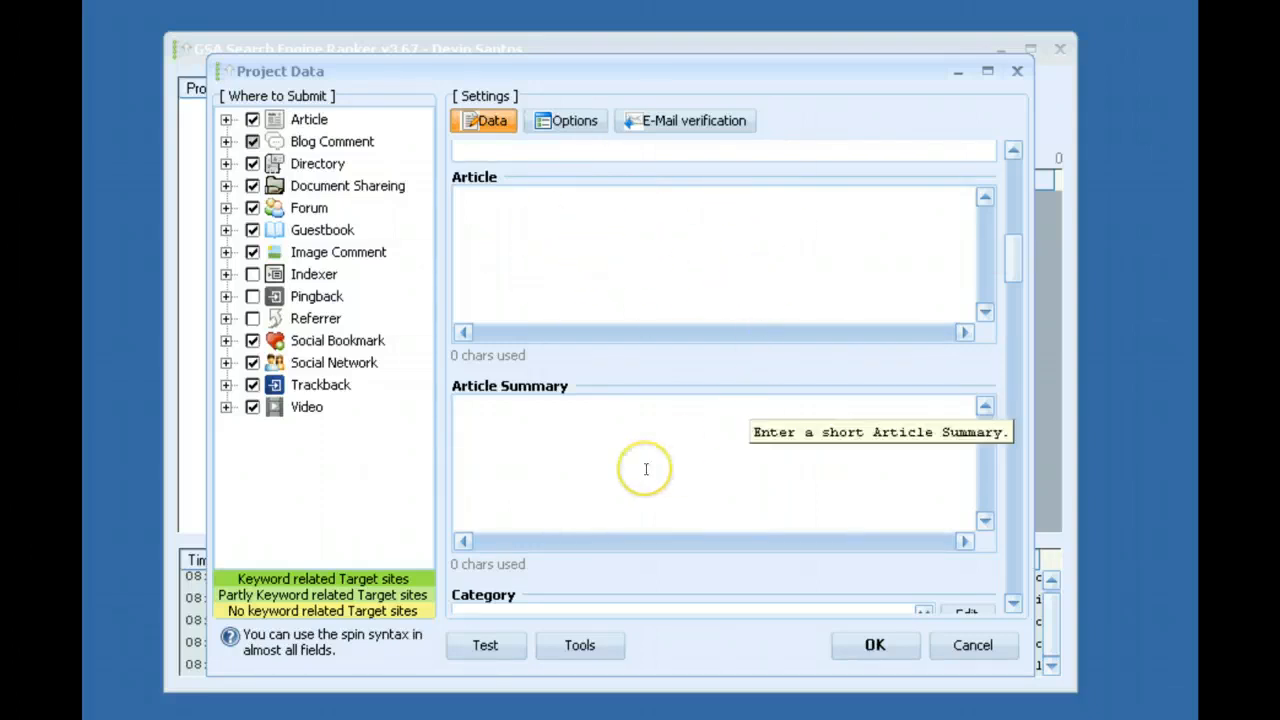